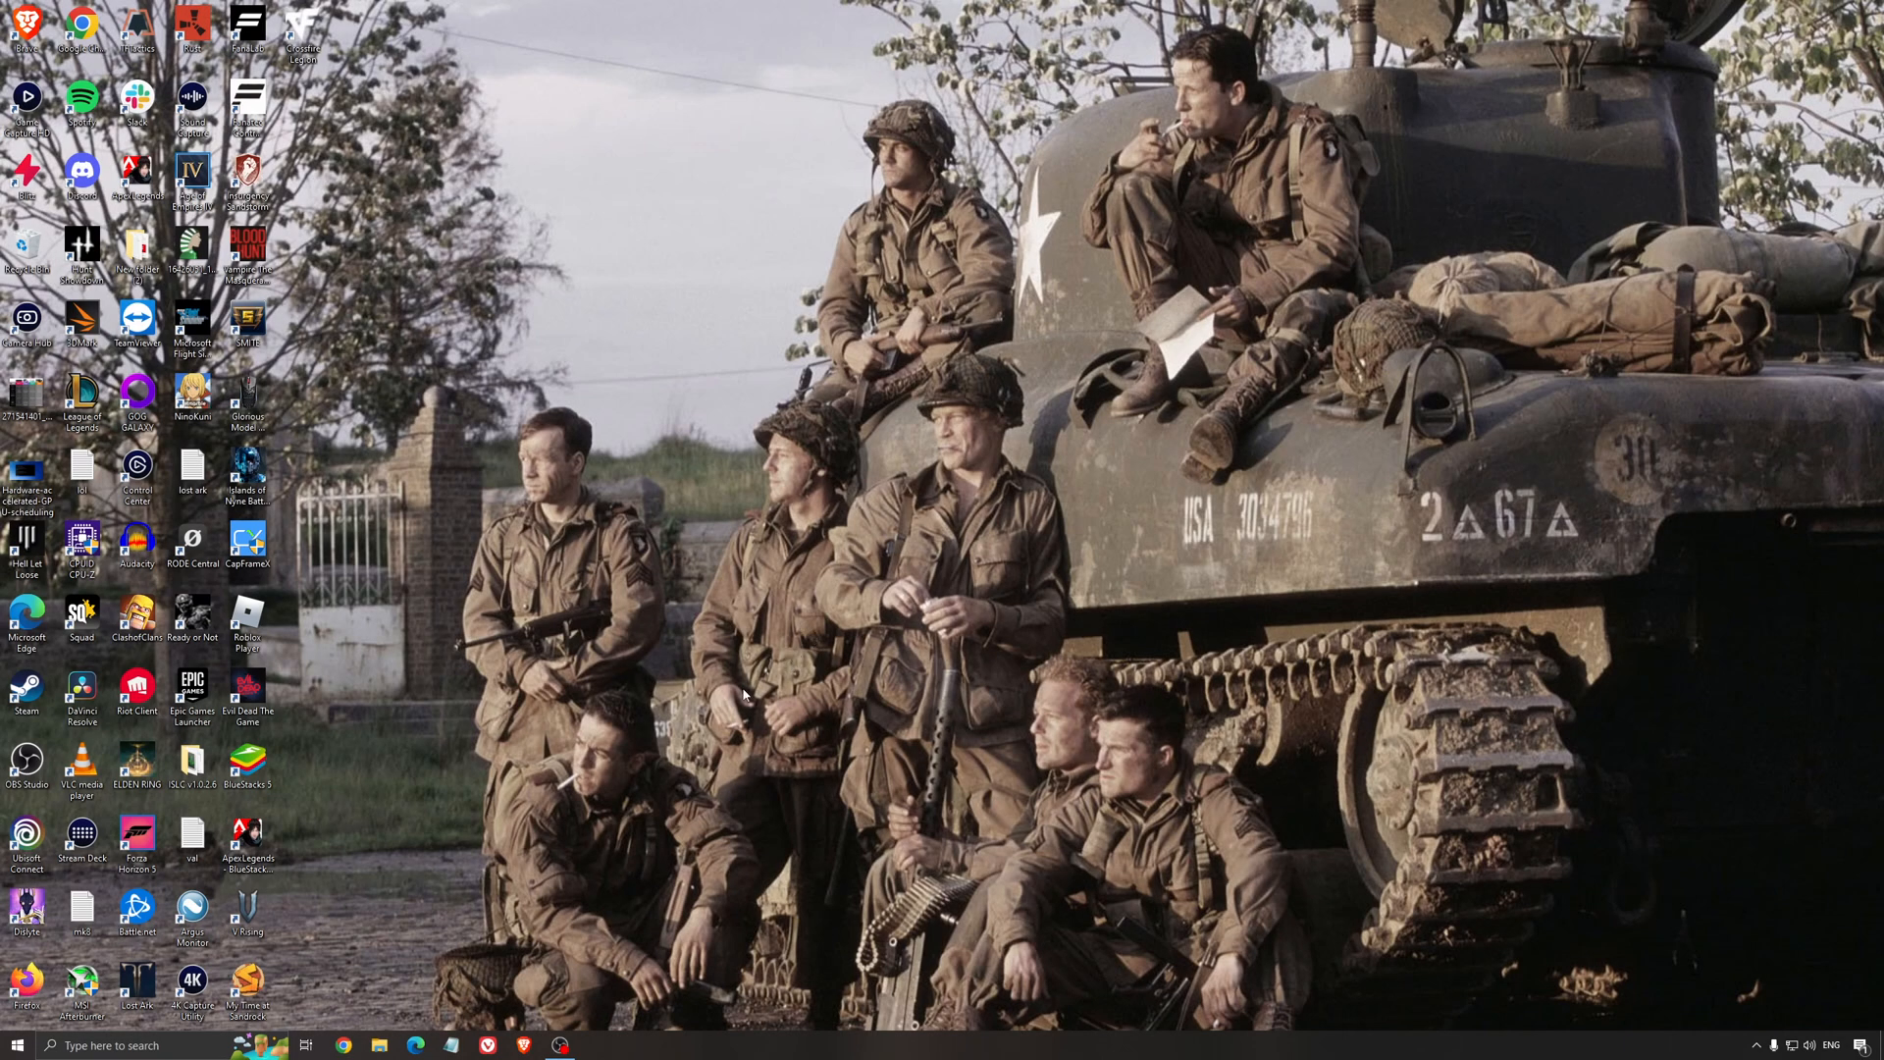
- Search 'ga' and open the Game Mode settings, confirming Game Mode is On
{"action": "type", "text": "ga"}
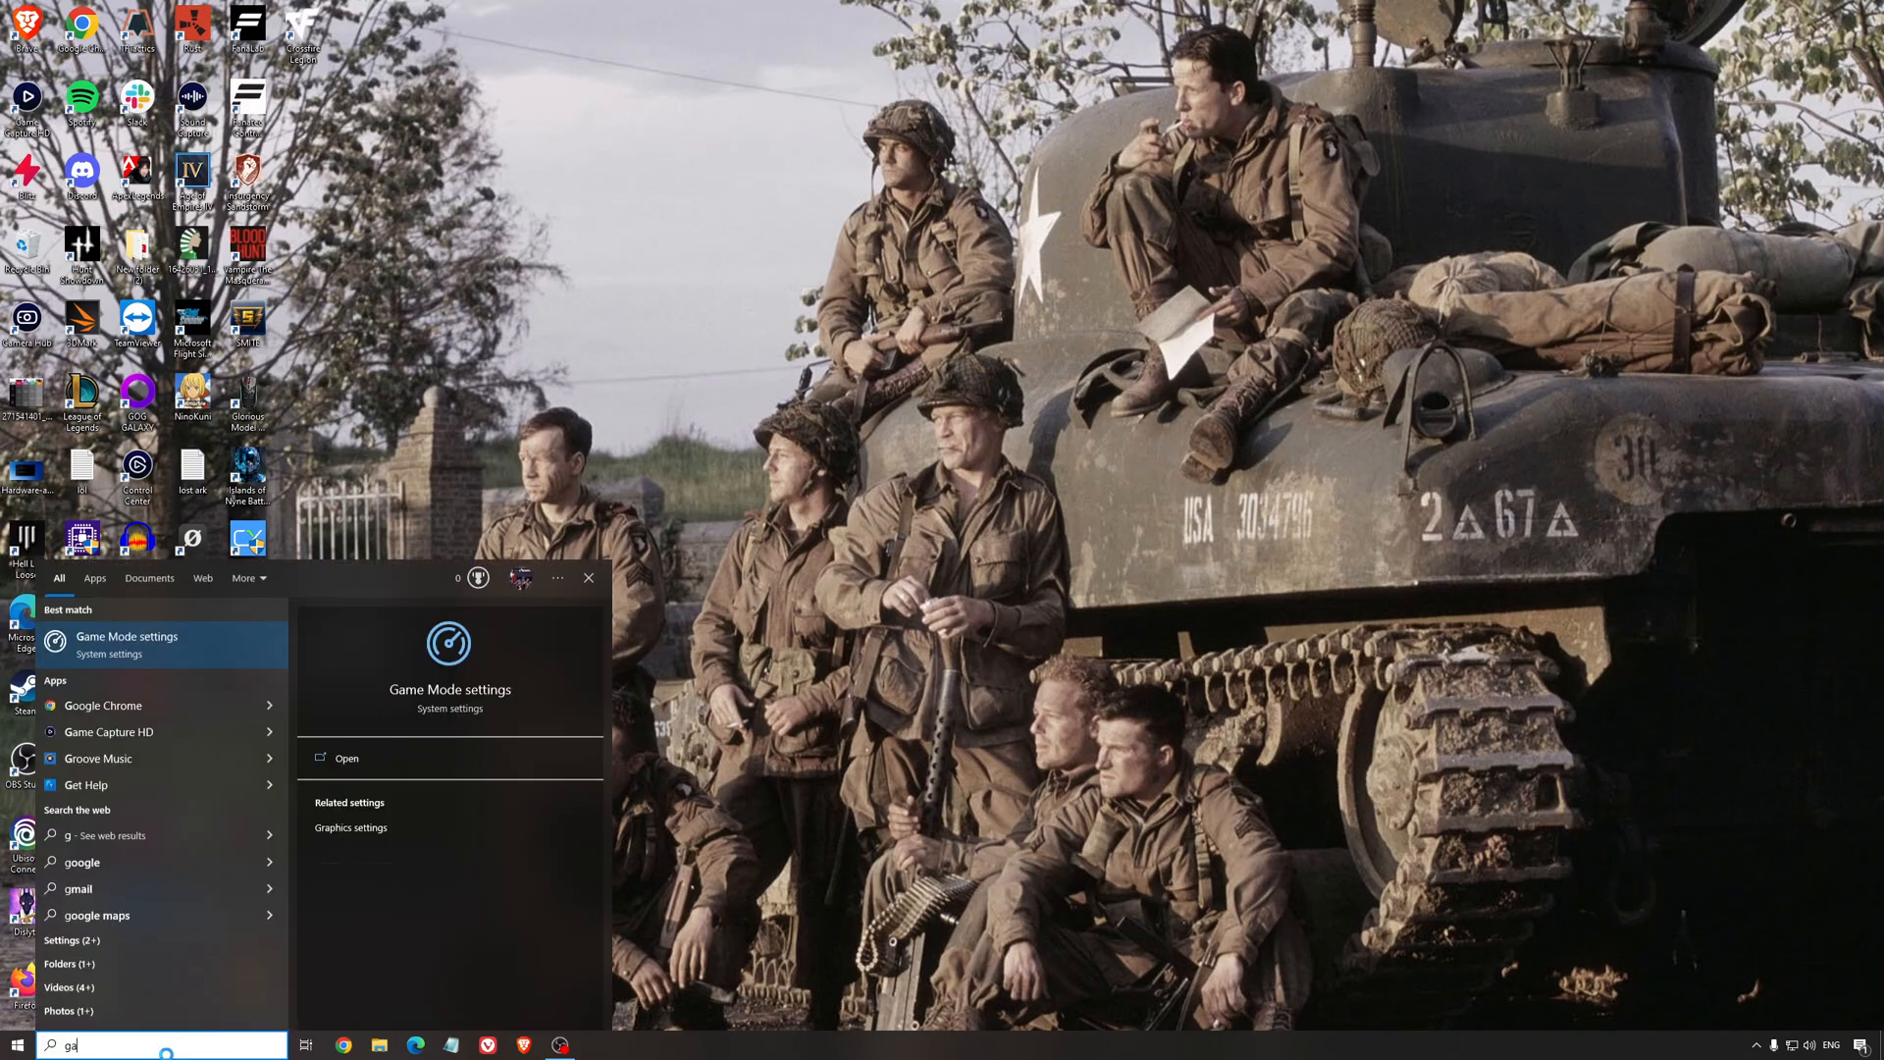
{"action": "left_click", "coordinate": [127, 643]}
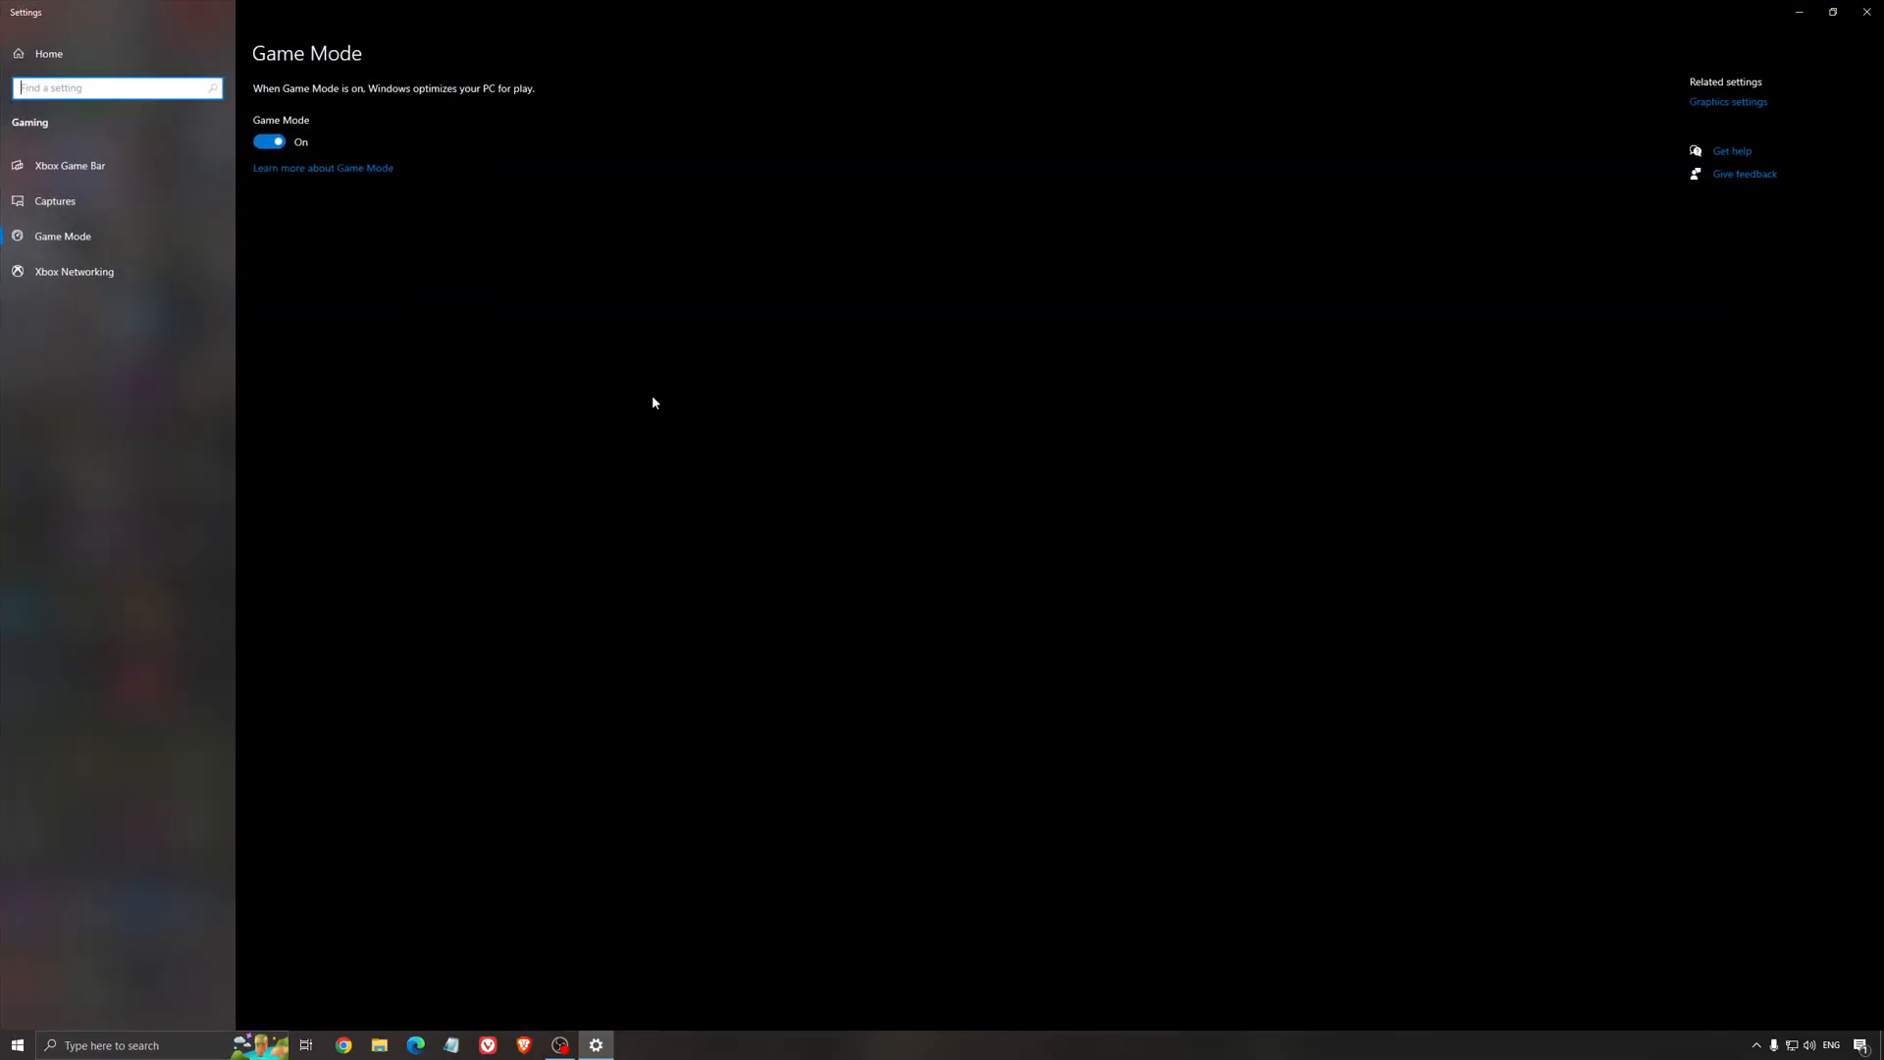
{"action": "mouse_move", "coordinate": [573, 231]}
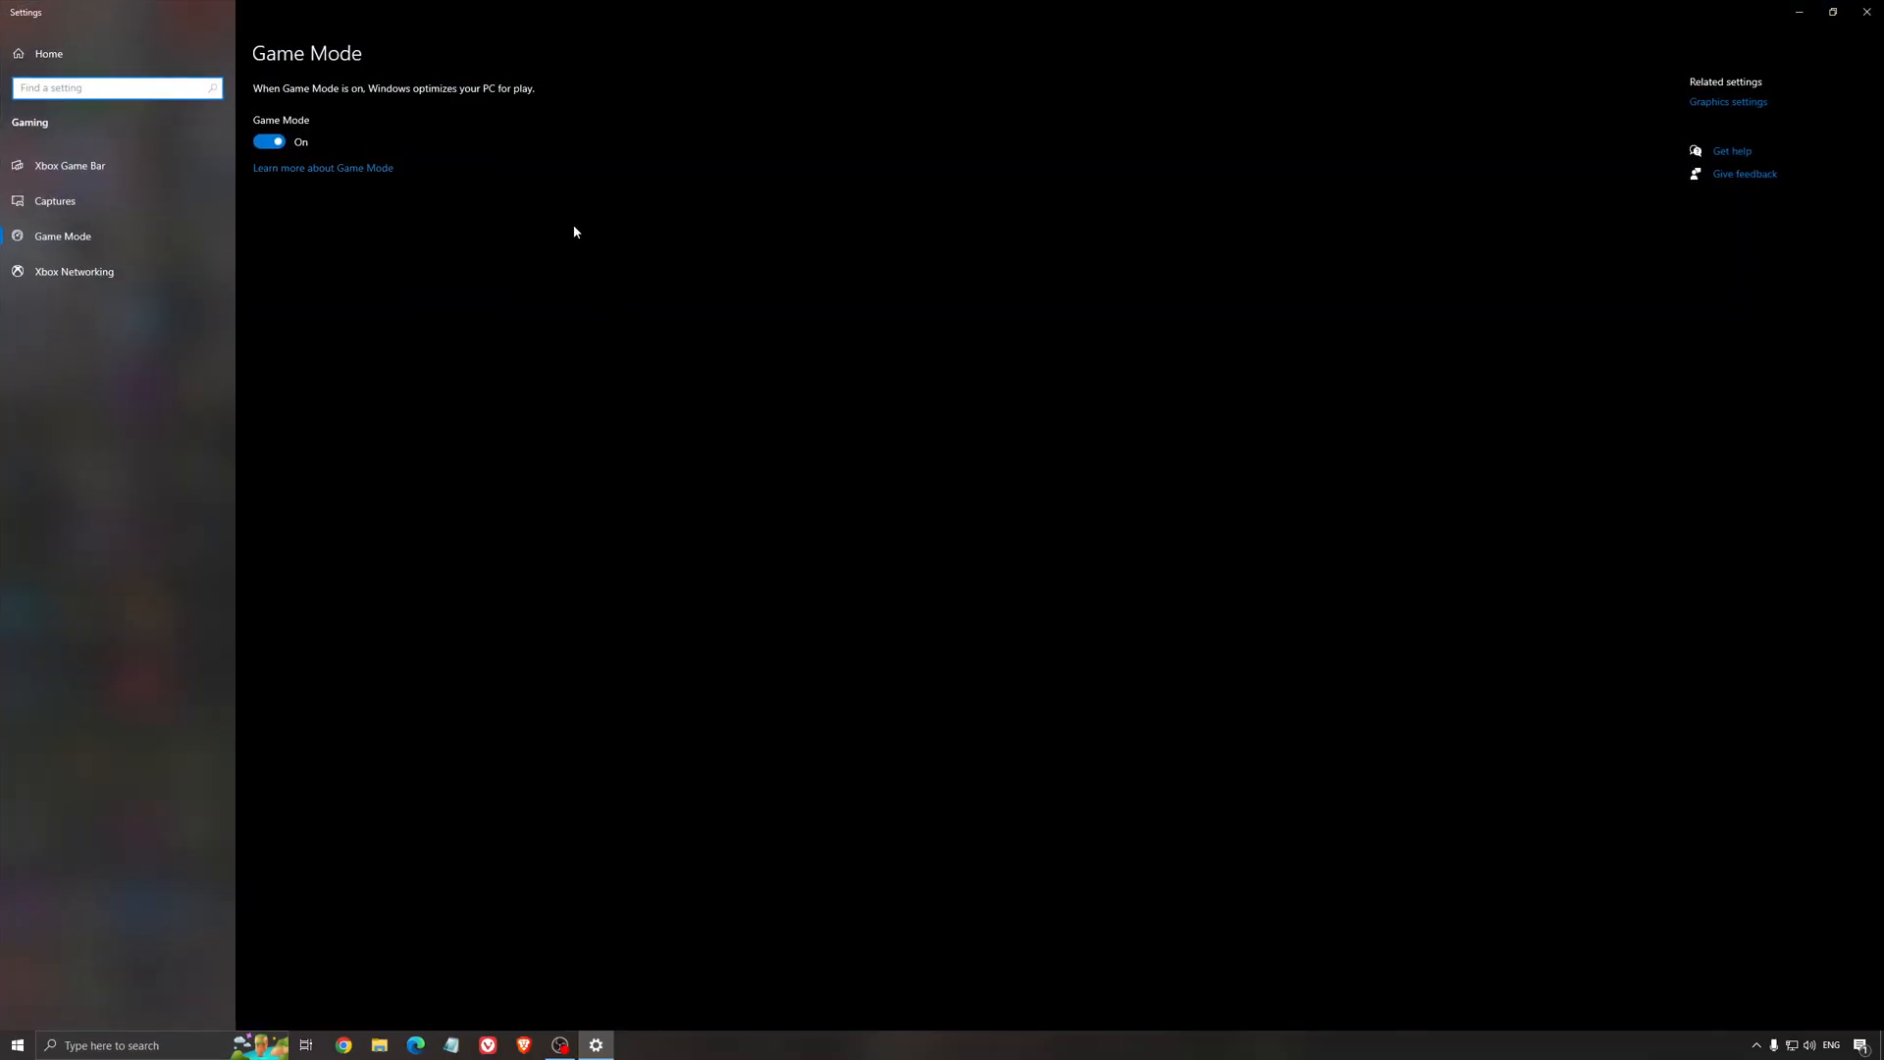
{"action": "mouse_move", "coordinate": [724, 344]}
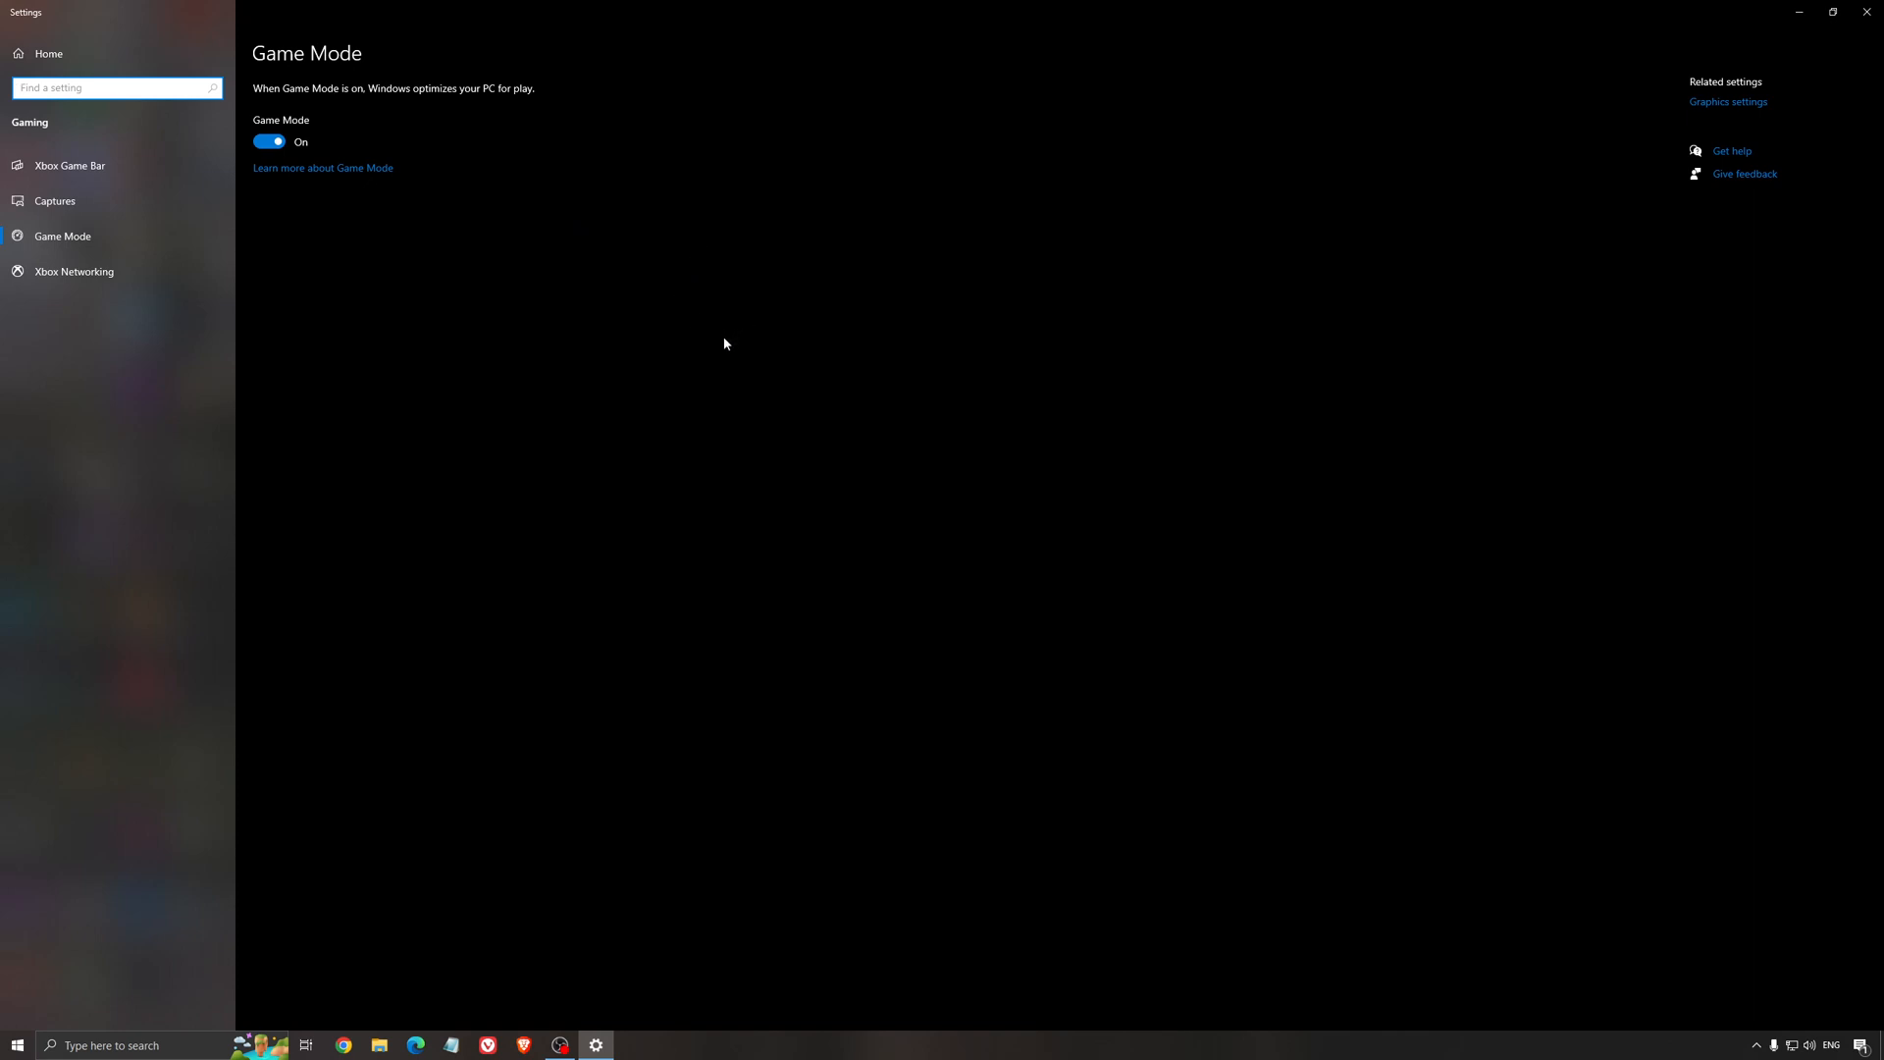
{"action": "mouse_move", "coordinate": [612, 282]}
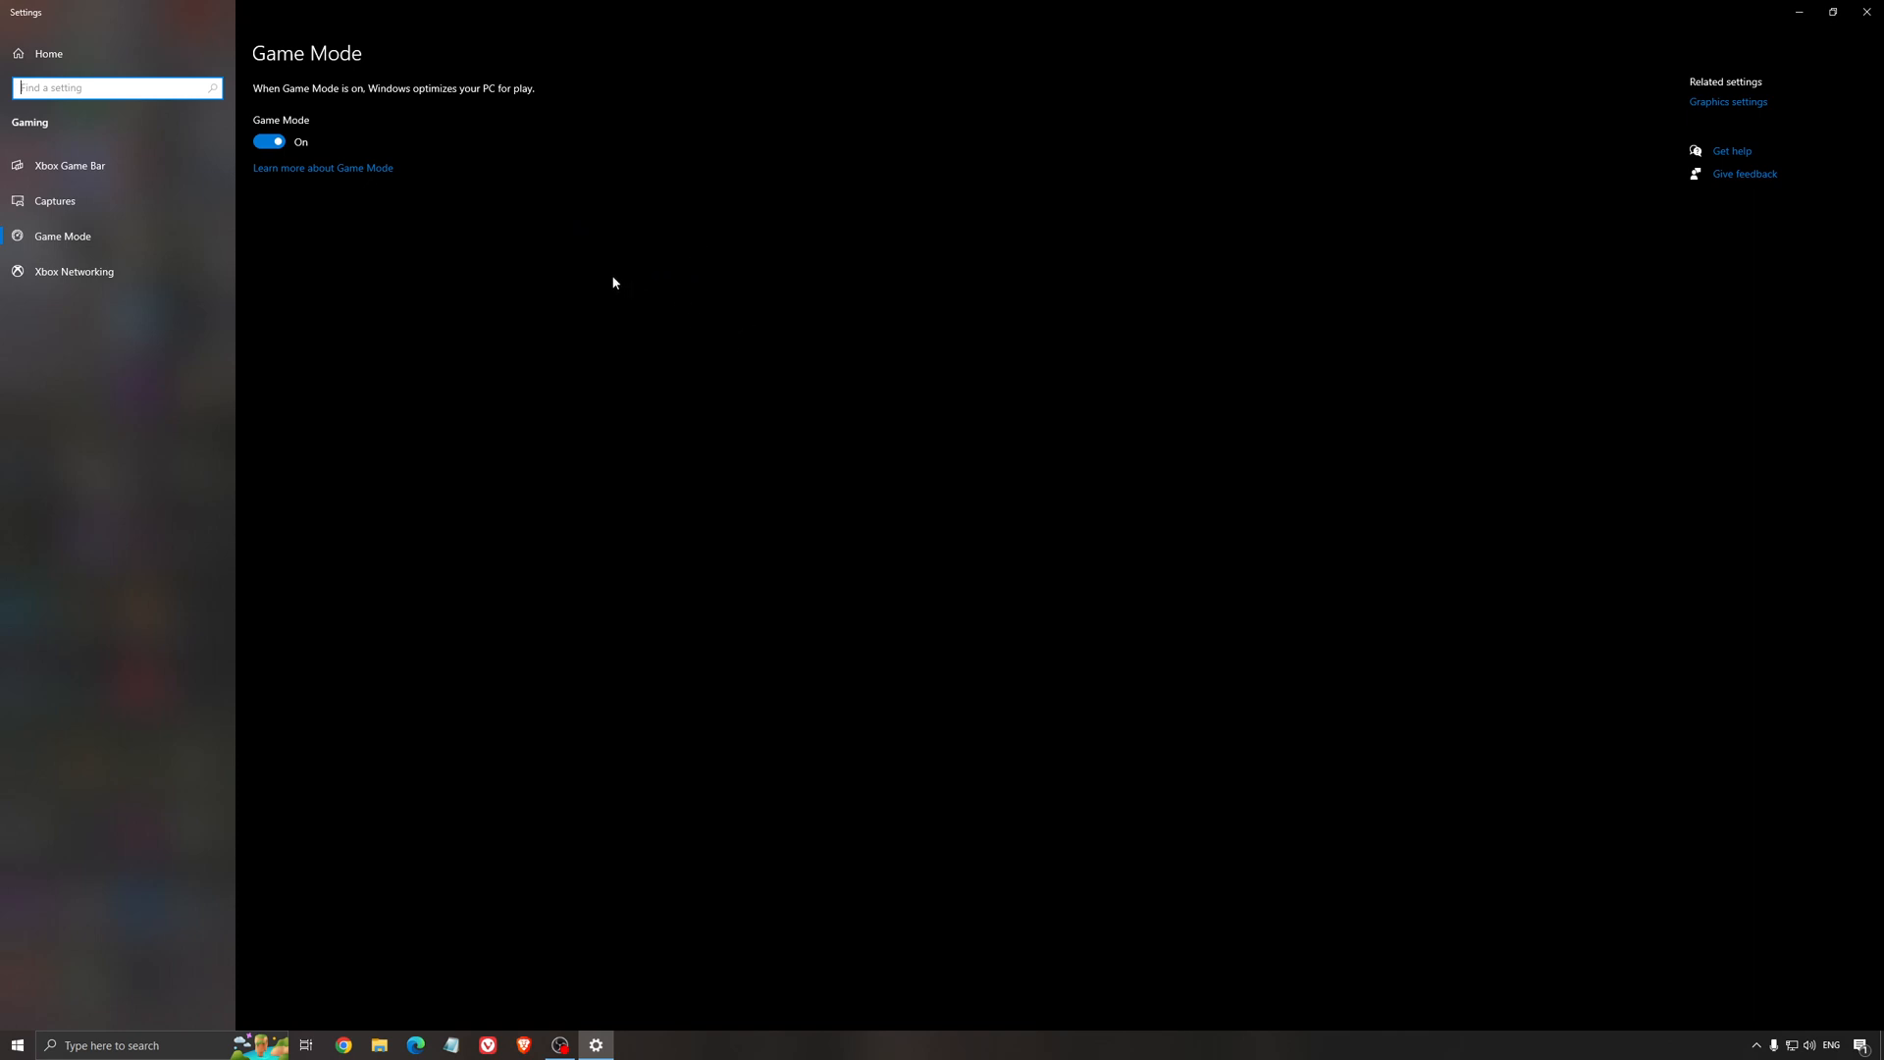
{"action": "mouse_move", "coordinate": [656, 280]}
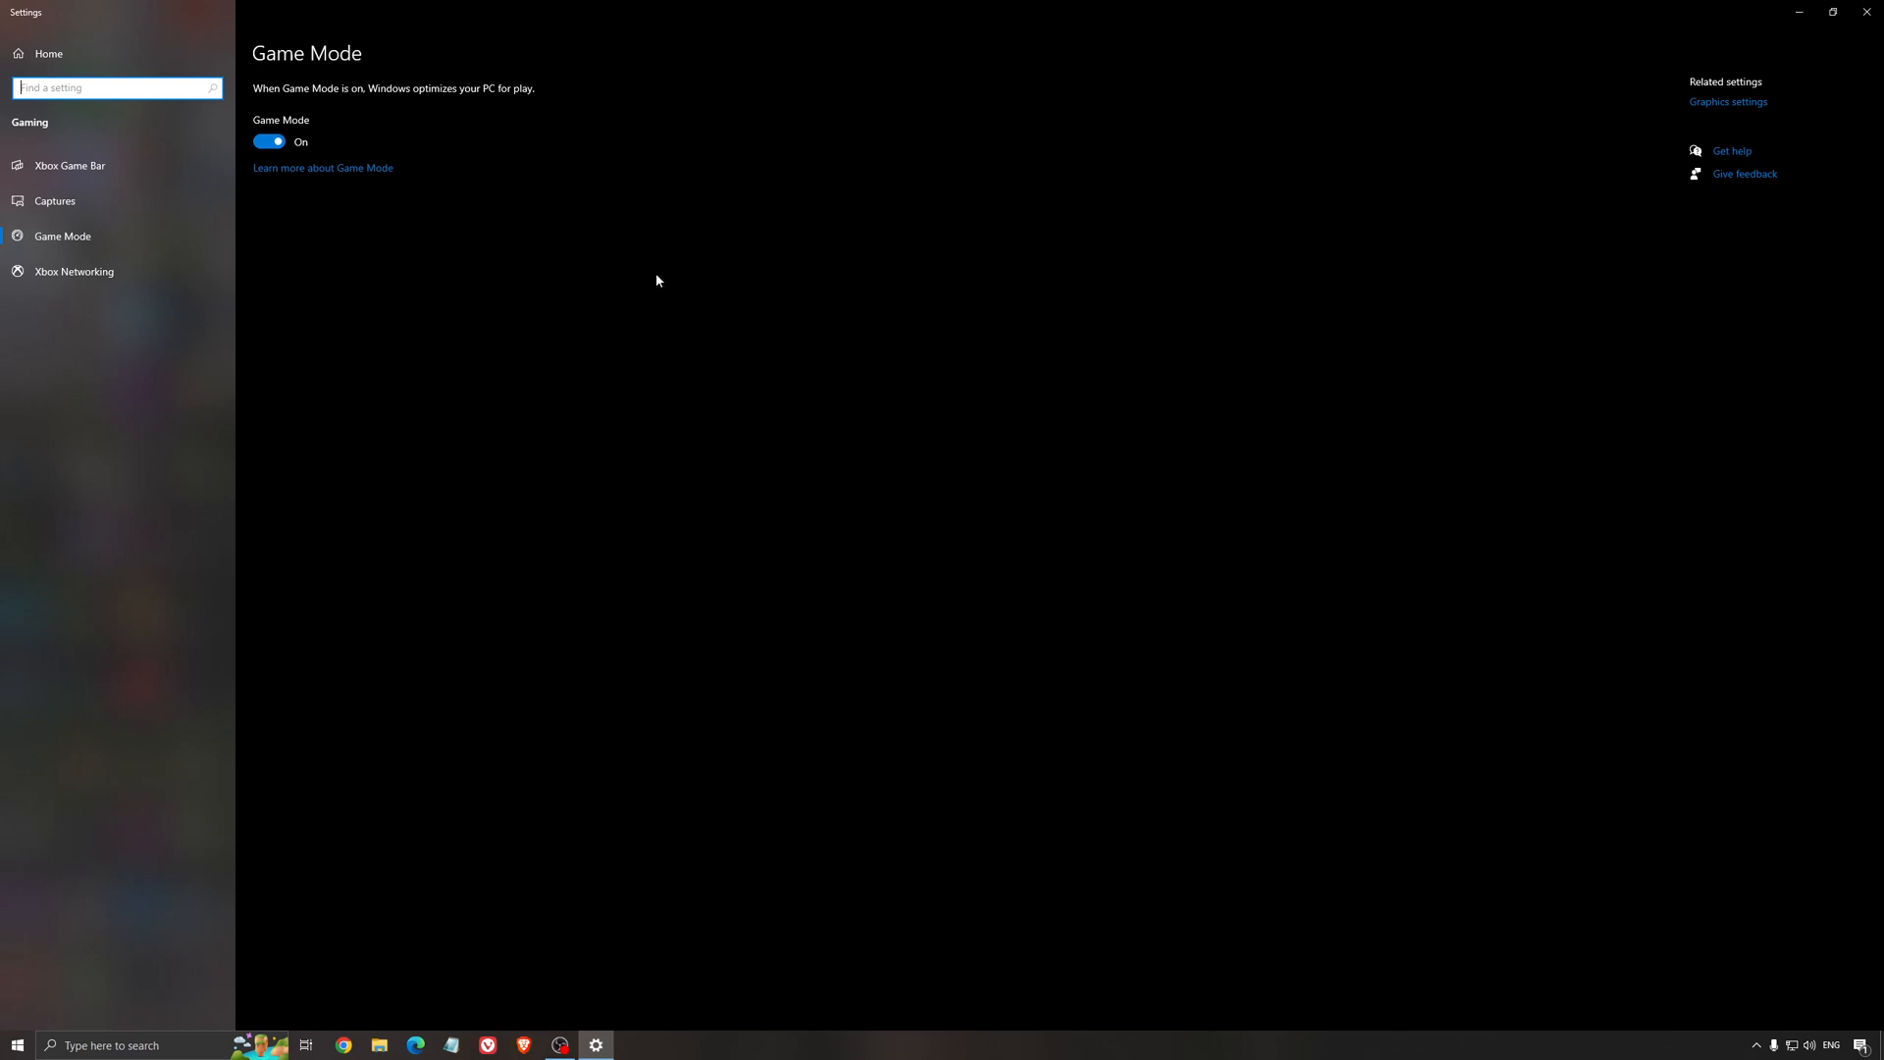
{"action": "mouse_move", "coordinate": [543, 314]}
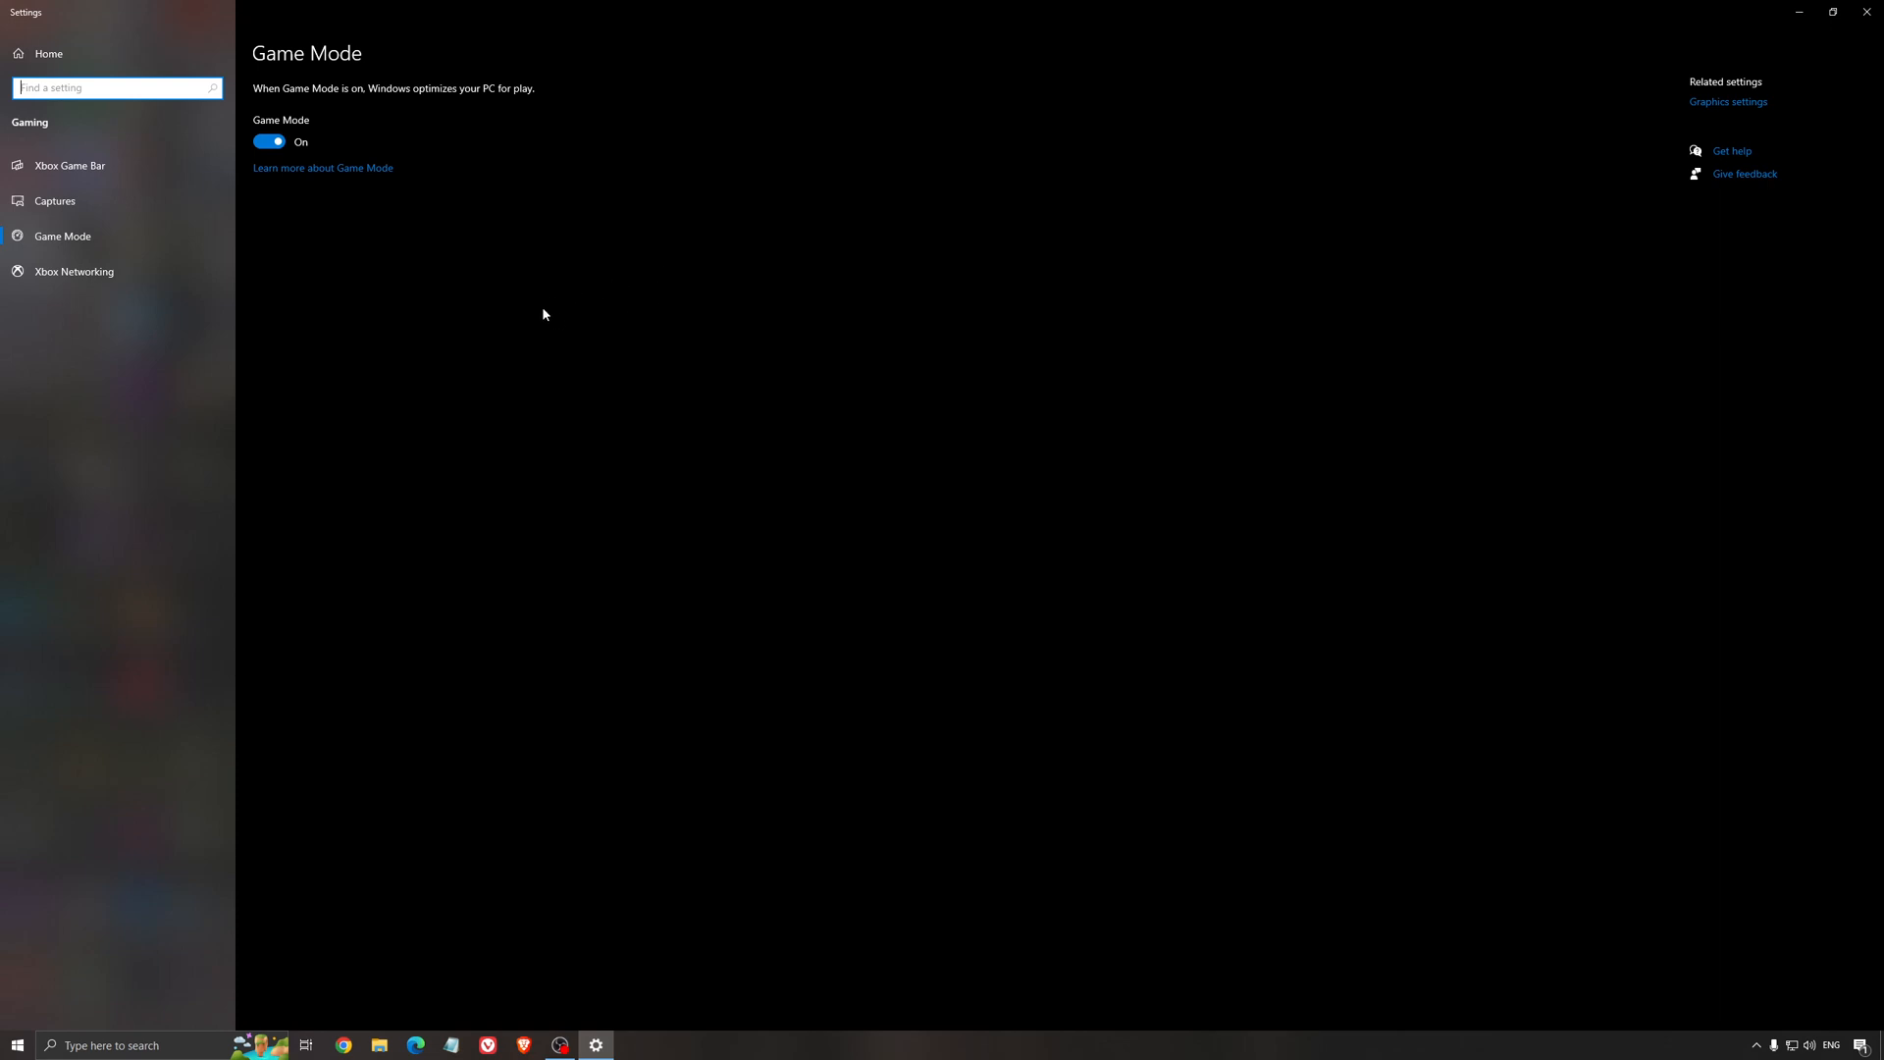
- Check Xbox Game Bar is Off, then view the Captures settings
{"action": "left_click", "coordinate": [69, 165]}
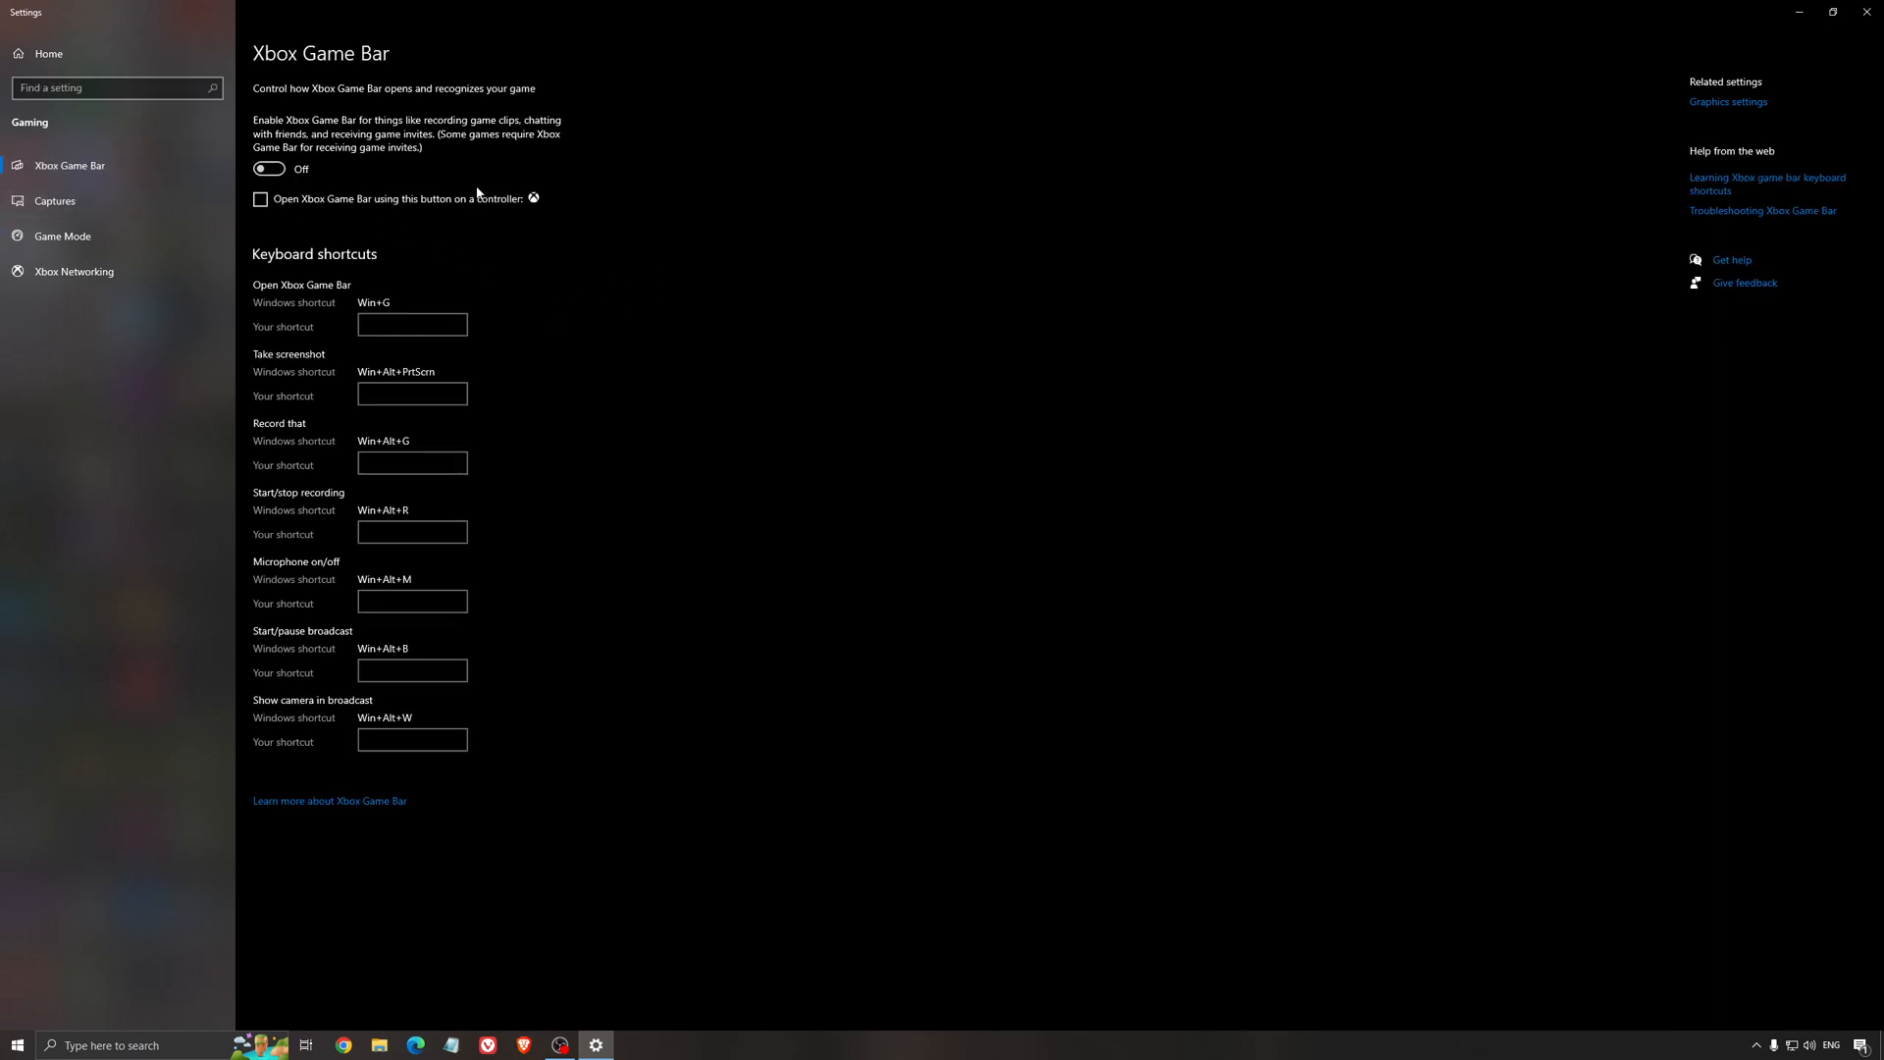
{"action": "mouse_move", "coordinate": [671, 187]}
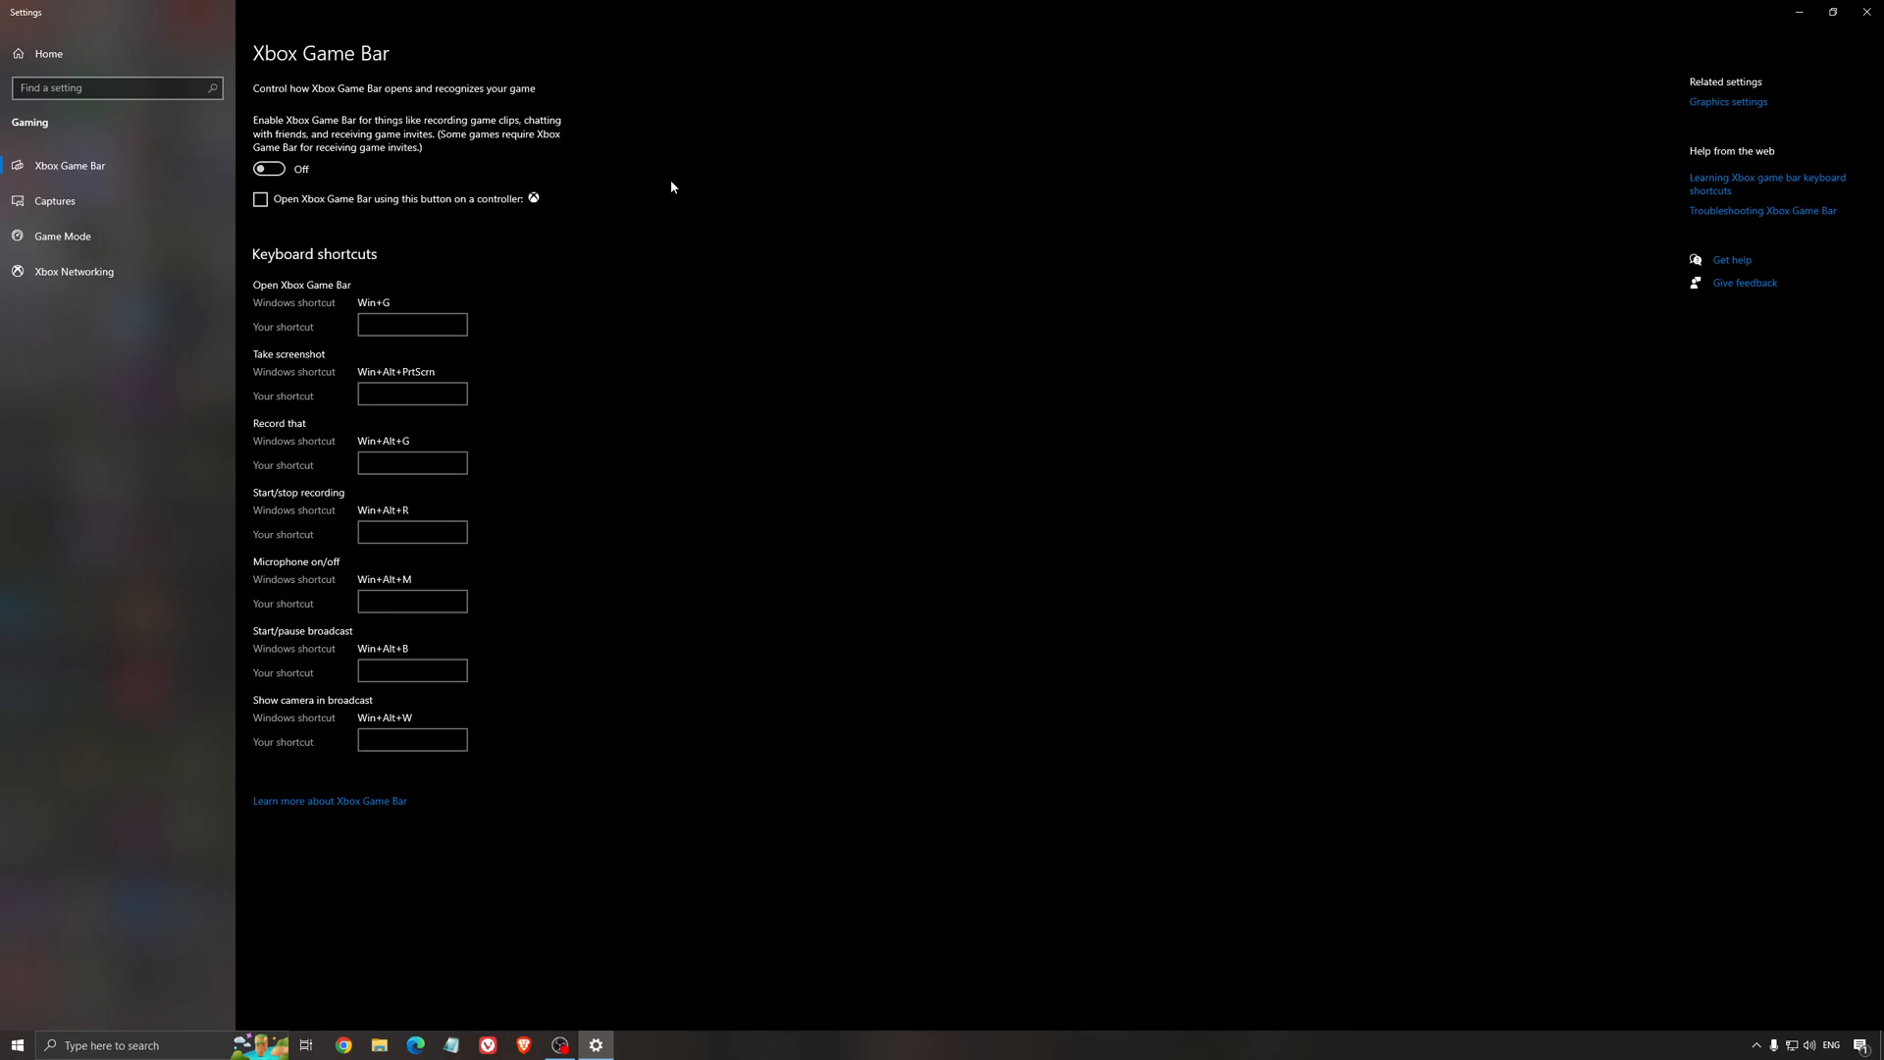
{"action": "mouse_move", "coordinate": [853, 263]}
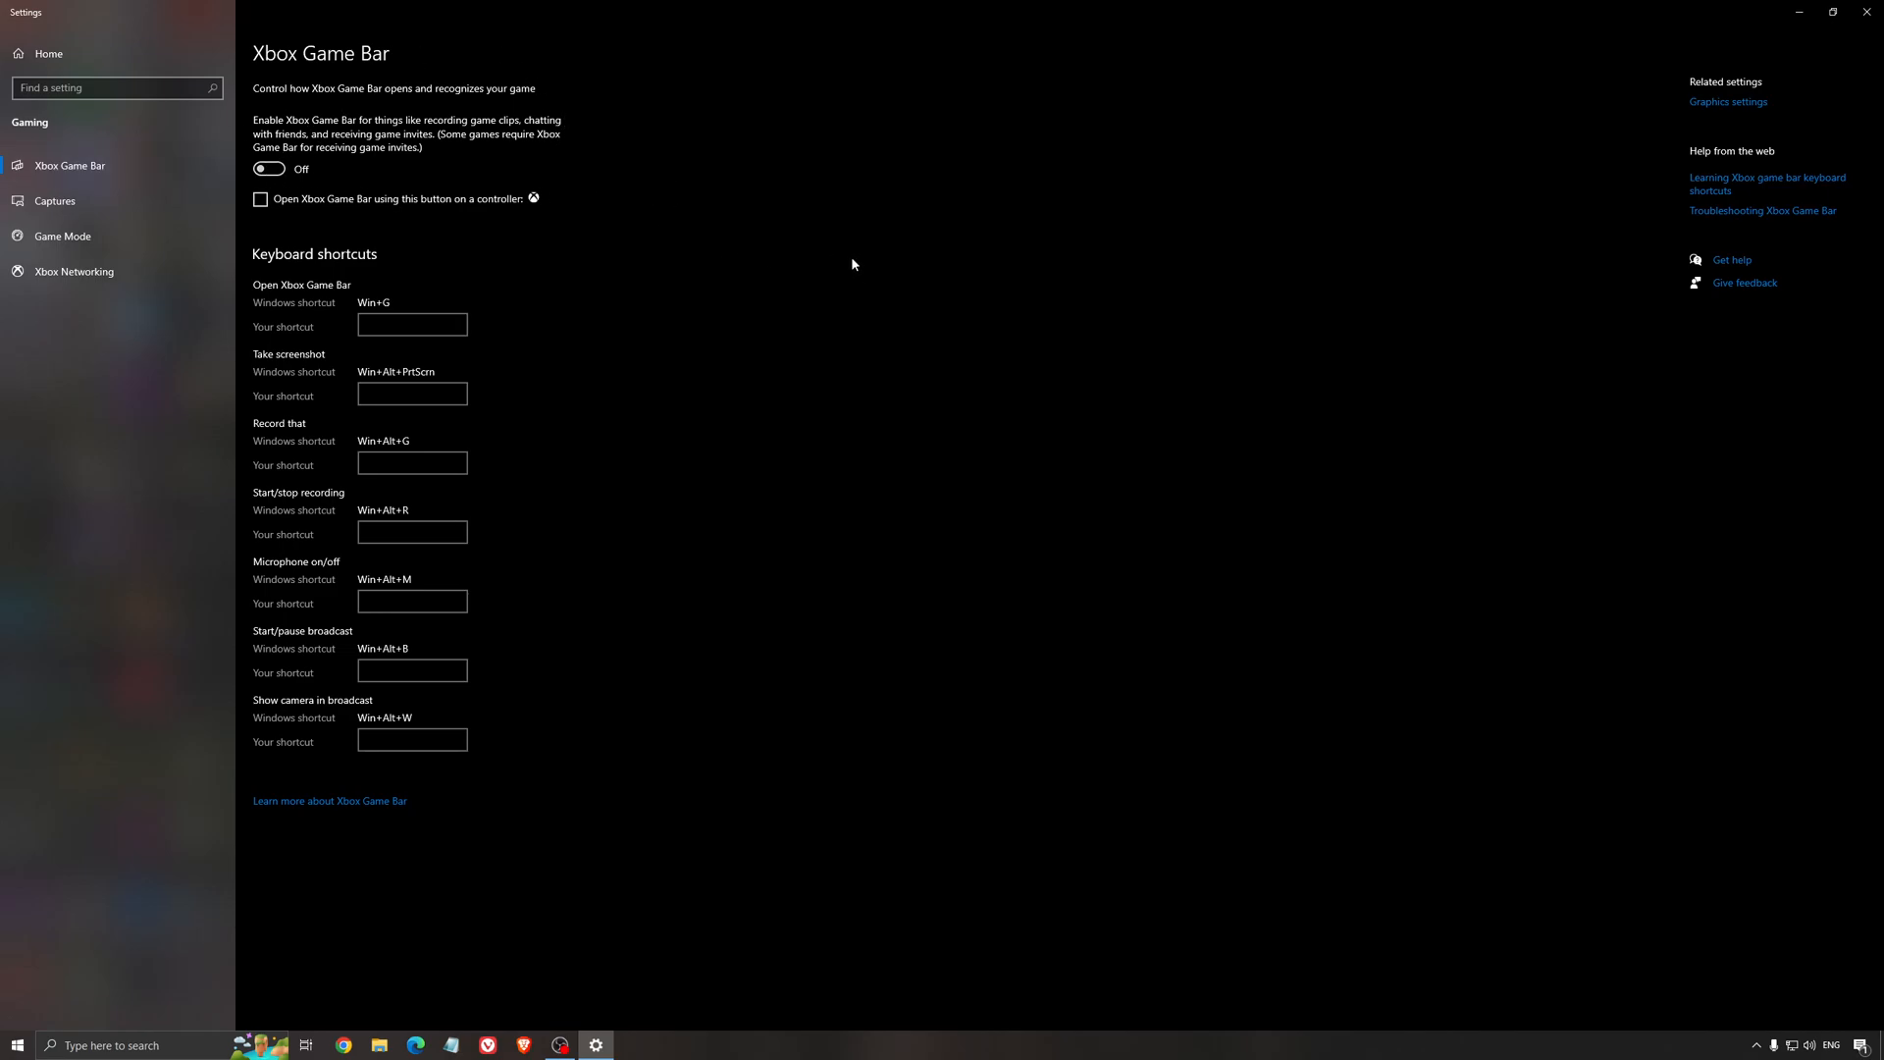
{"action": "mouse_move", "coordinate": [593, 240]}
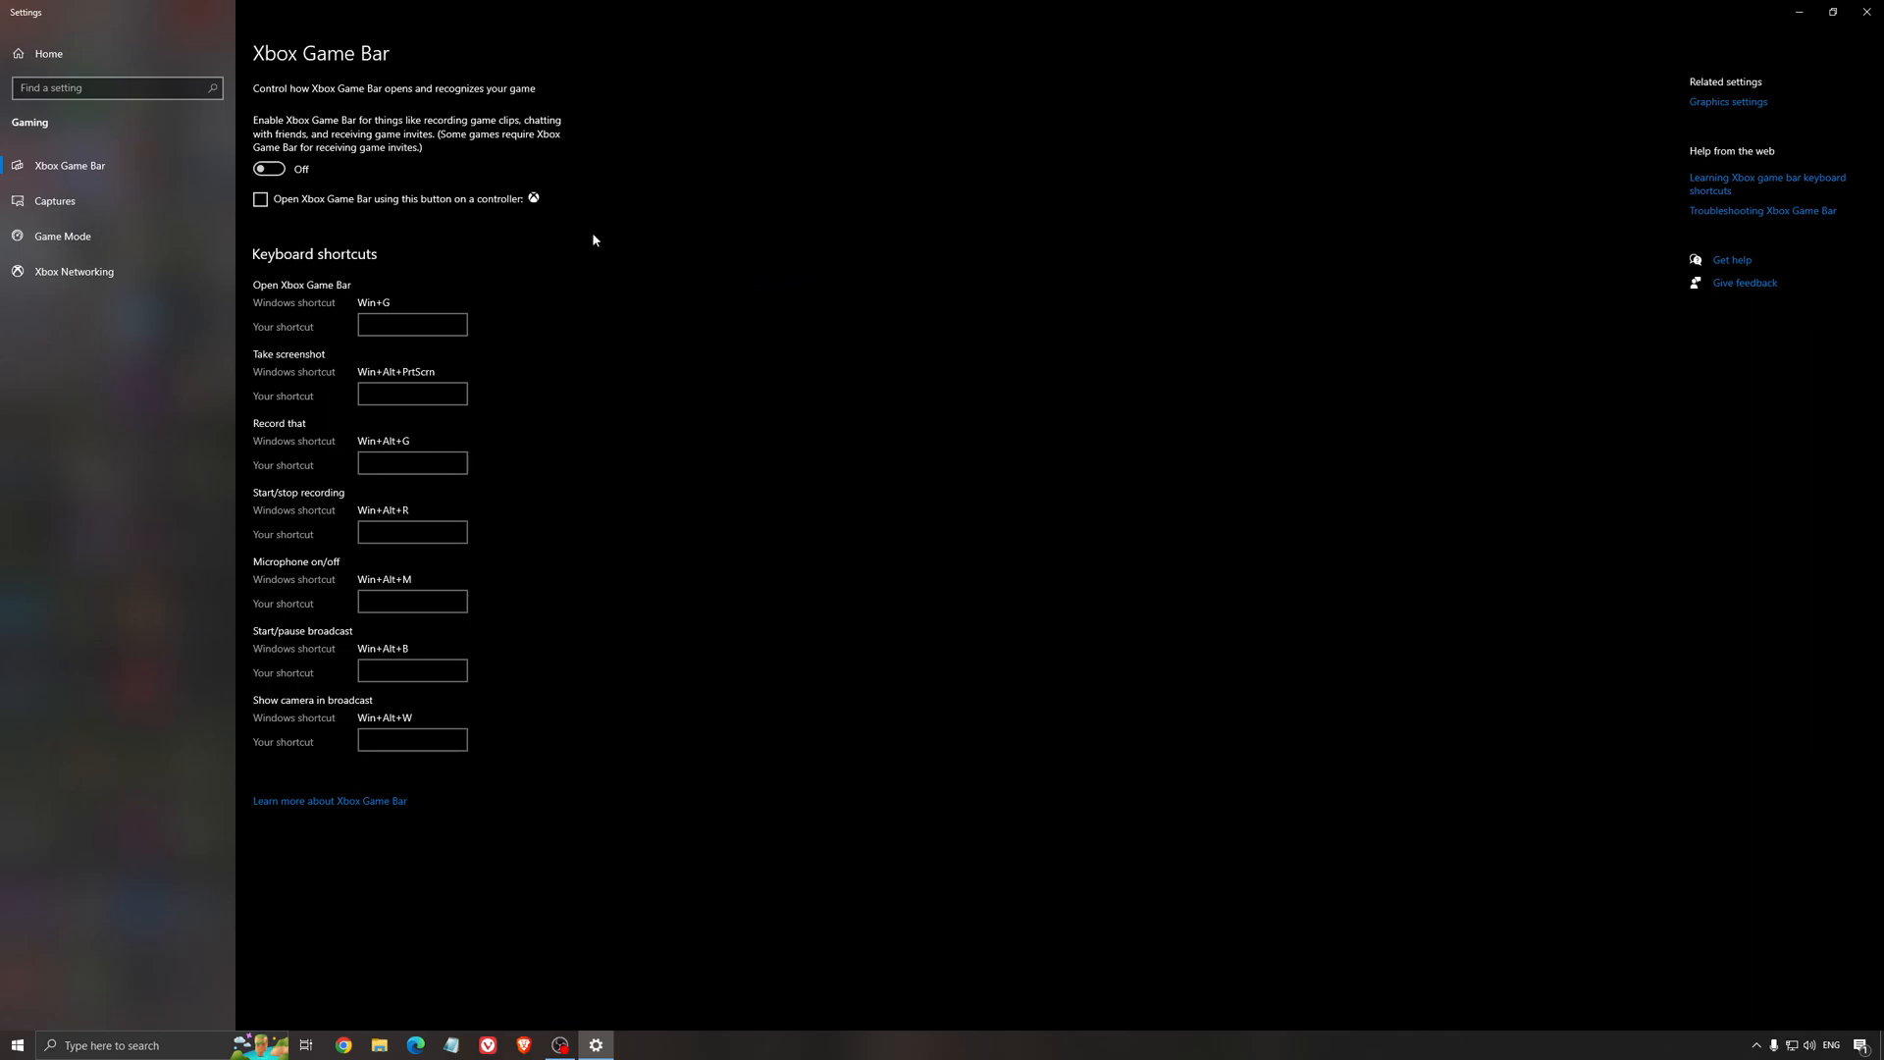
{"action": "mouse_move", "coordinate": [87, 200]}
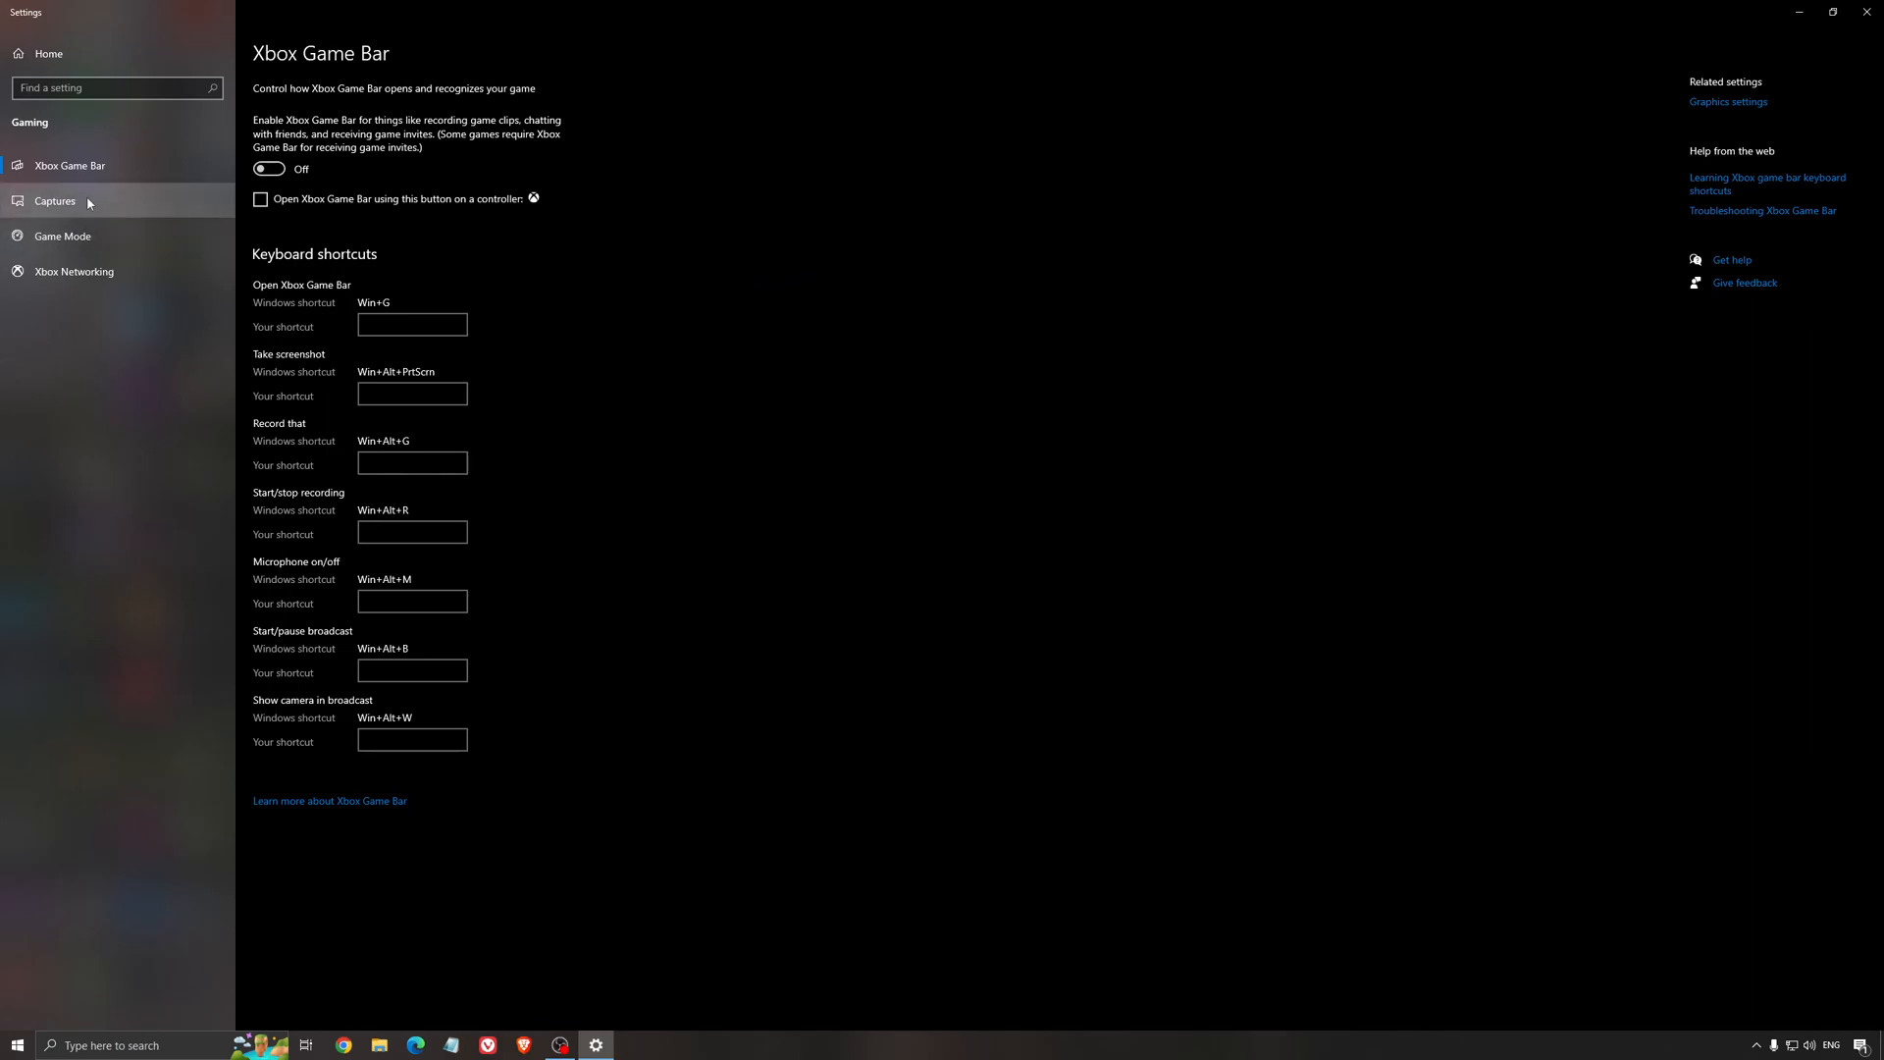
{"action": "left_click", "coordinate": [55, 200]}
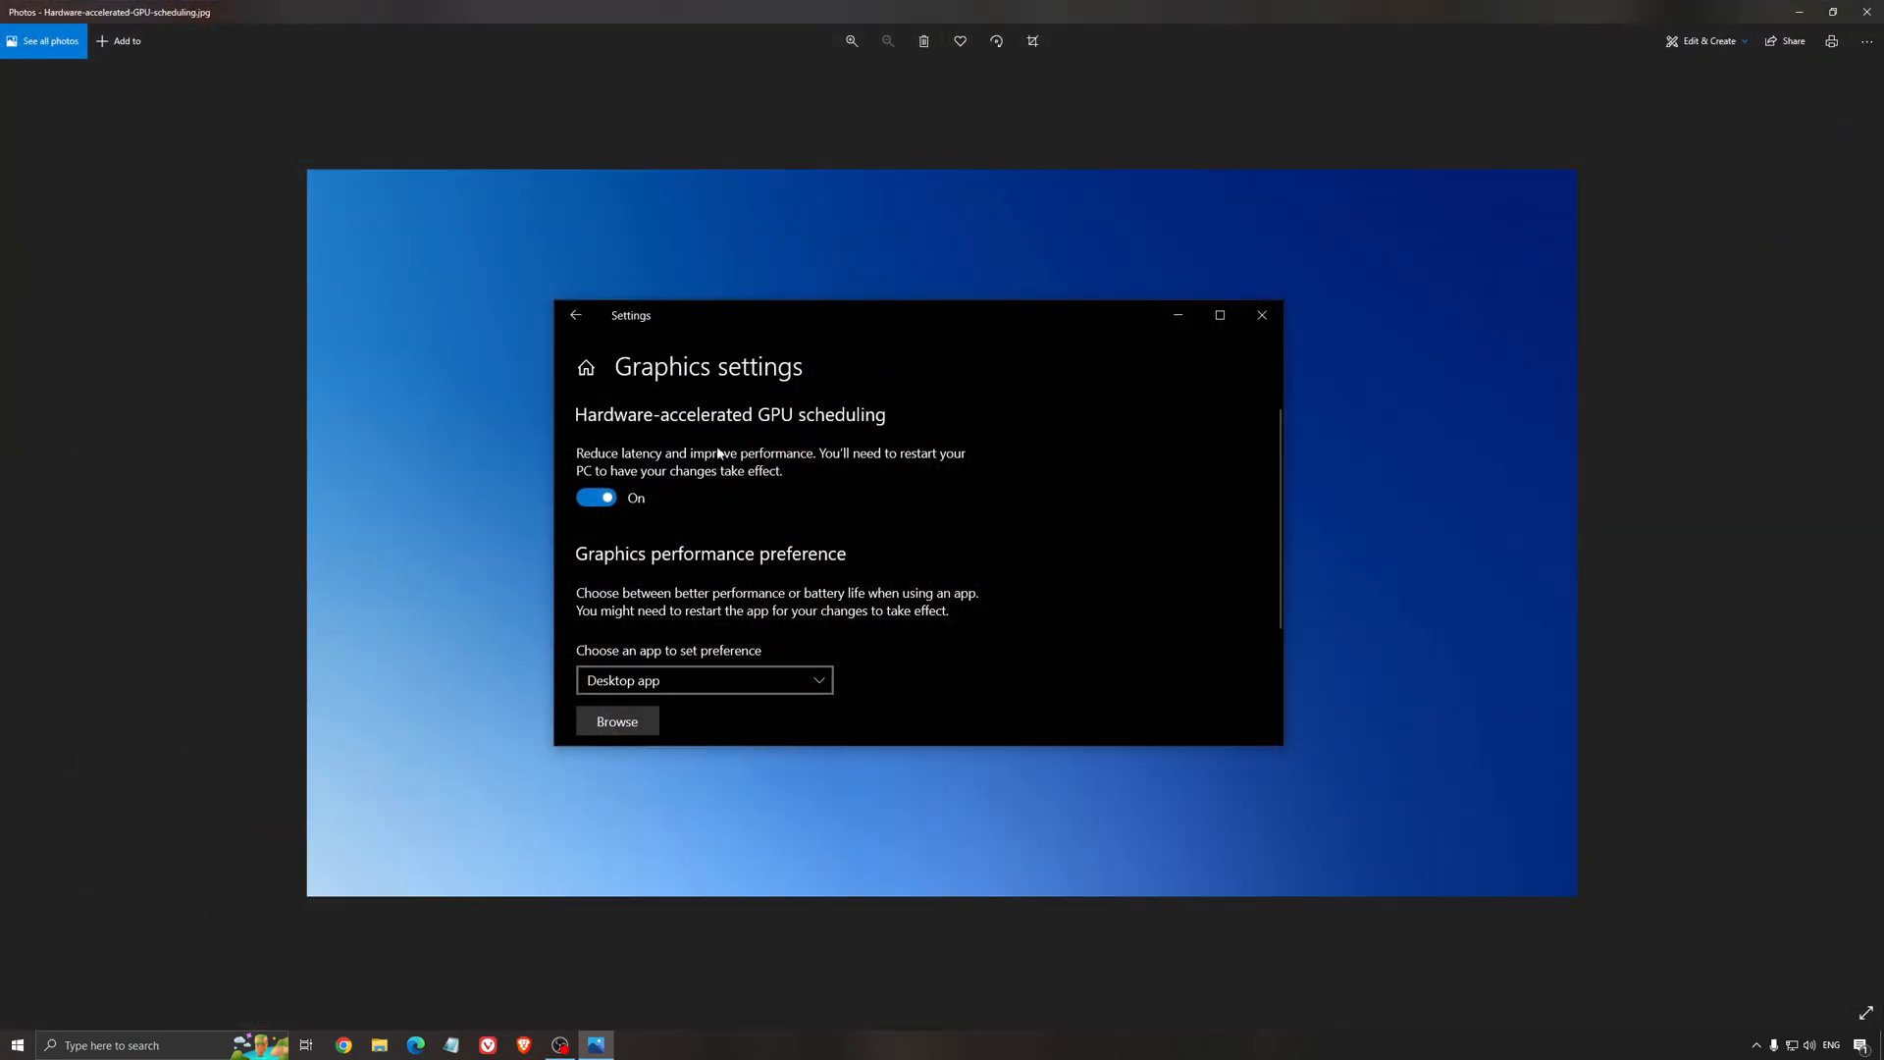
{"action": "mouse_move", "coordinate": [769, 382]}
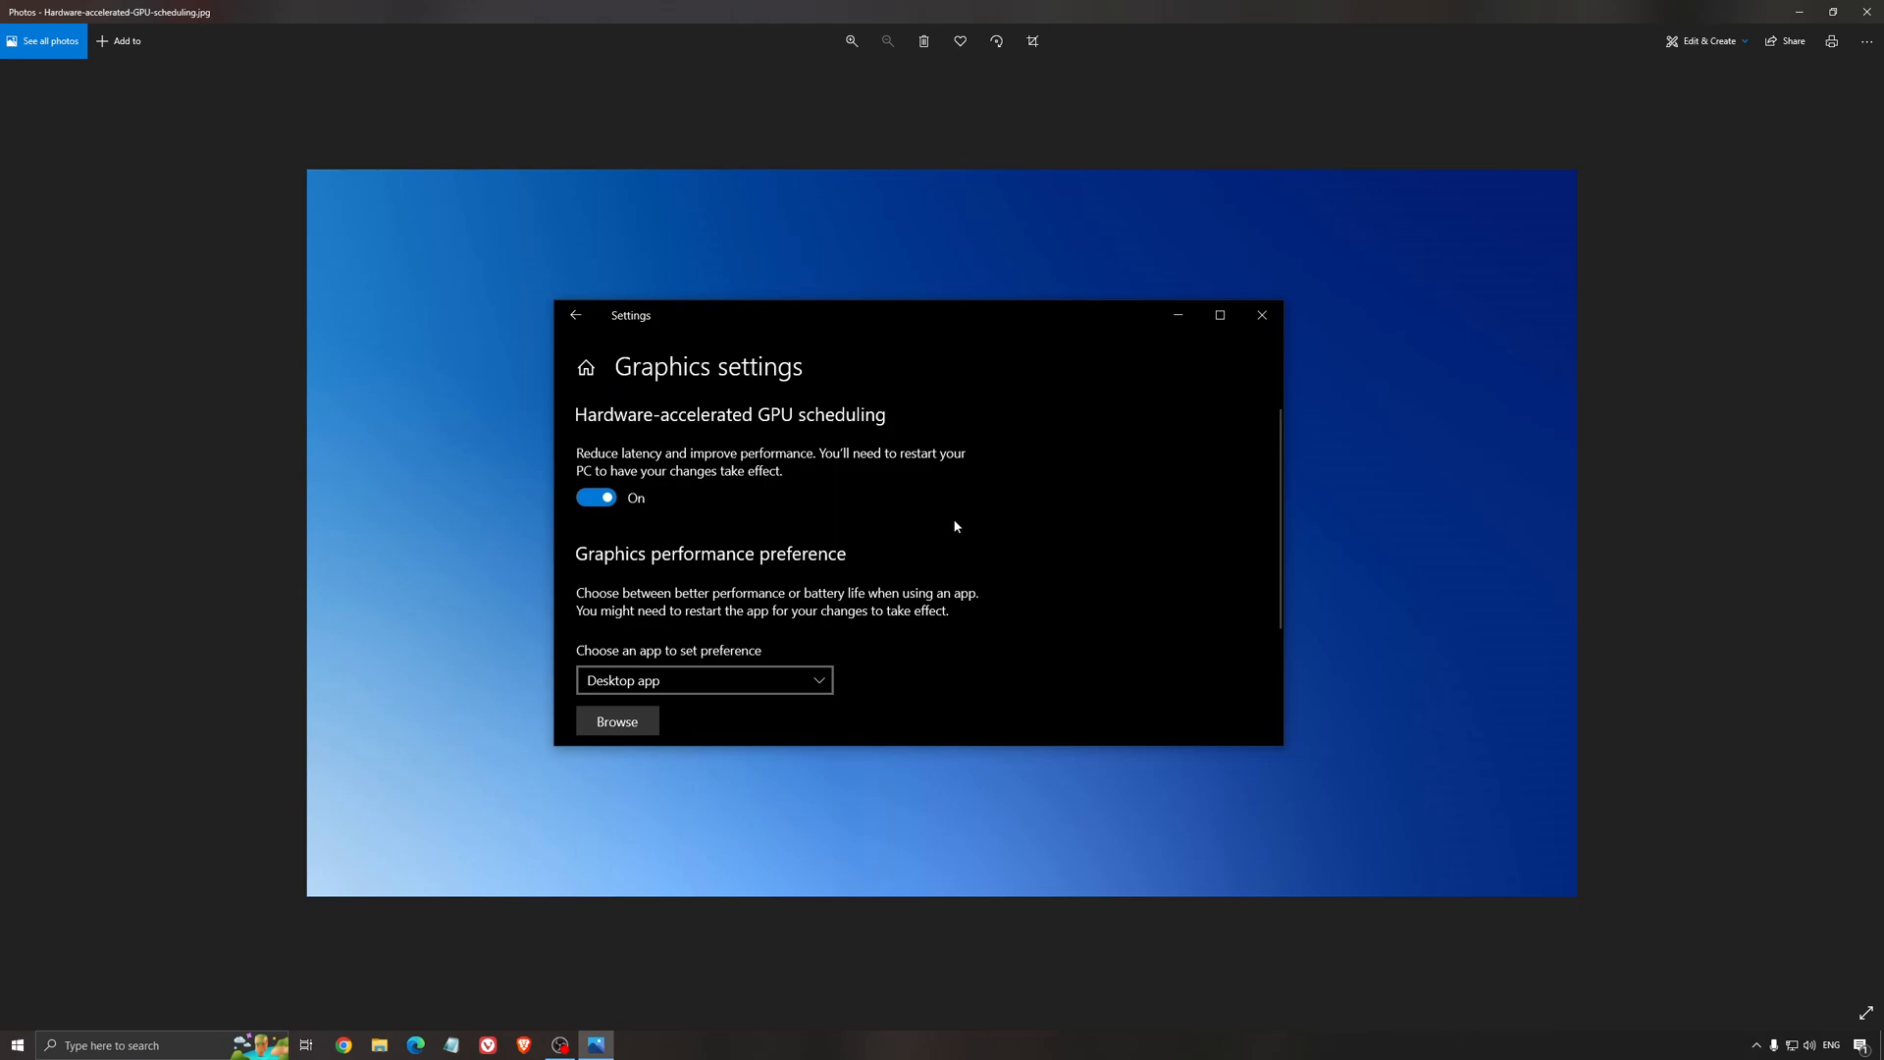
{"action": "mouse_move", "coordinate": [1016, 550]}
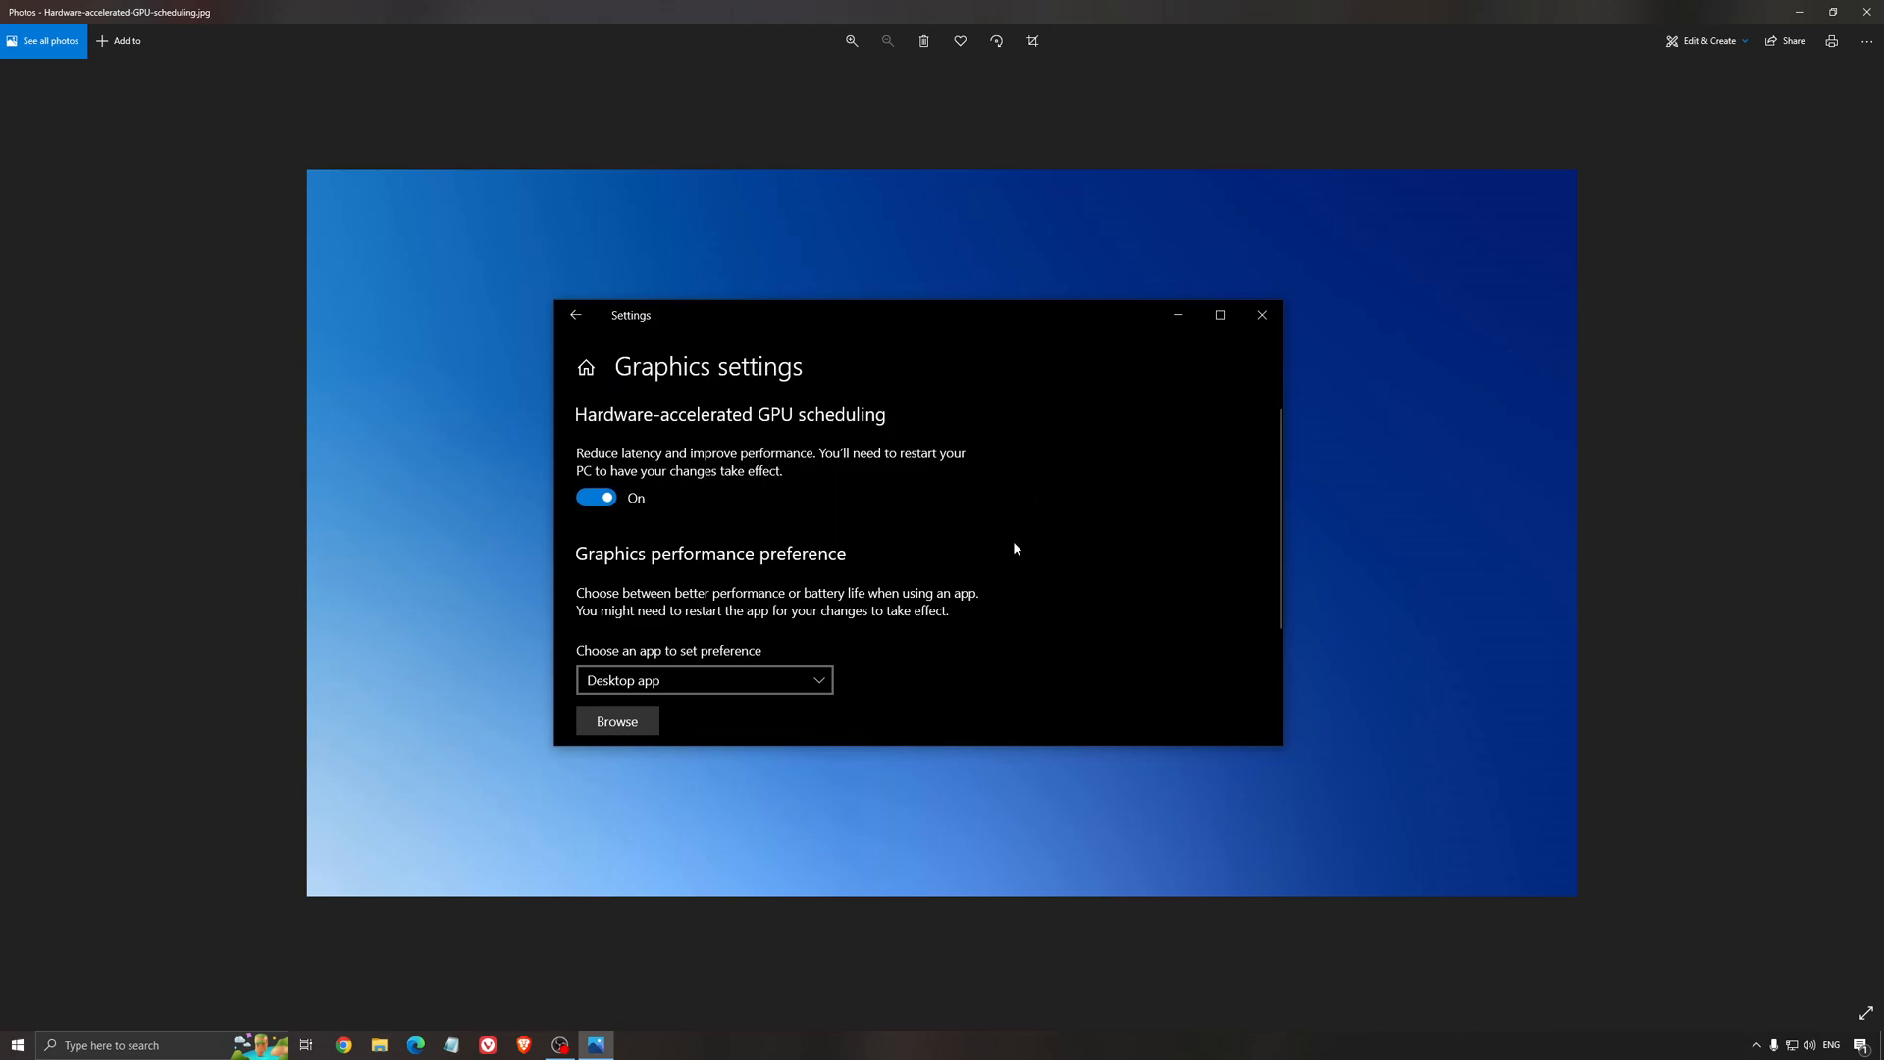
{"action": "mouse_move", "coordinate": [959, 504]}
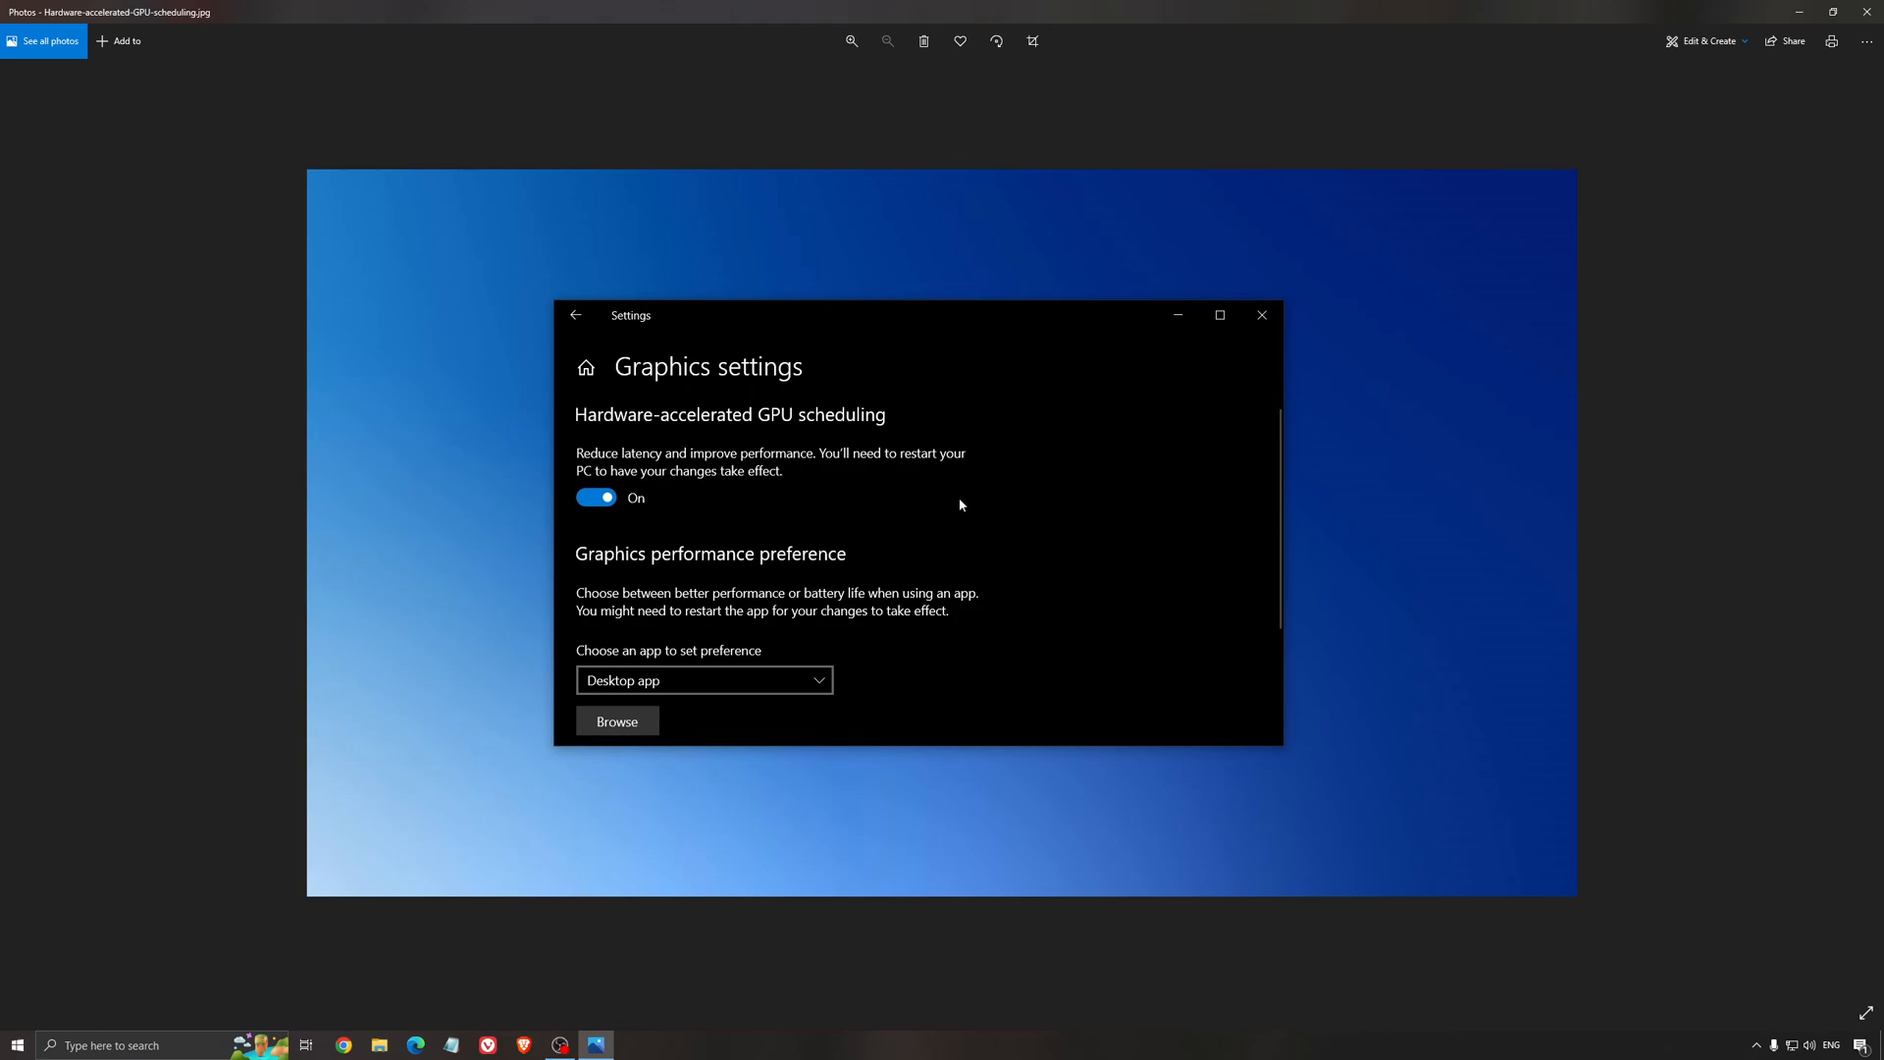
{"action": "mouse_move", "coordinate": [1025, 582]}
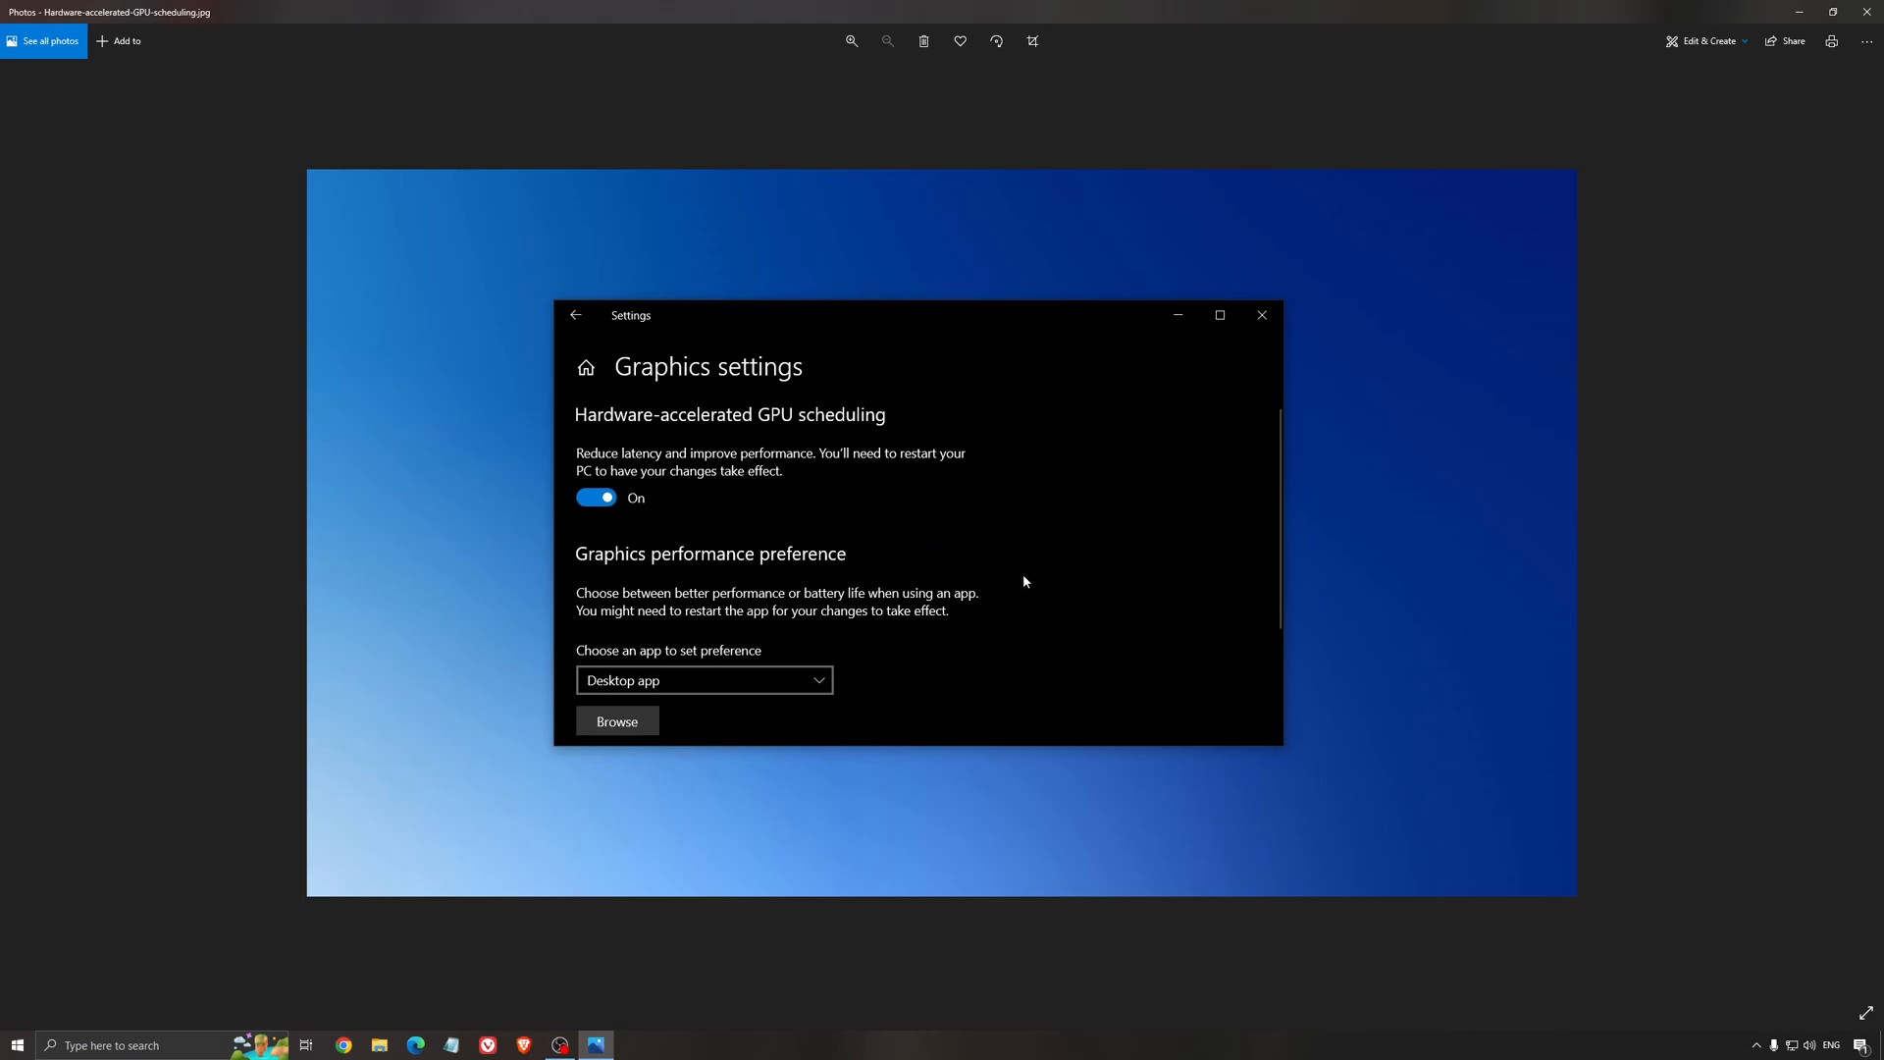
{"action": "mouse_move", "coordinate": [1019, 582]}
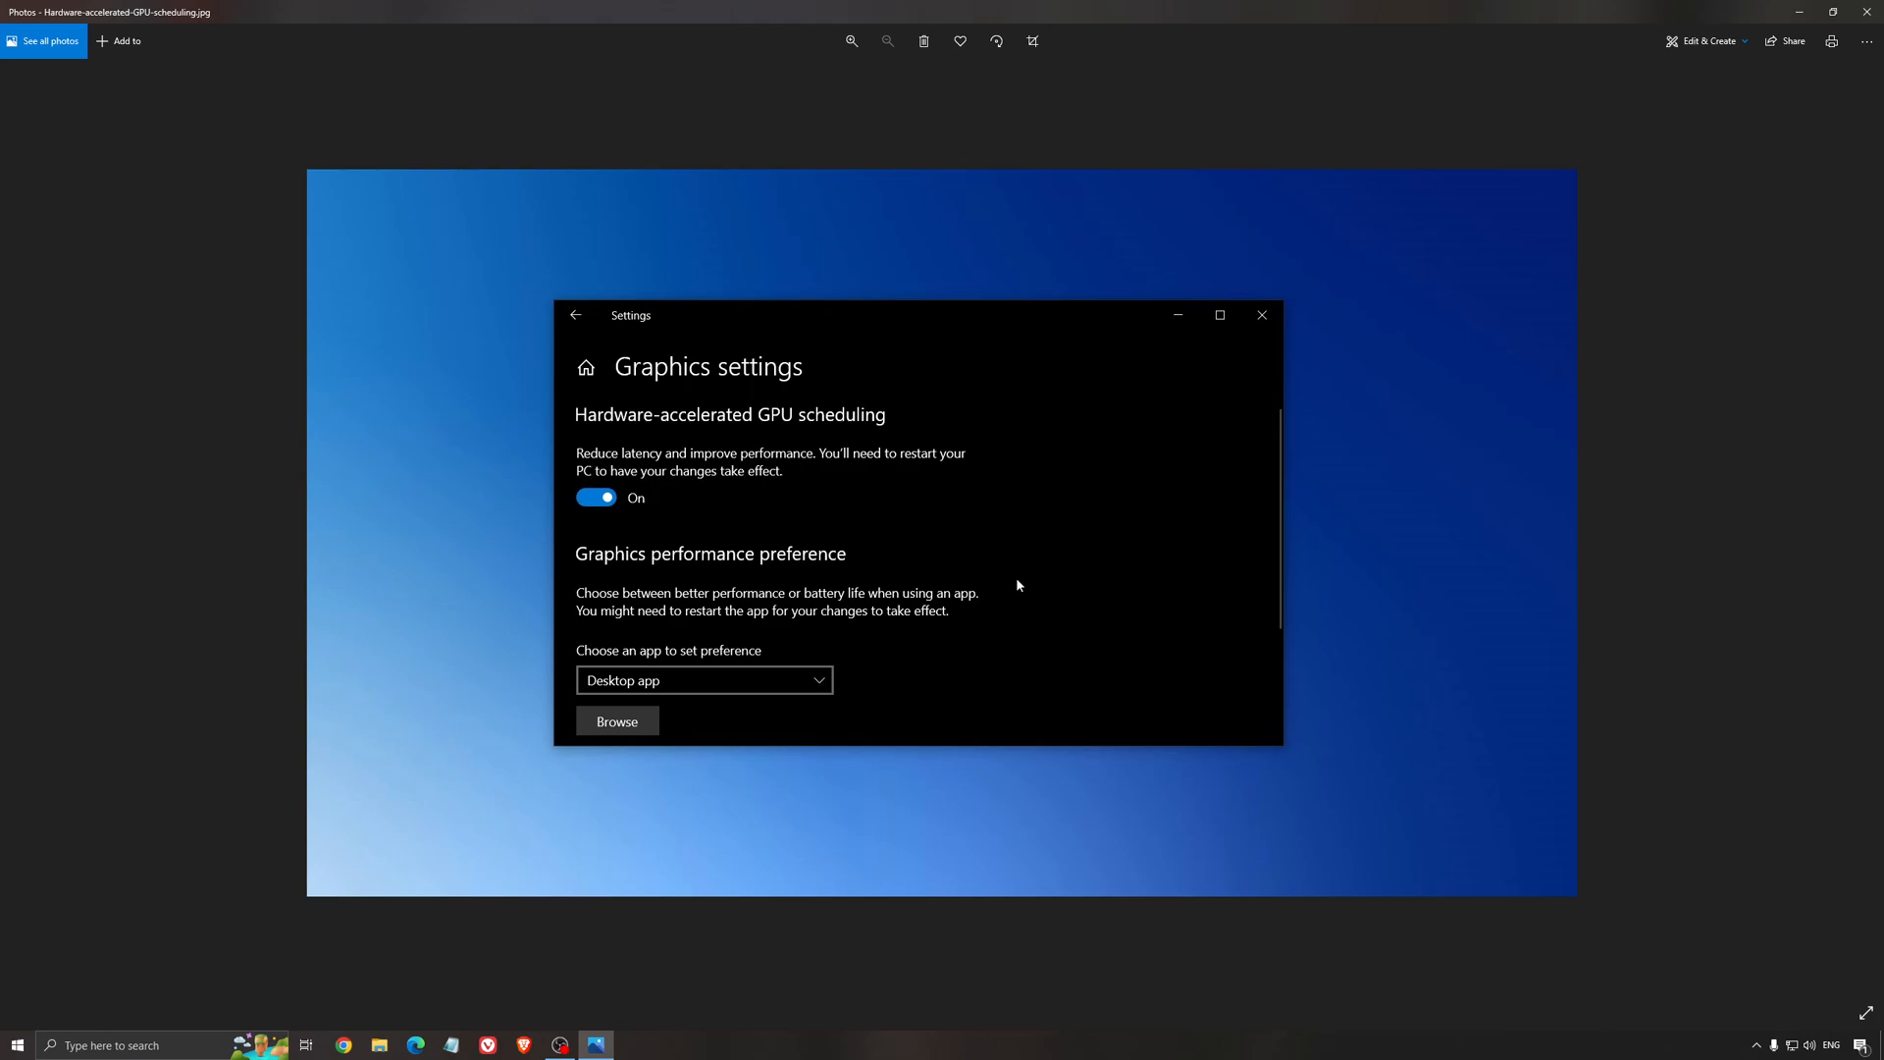
{"action": "mouse_move", "coordinate": [1014, 590]}
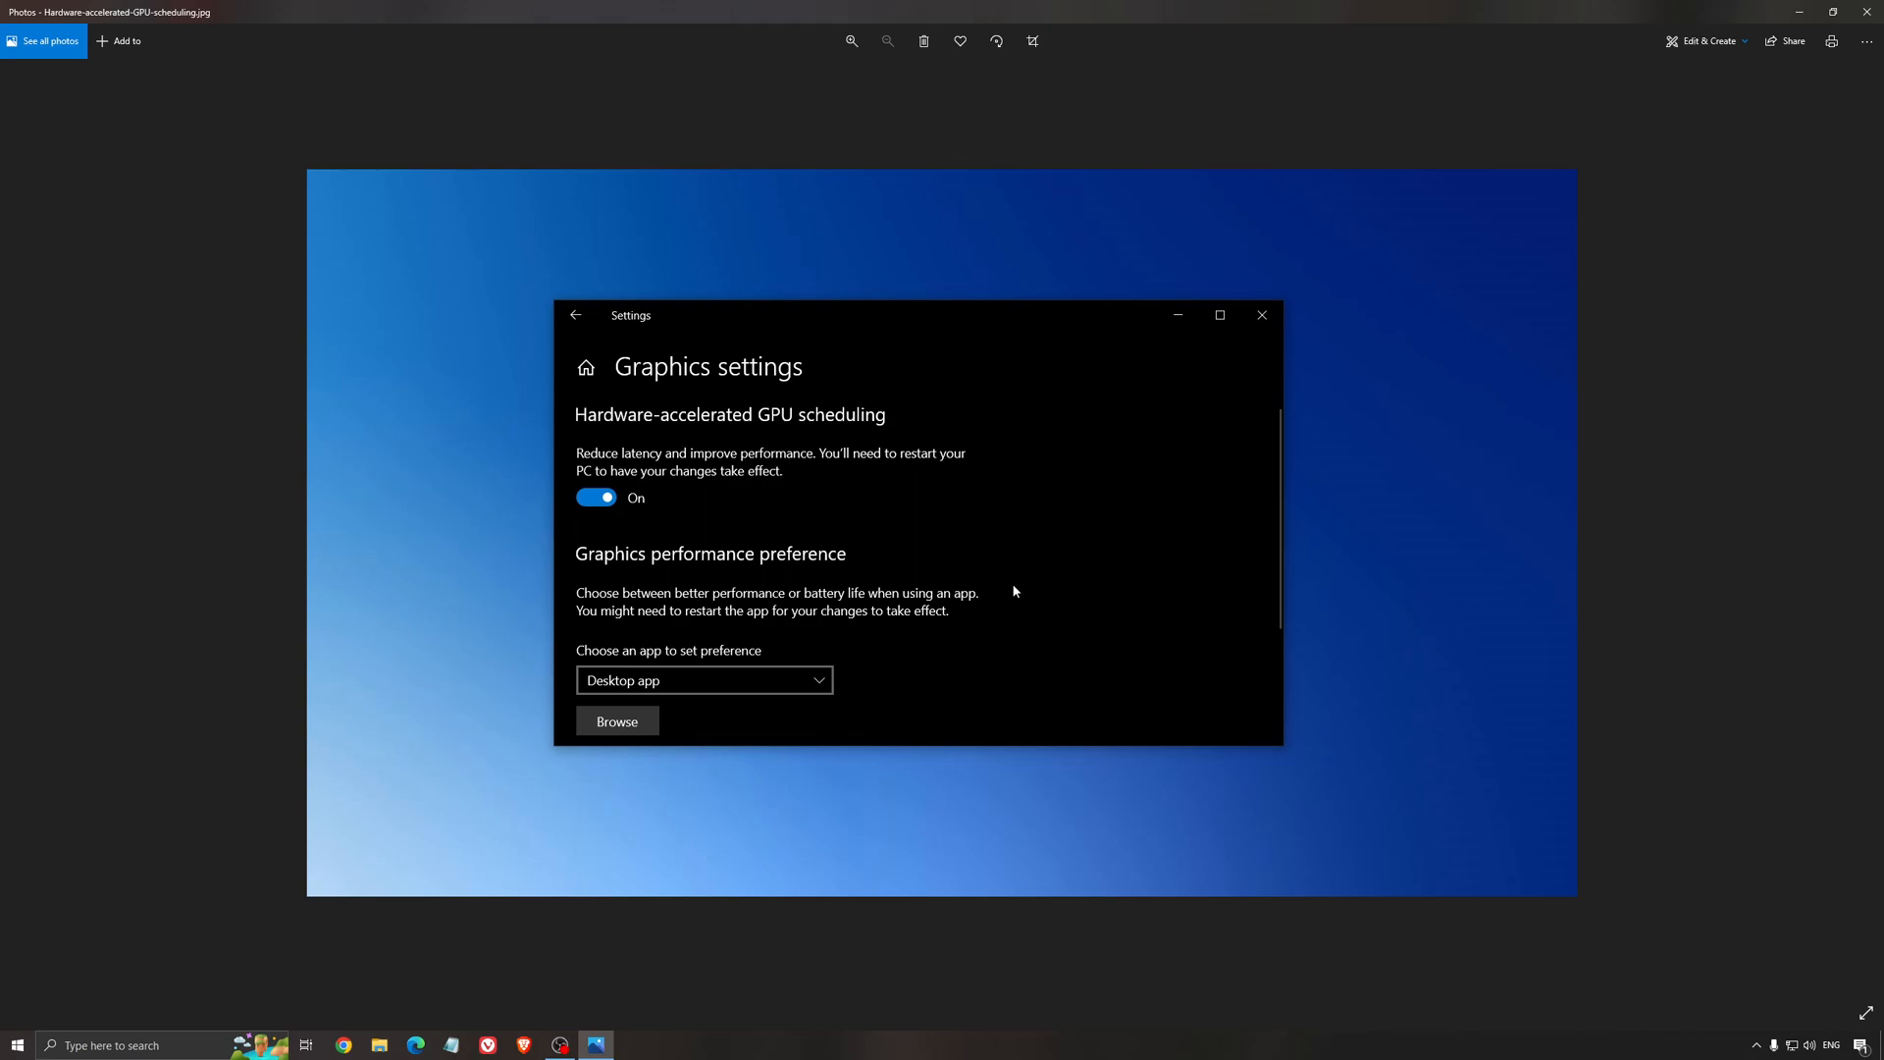
{"action": "mouse_move", "coordinate": [1007, 498]}
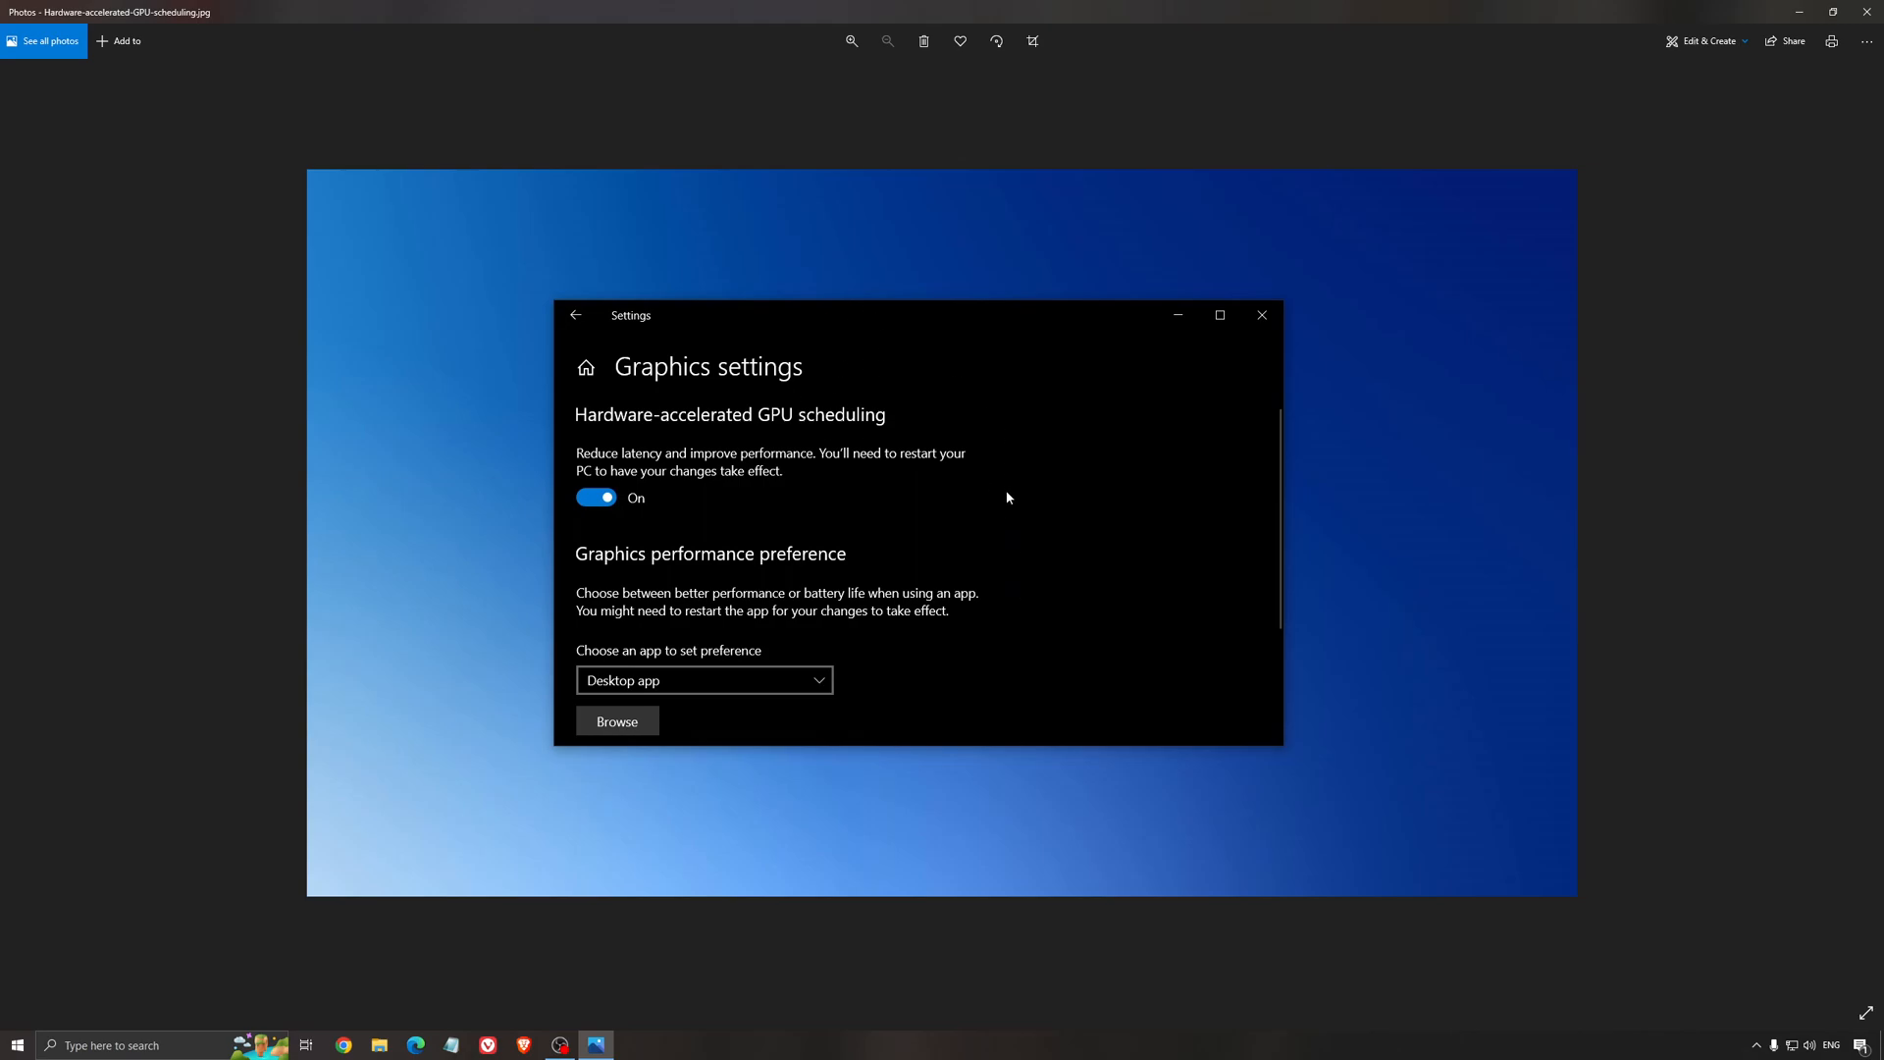
{"action": "mouse_move", "coordinate": [1146, 459]}
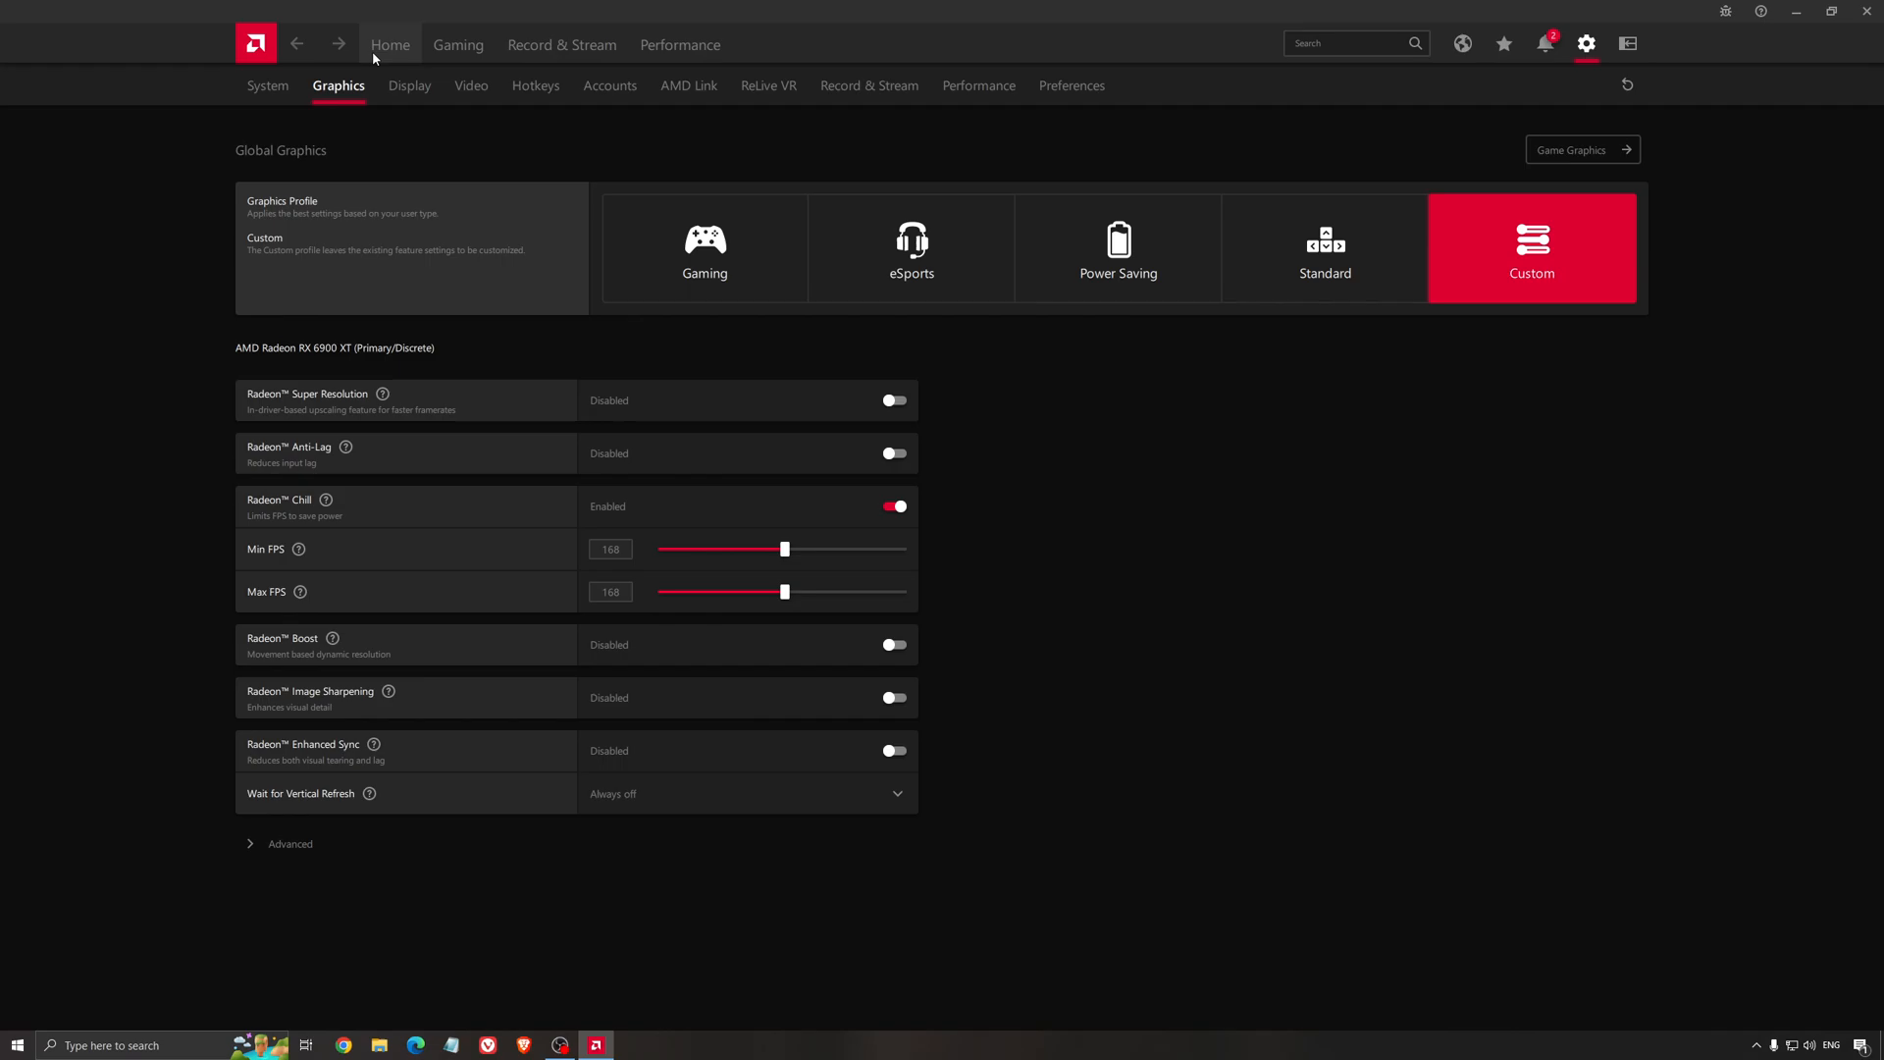
- Return to the AMD Software Home dashboard showing driver 22.5.2 up to date
{"action": "left_click", "coordinate": [390, 44]}
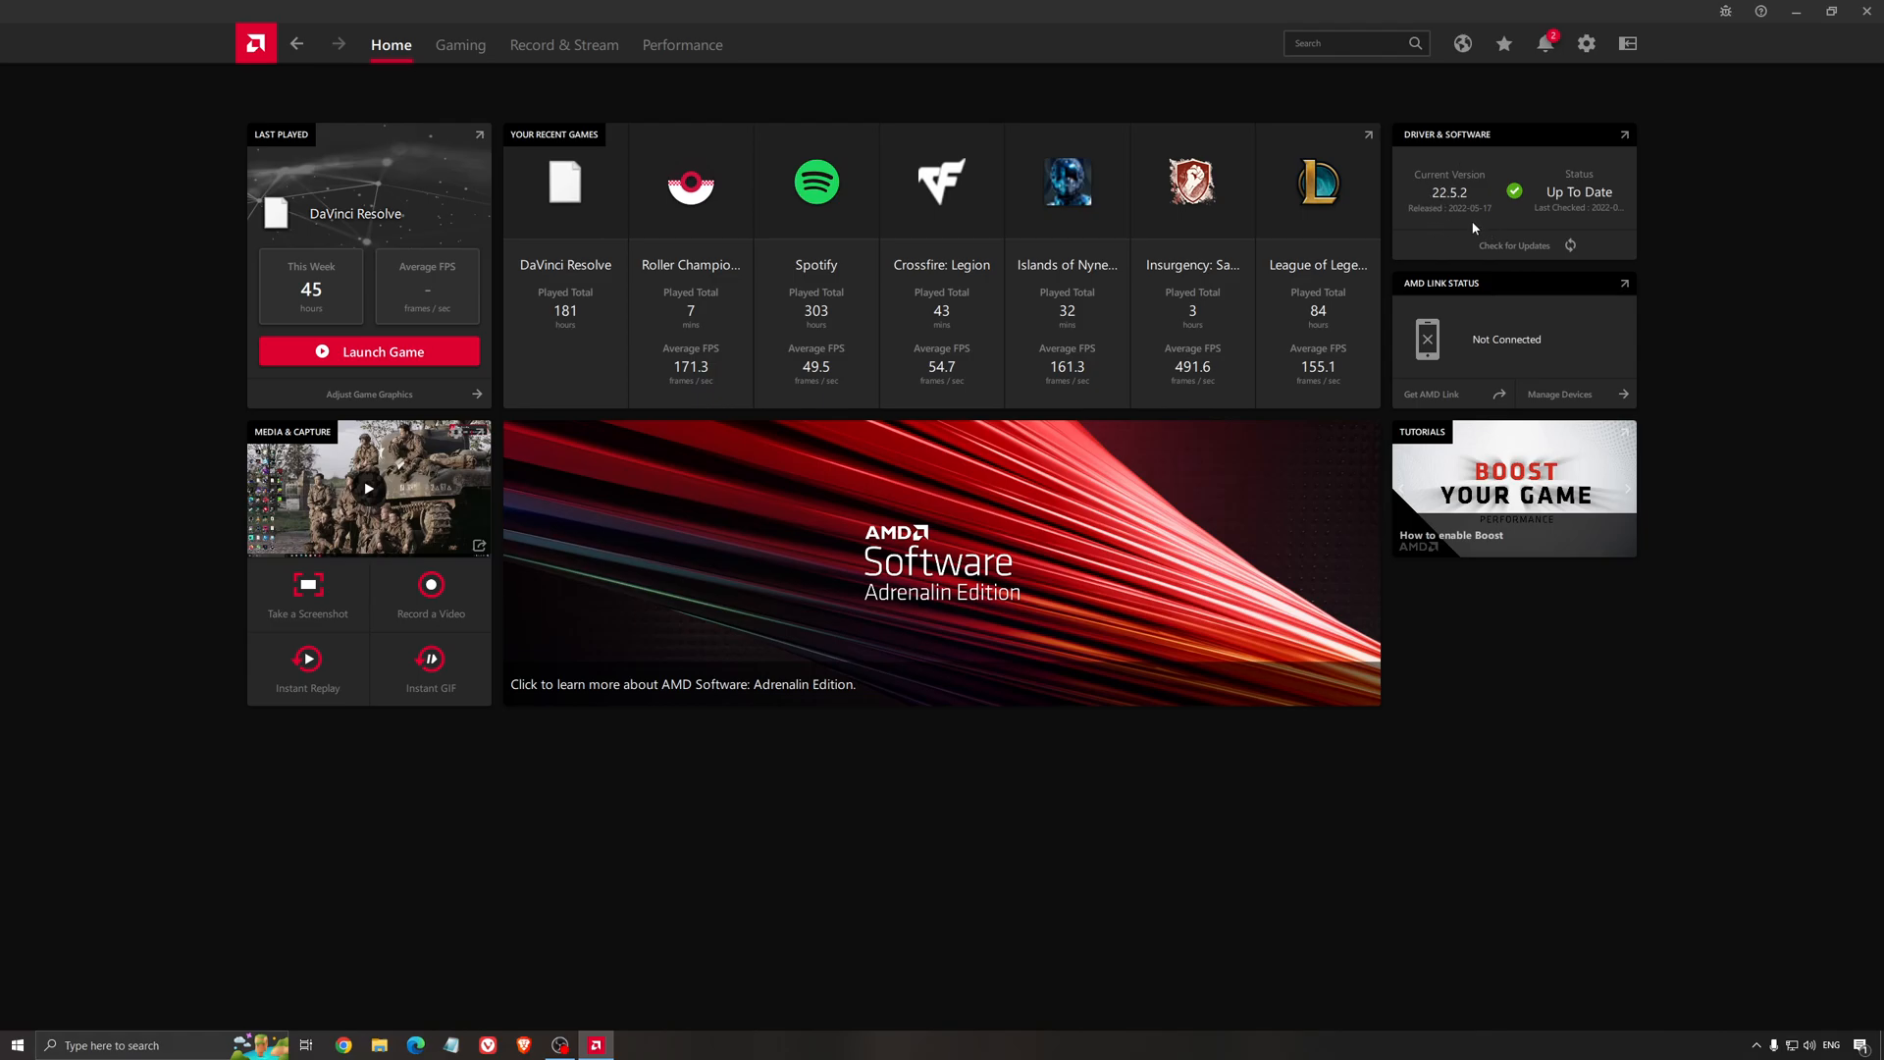
{"action": "mouse_move", "coordinate": [460, 44]}
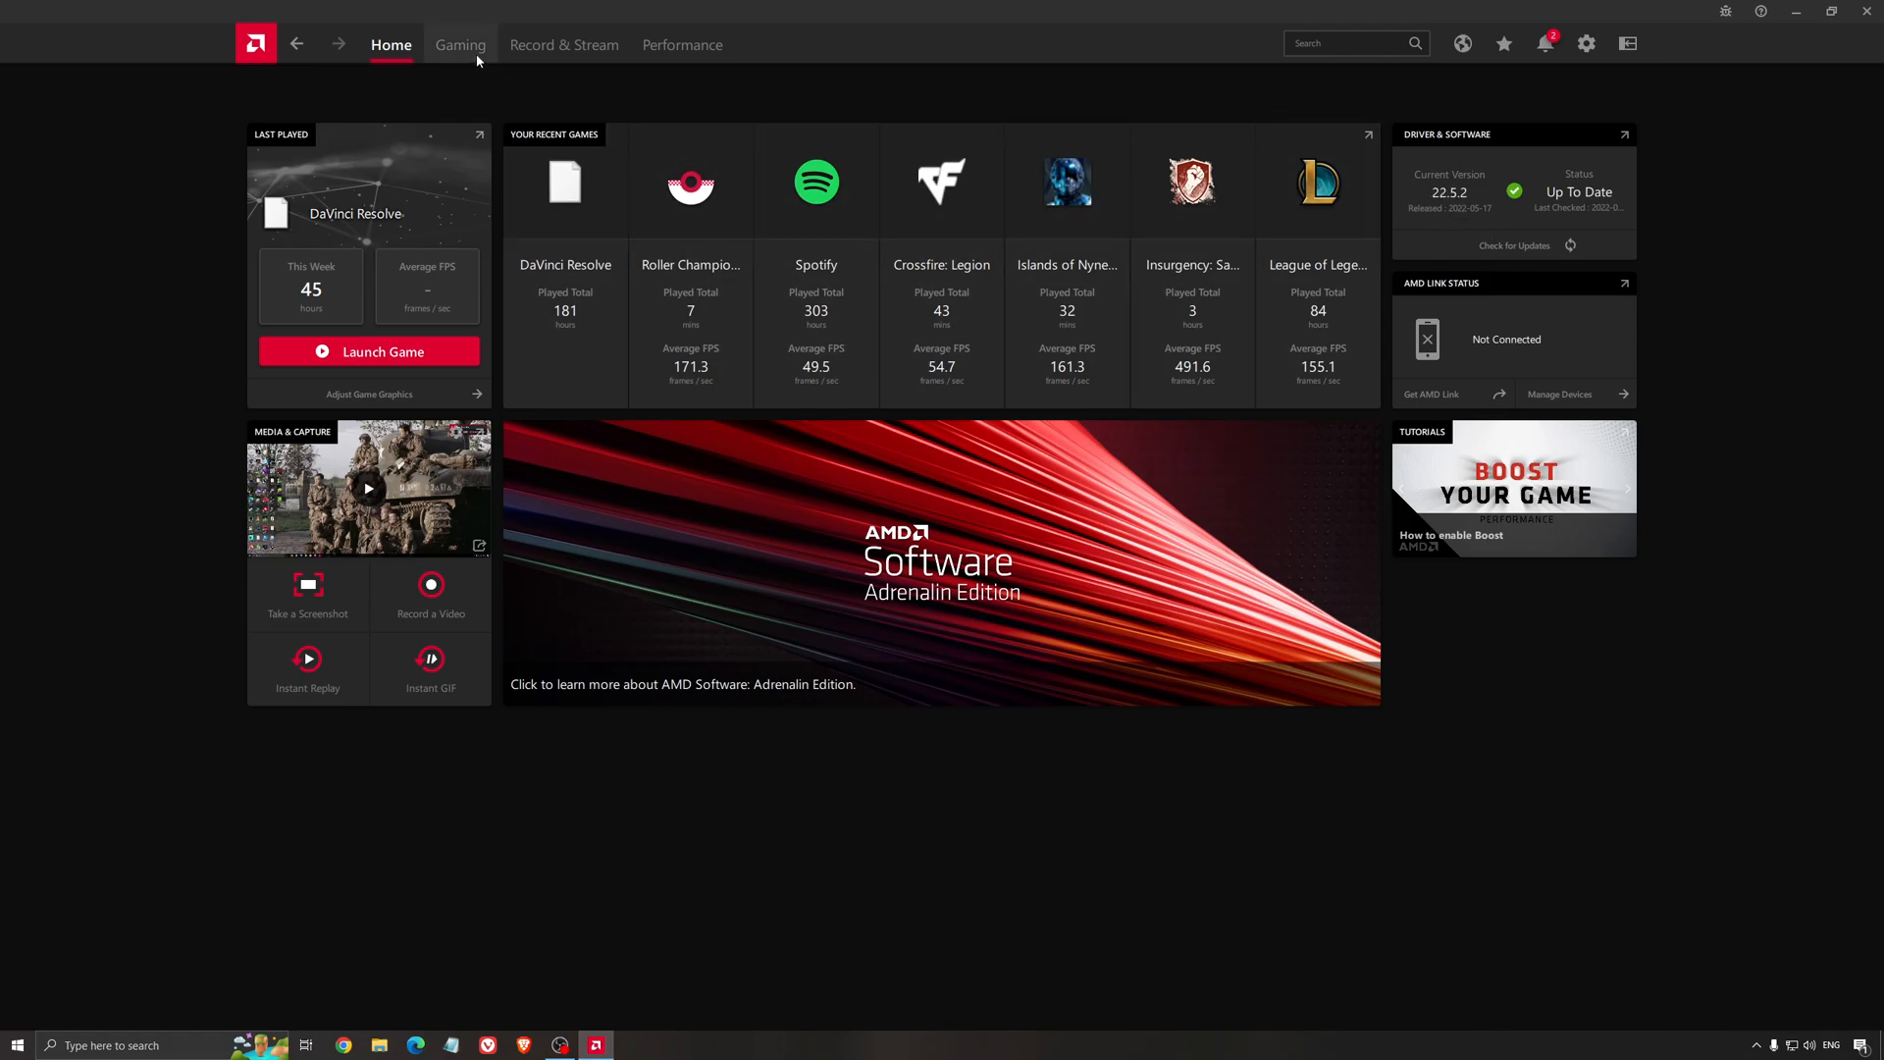
{"action": "left_click", "coordinate": [459, 44]}
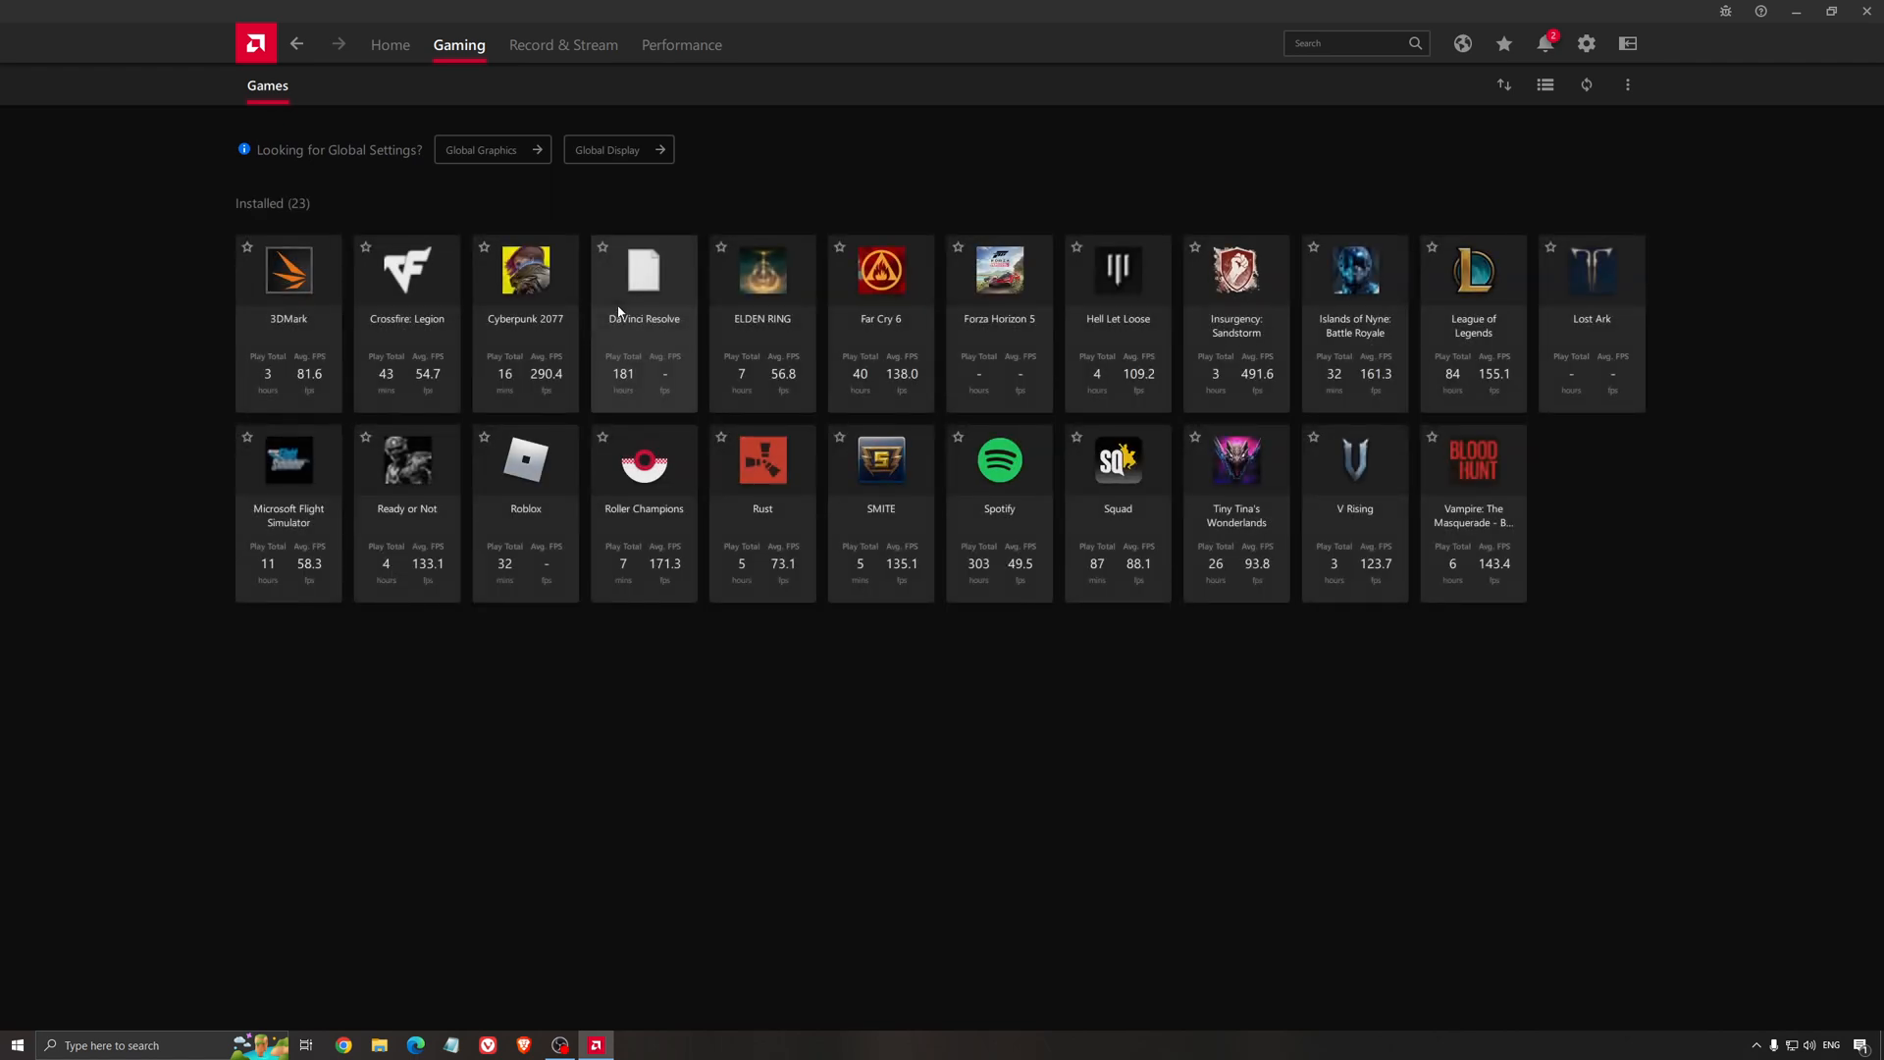
{"action": "left_click", "coordinate": [1585, 43]}
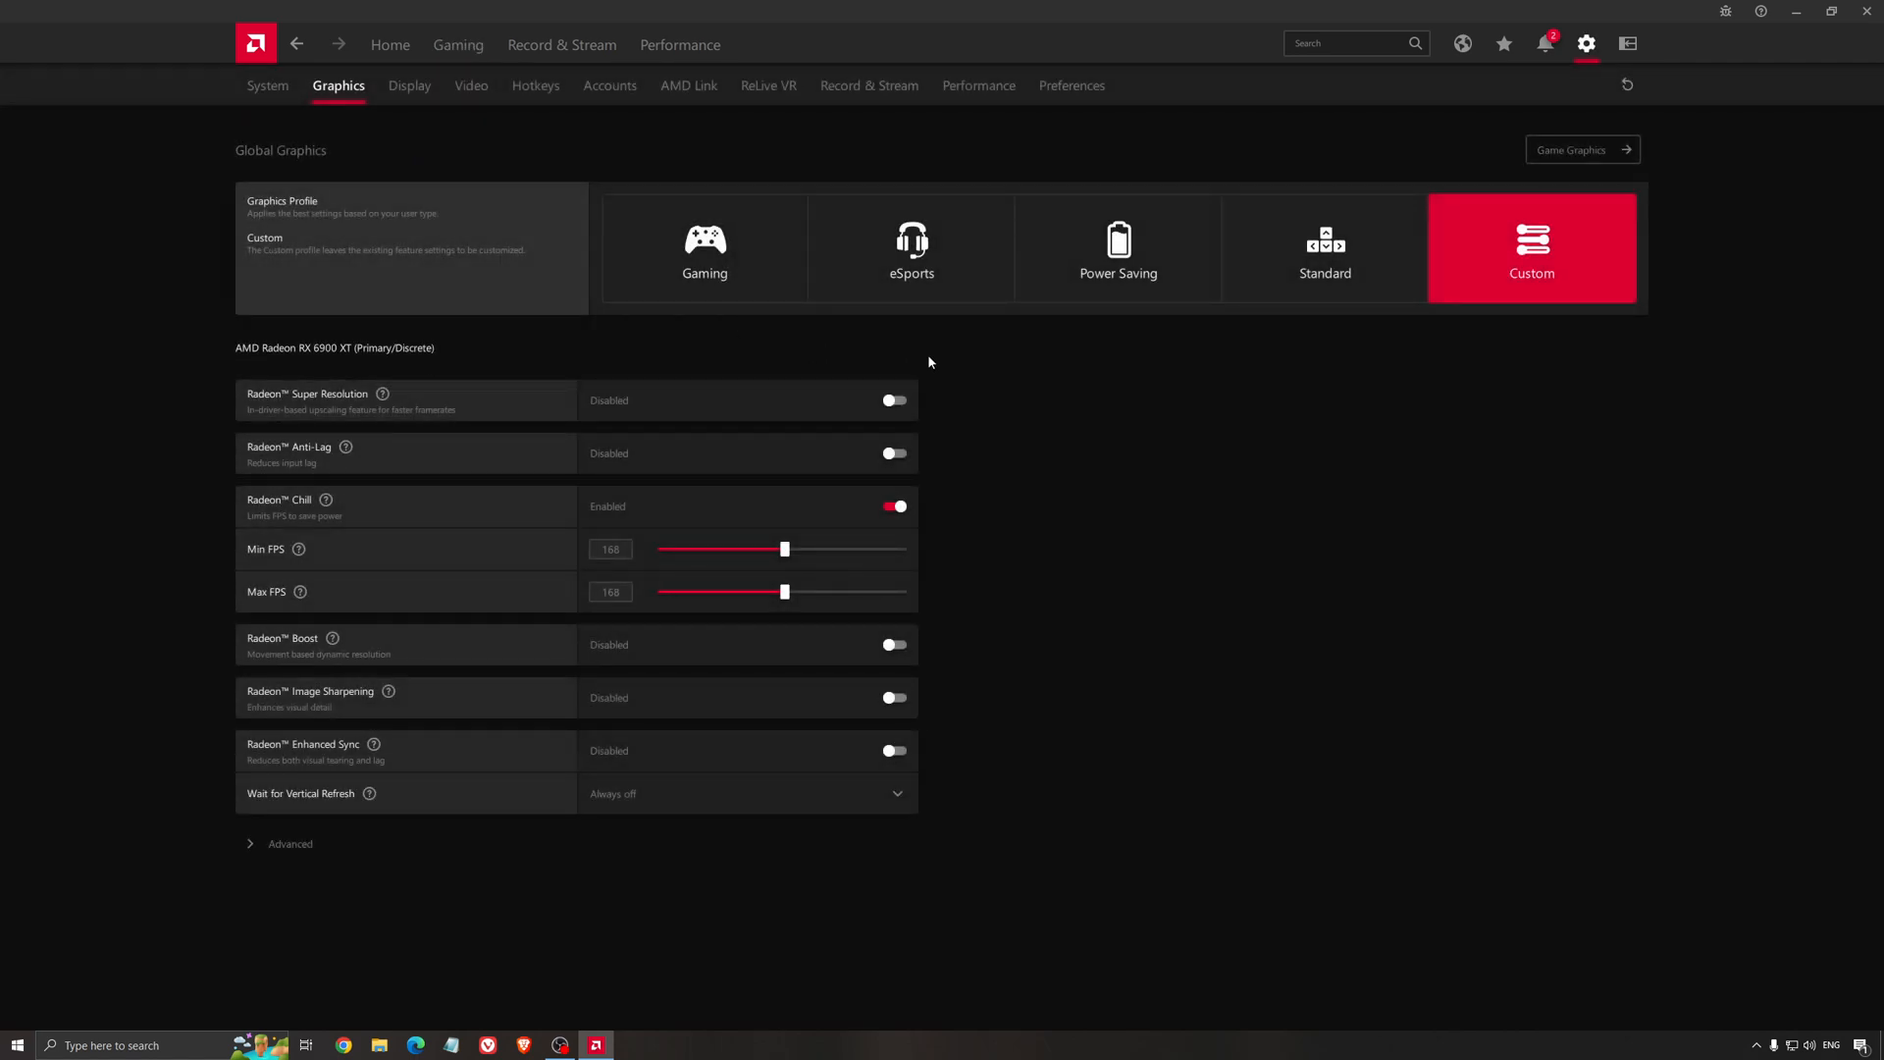
{"action": "mouse_move", "coordinate": [456, 382]}
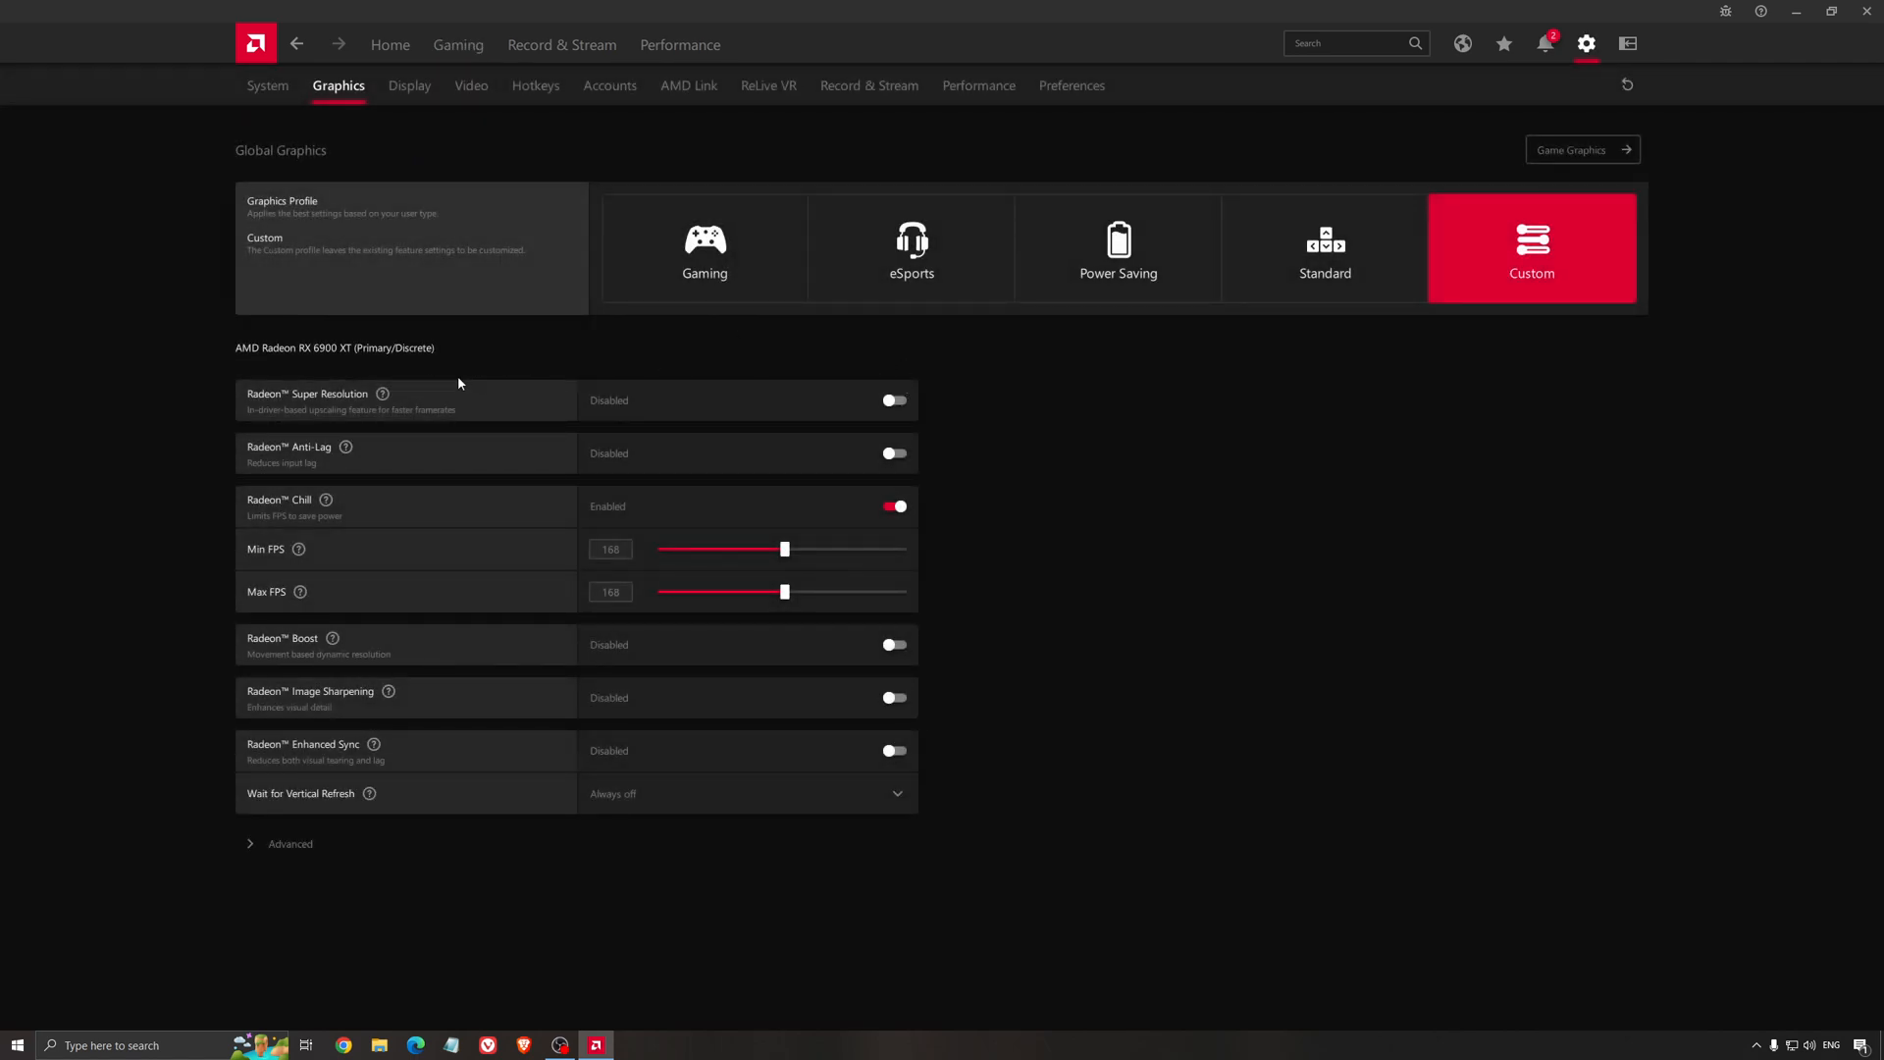
{"action": "mouse_move", "coordinate": [304, 365]}
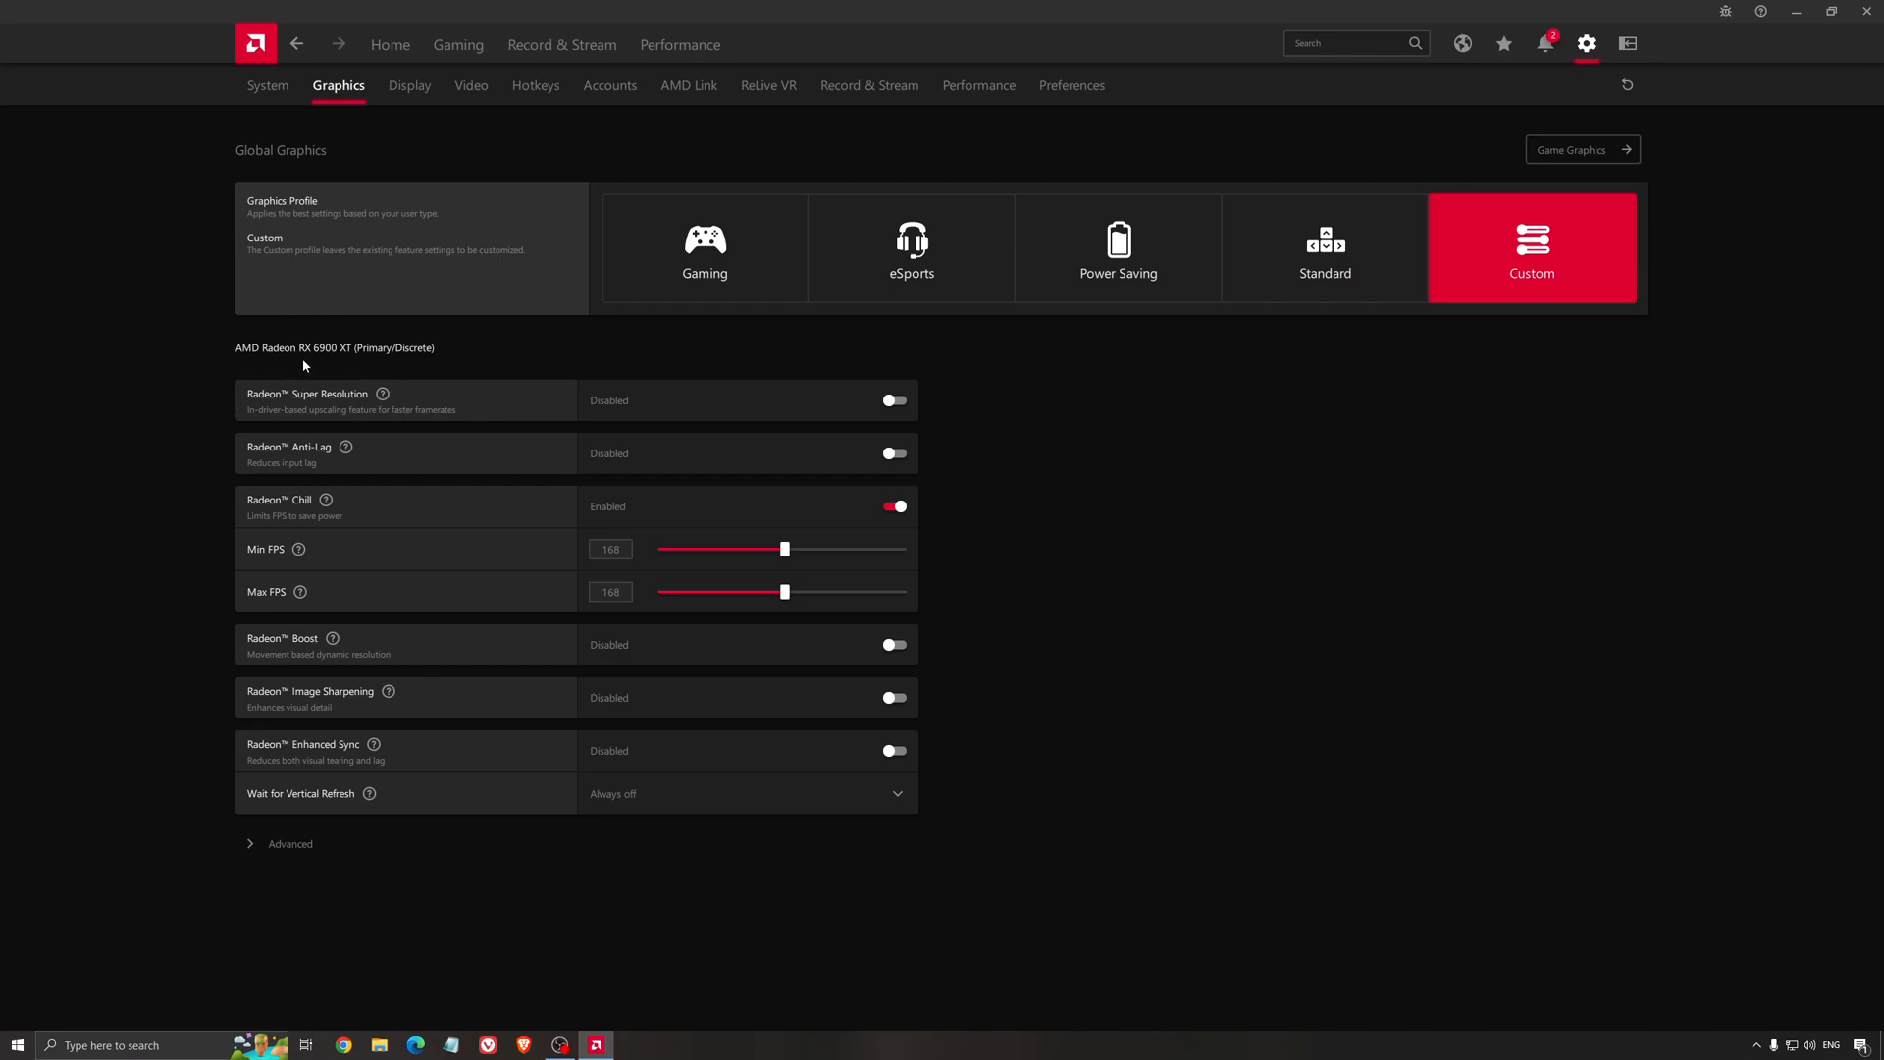
{"action": "mouse_move", "coordinate": [289, 419]}
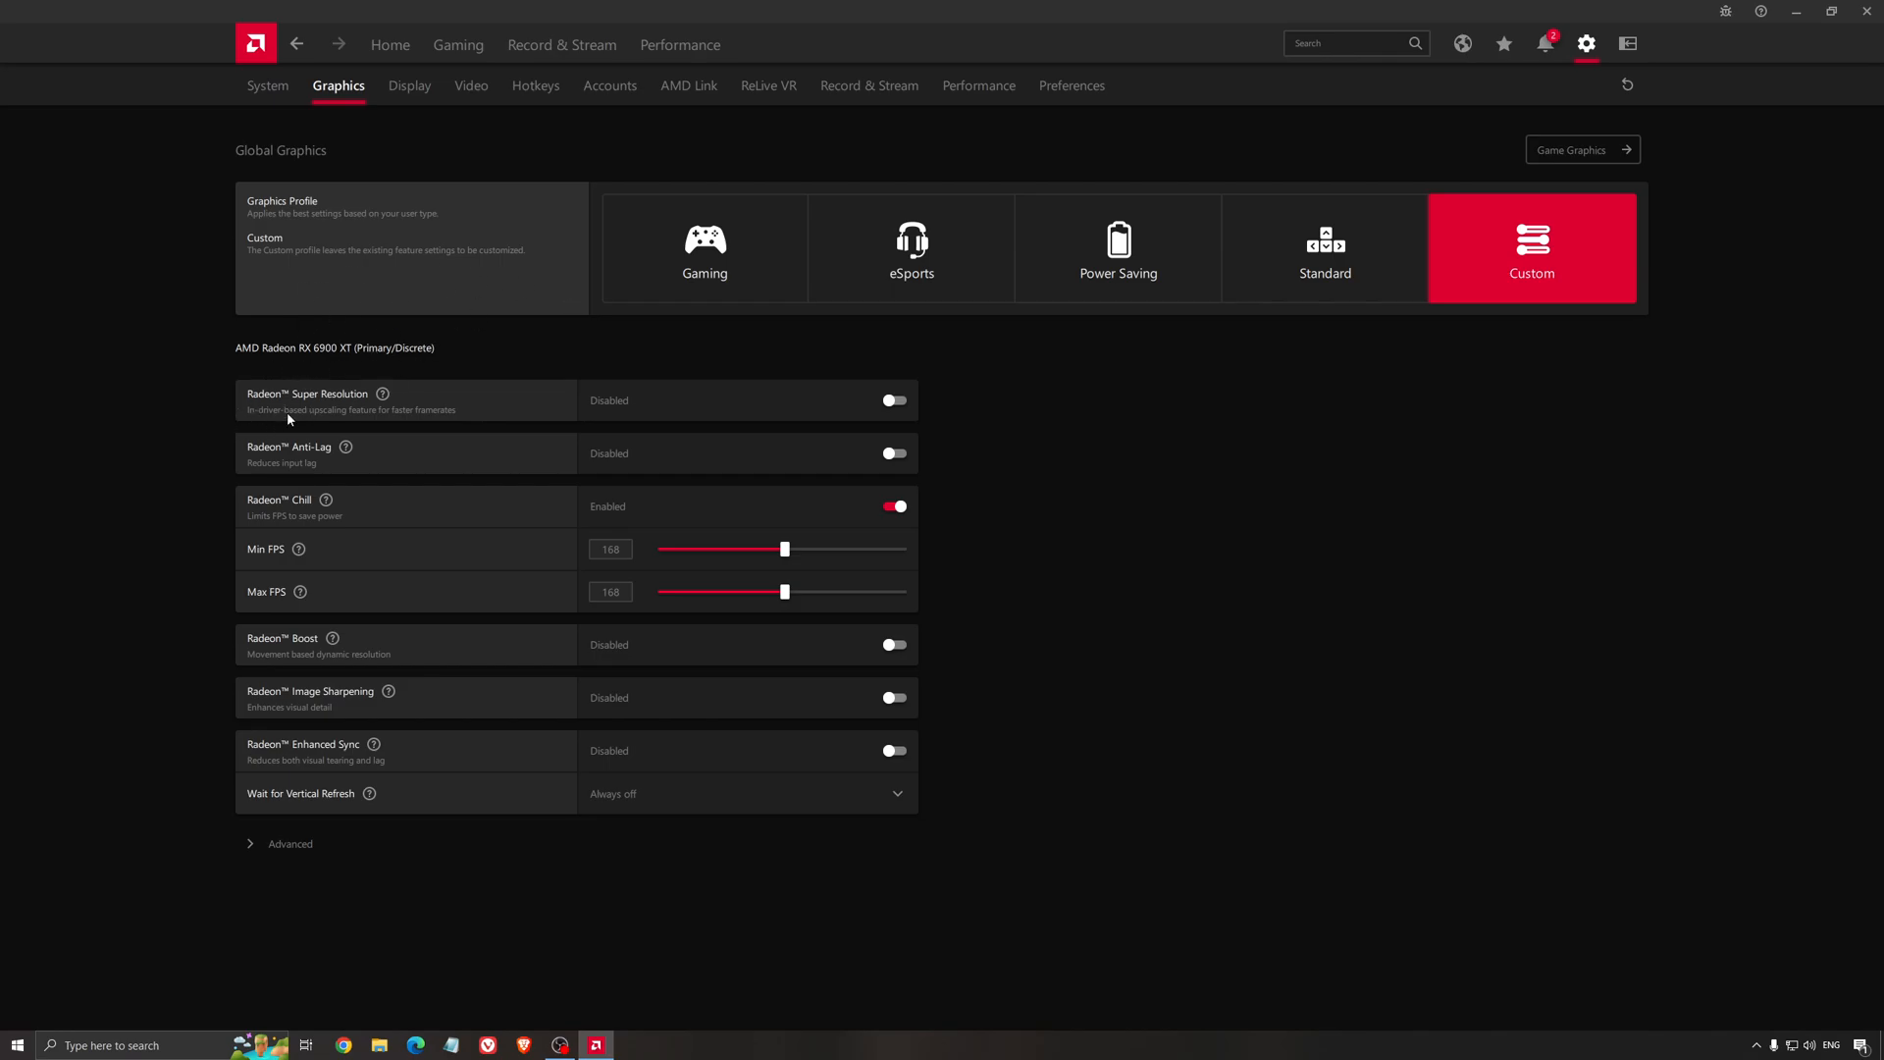
{"action": "mouse_move", "coordinate": [542, 371]}
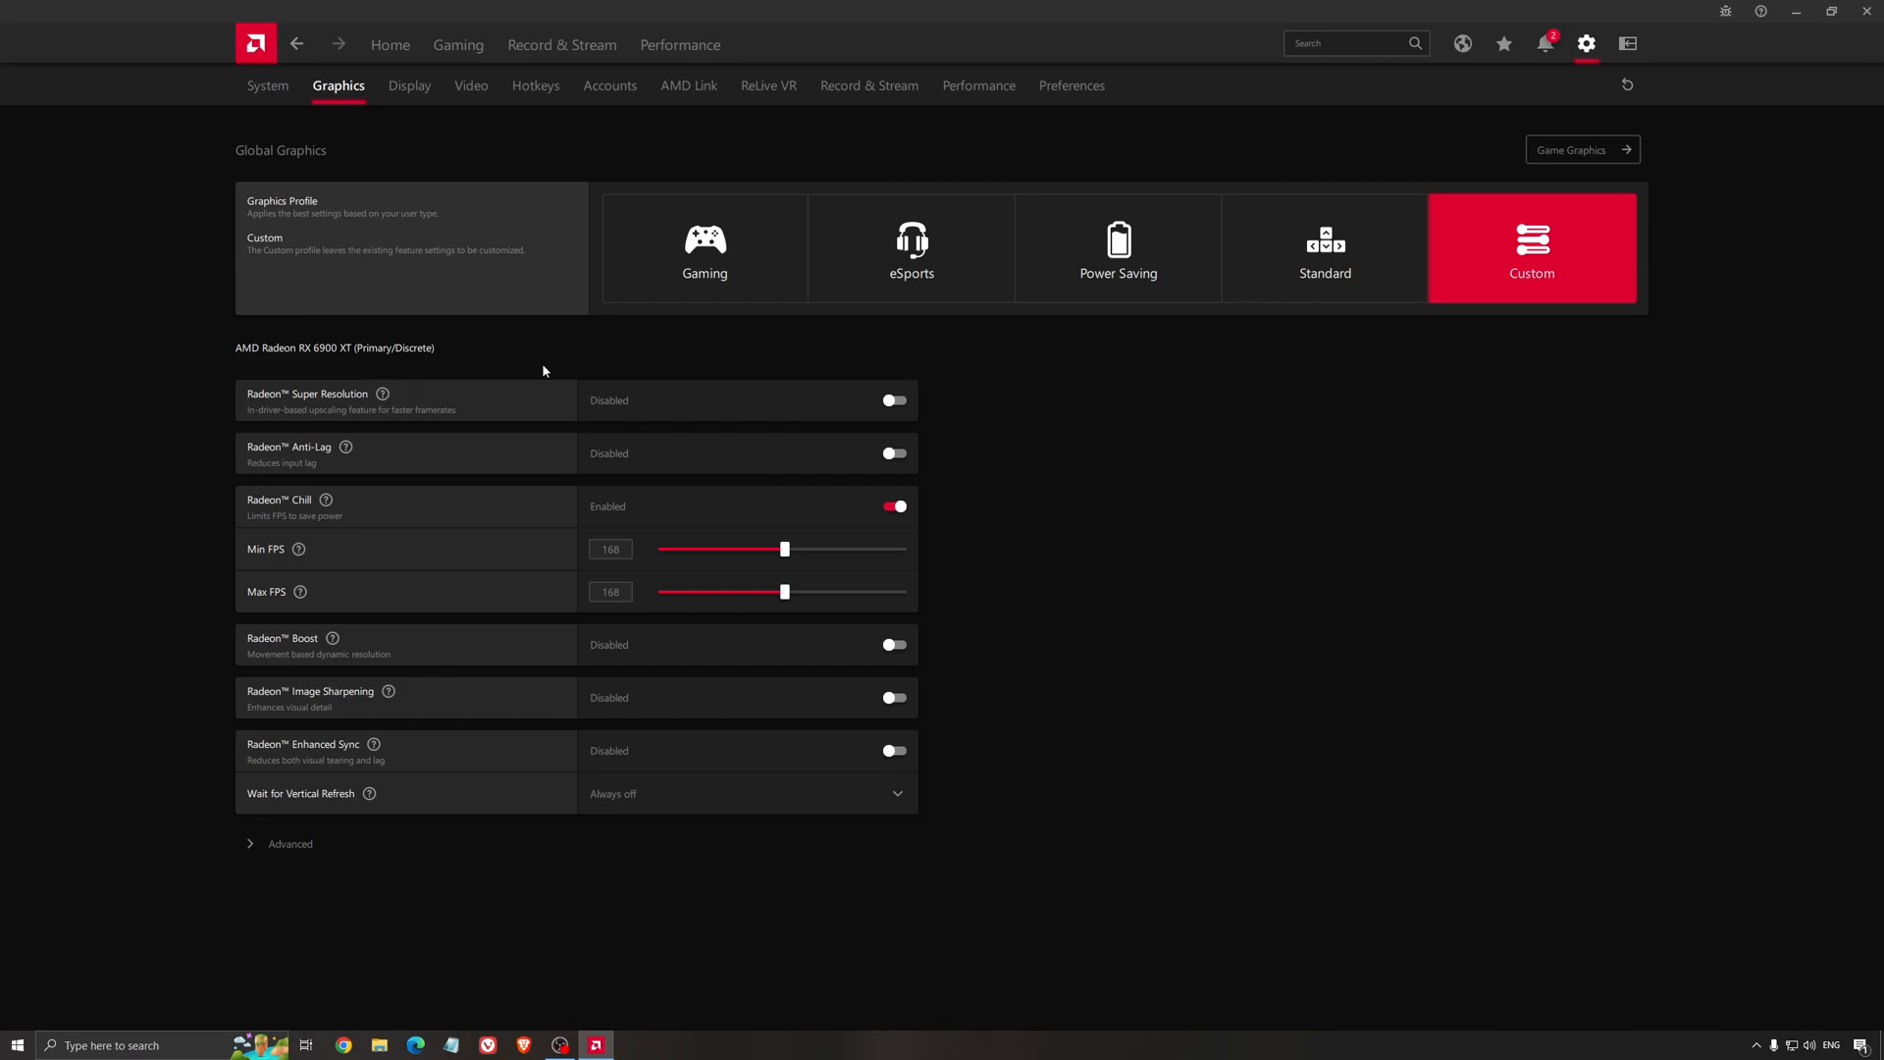
{"action": "mouse_move", "coordinate": [521, 375]}
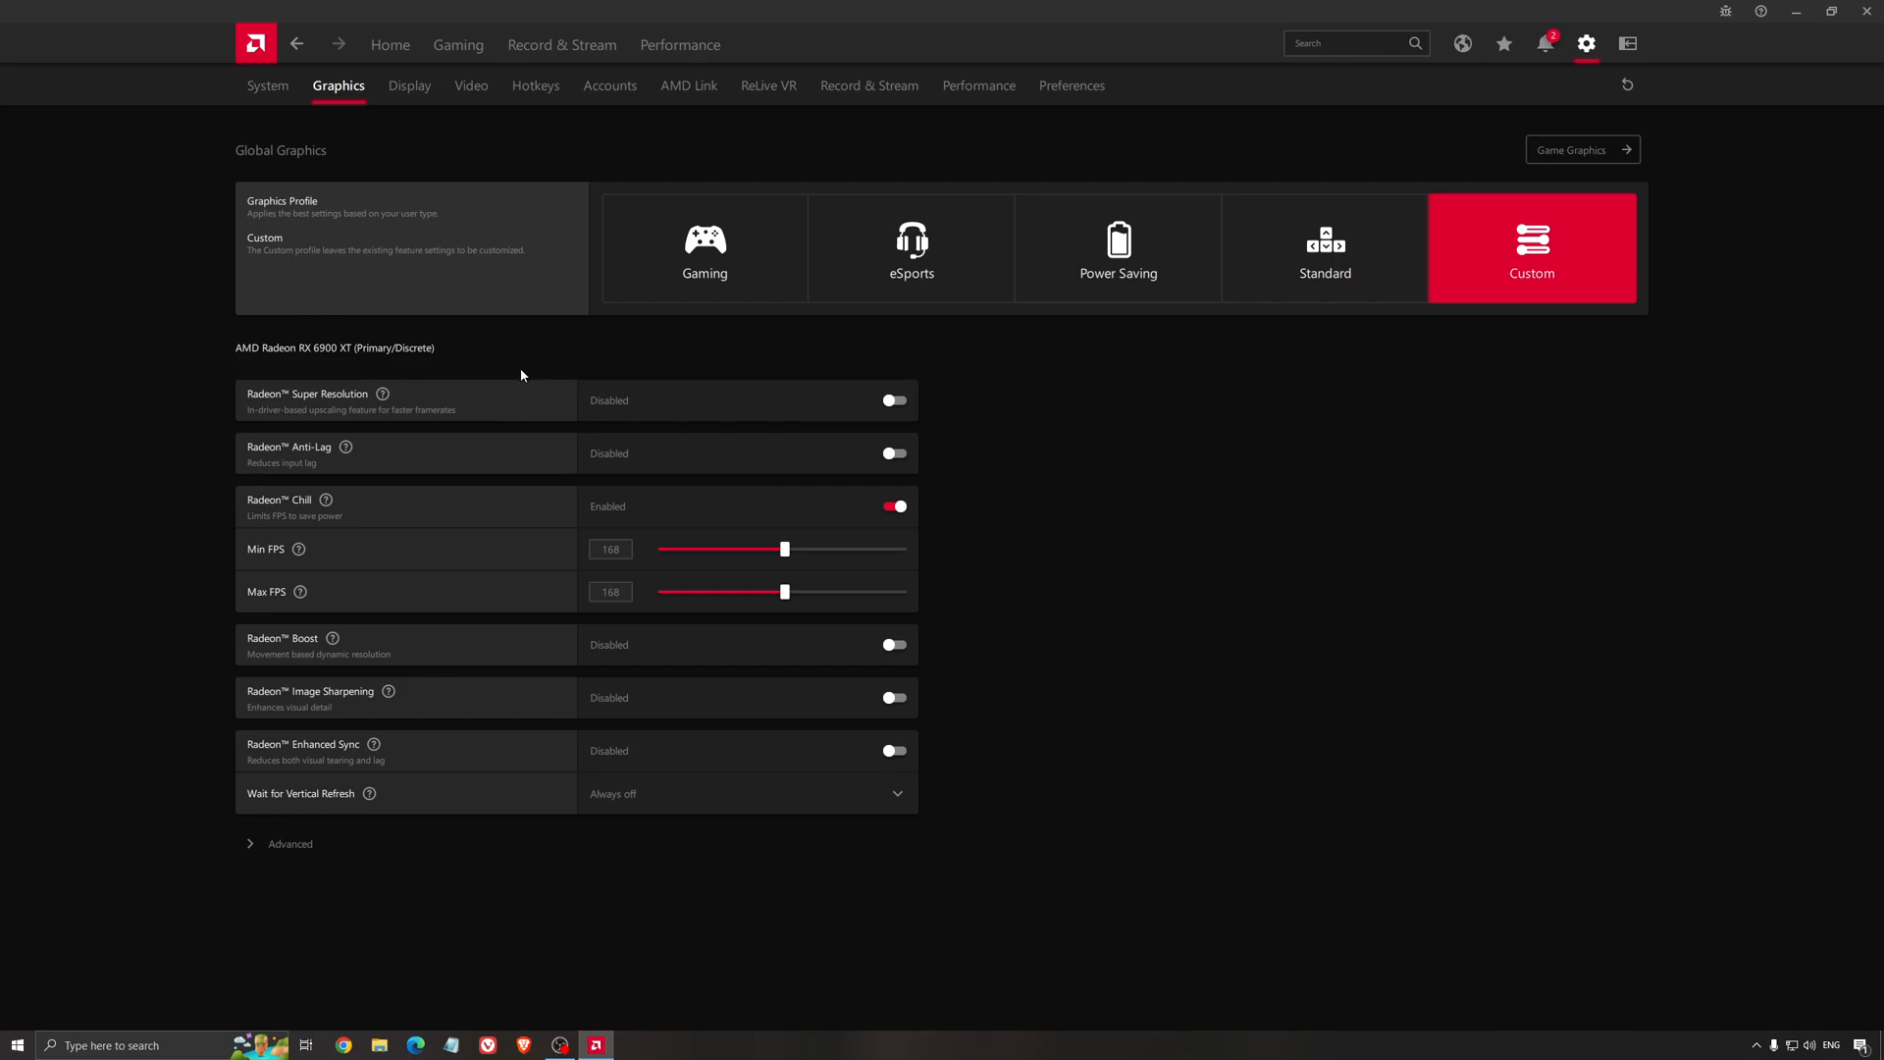
{"action": "mouse_move", "coordinate": [530, 441]}
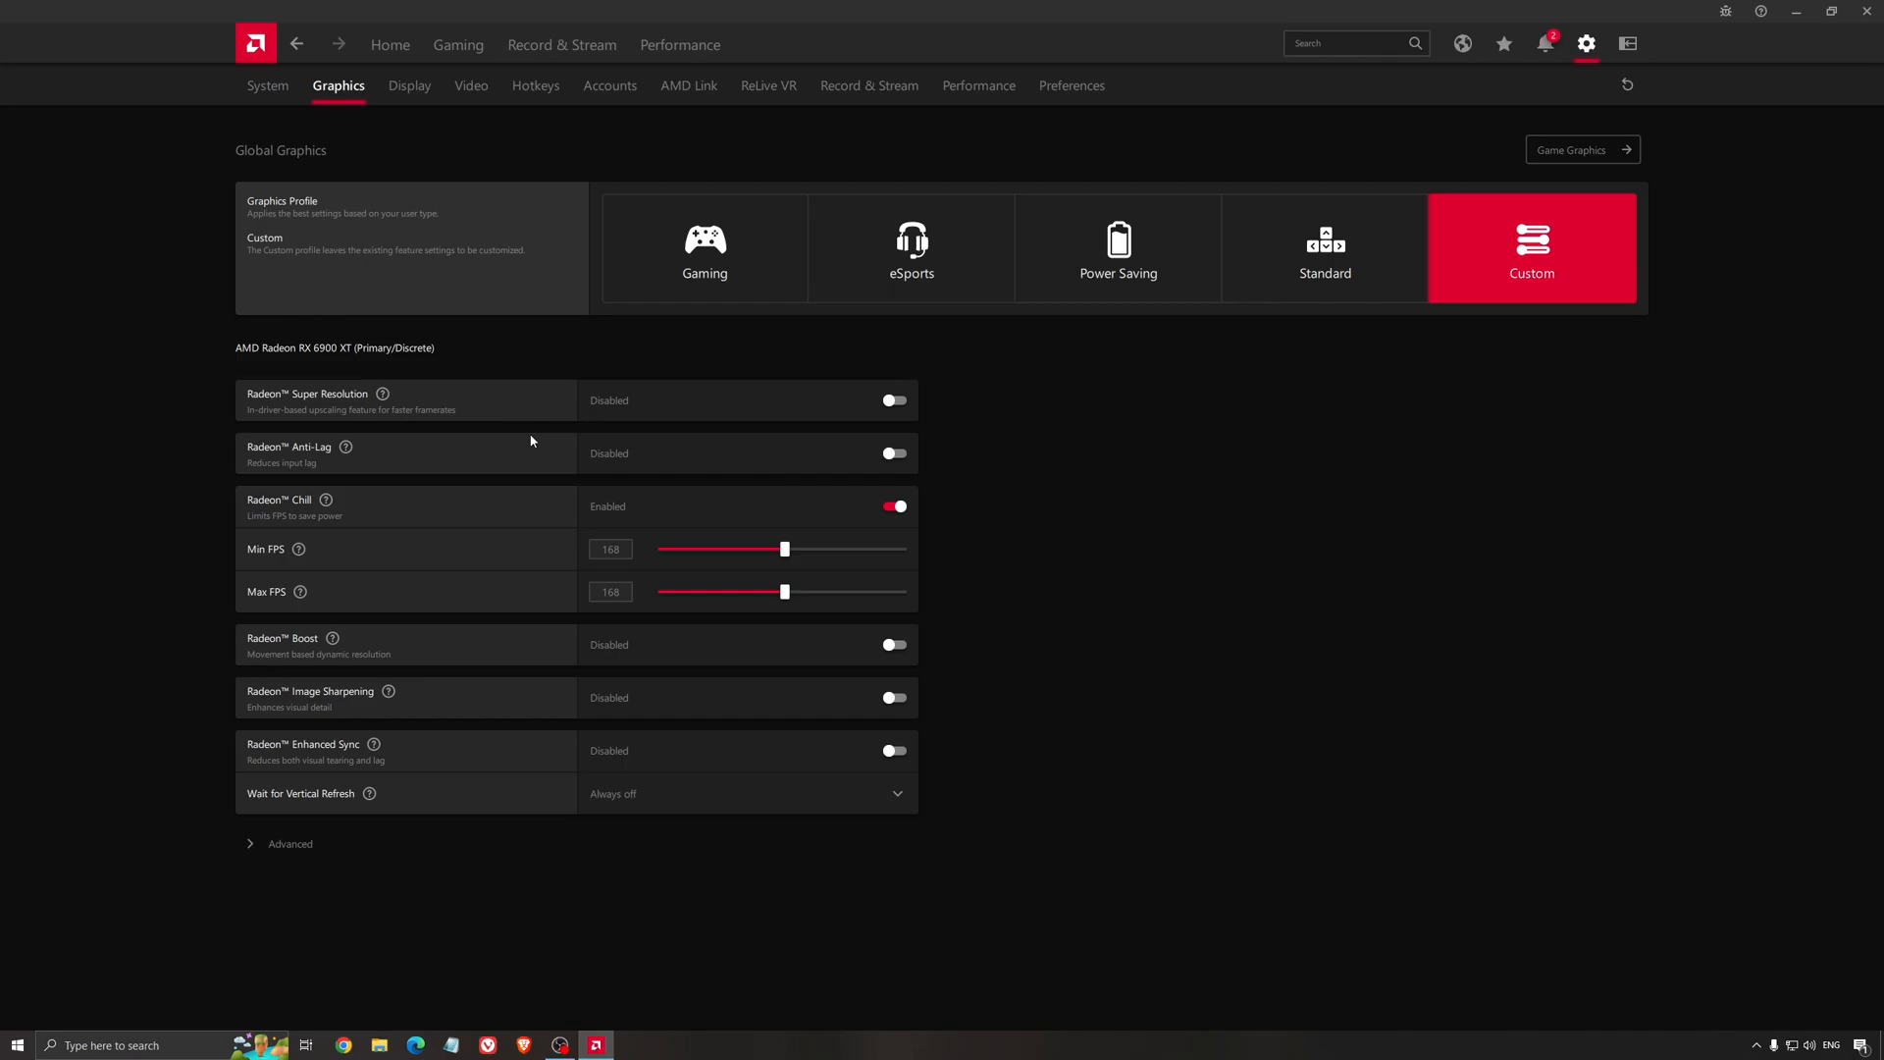
{"action": "mouse_move", "coordinate": [373, 378]}
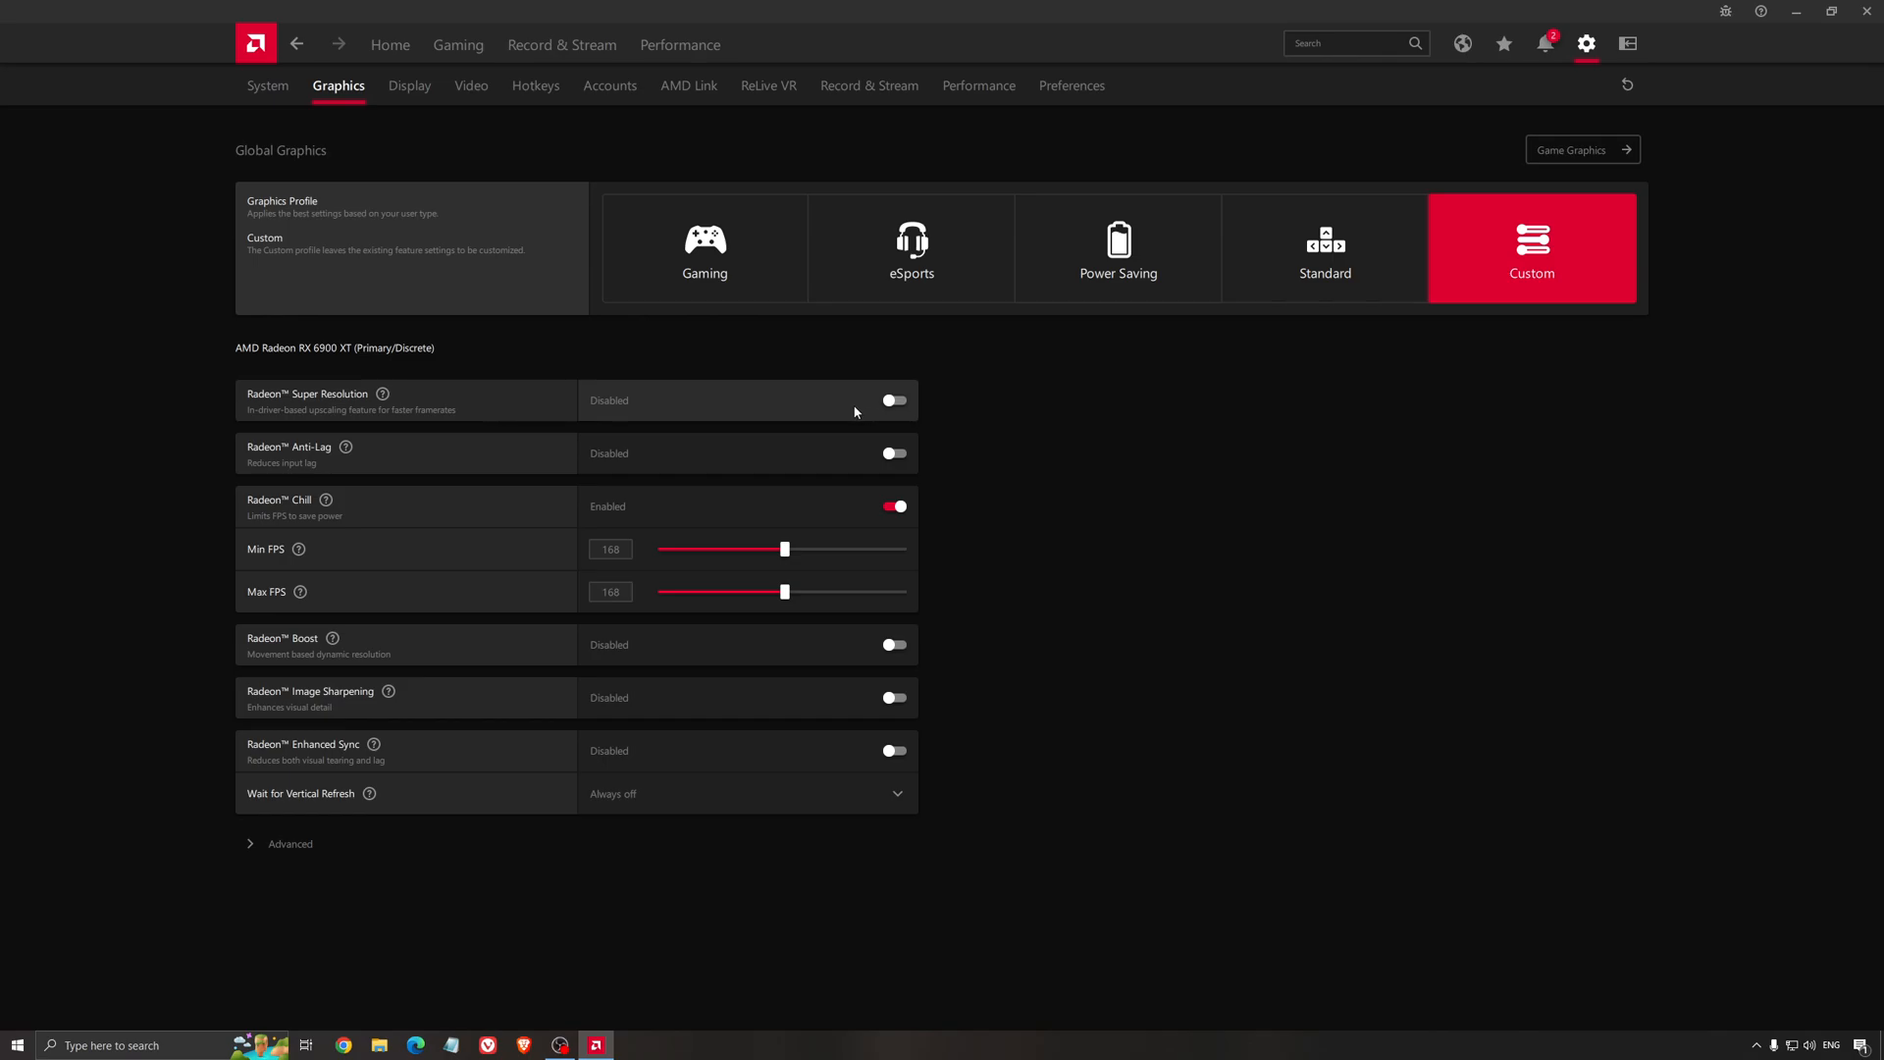
{"action": "mouse_move", "coordinate": [370, 417]}
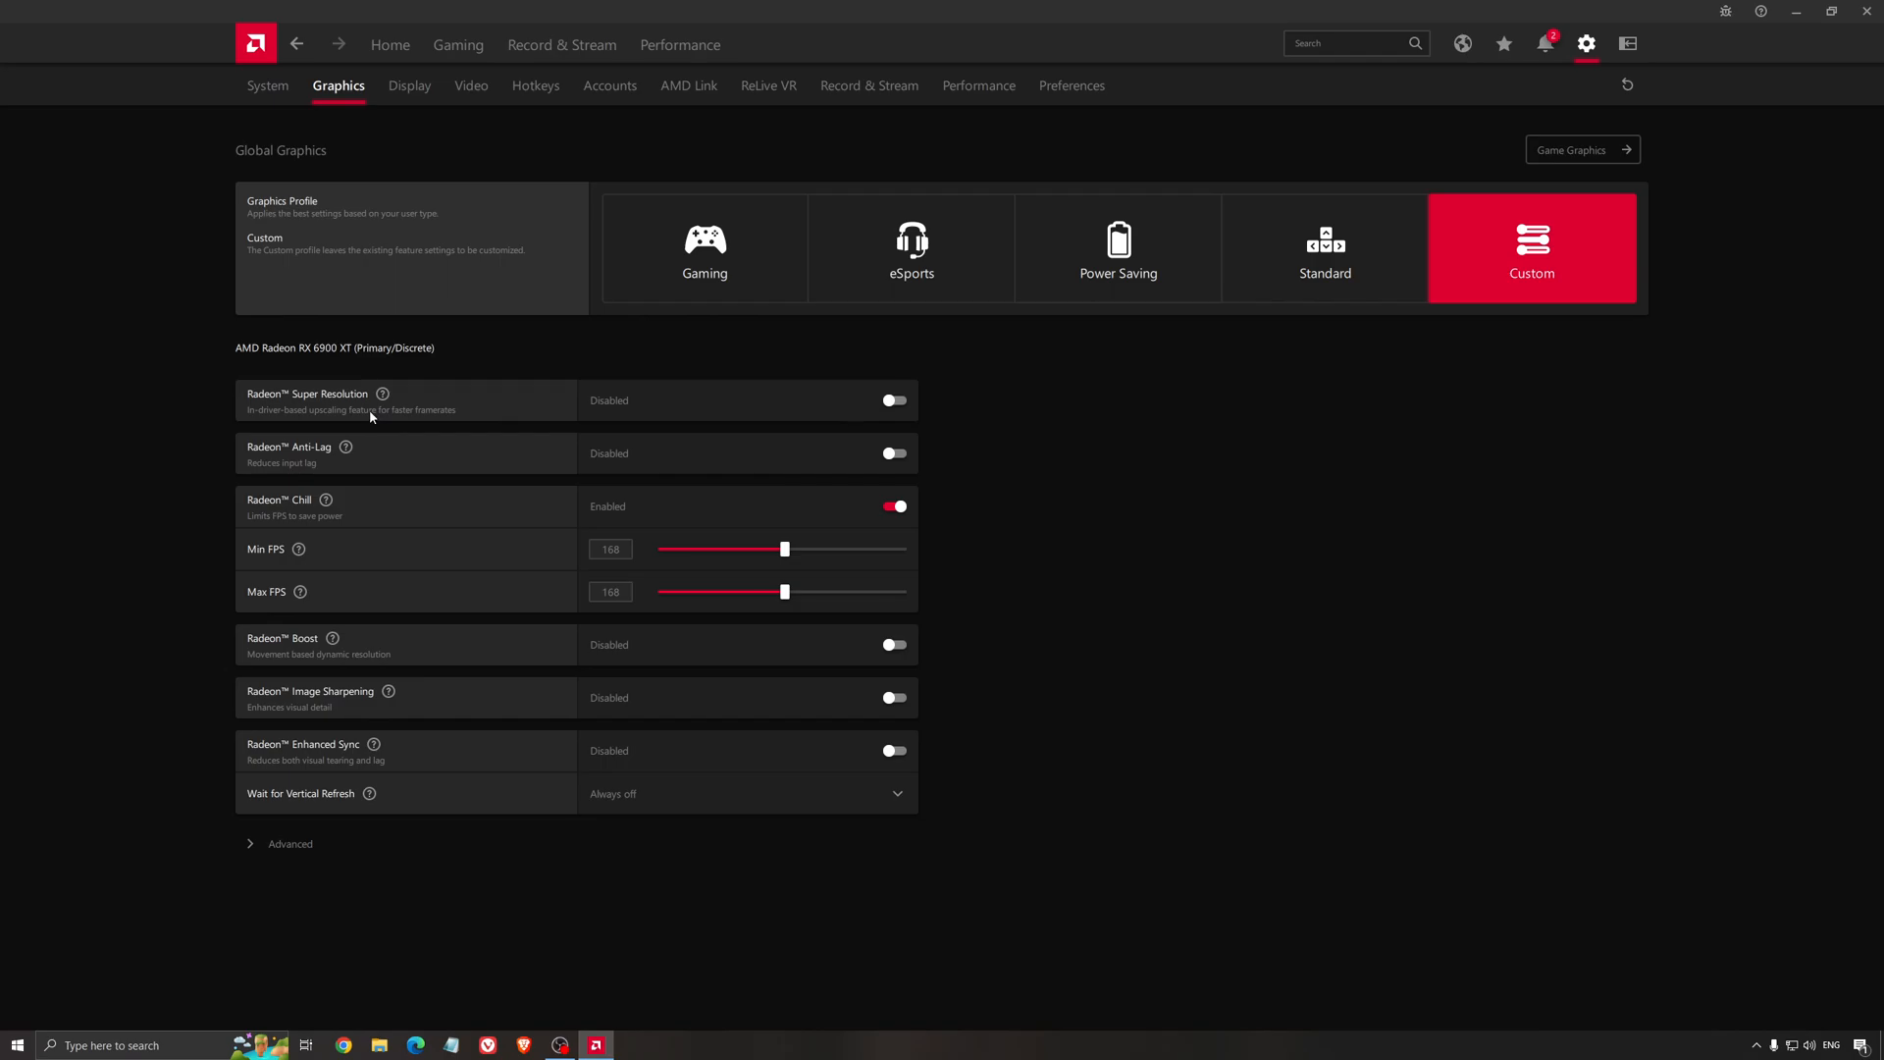
{"action": "mouse_move", "coordinate": [455, 410]}
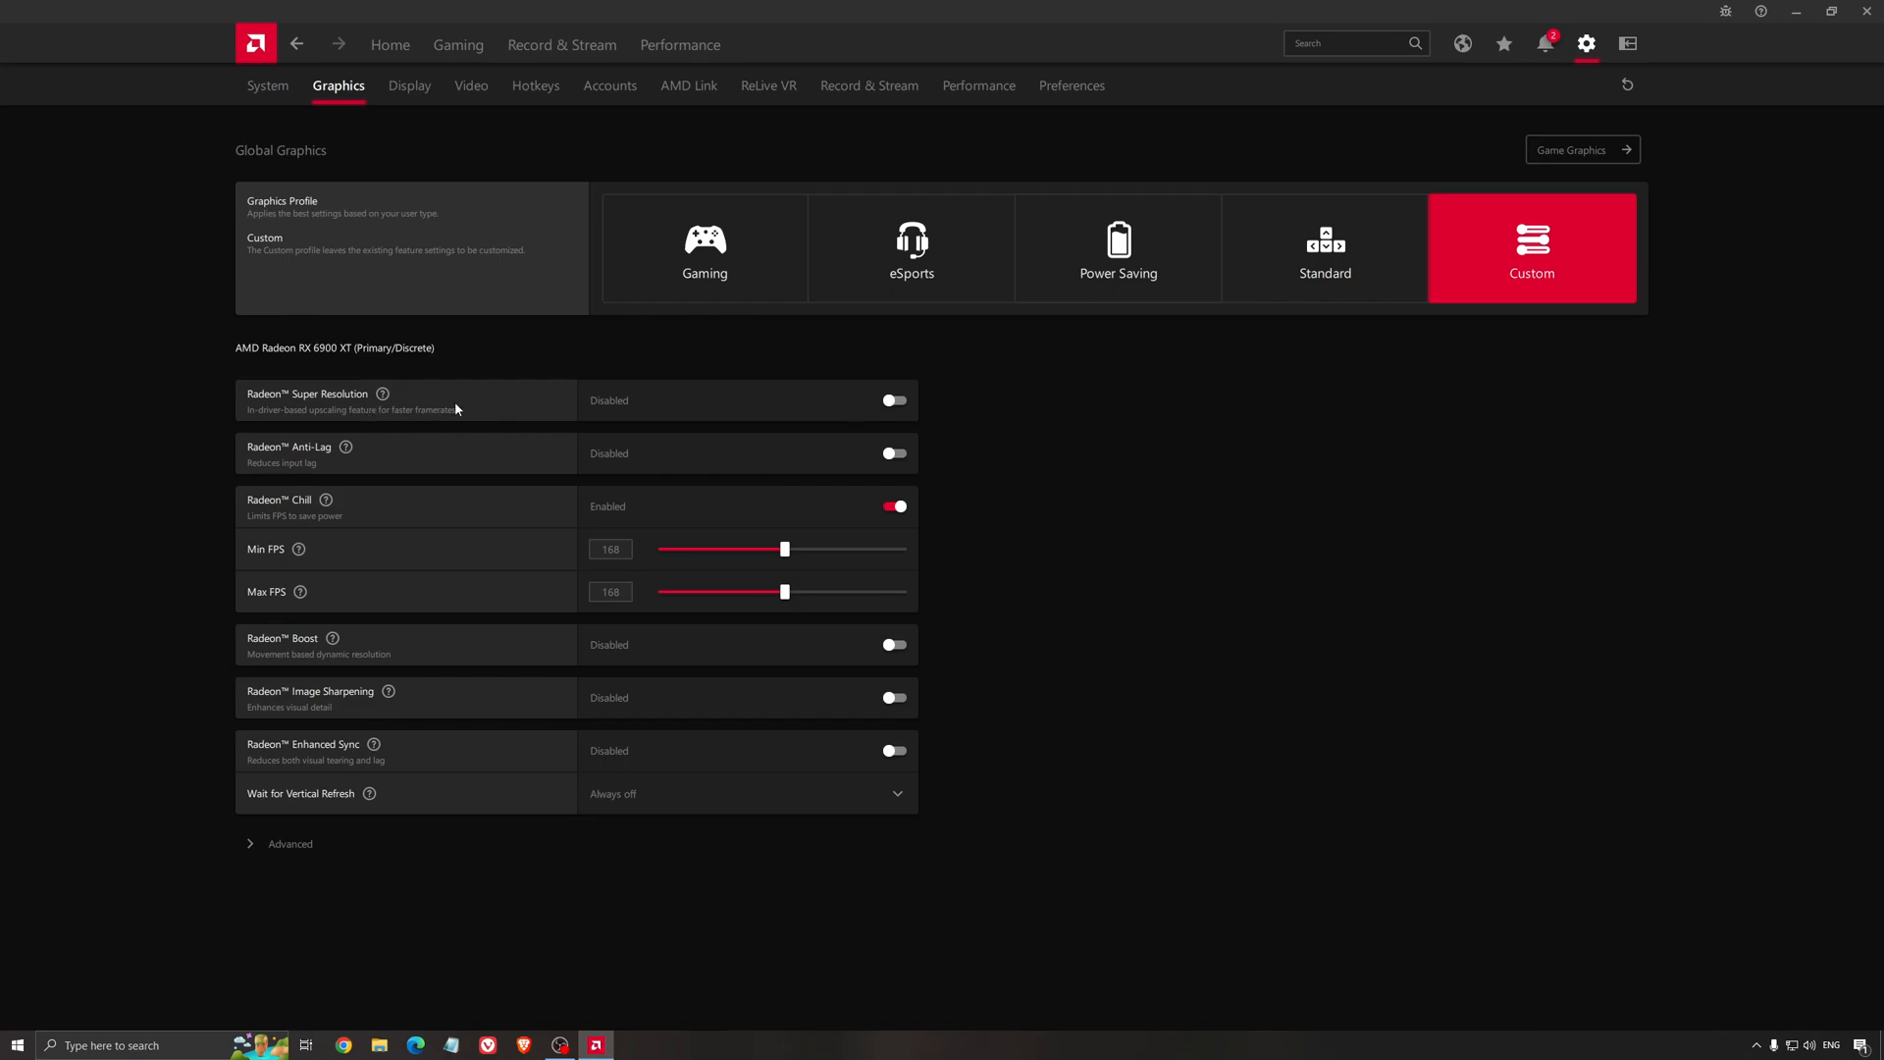
{"action": "mouse_move", "coordinate": [735, 381]}
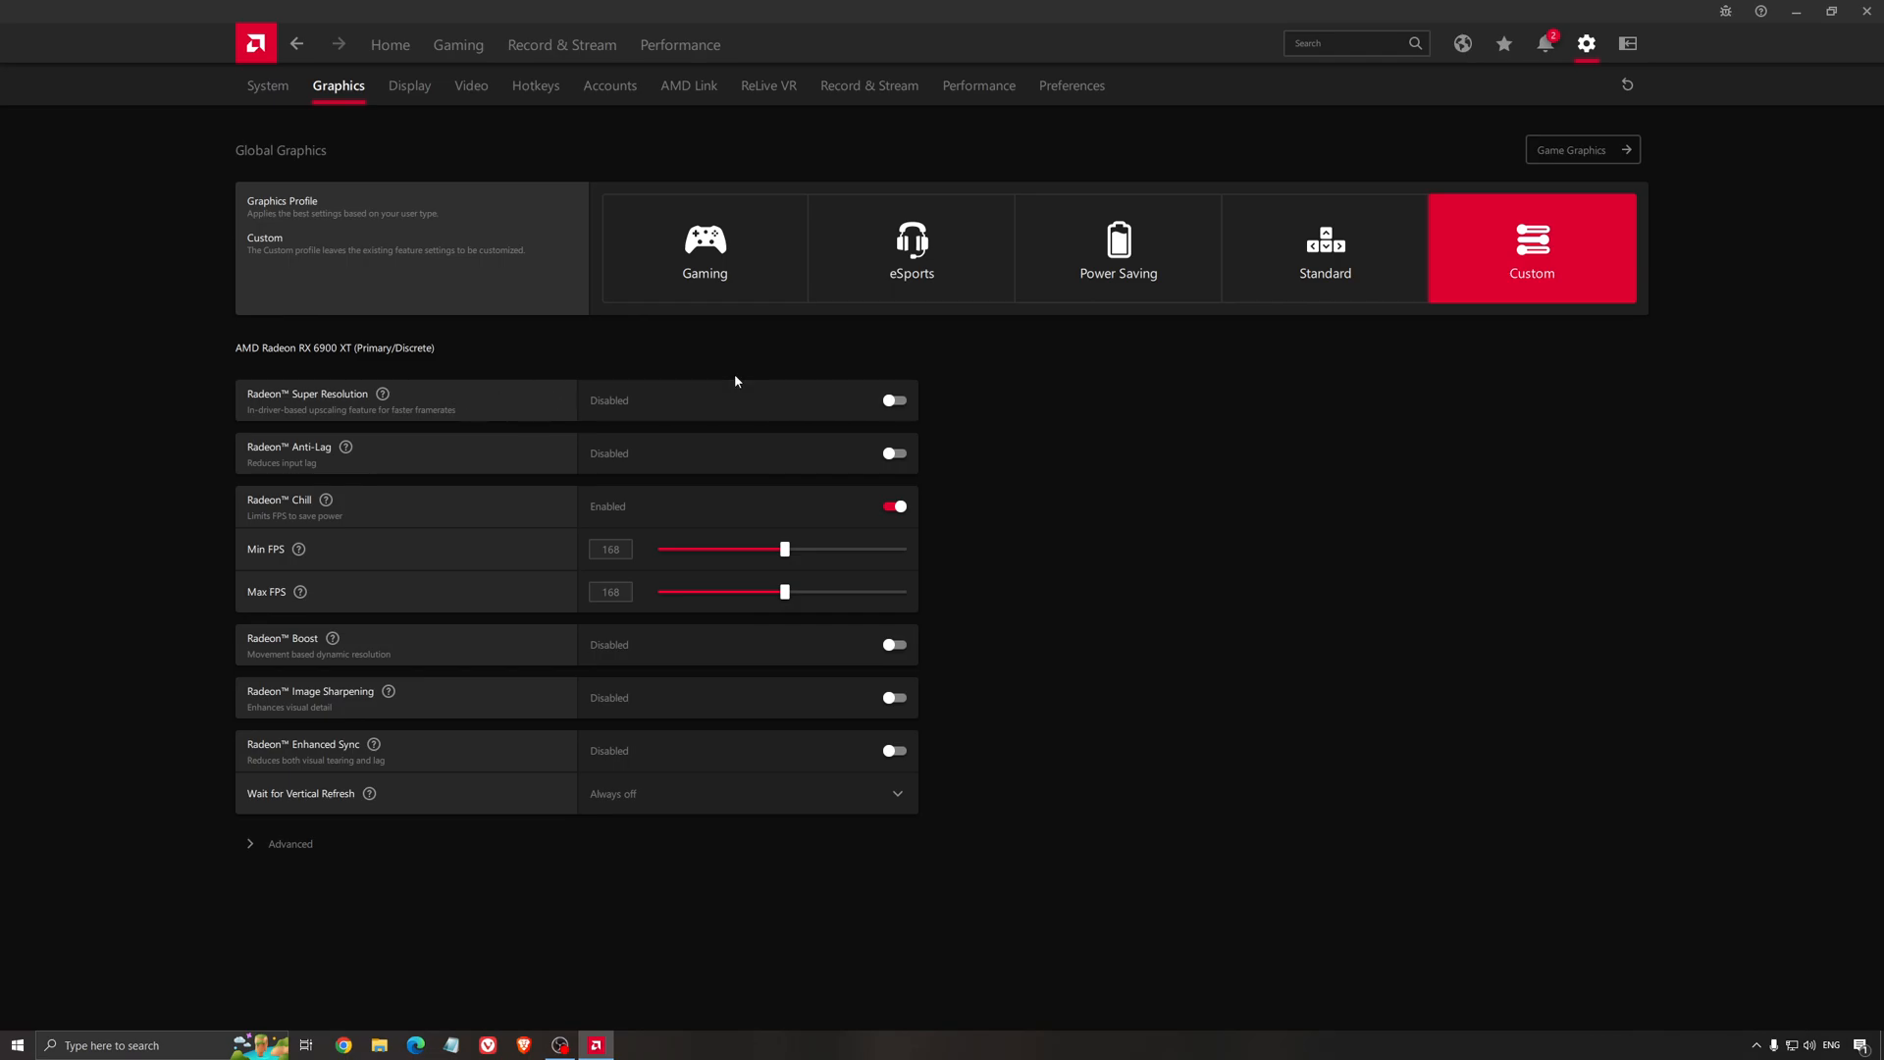
{"action": "mouse_move", "coordinate": [1049, 460]}
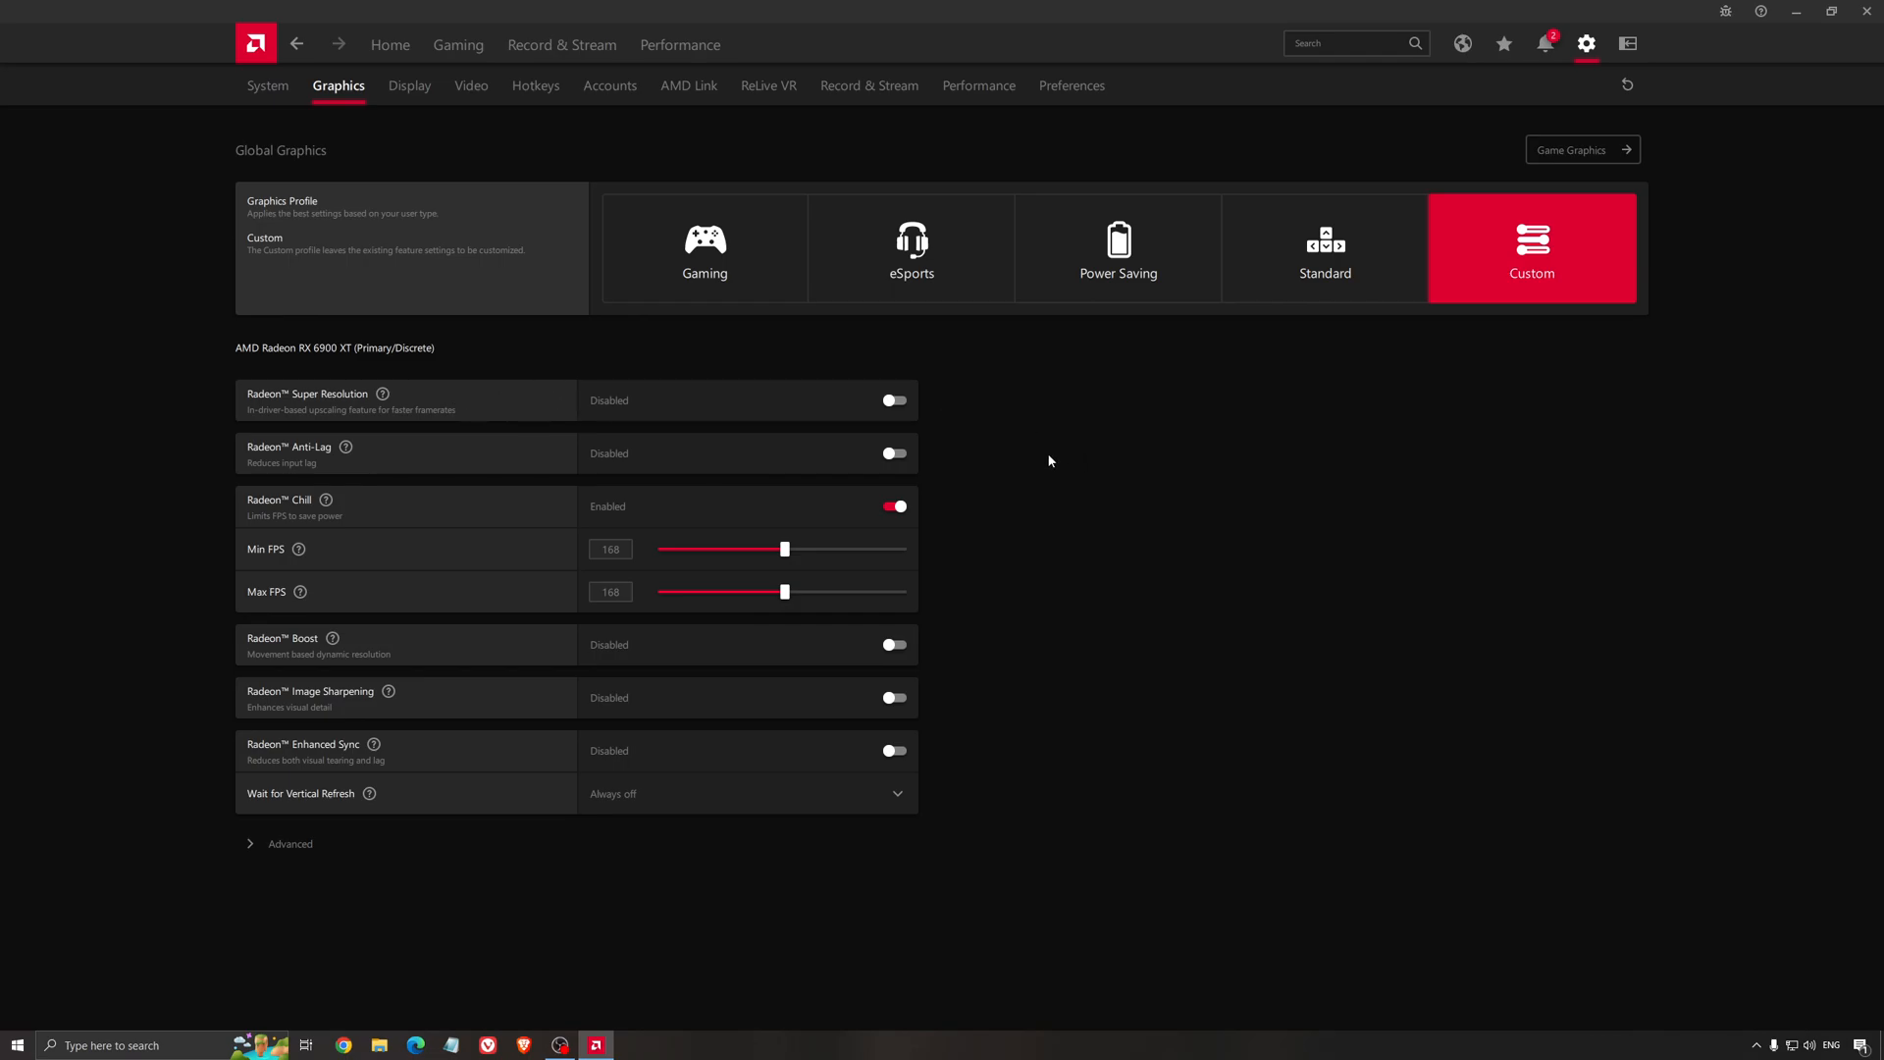
{"action": "mouse_move", "coordinate": [1043, 461]}
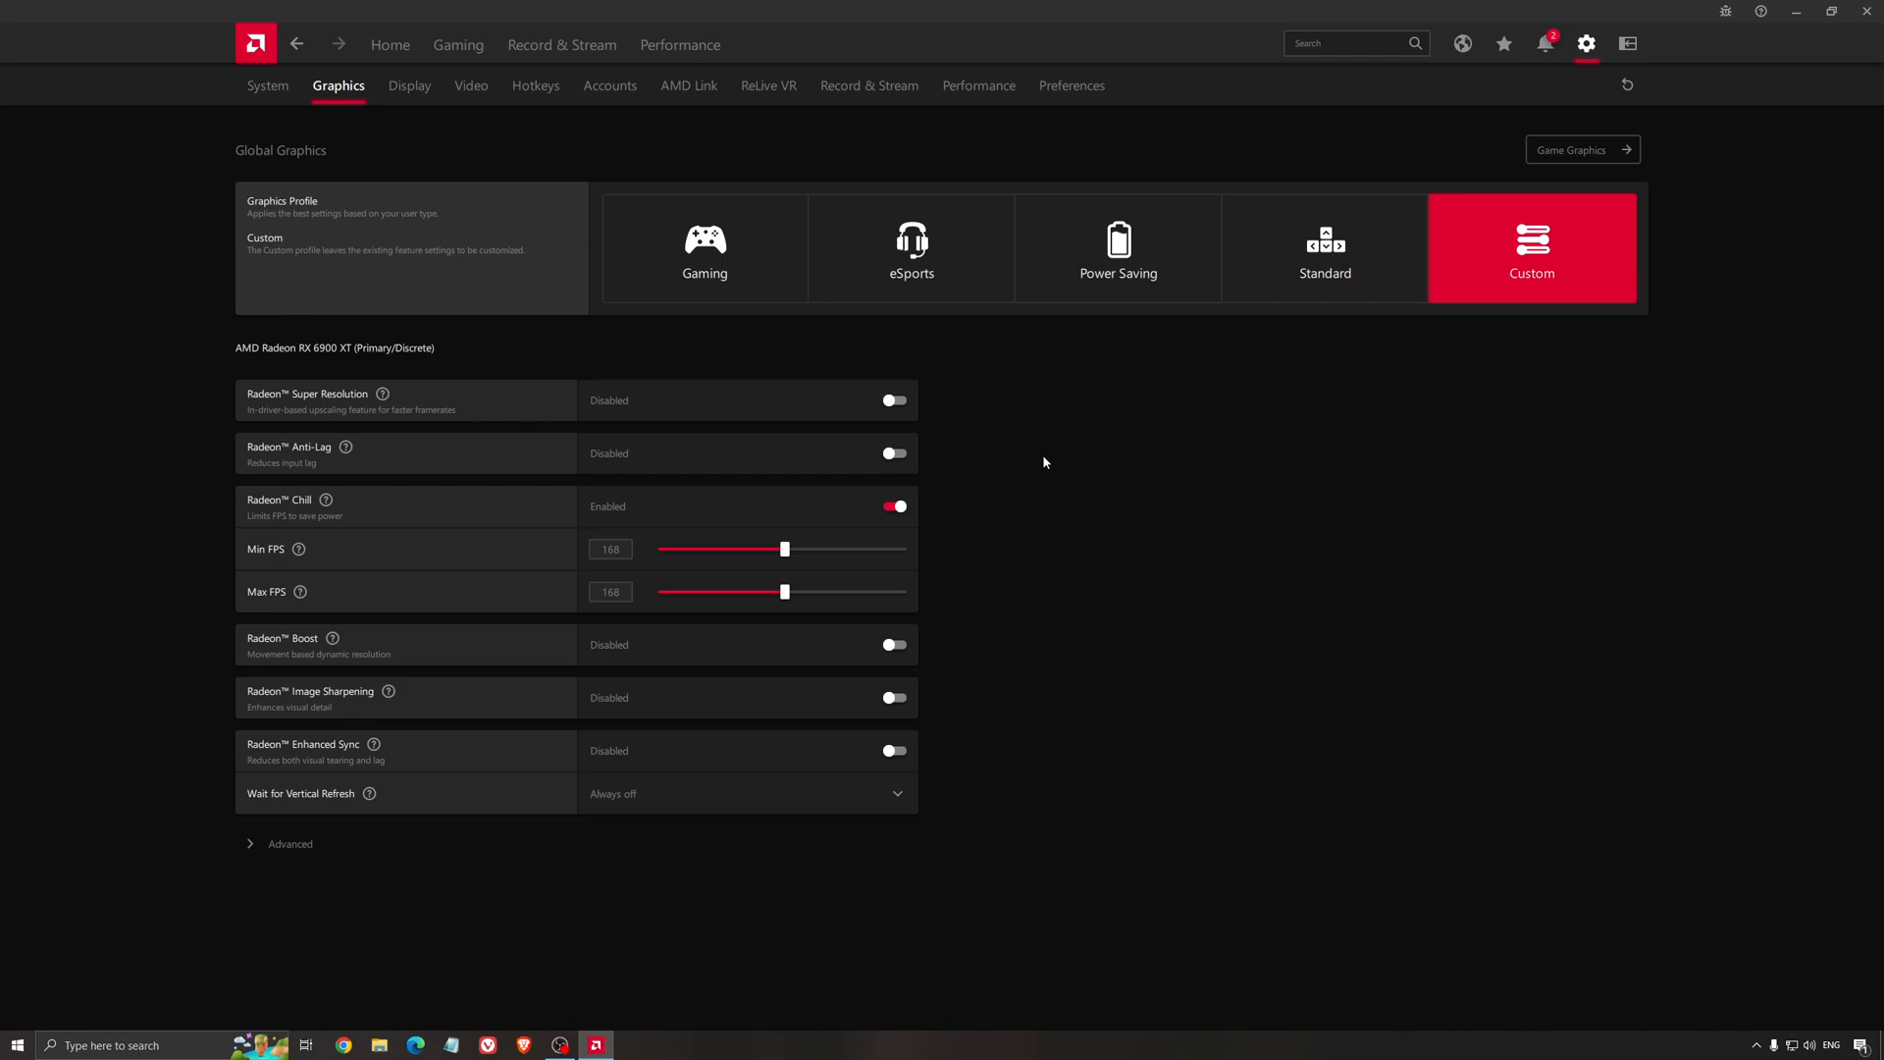
{"action": "mouse_move", "coordinate": [1036, 466]}
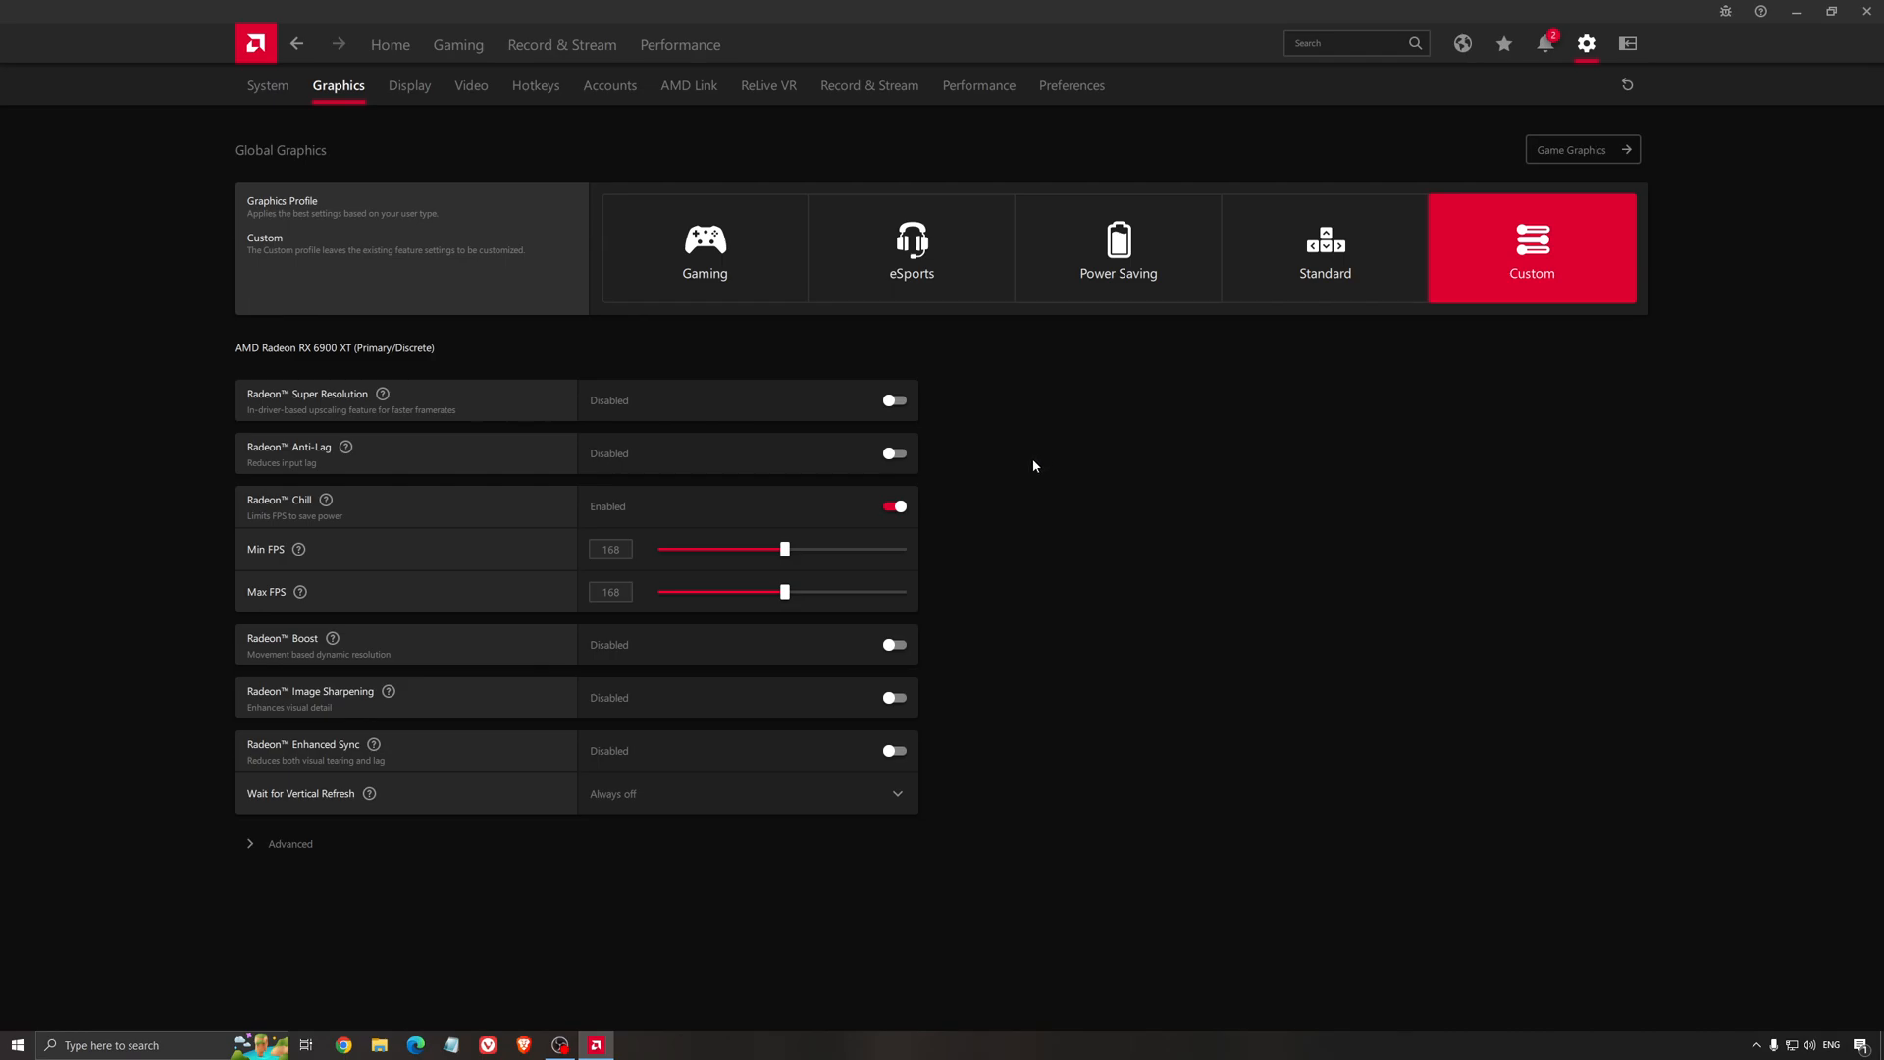
{"action": "mouse_move", "coordinate": [1048, 487]}
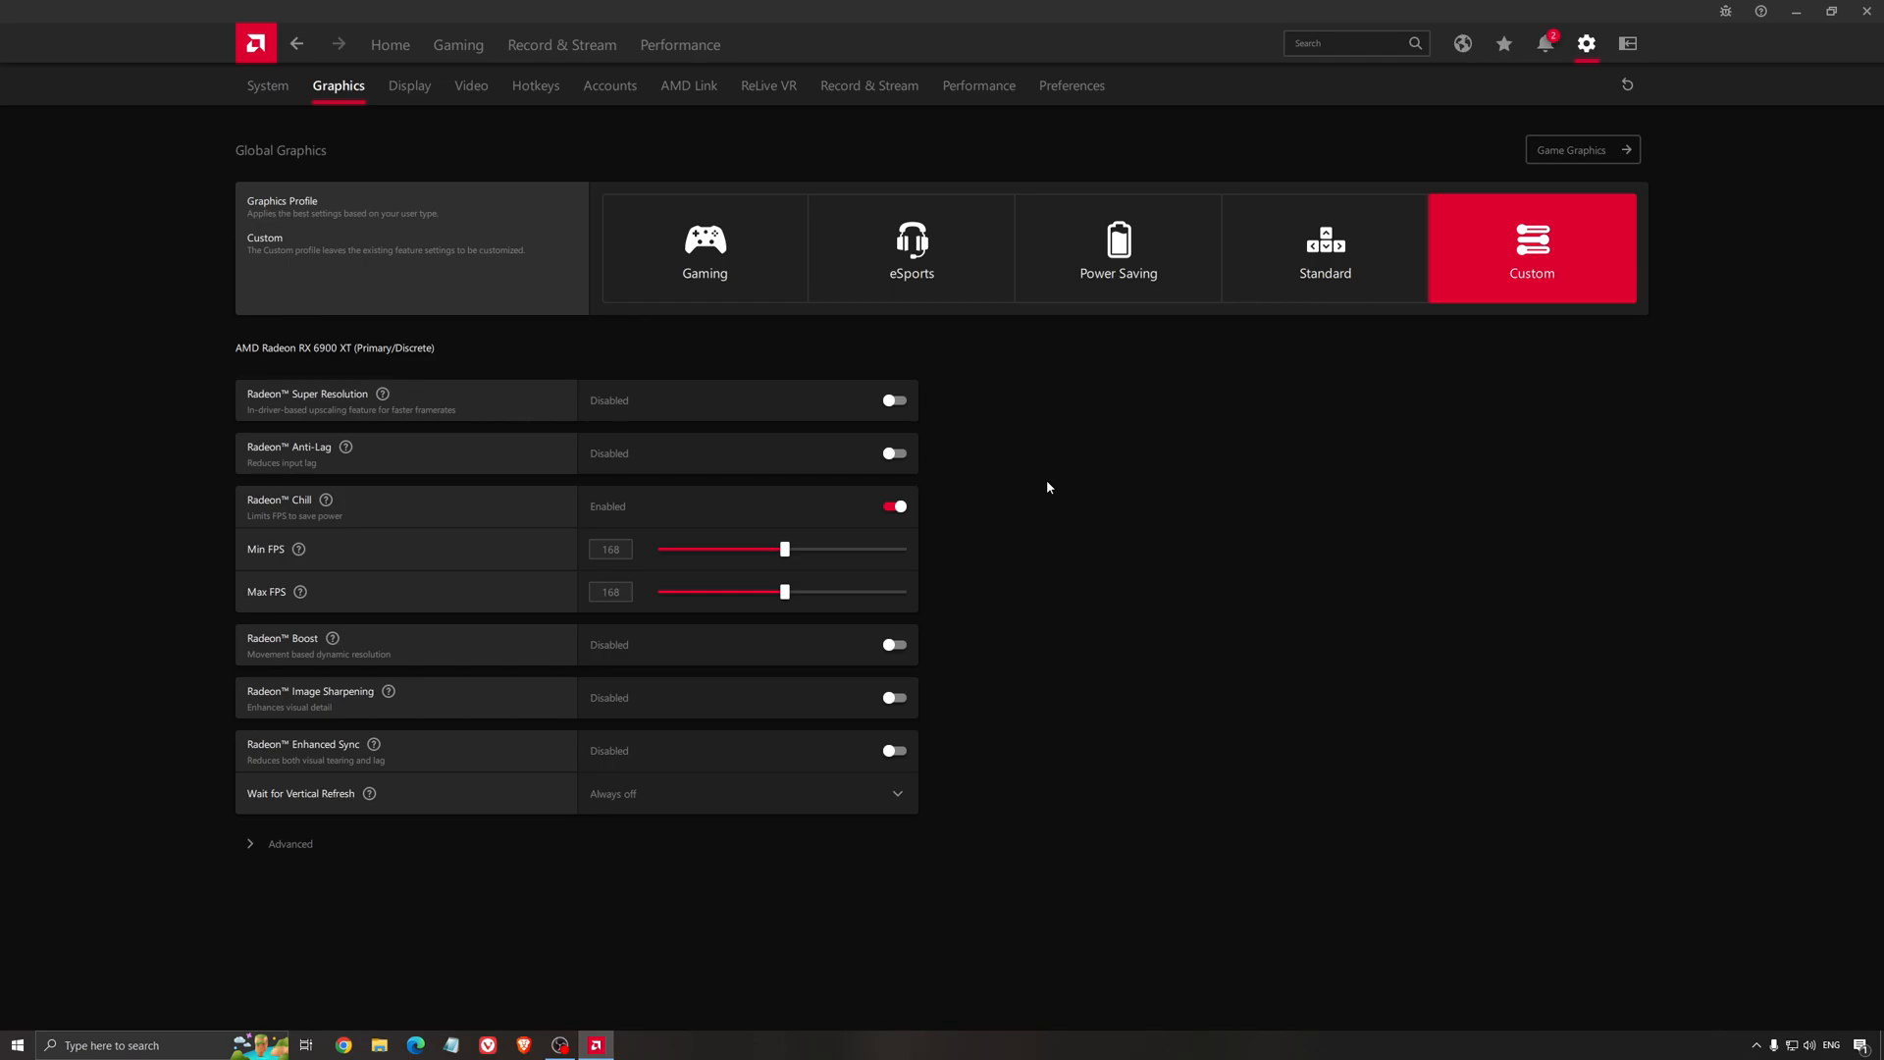
{"action": "mouse_move", "coordinate": [874, 355]}
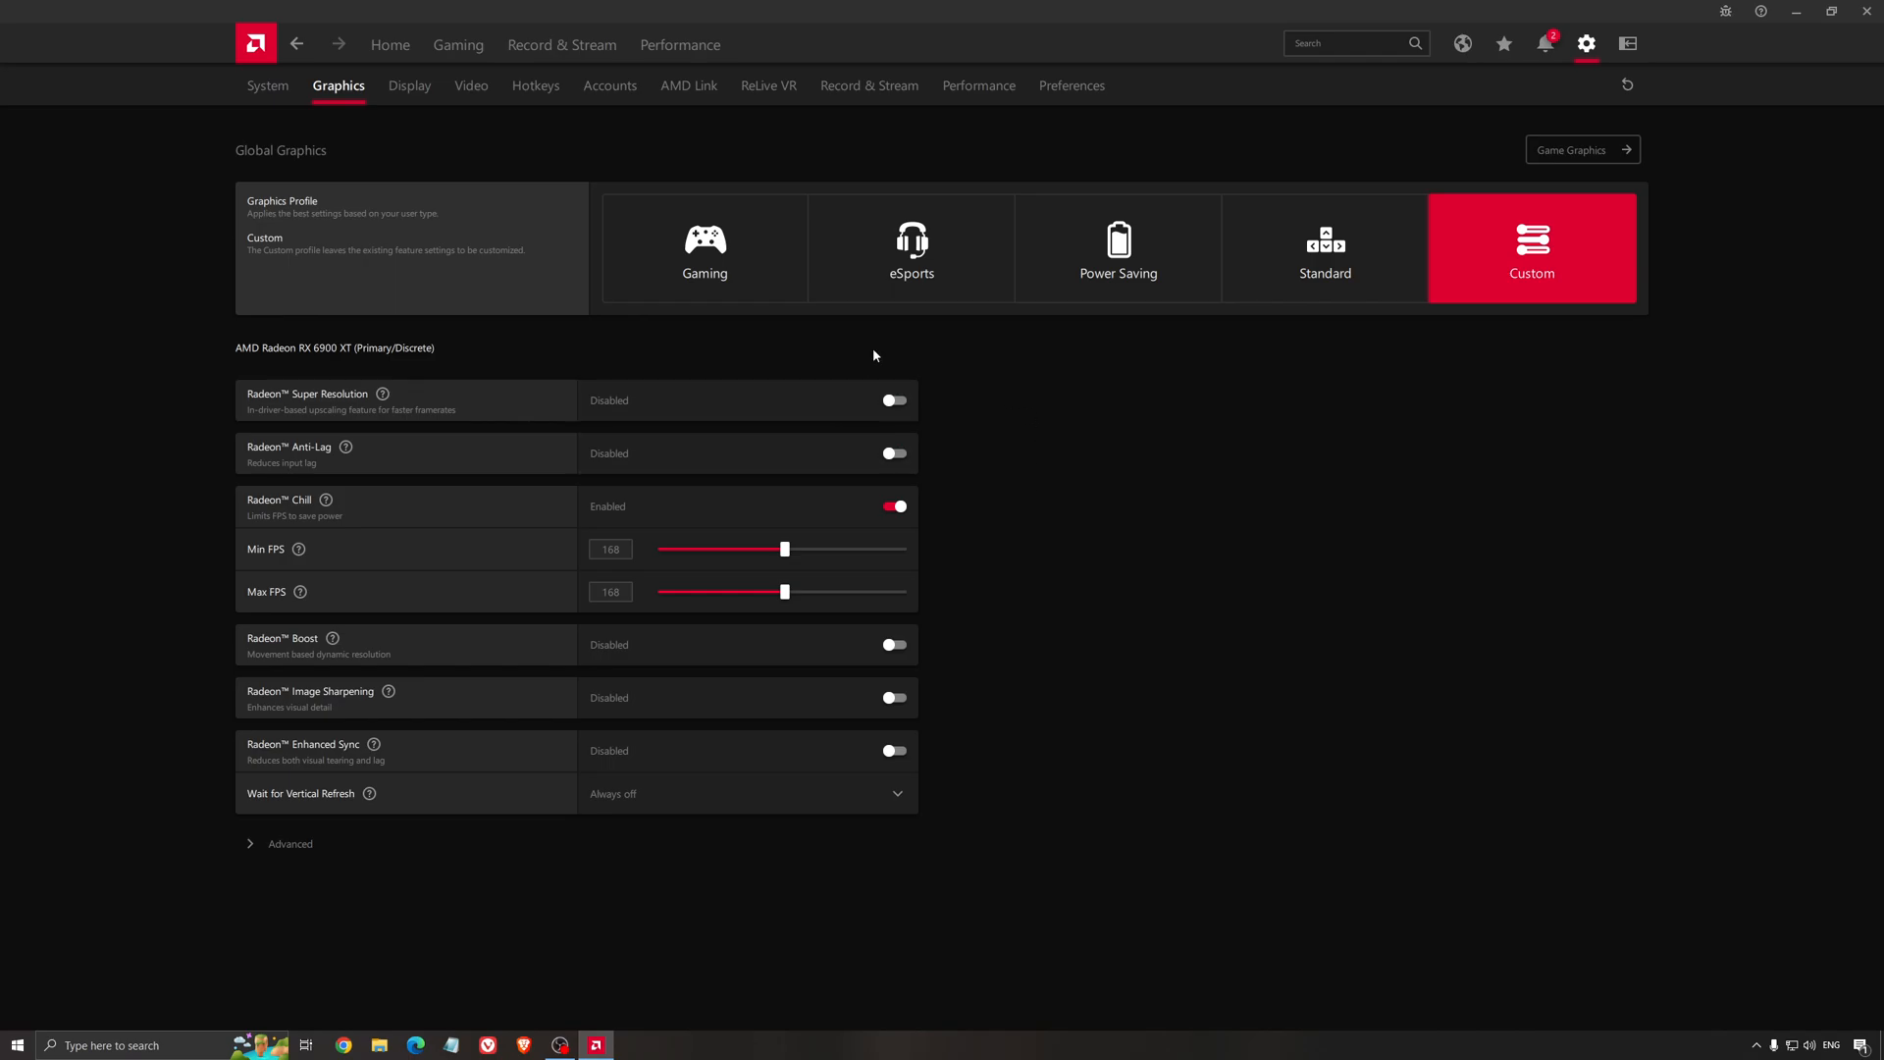
{"action": "mouse_move", "coordinate": [1130, 438]}
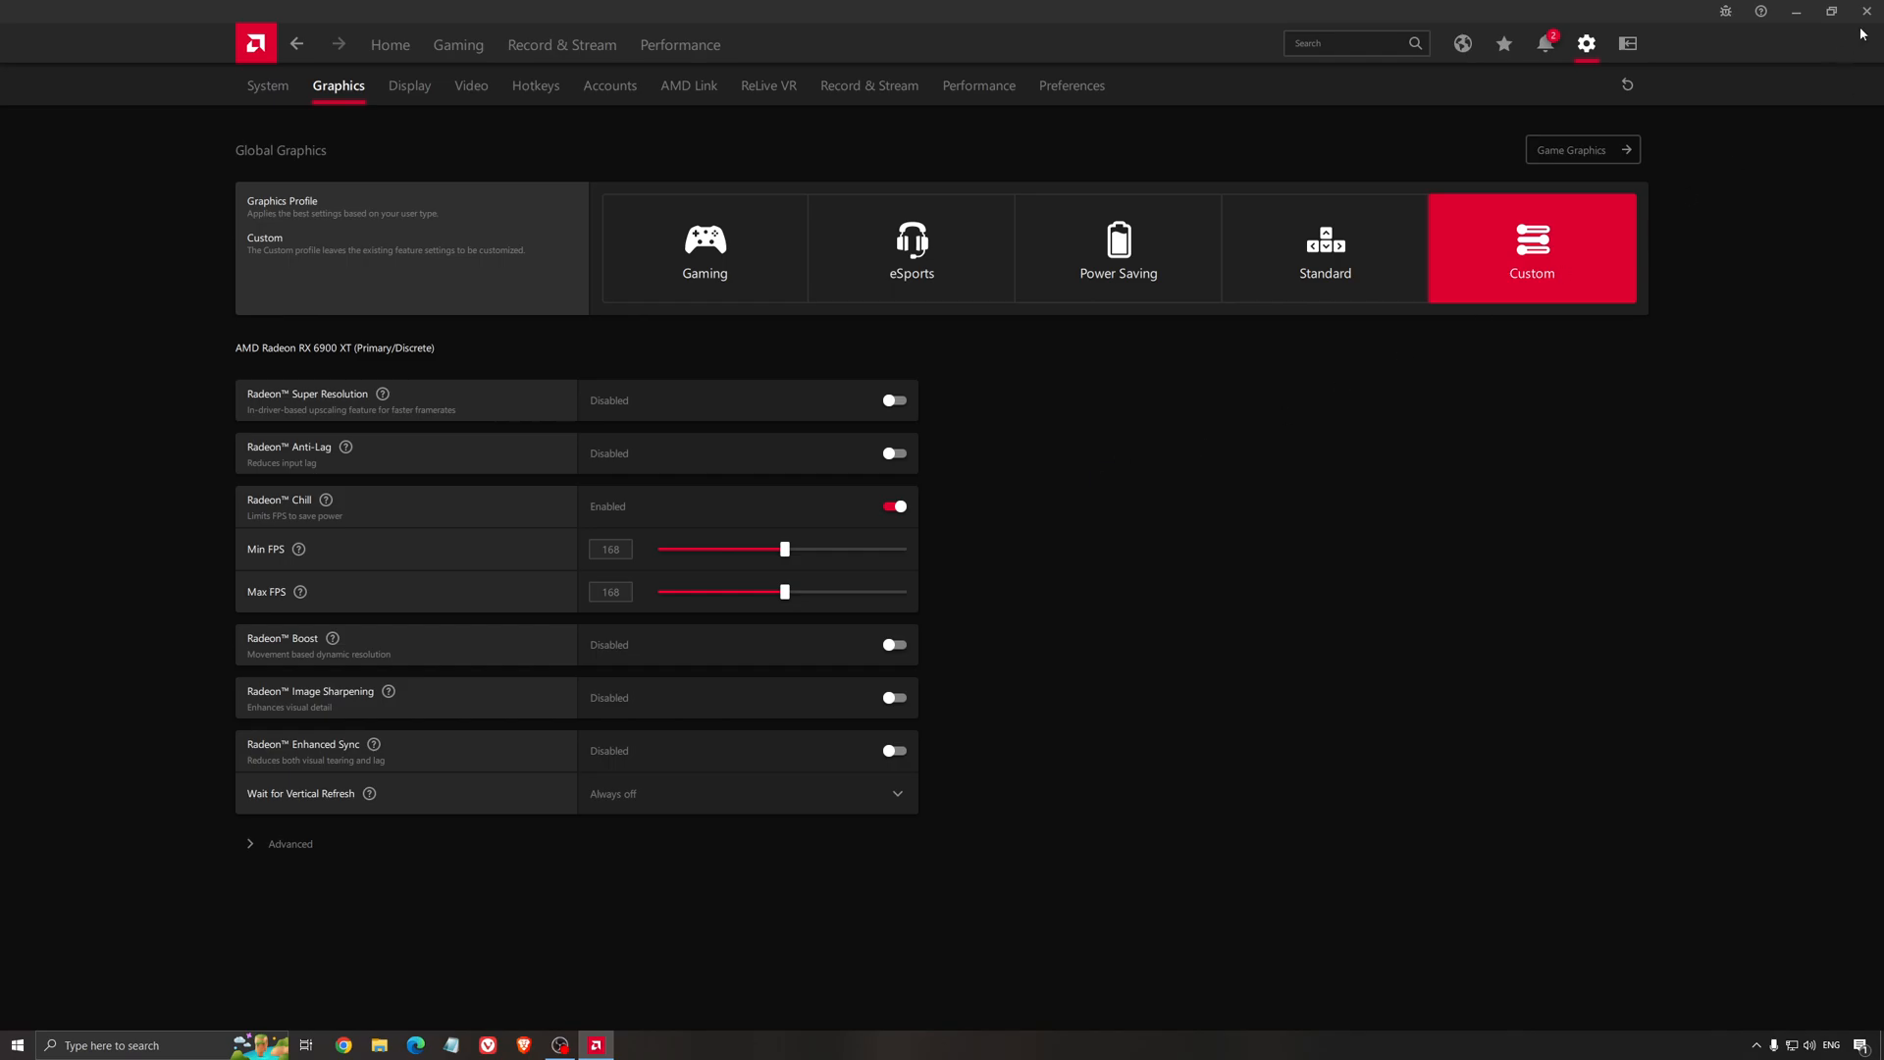
{"action": "left_click", "coordinate": [1832, 10]}
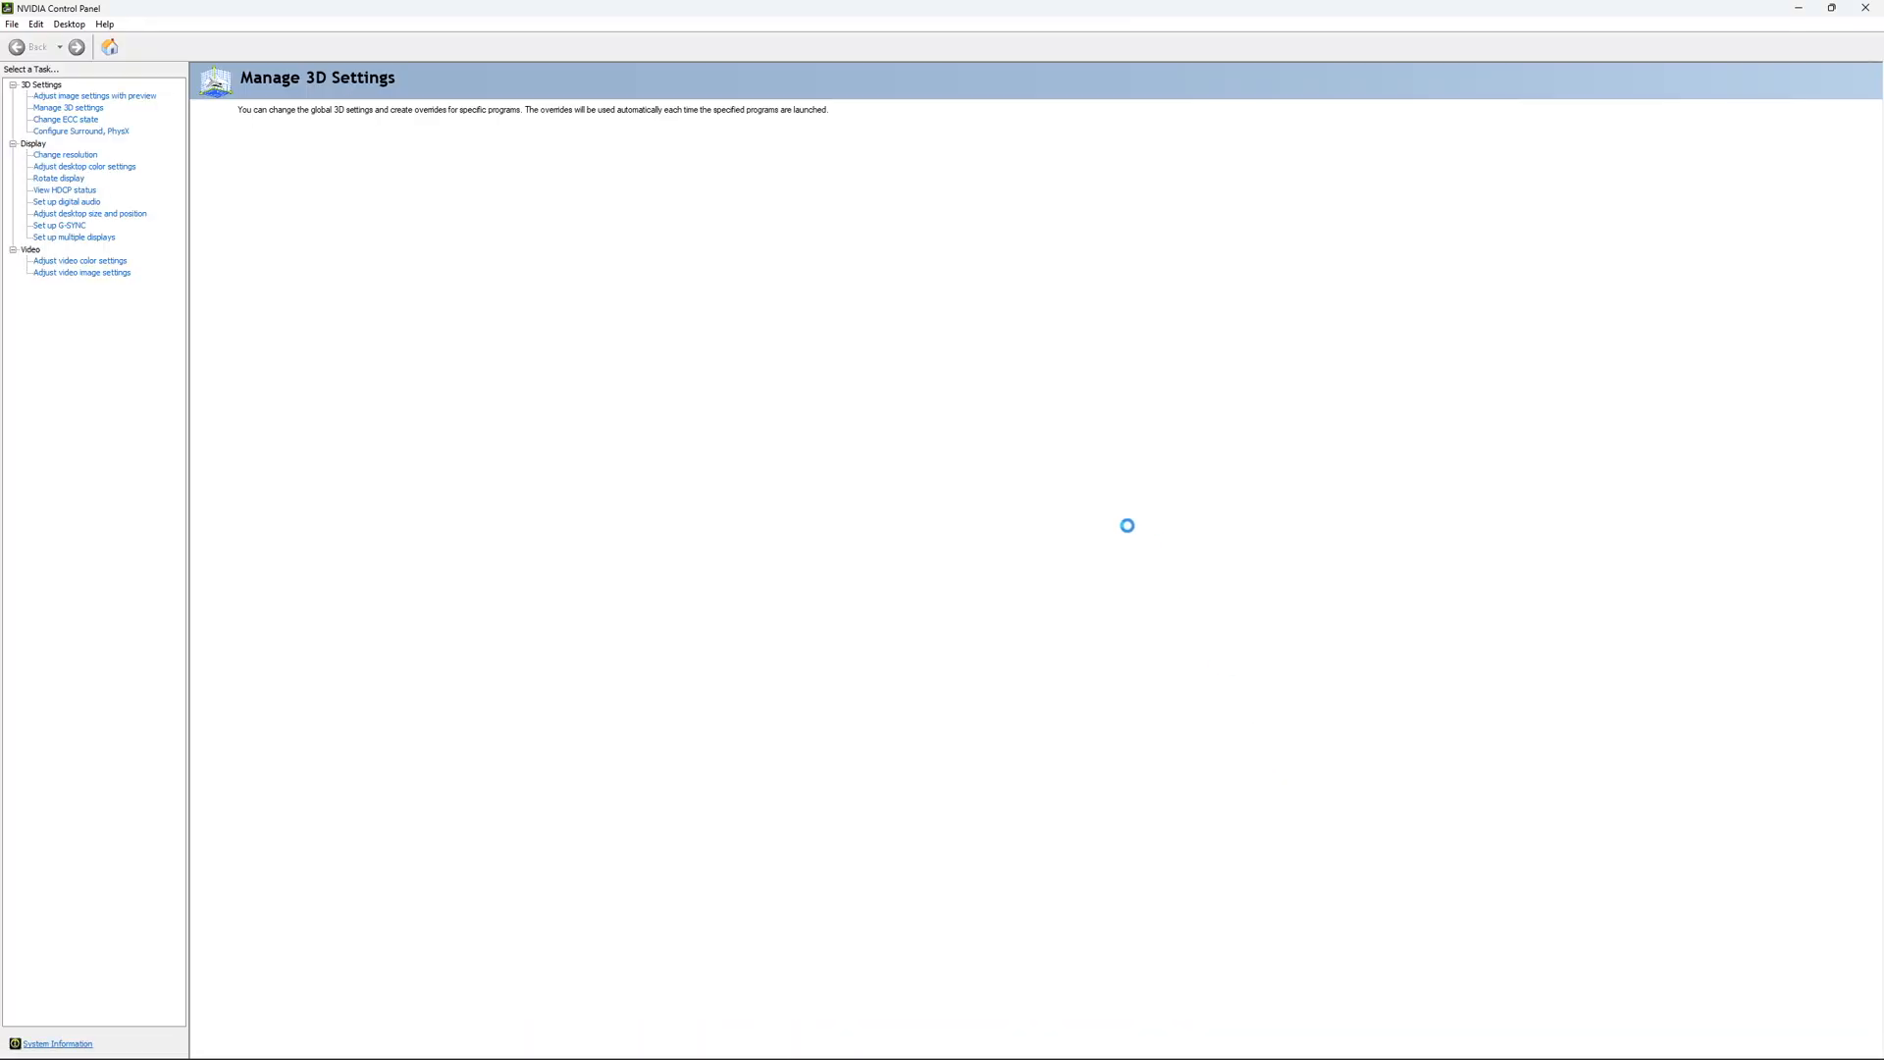
- Open Manage 3D Settings and open the Max Frame Rate option, currently Off
{"action": "left_click", "coordinate": [69, 106]}
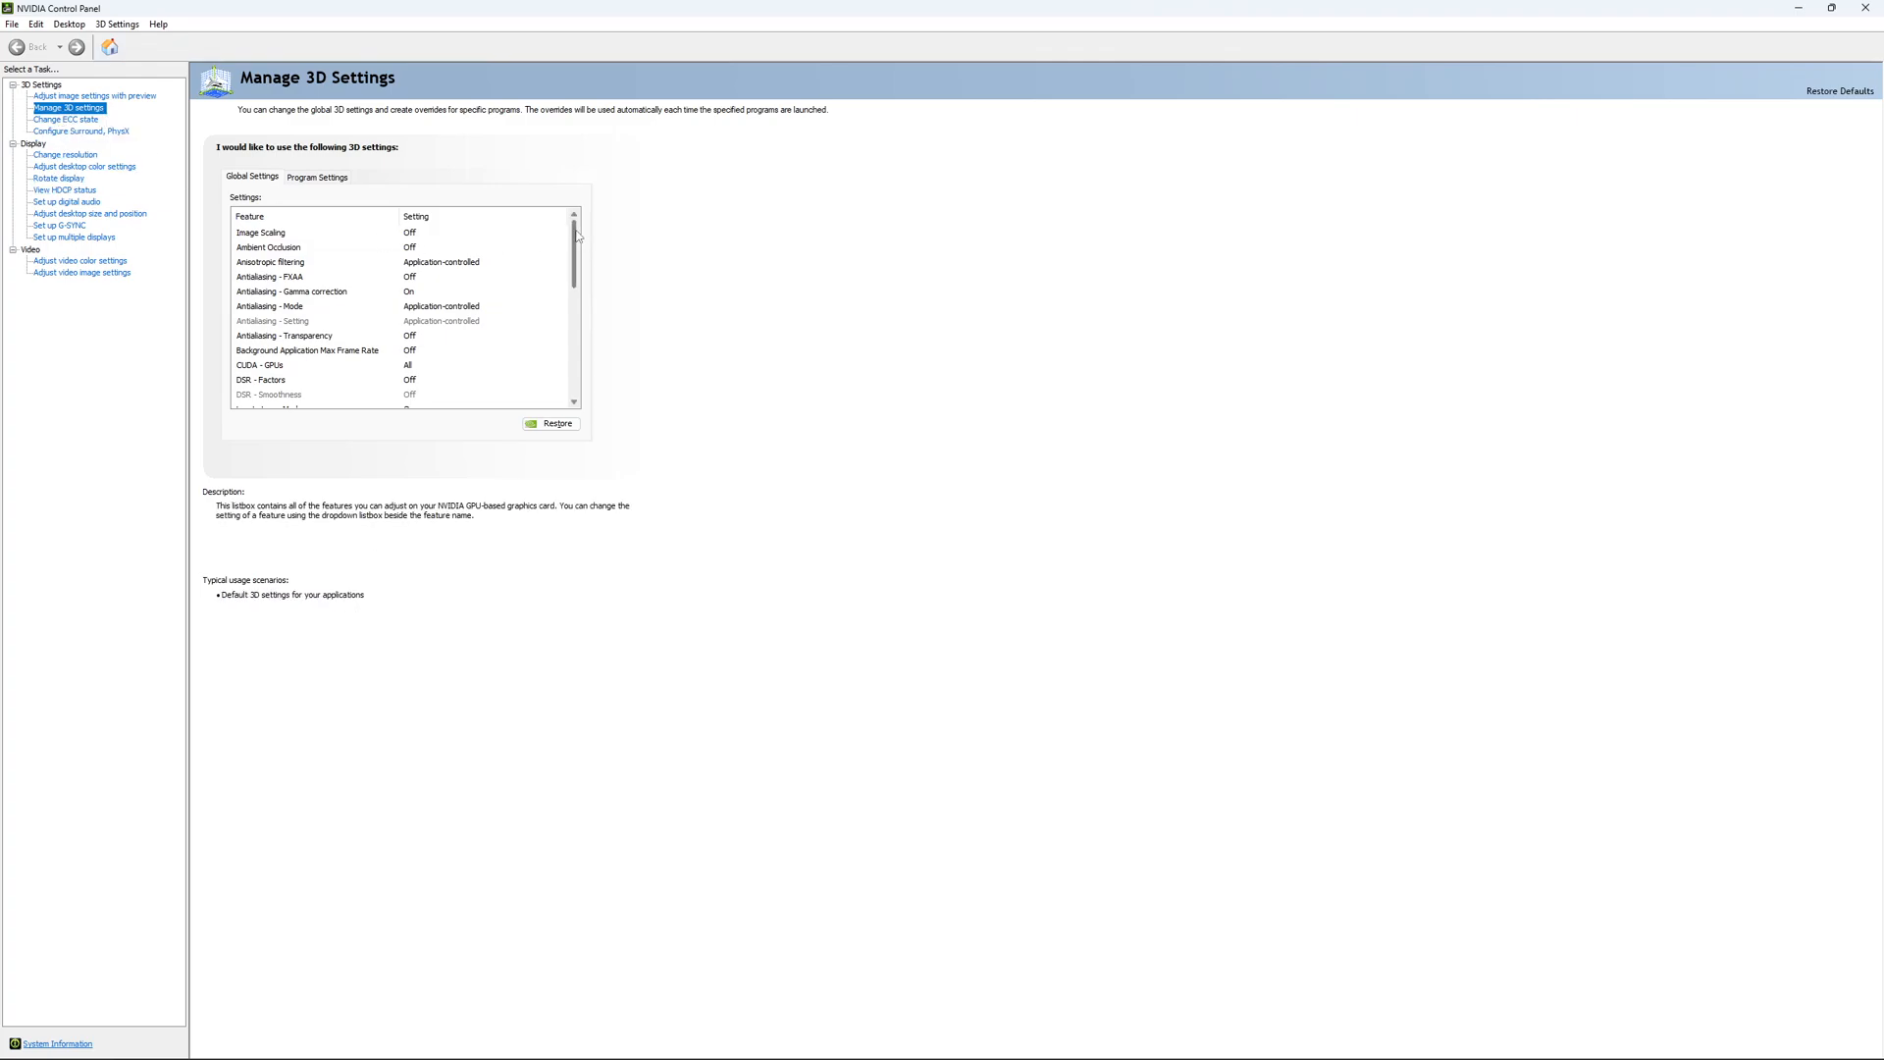
{"action": "scroll", "scroll_direction": "down", "scroll_amount": 3}
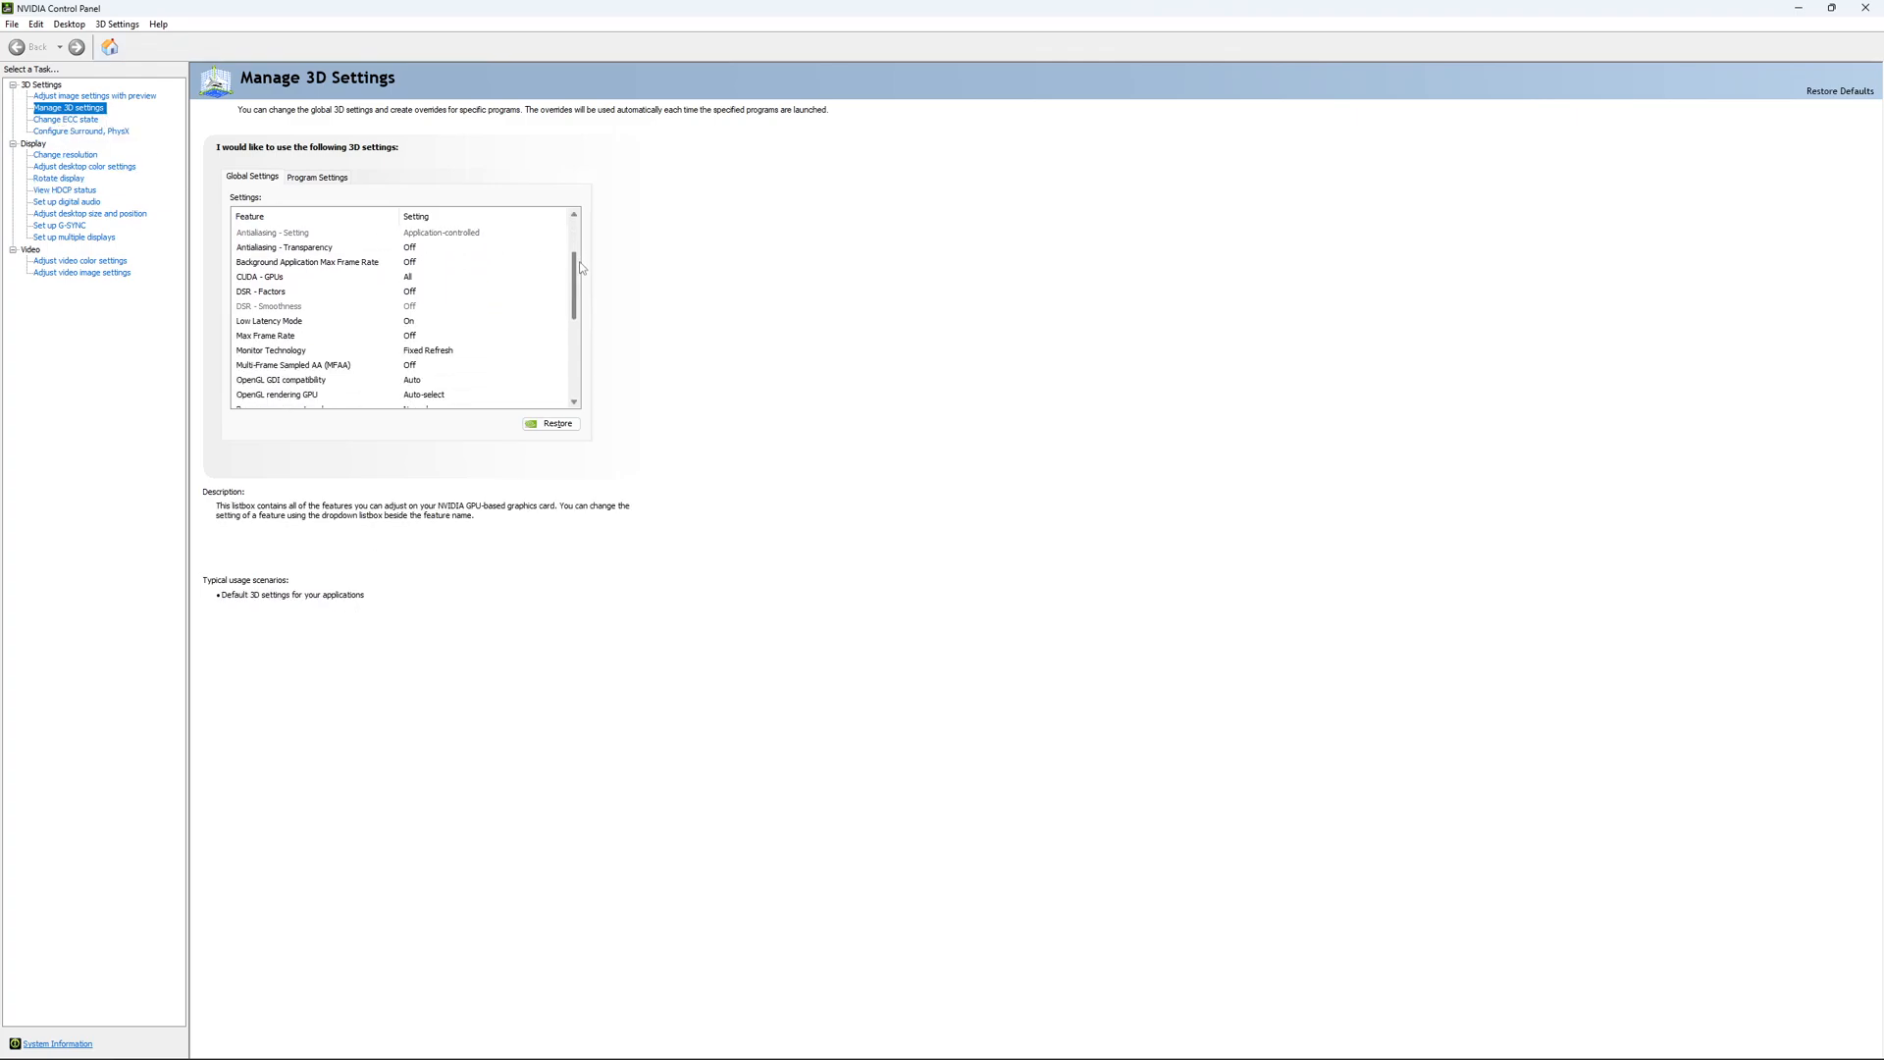
{"action": "scroll", "scroll_direction": "down", "scroll_amount": 3}
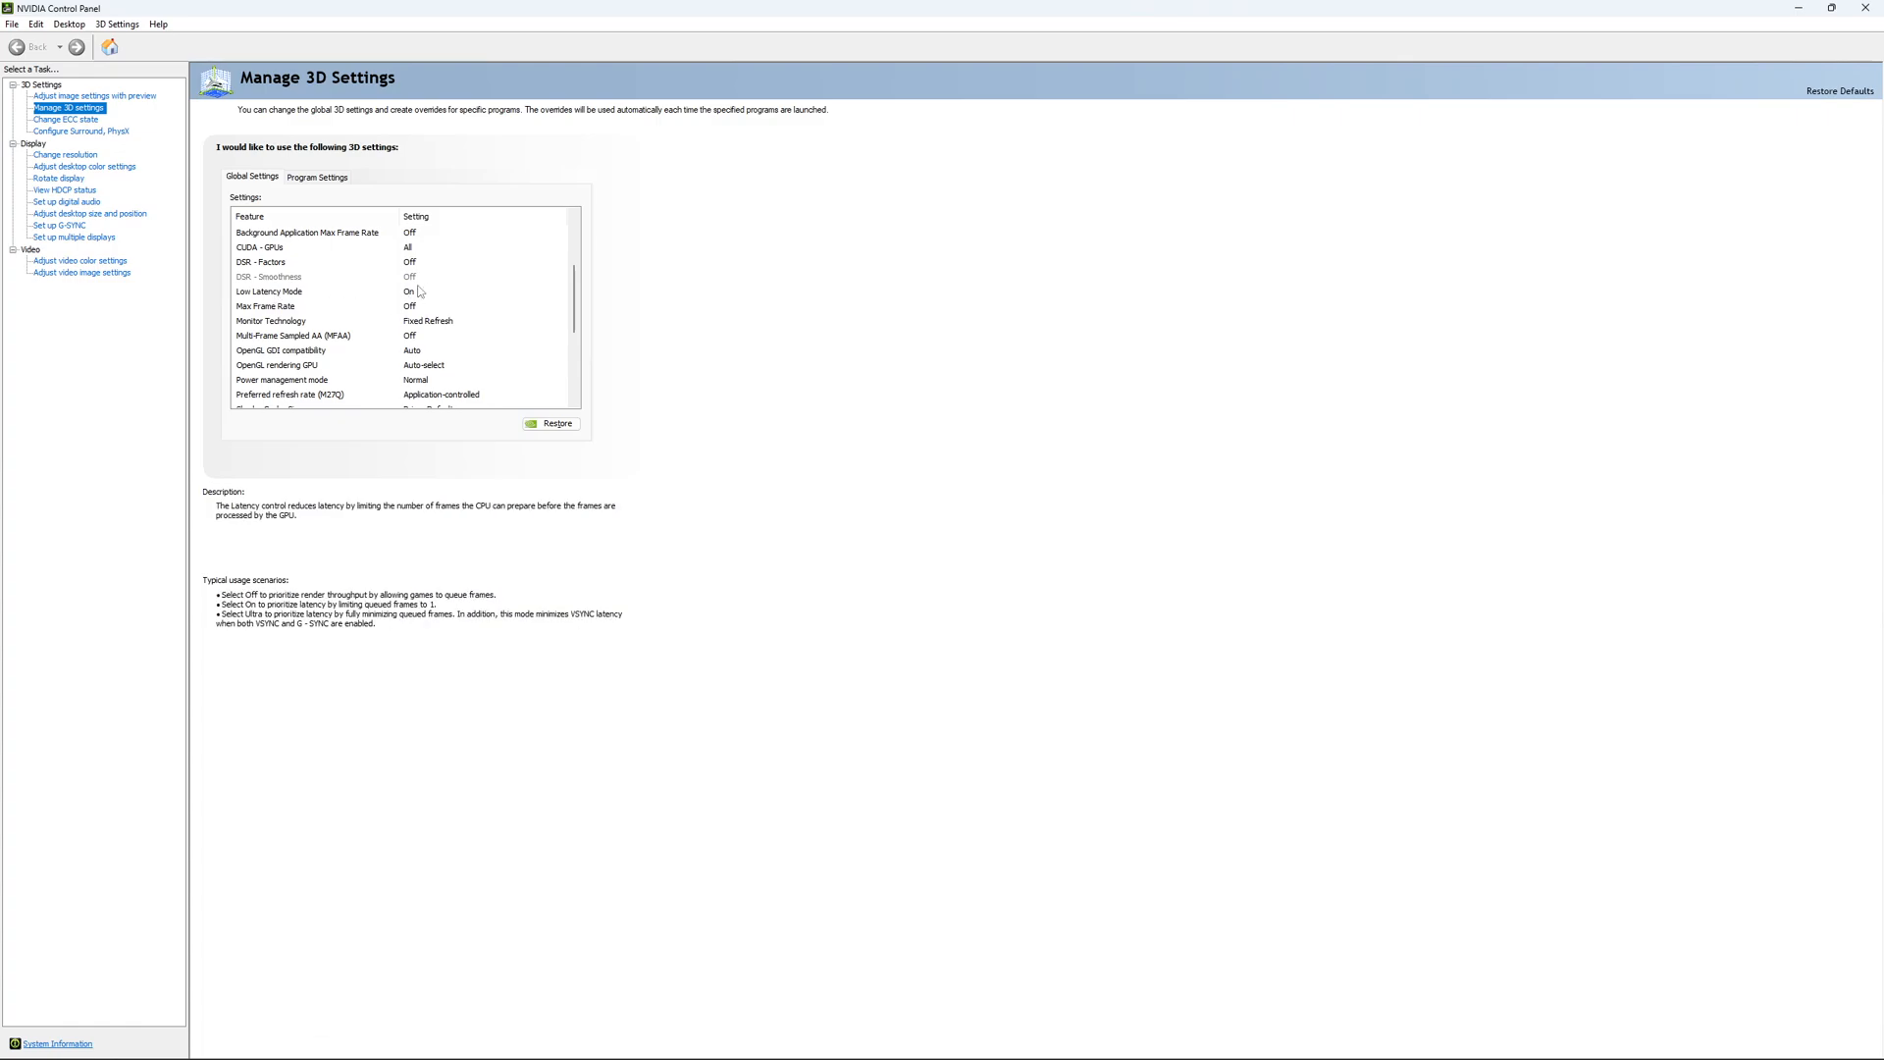
{"action": "scroll", "scroll_direction": "down", "scroll_amount": 3}
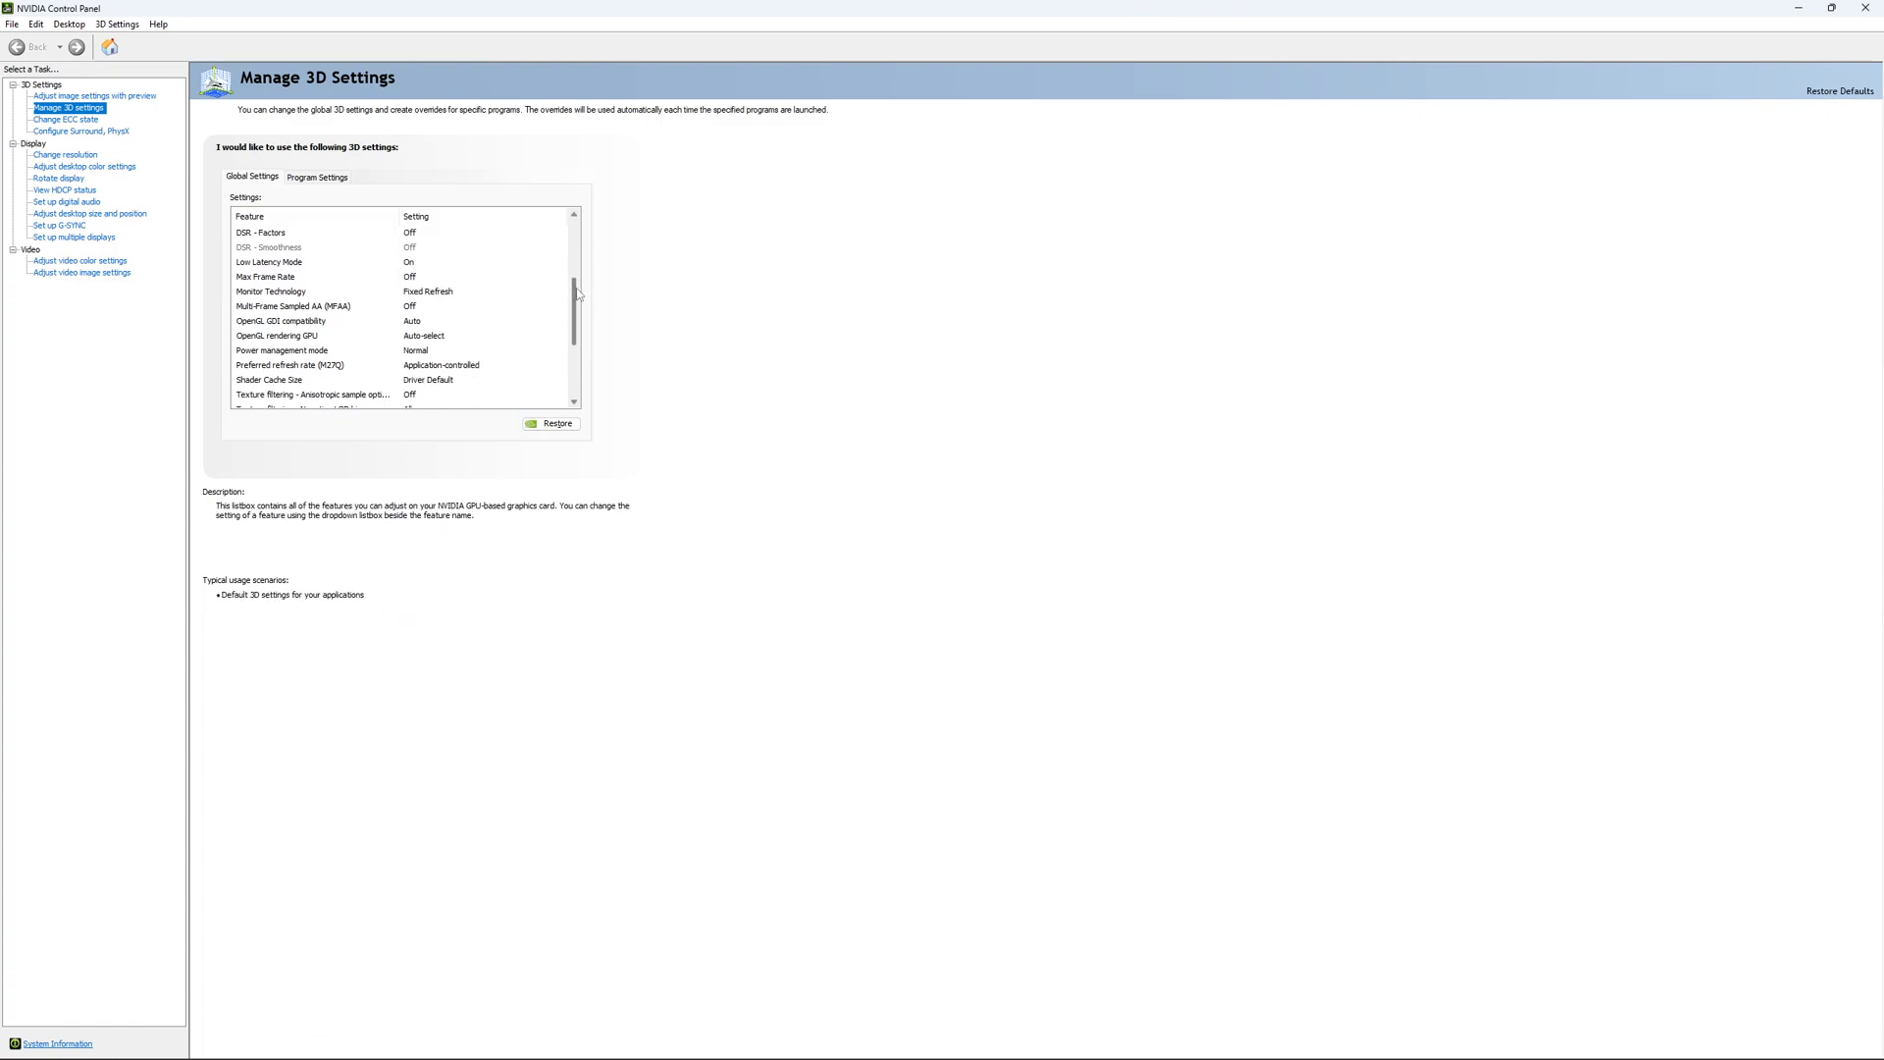
{"action": "left_click", "coordinate": [266, 277]}
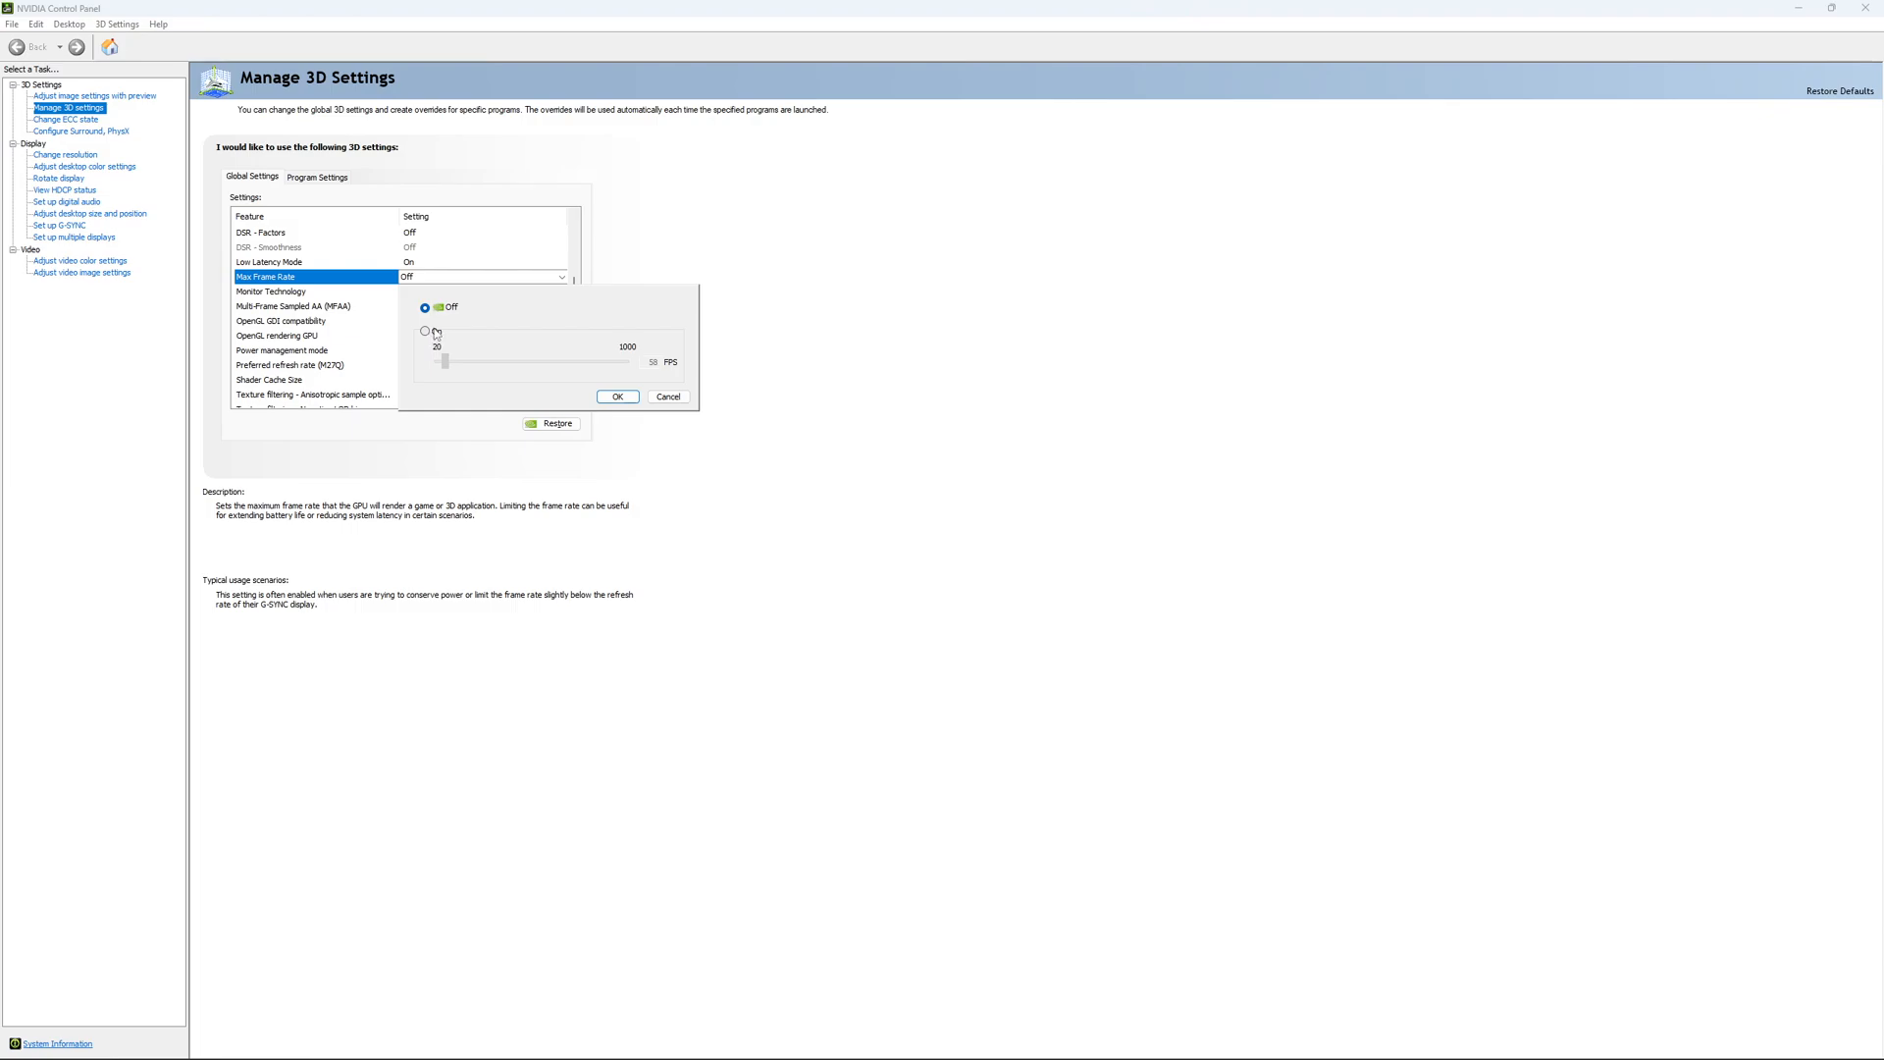
- Try a 167 FPS frame rate cap, then leave Max Frame Rate Off and confirm
{"action": "left_click", "coordinate": [424, 330]}
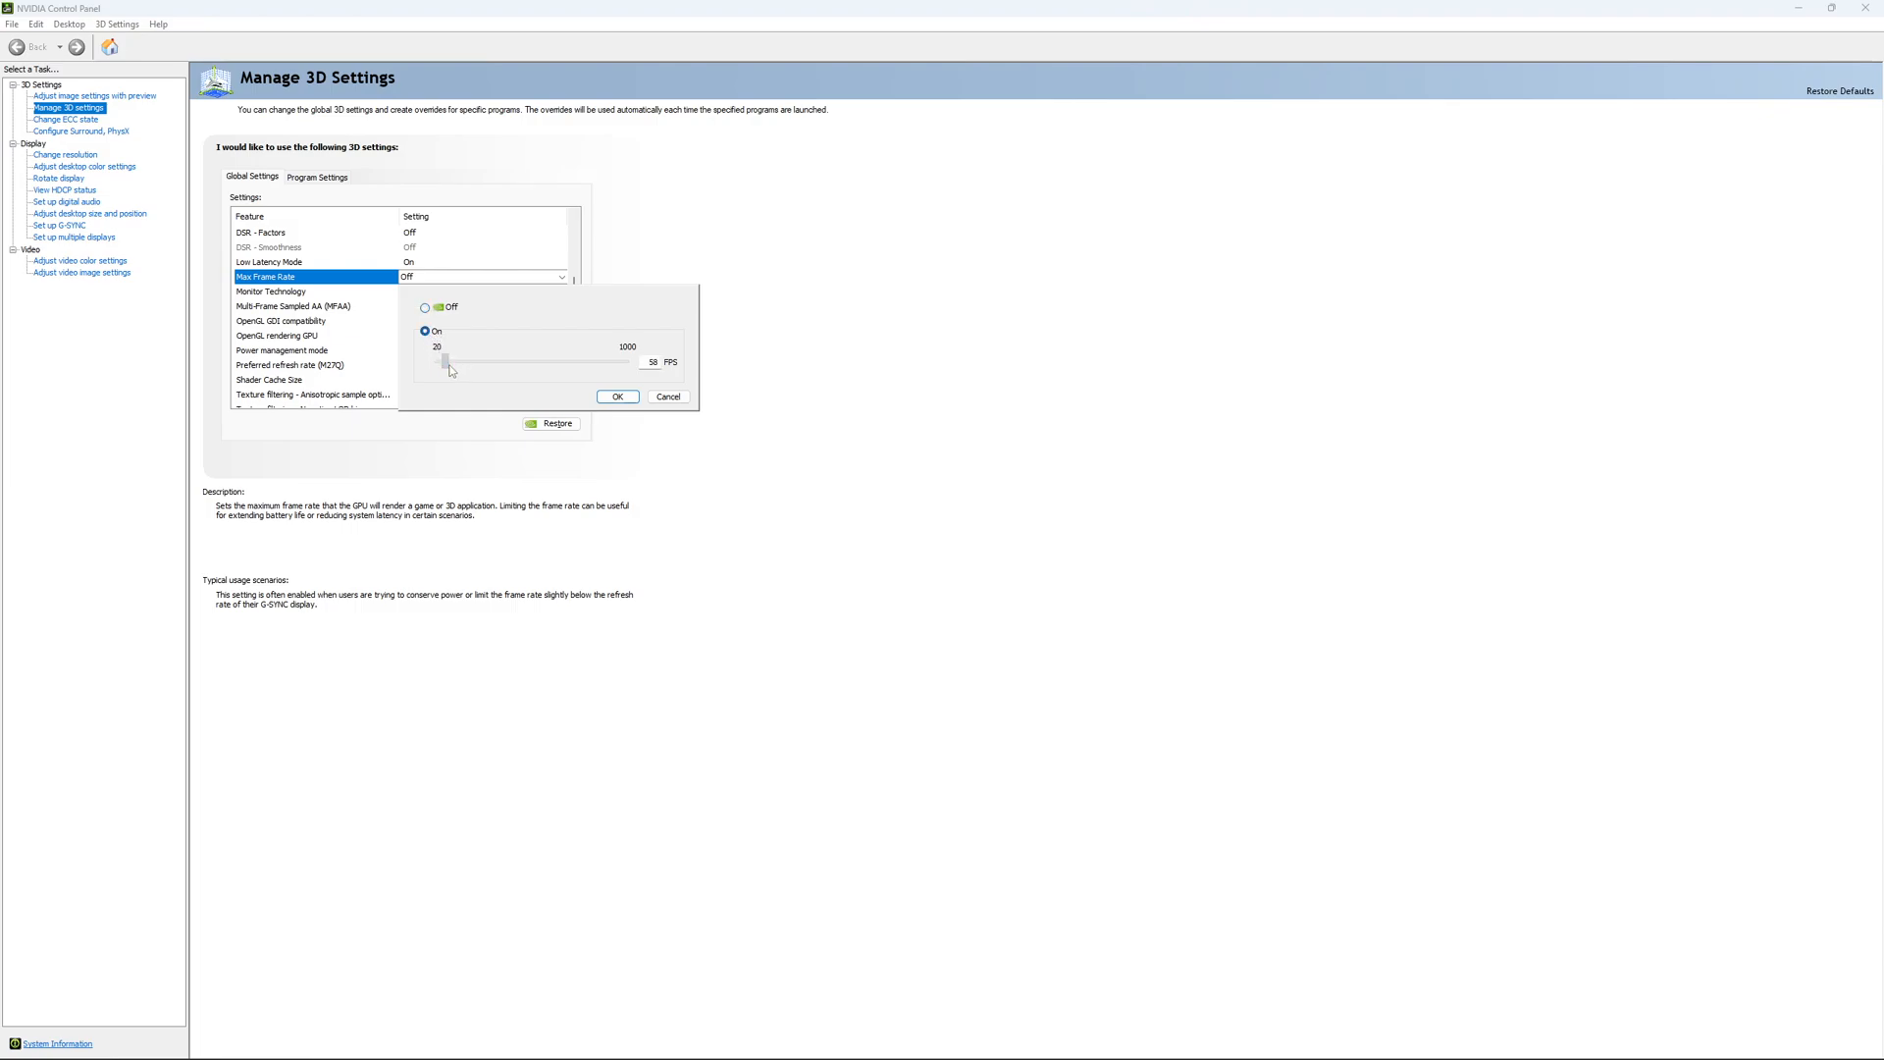
{"action": "left_click_drag", "start_coordinate": [442, 360], "coordinate": [470, 360]}
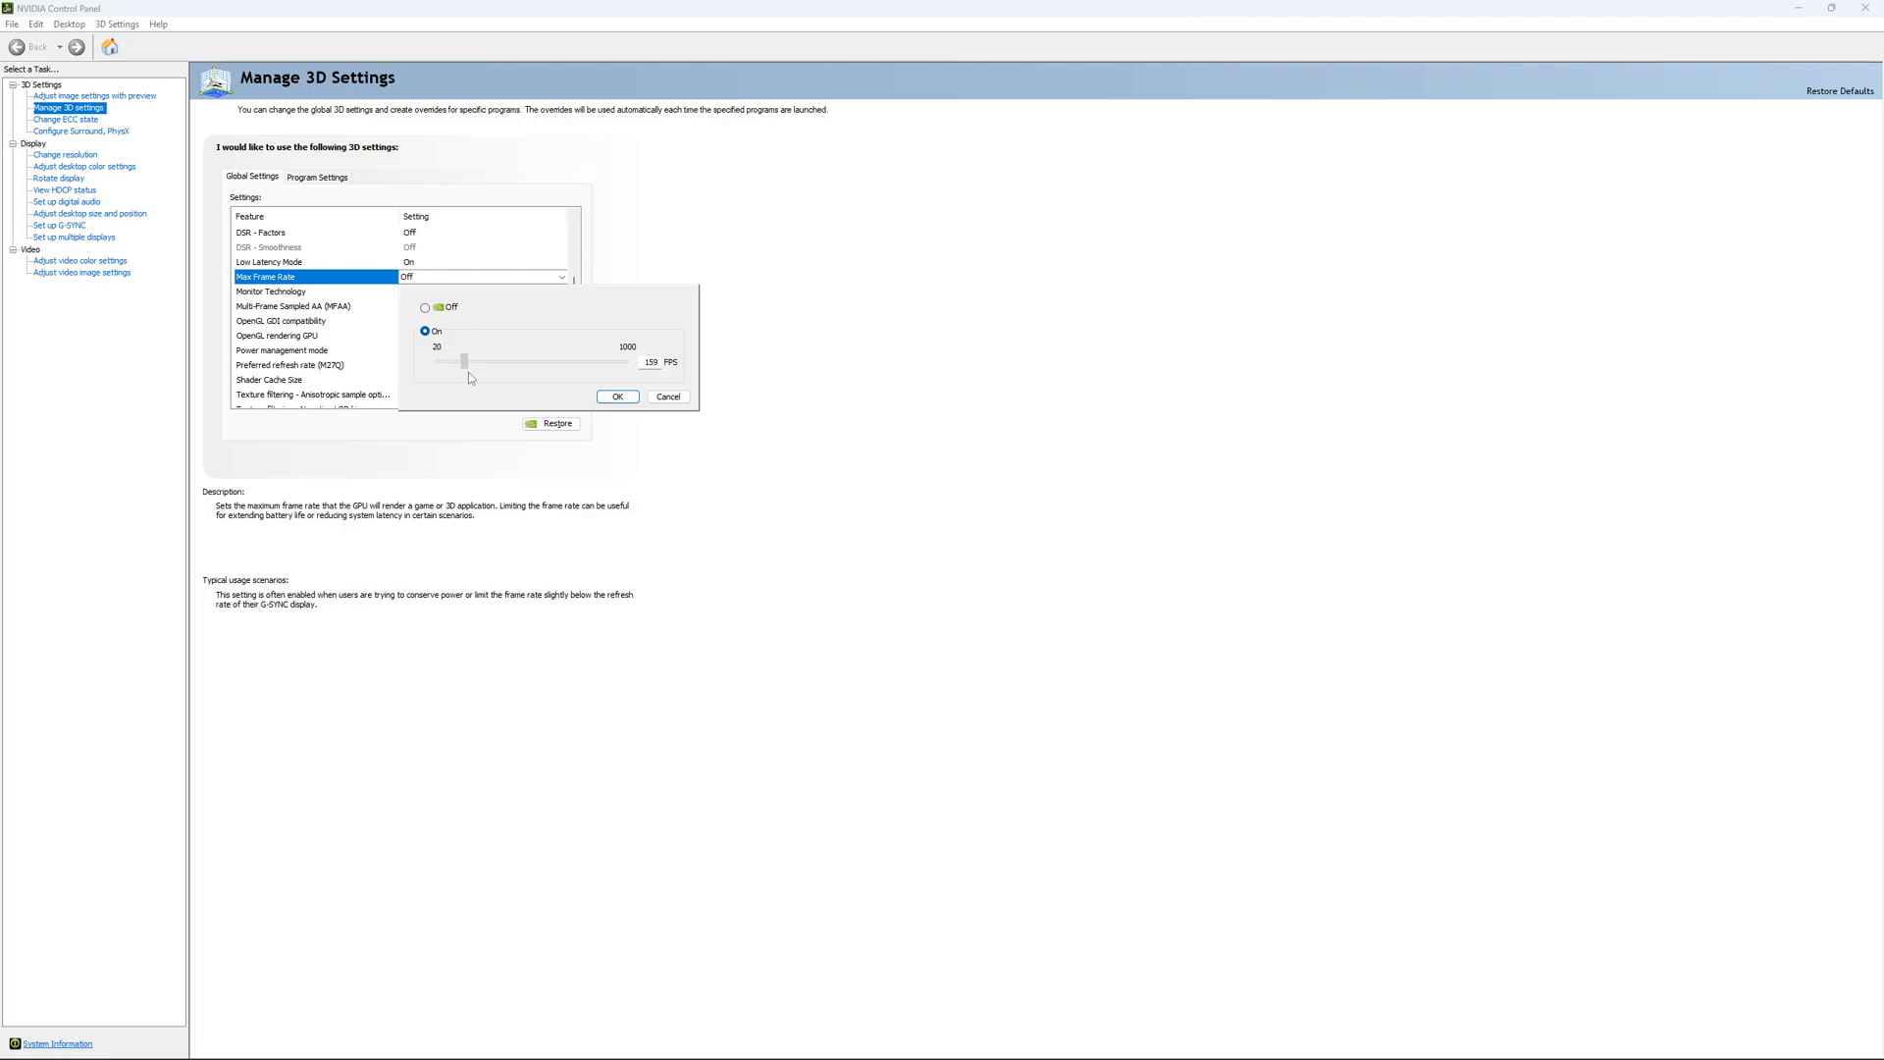
{"action": "left_click_drag", "start_coordinate": [466, 360], "coordinate": [469, 360]}
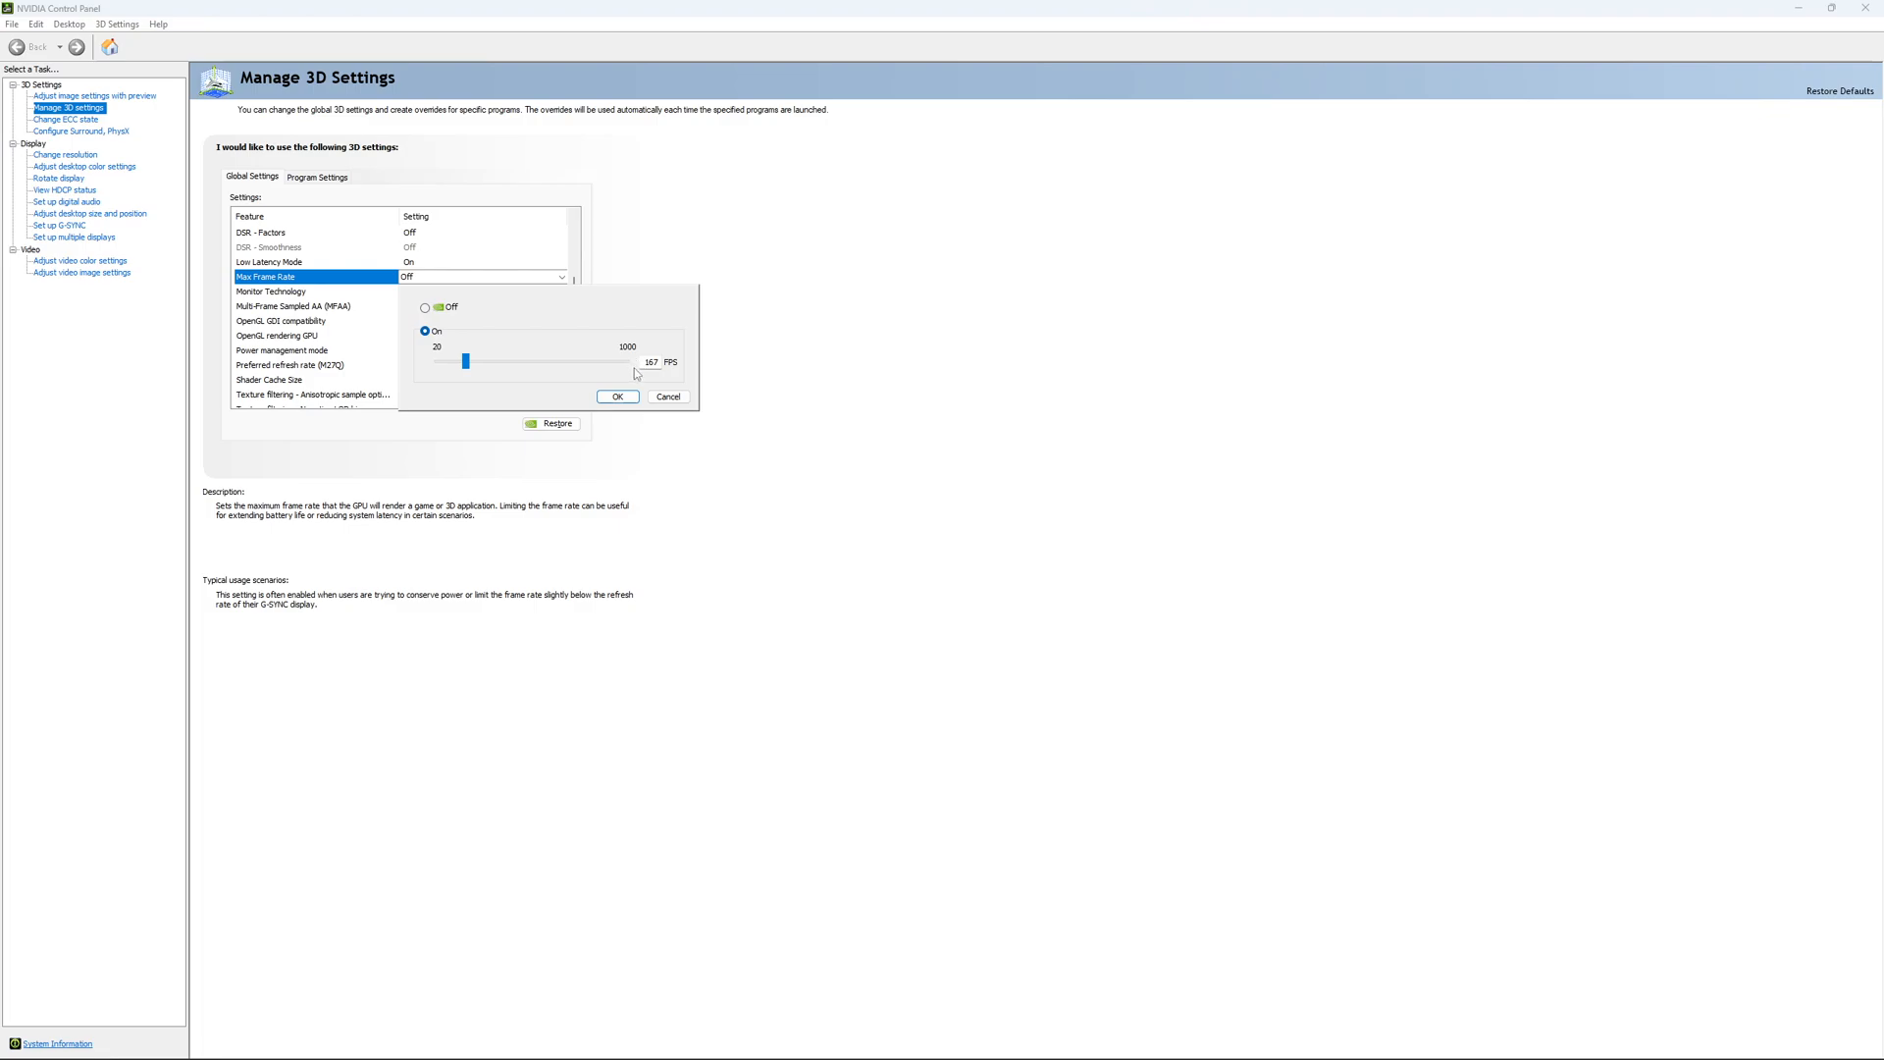
{"action": "mouse_move", "coordinate": [607, 374]}
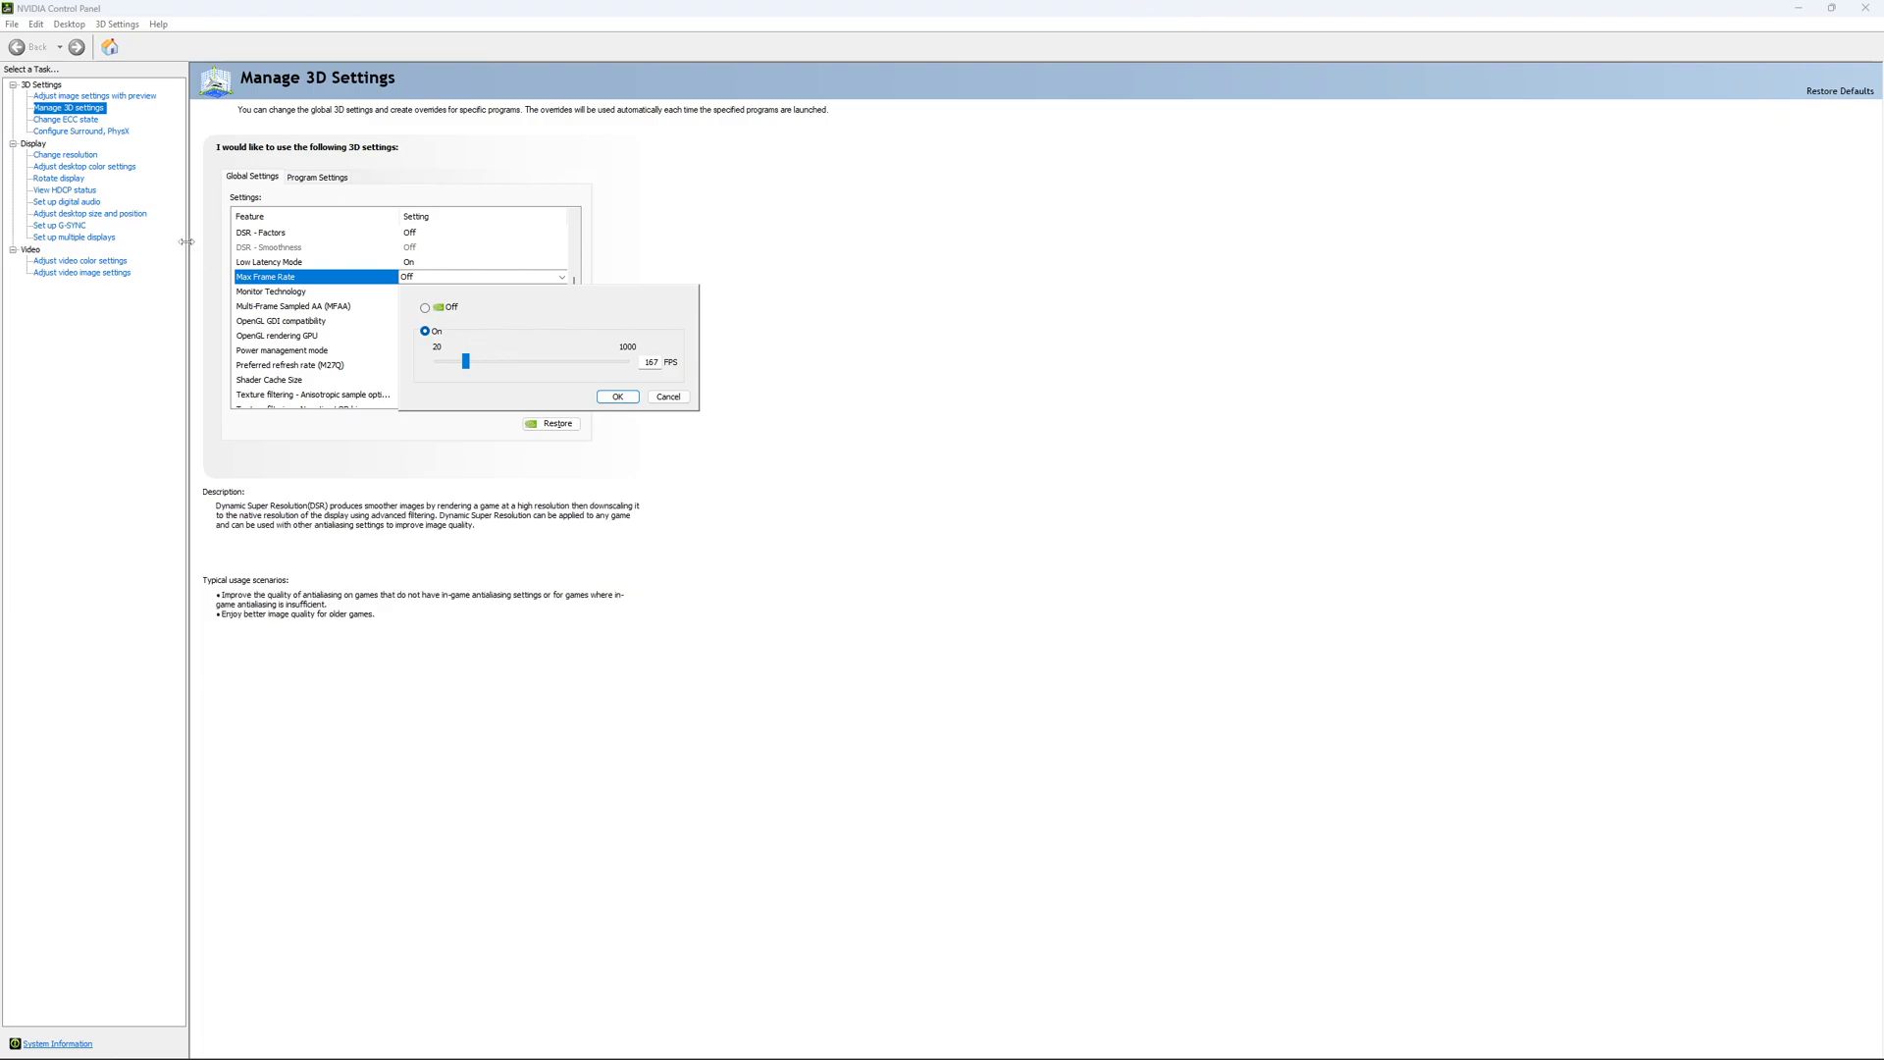
{"action": "left_click", "coordinate": [424, 306]}
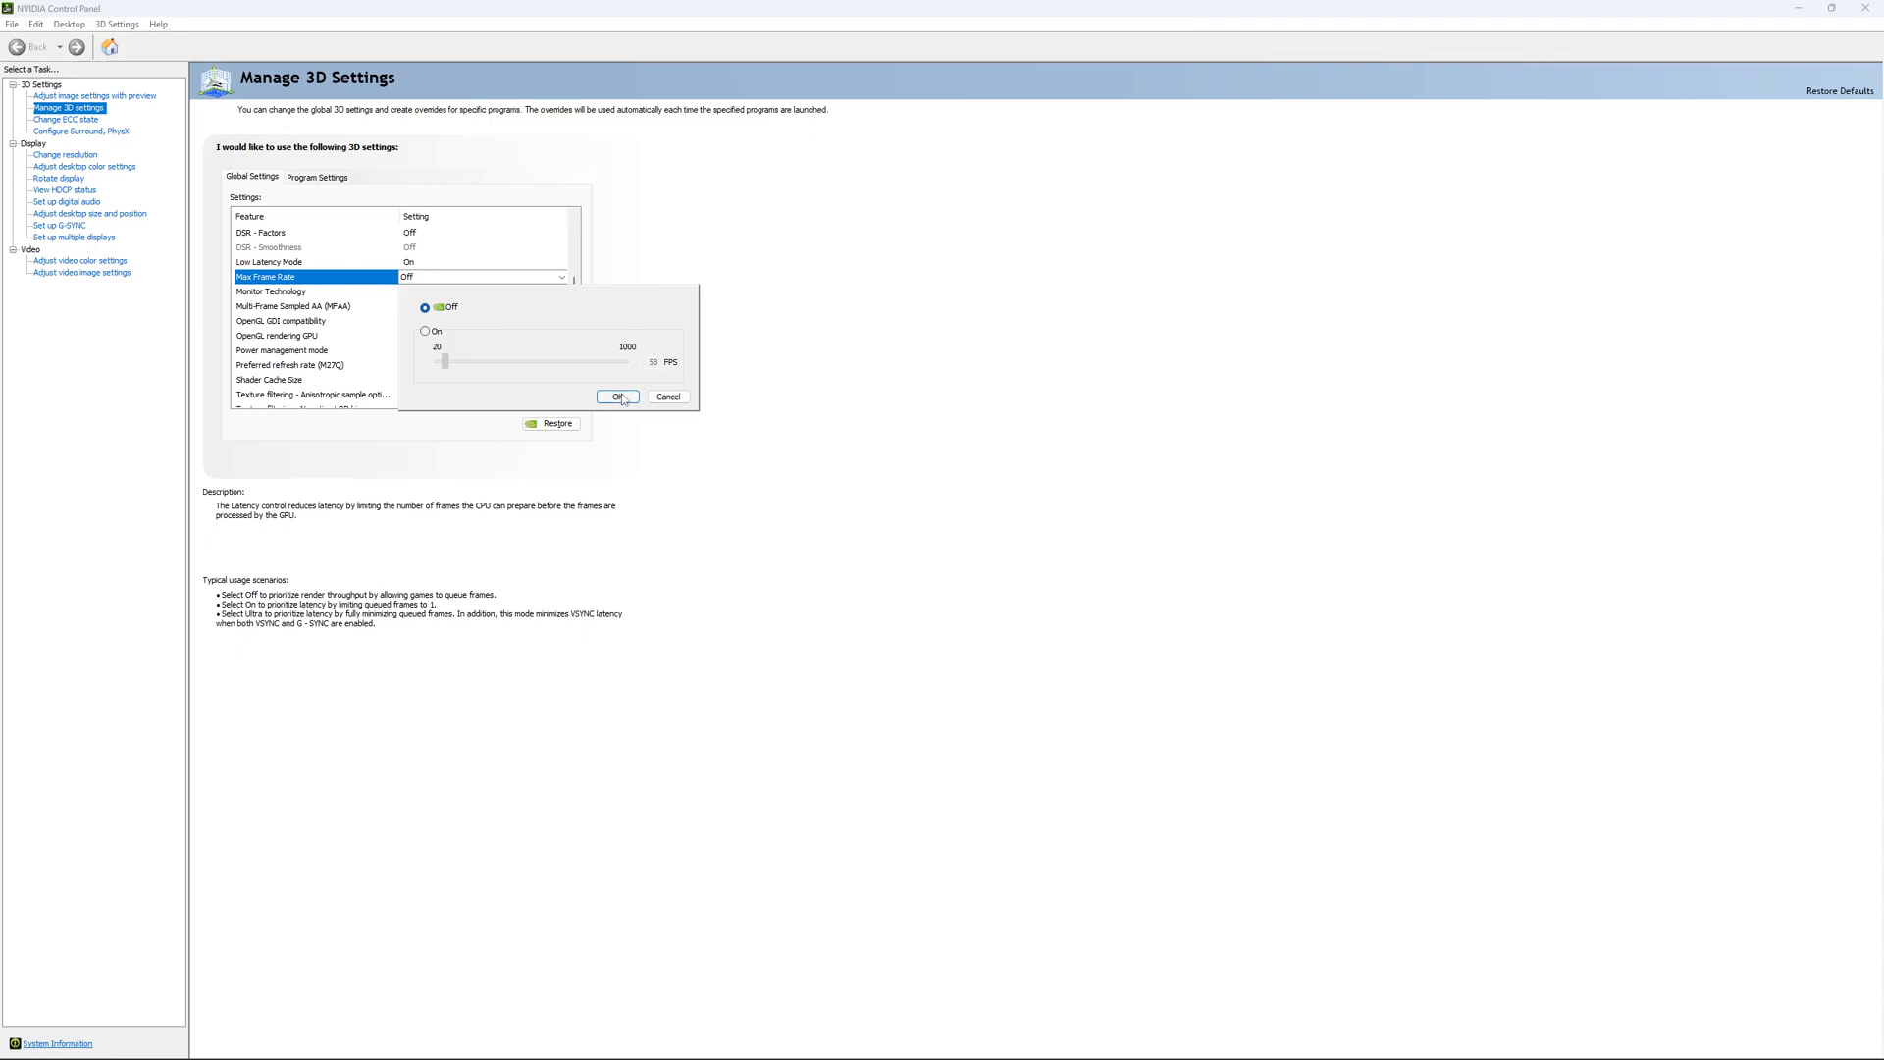
{"action": "left_click", "coordinate": [616, 396]}
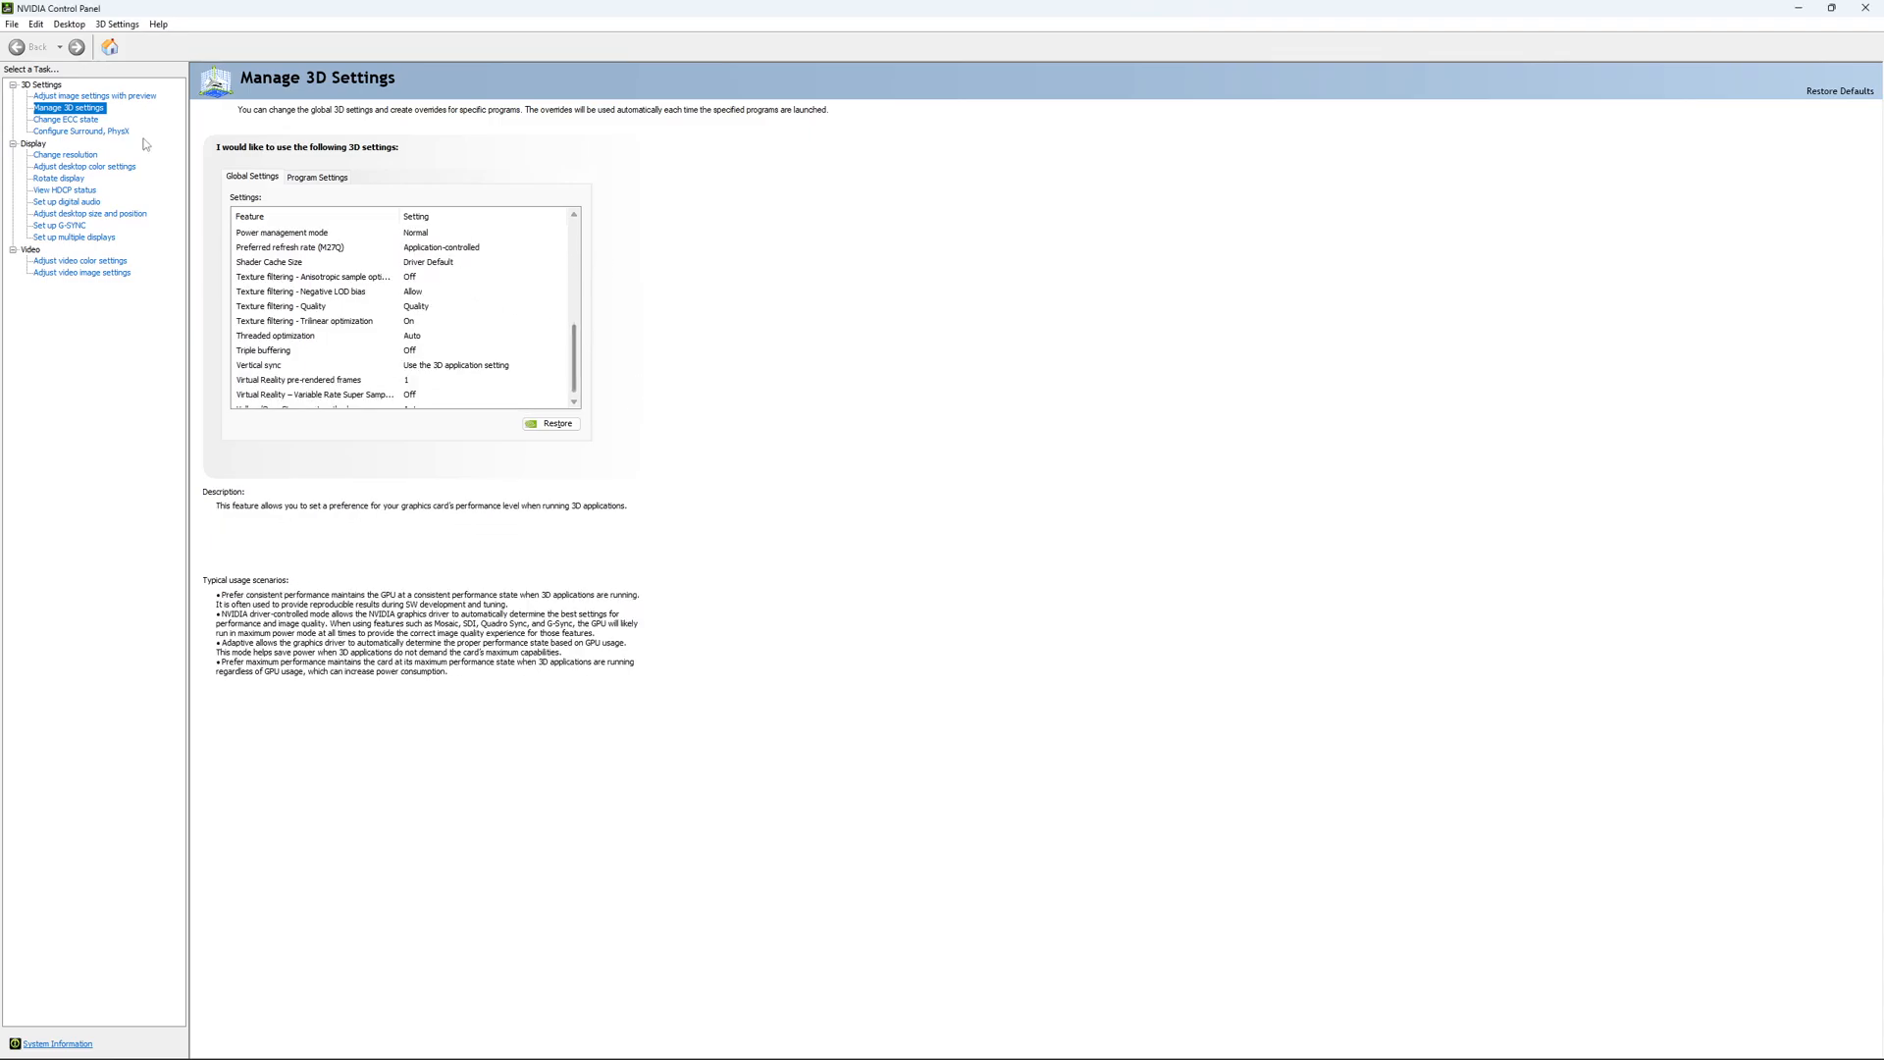
- Open Change ECC State, showing ECC unticked for the GeForce RTX 4090
{"action": "left_click", "coordinate": [68, 119]}
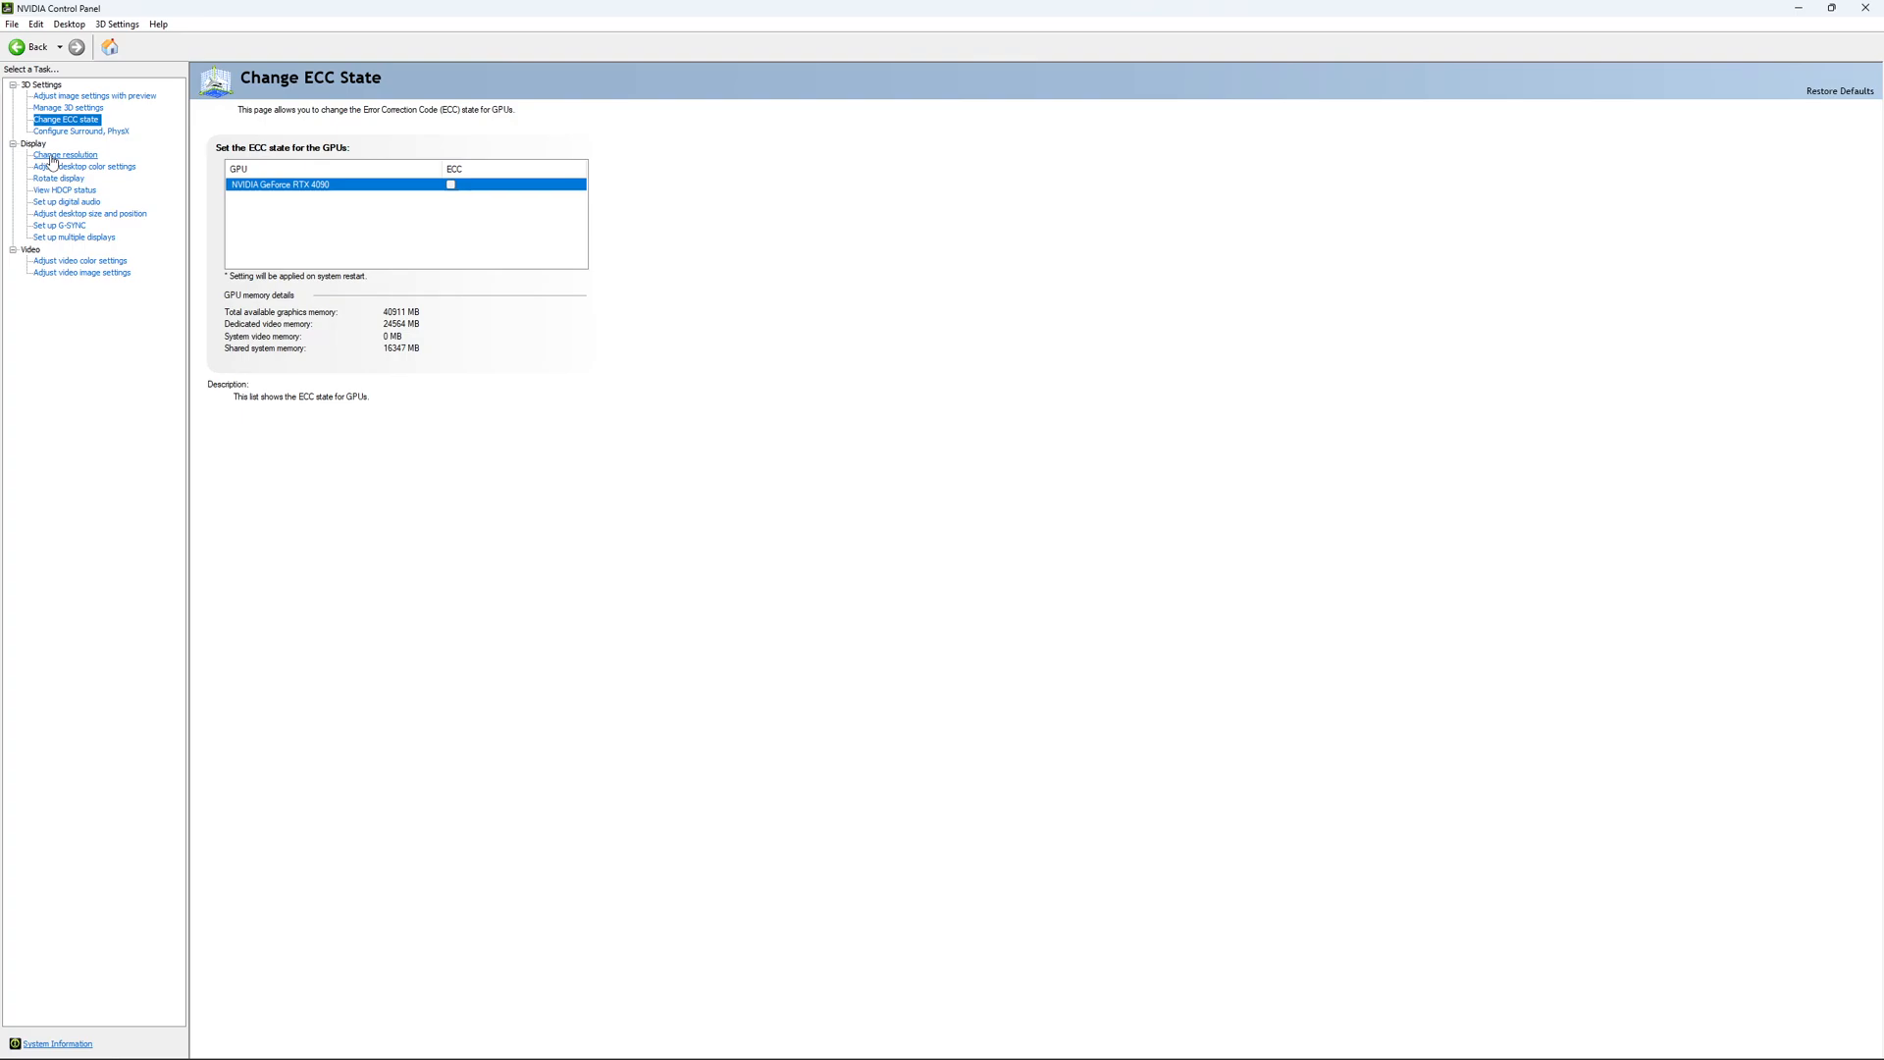
- Set the display to 2560 × 1440 native at a 170Hz refresh rate
{"action": "left_click", "coordinate": [64, 154]}
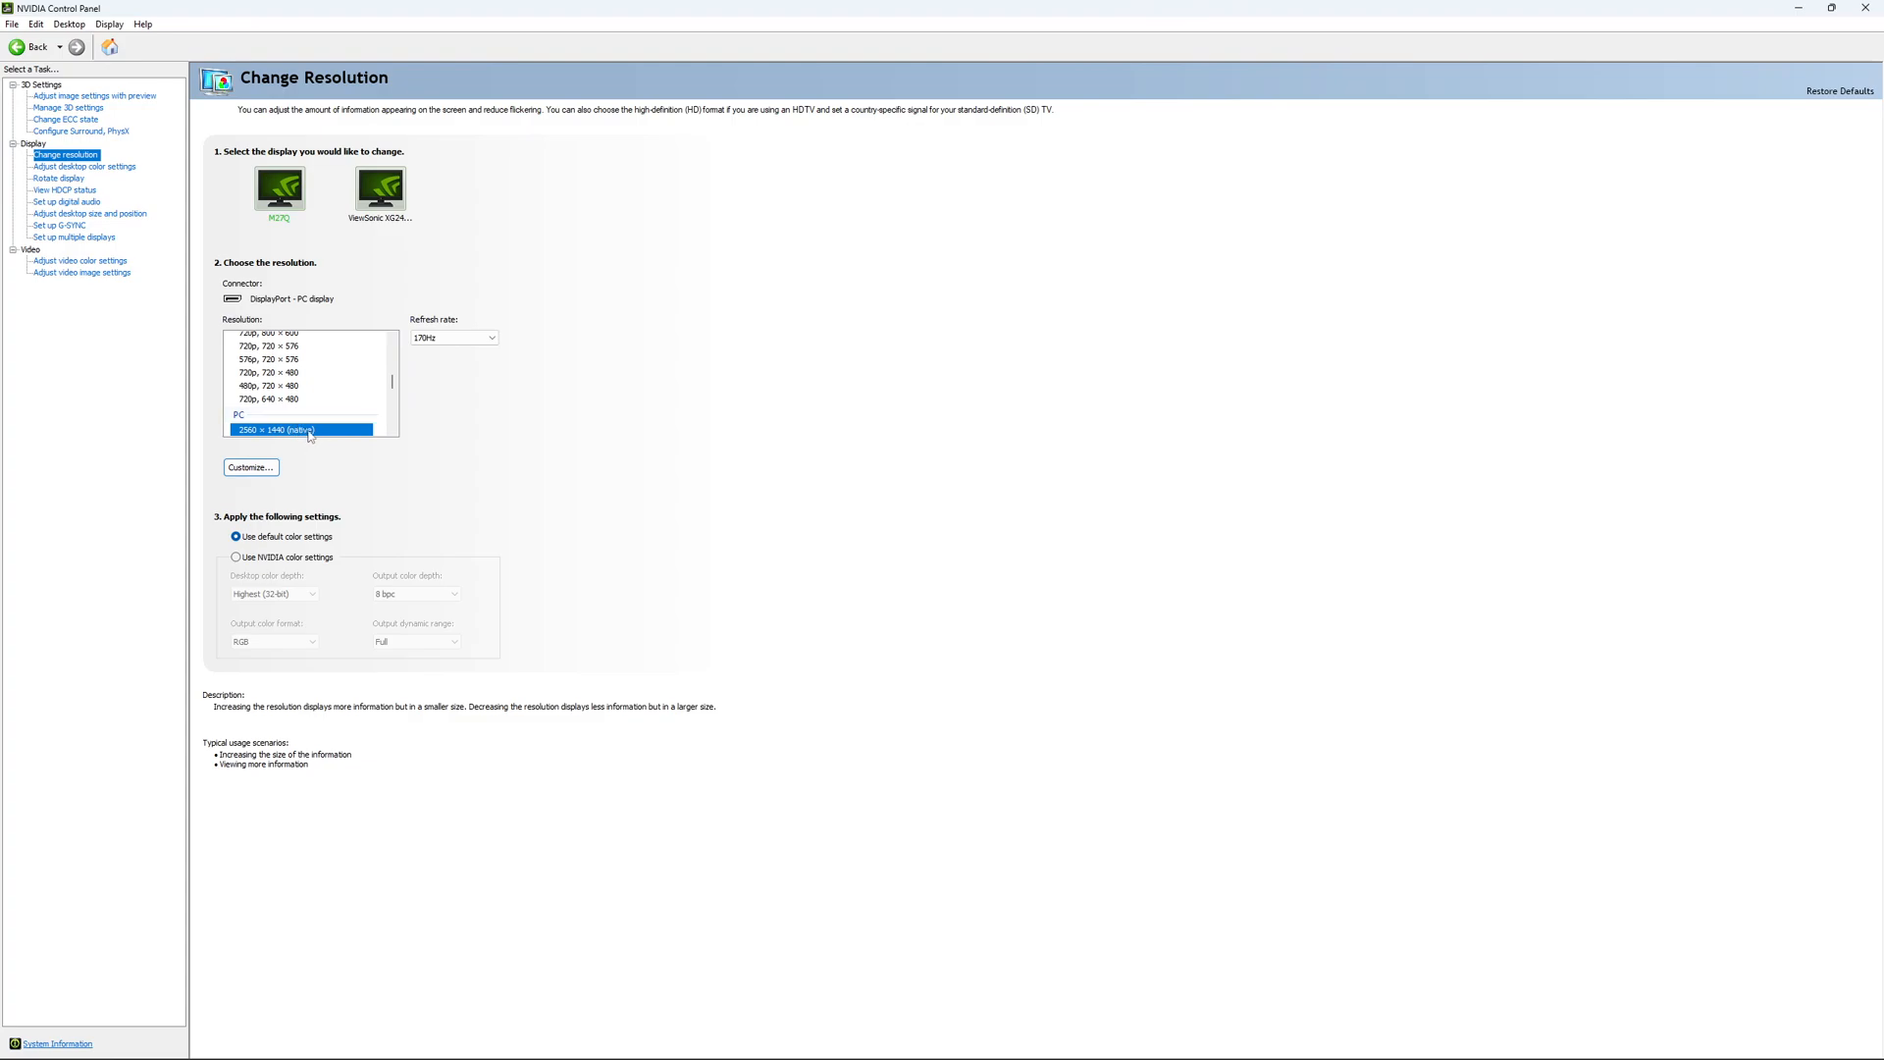
{"action": "mouse_move", "coordinate": [289, 441]}
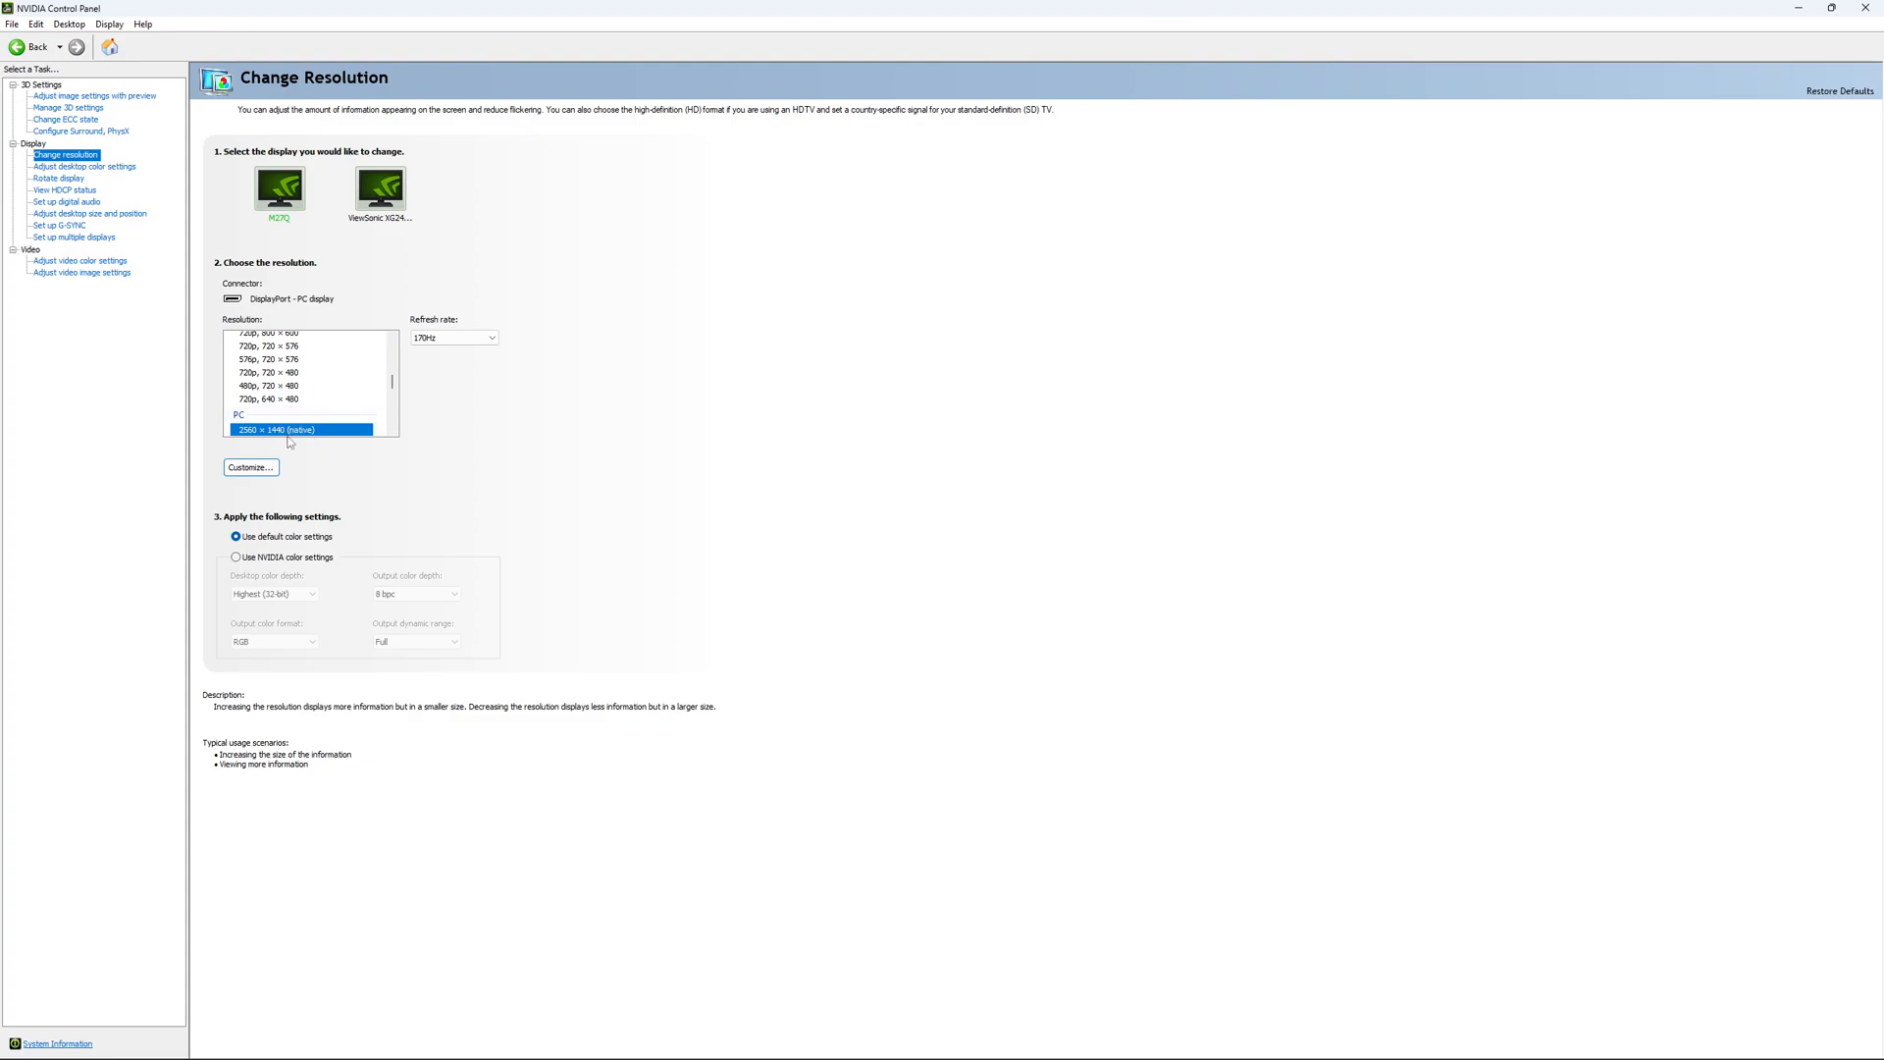
{"action": "mouse_move", "coordinate": [471, 299]}
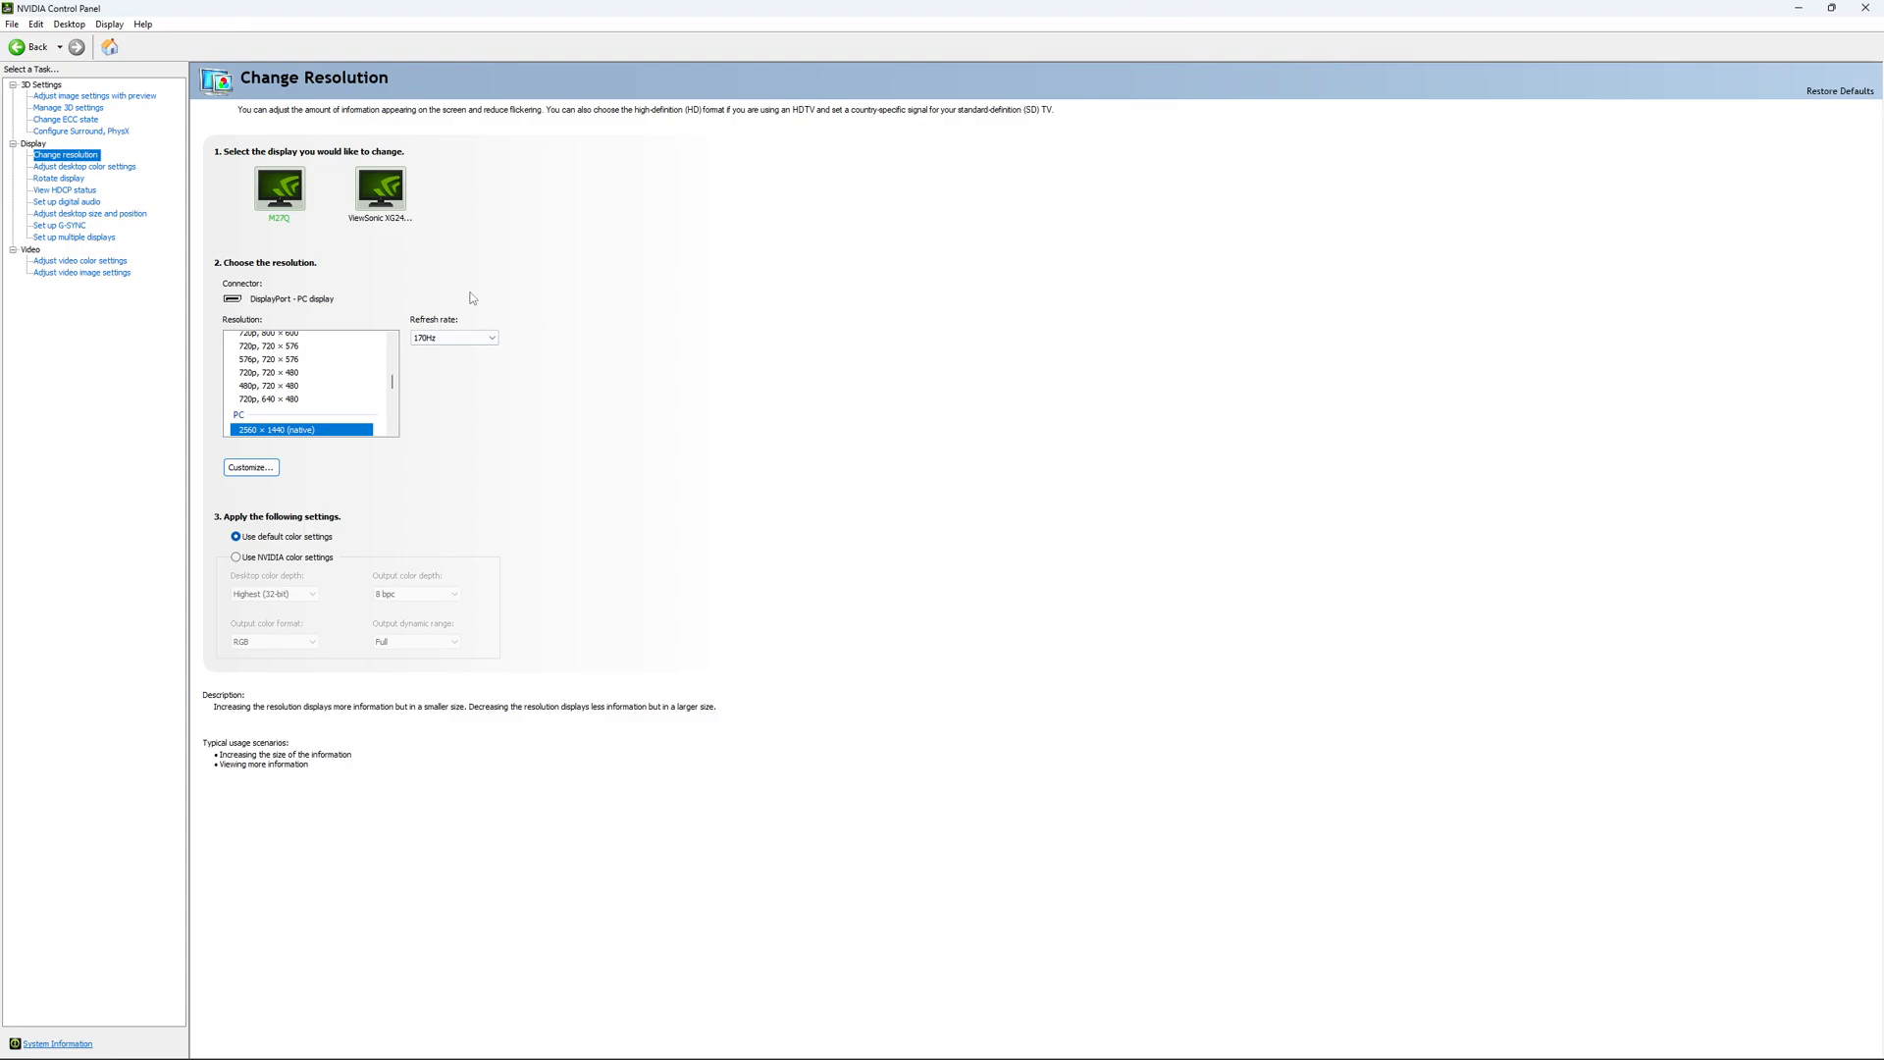
{"action": "mouse_move", "coordinate": [495, 380]}
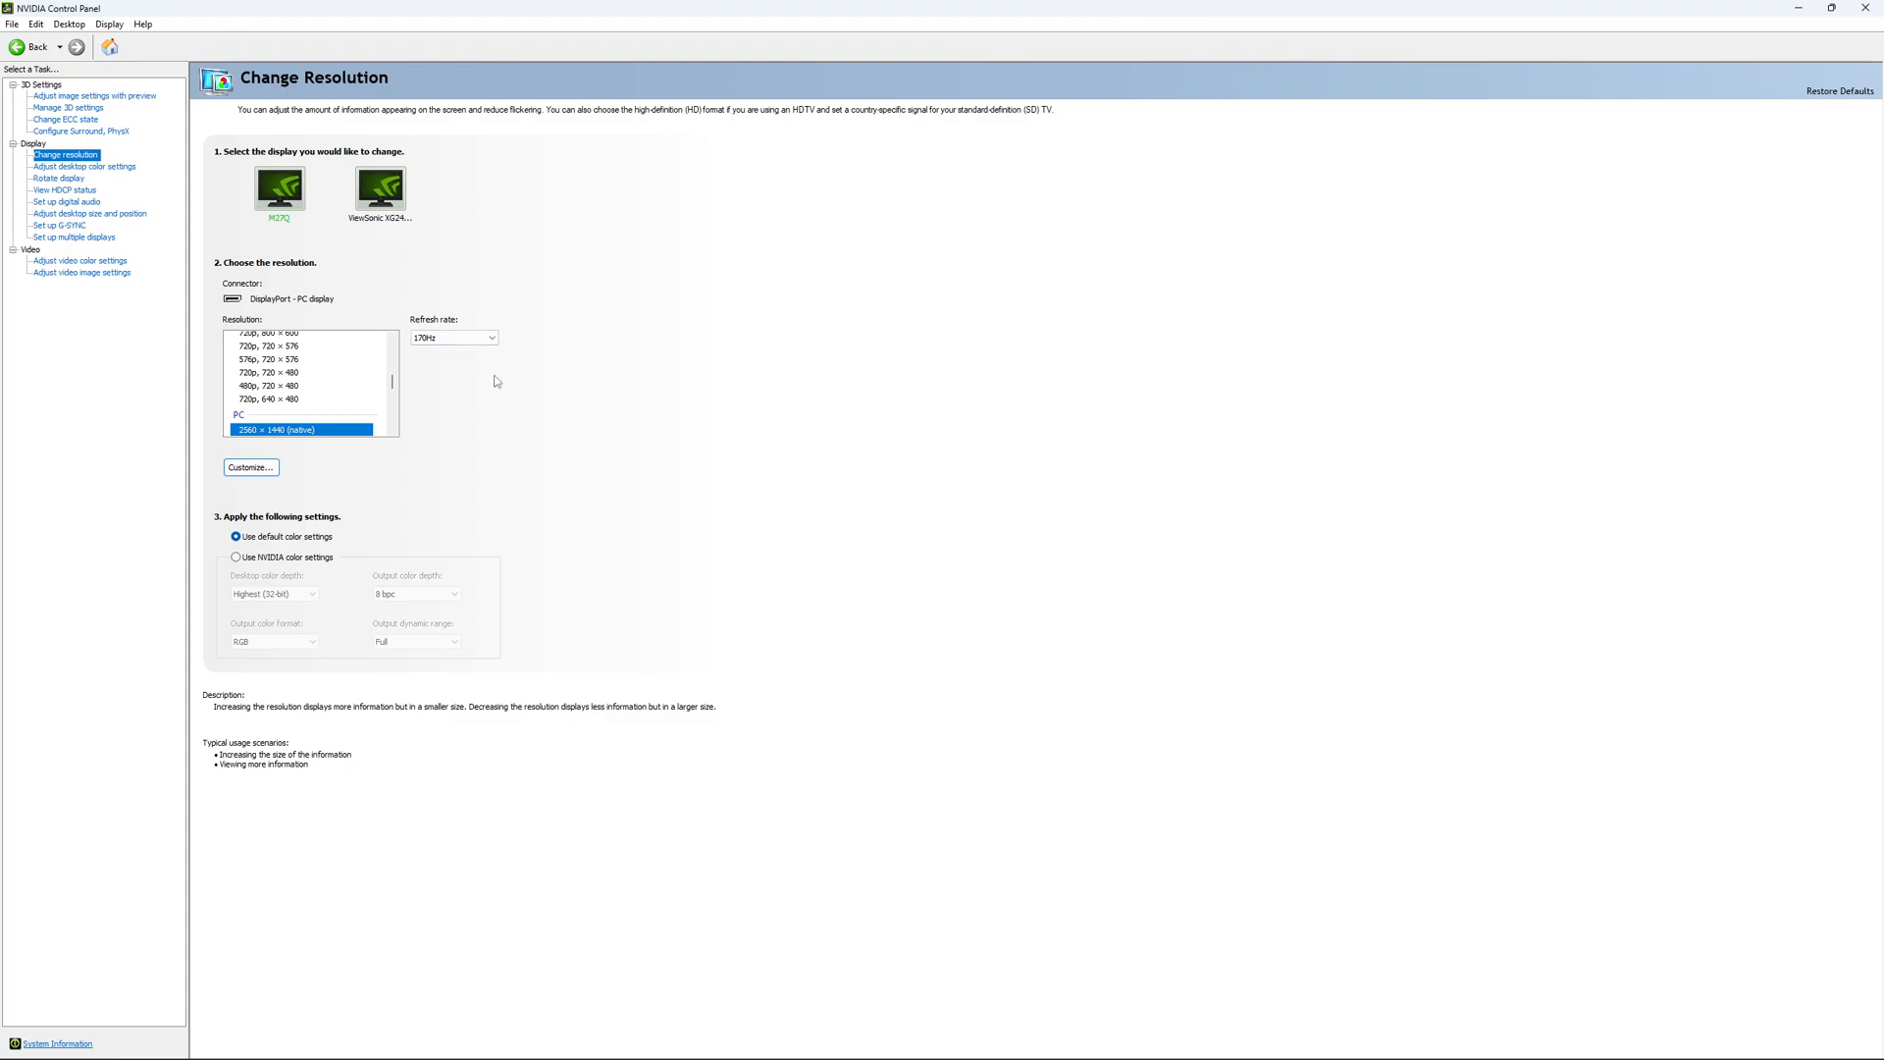
{"action": "left_click", "coordinate": [454, 337]}
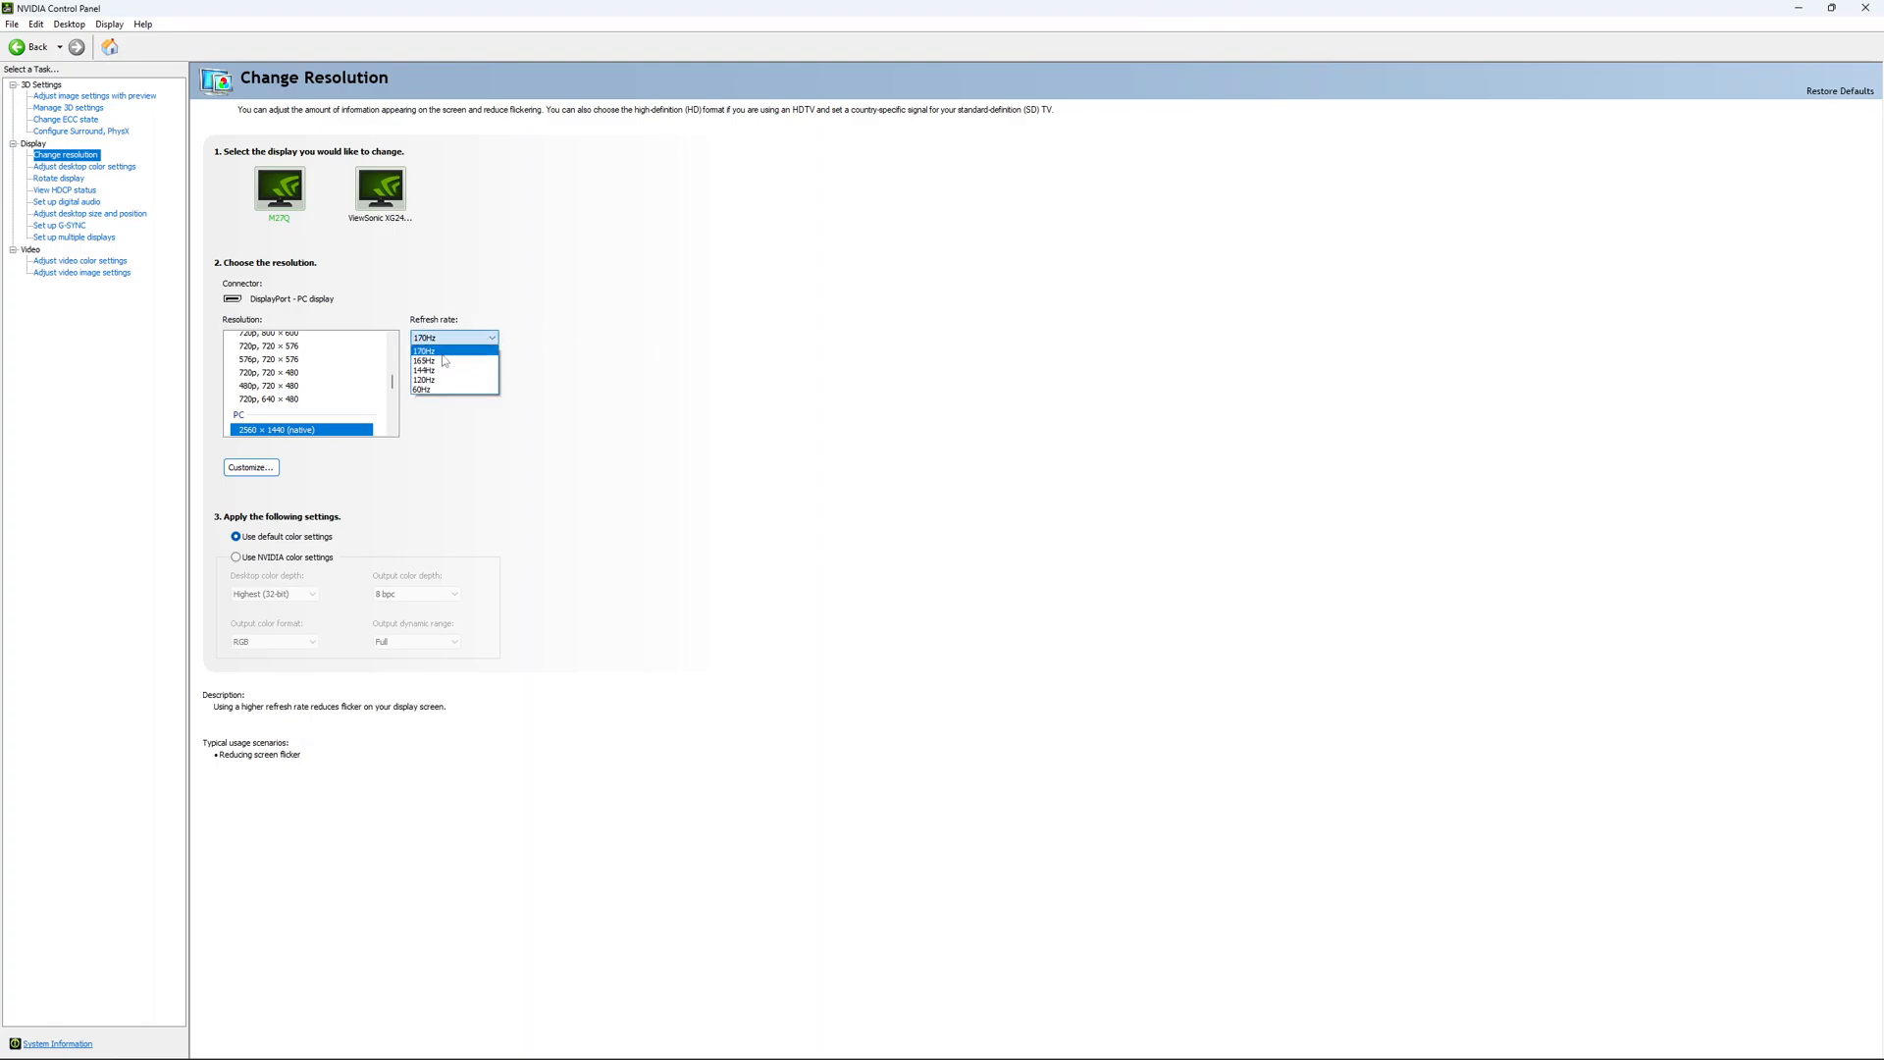
{"action": "left_click", "coordinate": [424, 349]}
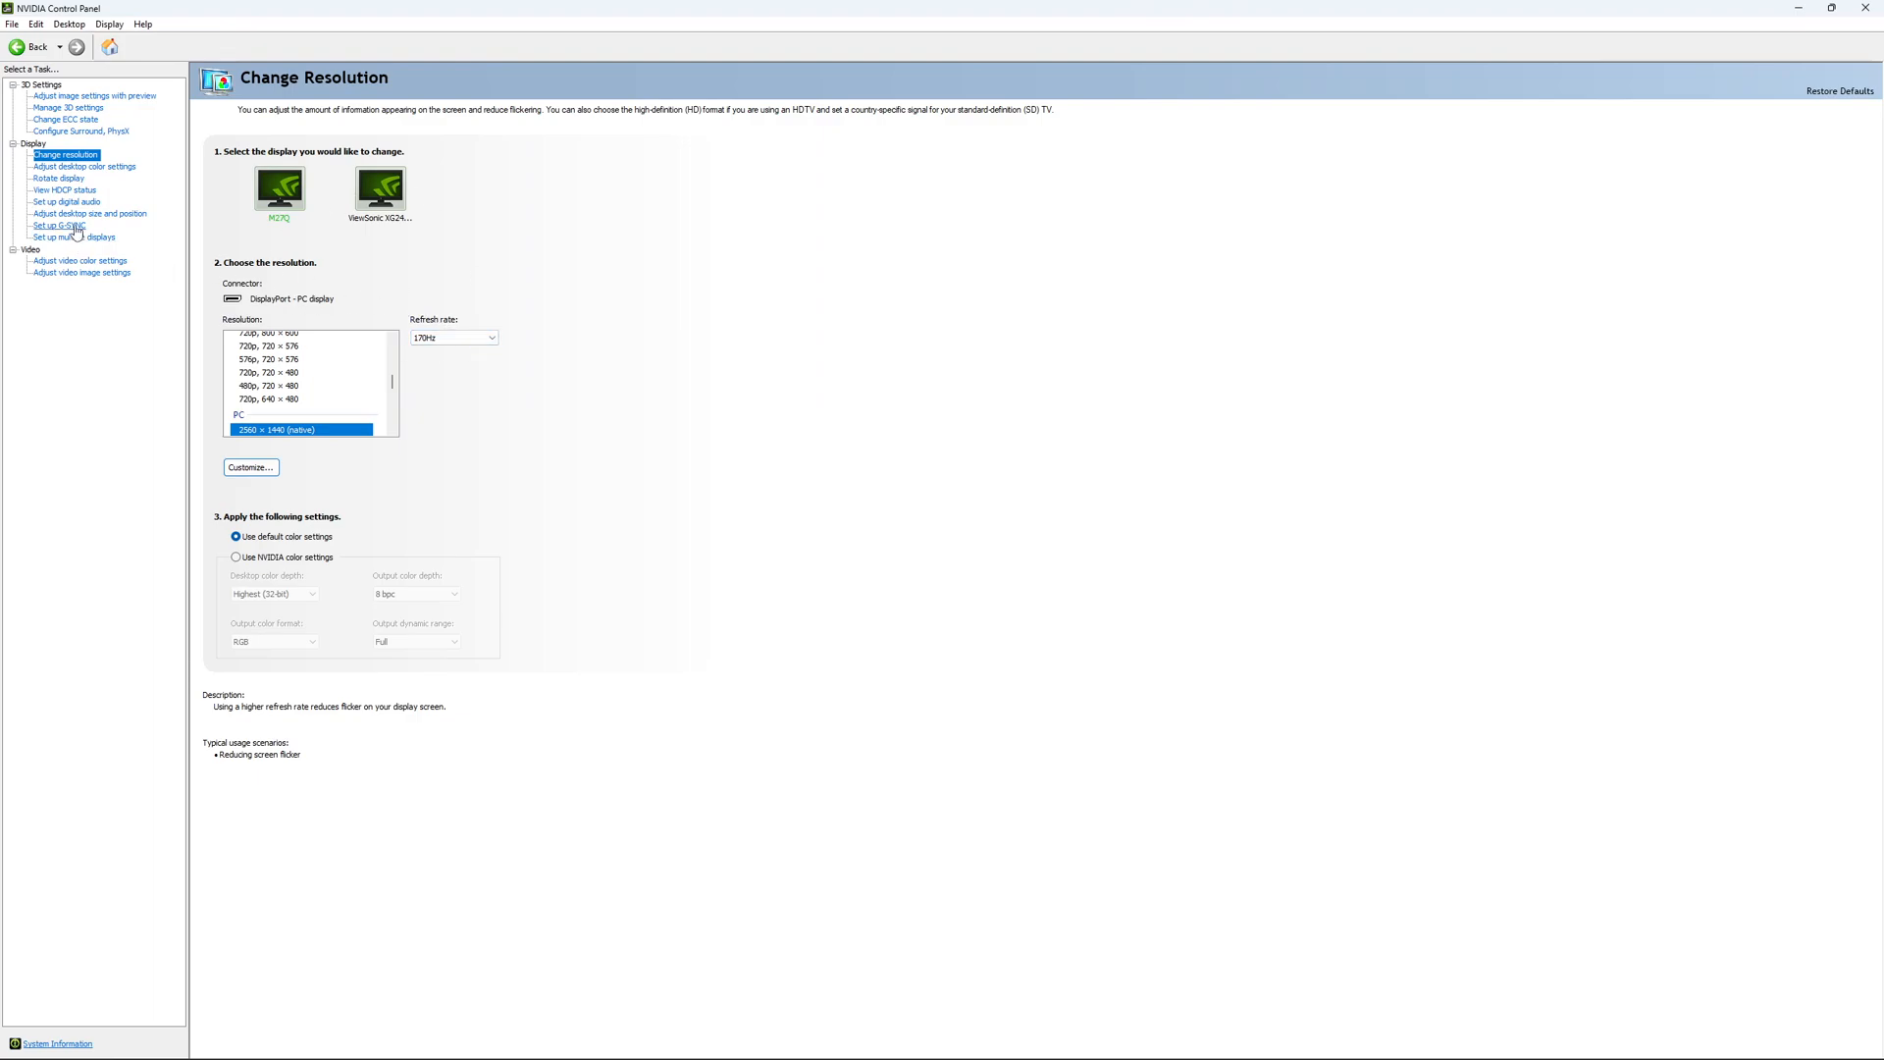
- Open Set up G-SYNC and leave G-SYNC Compatible unticked
{"action": "left_click", "coordinate": [58, 224]}
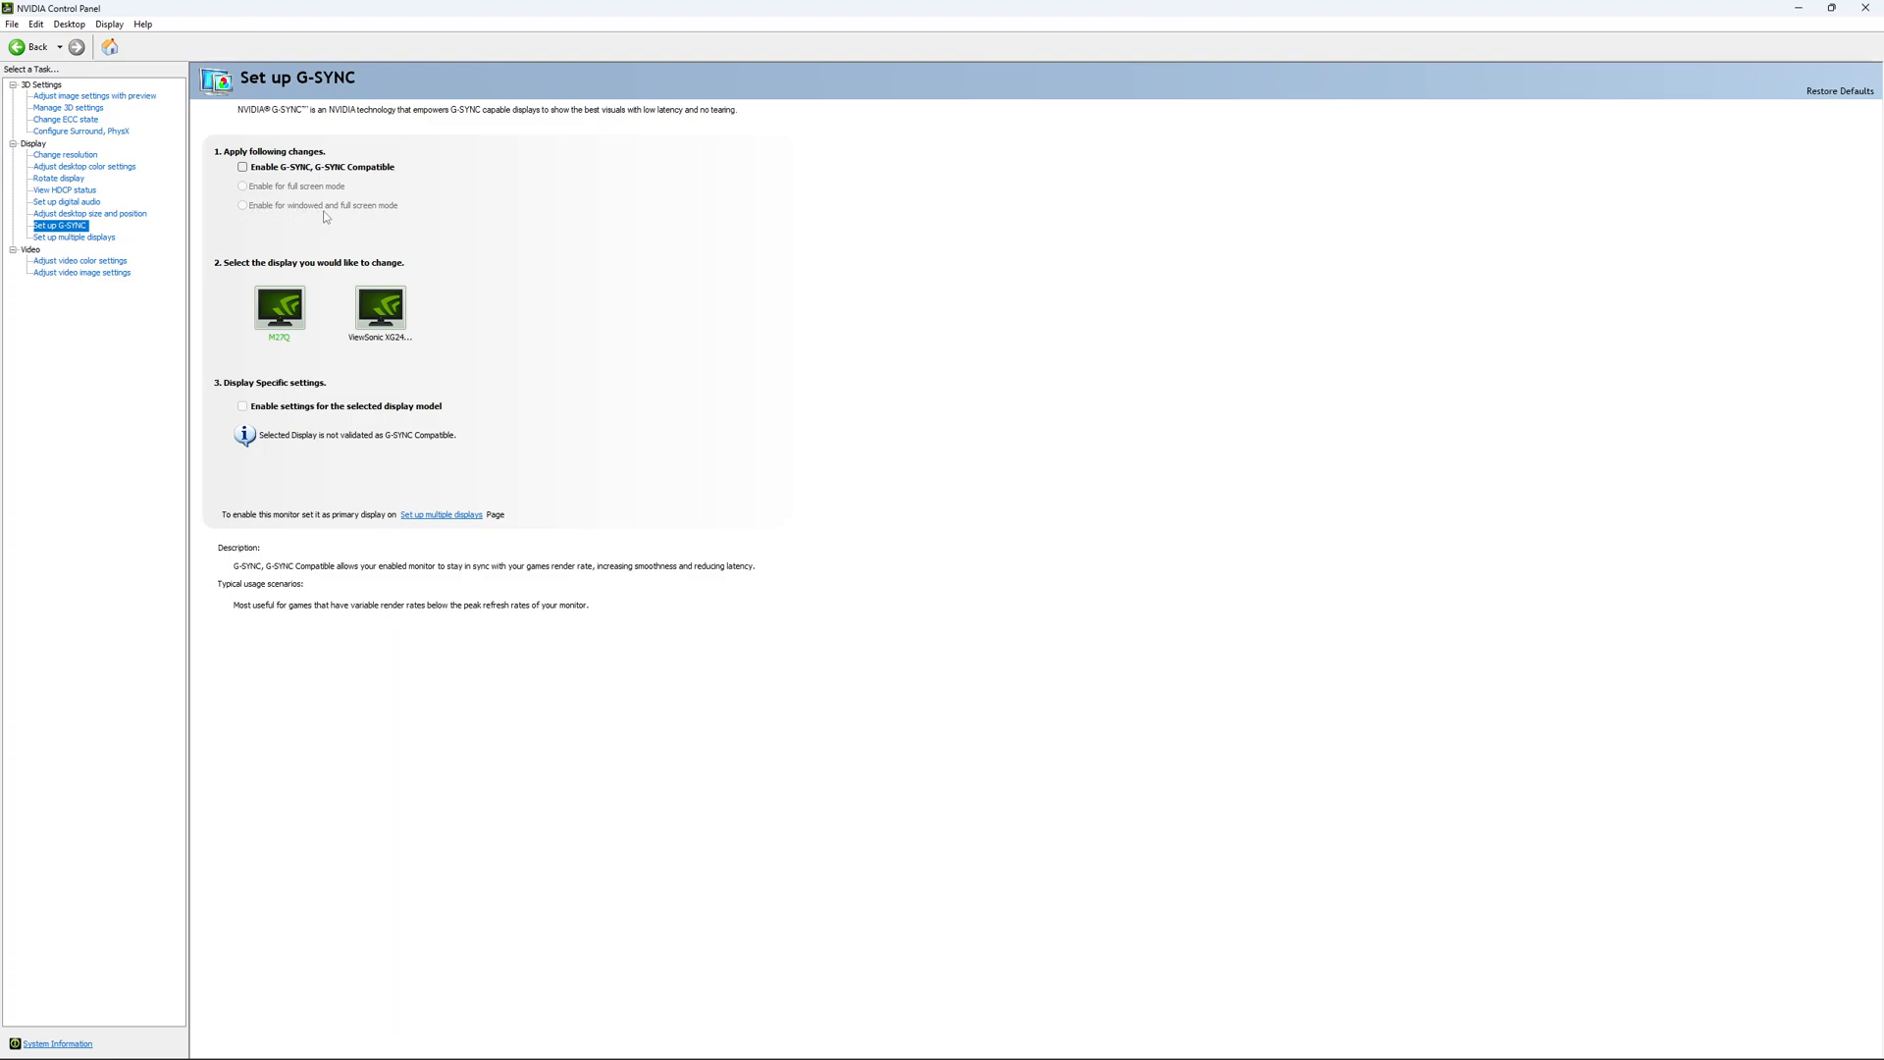
{"action": "mouse_move", "coordinate": [289, 219]}
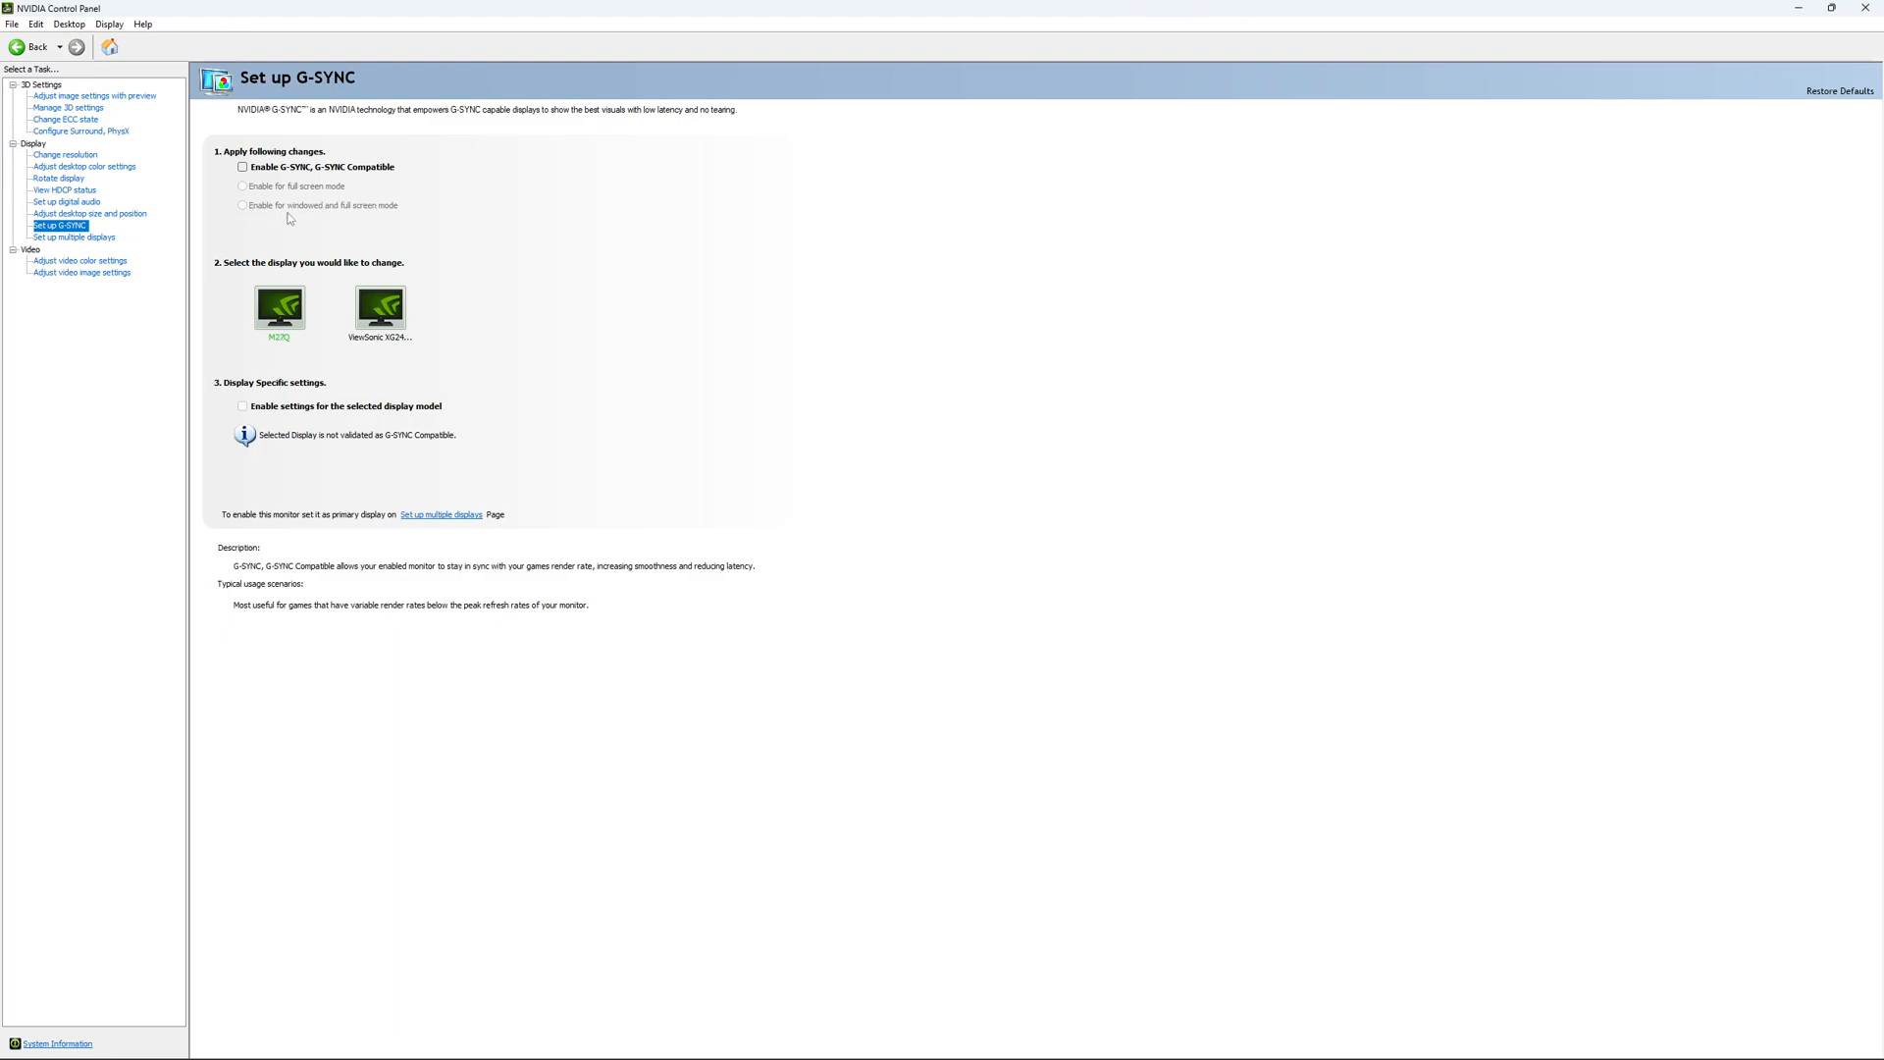
{"action": "mouse_move", "coordinate": [305, 246]}
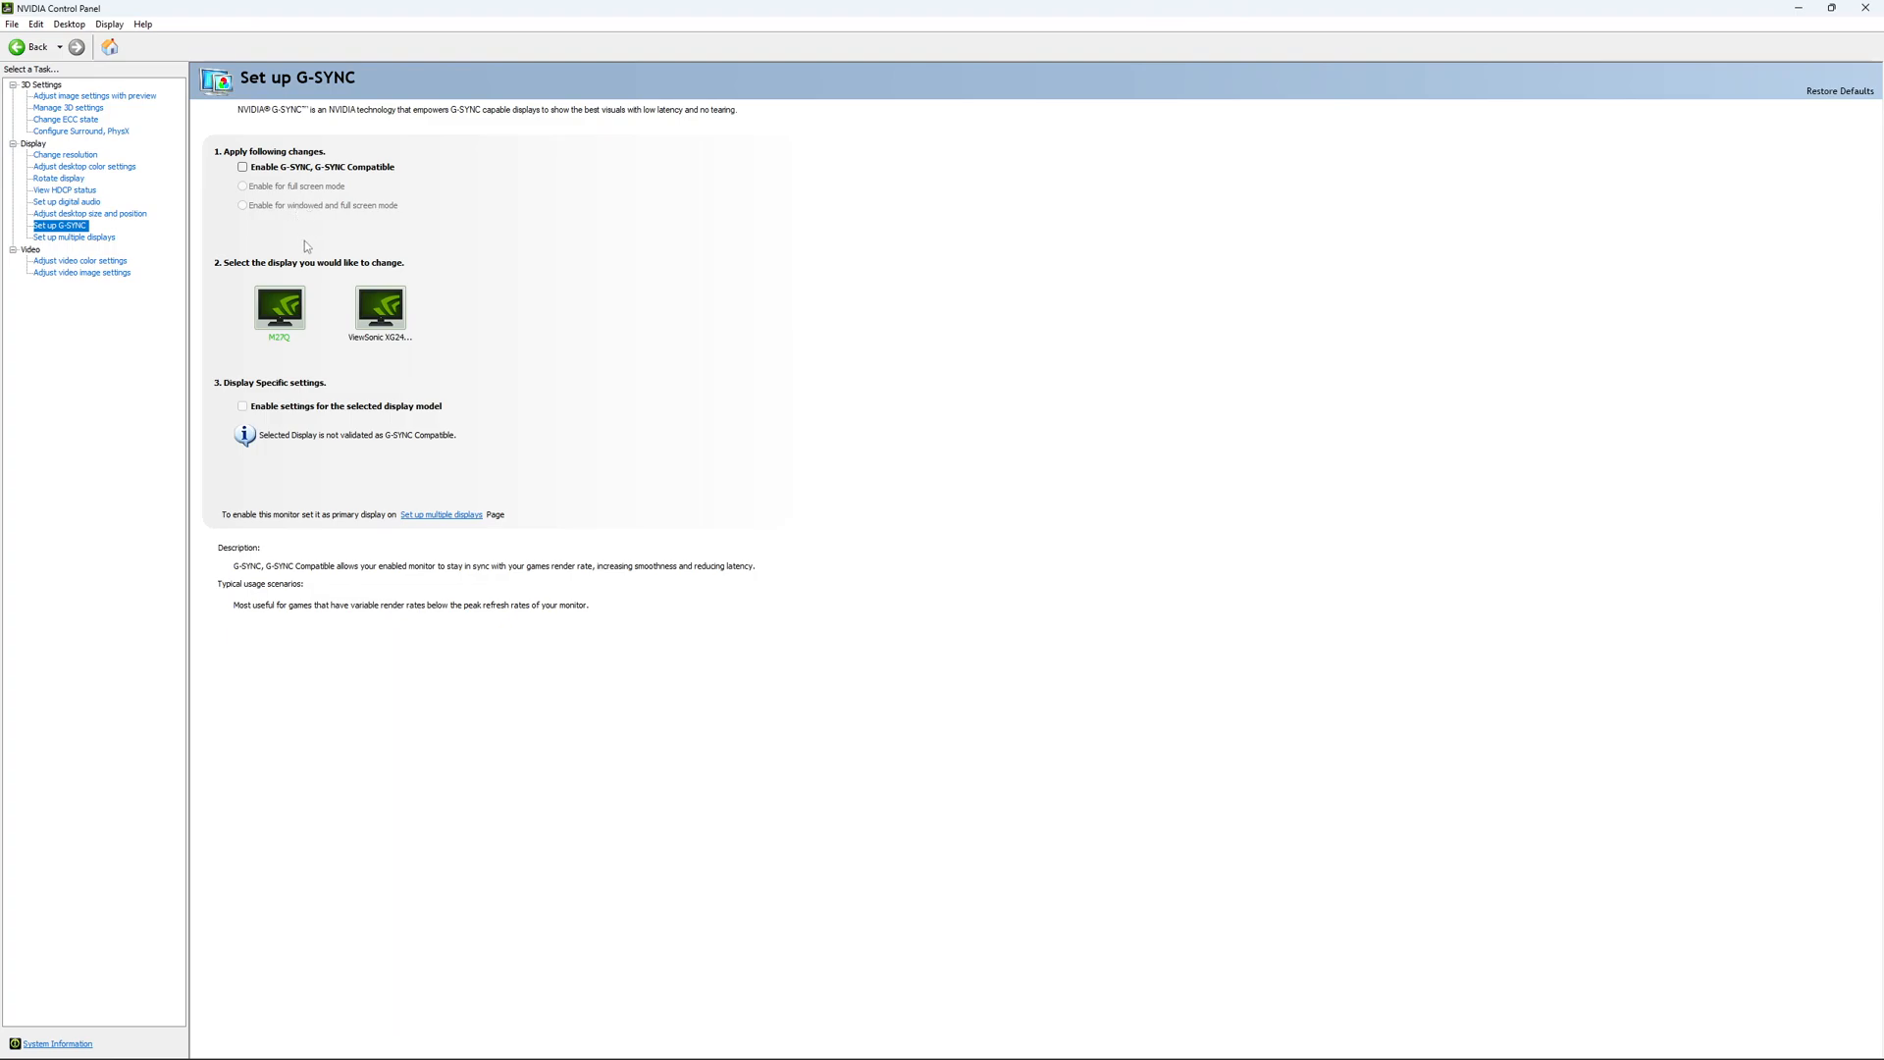
{"action": "mouse_move", "coordinate": [301, 264]}
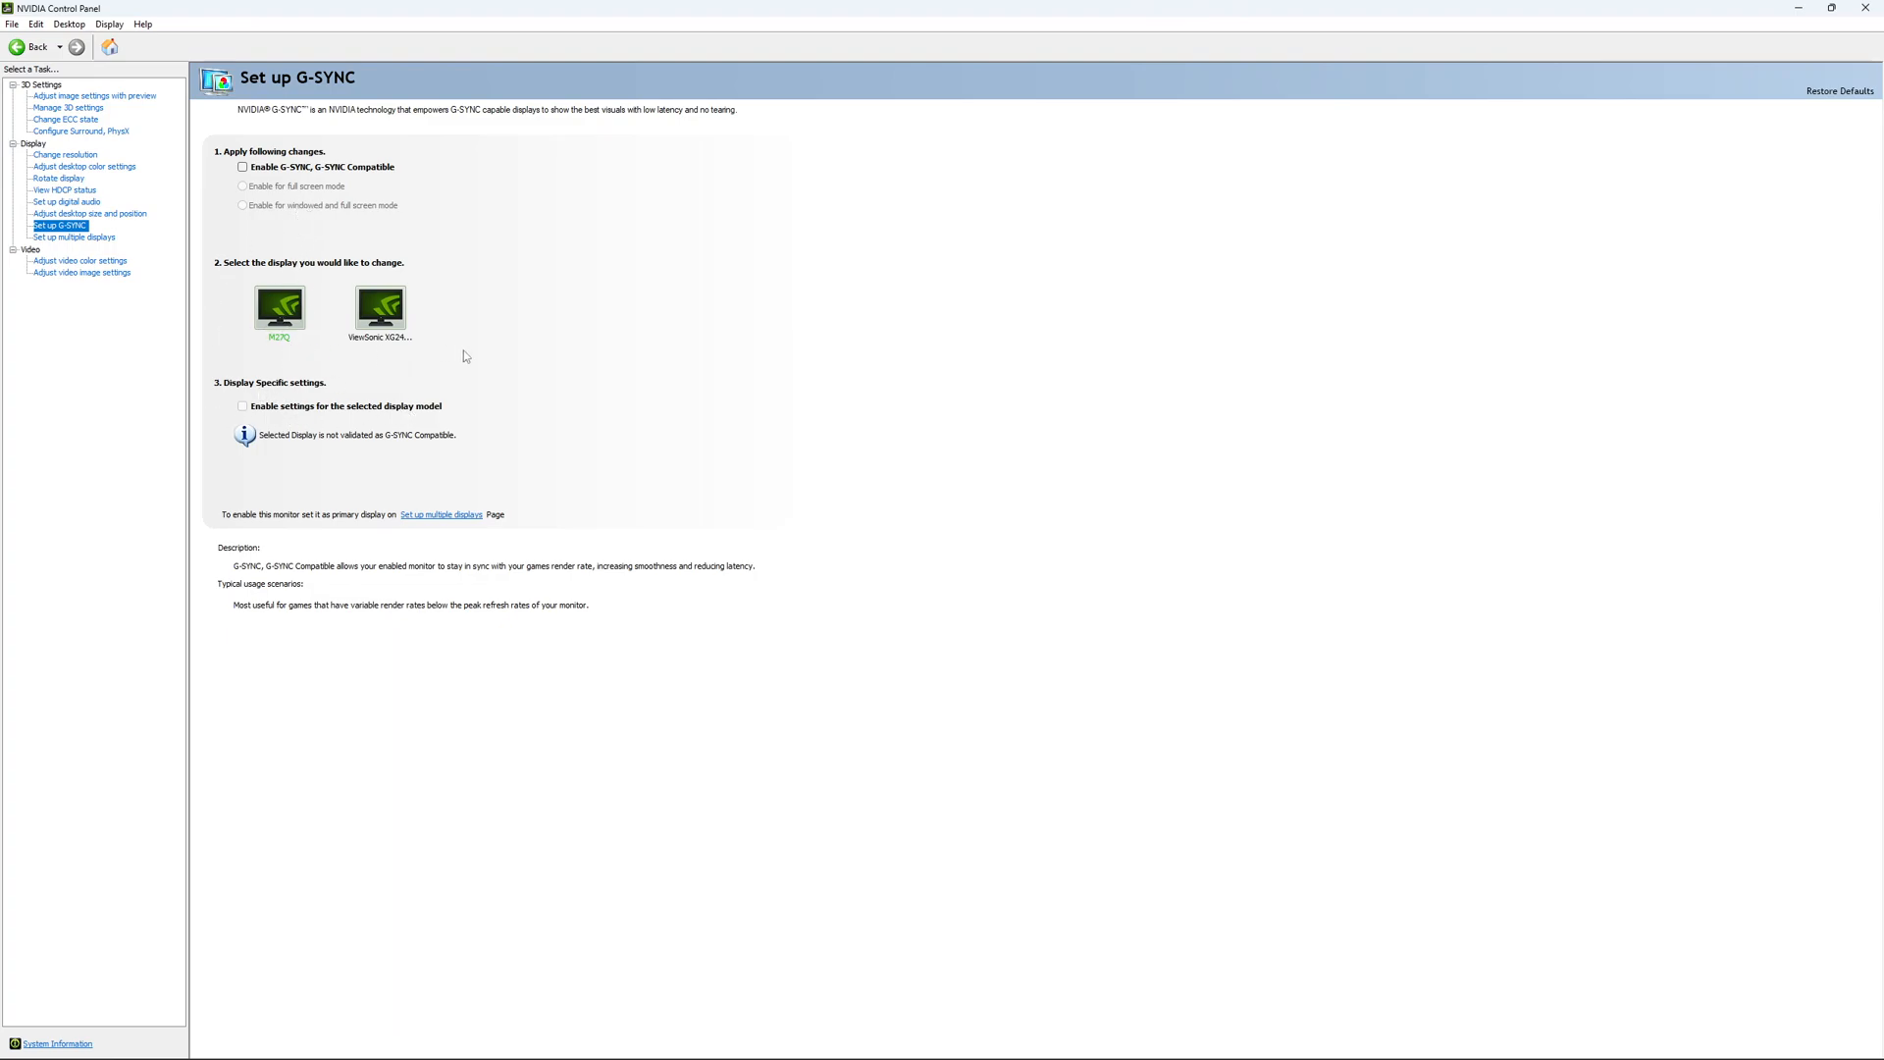
{"action": "mouse_move", "coordinate": [412, 320]}
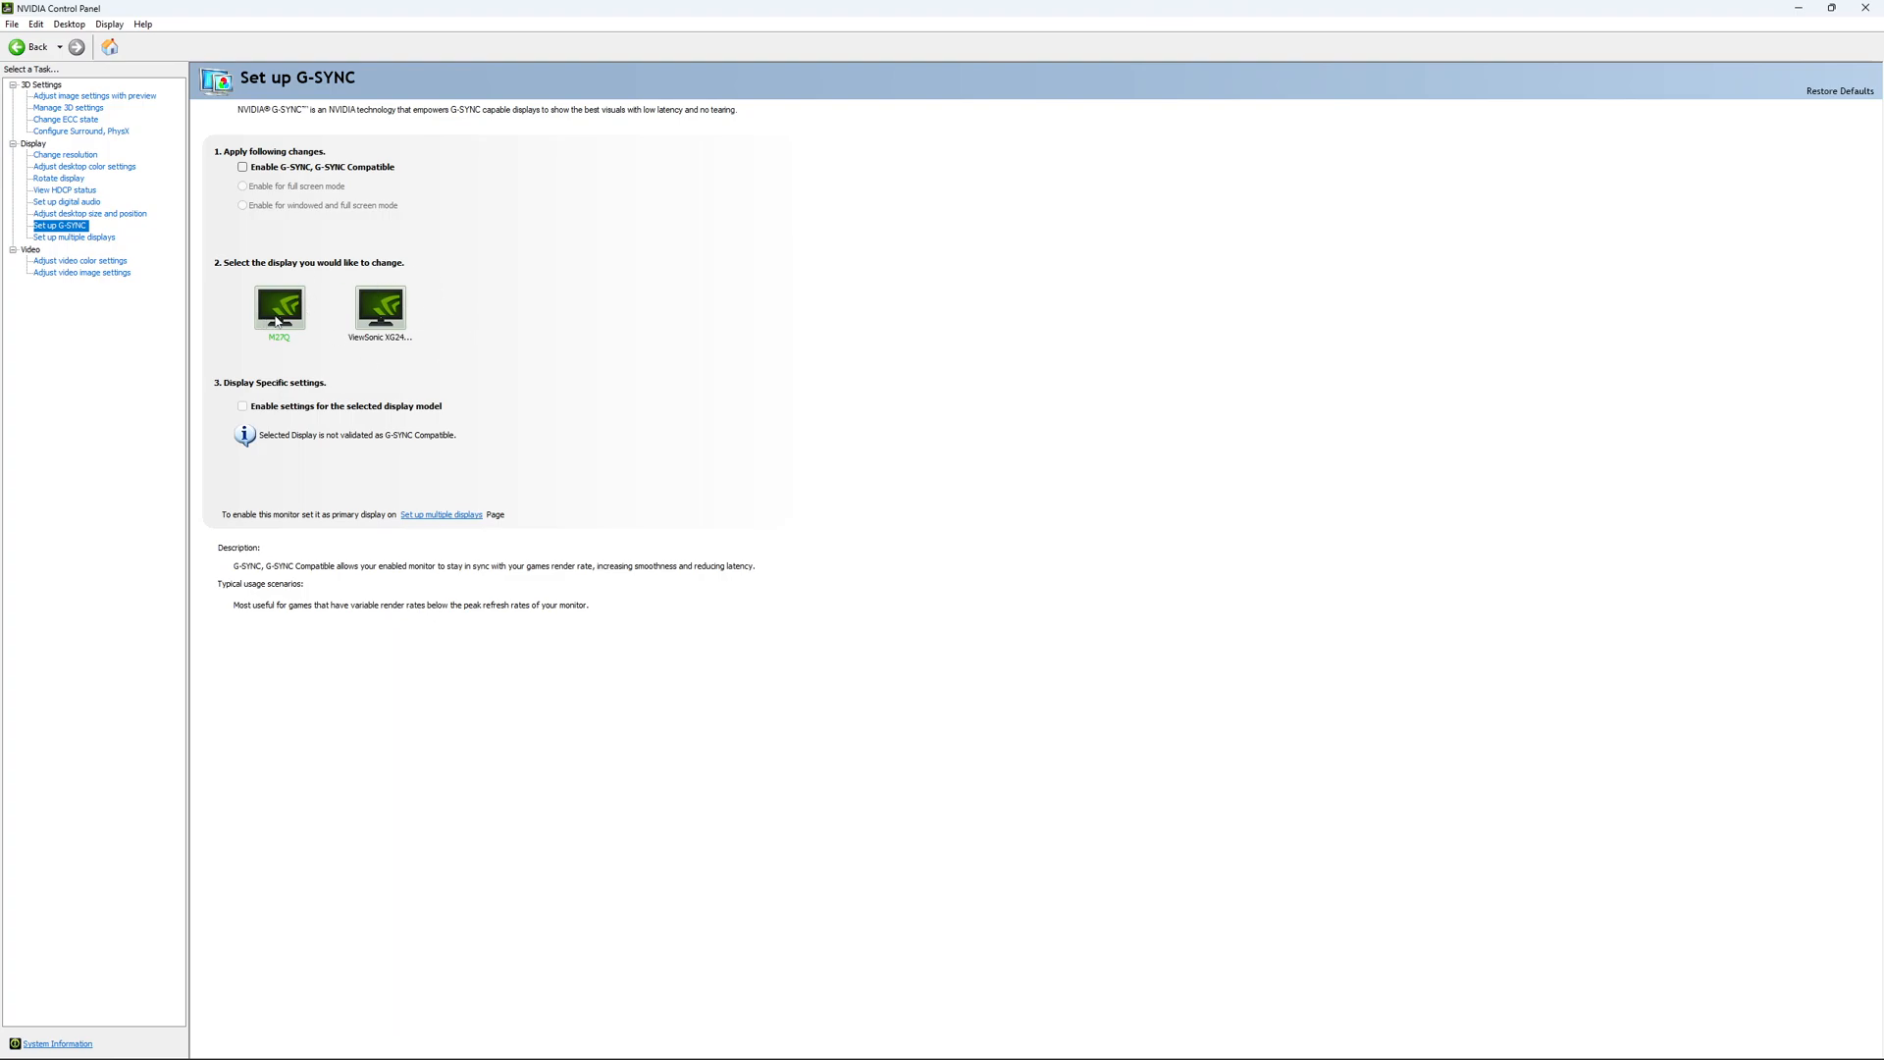
{"action": "mouse_move", "coordinate": [587, 397]}
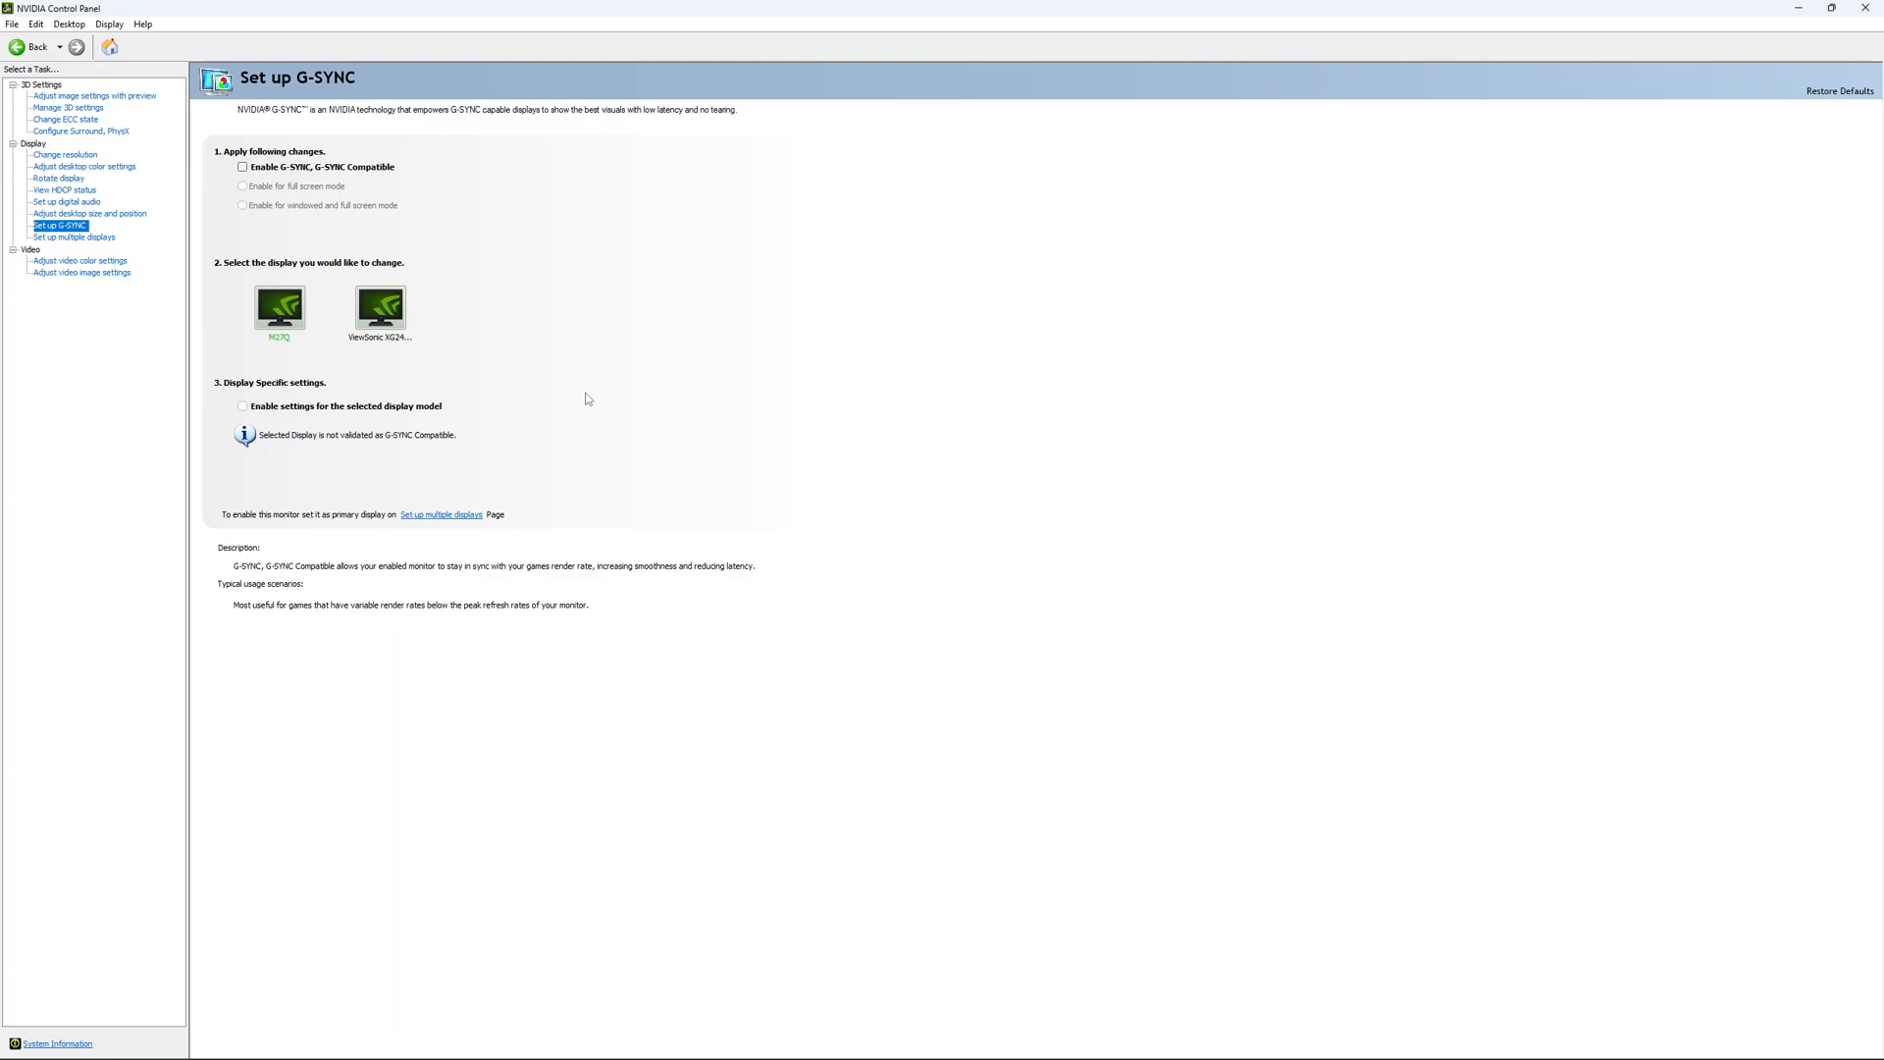
{"action": "mouse_move", "coordinate": [569, 414]}
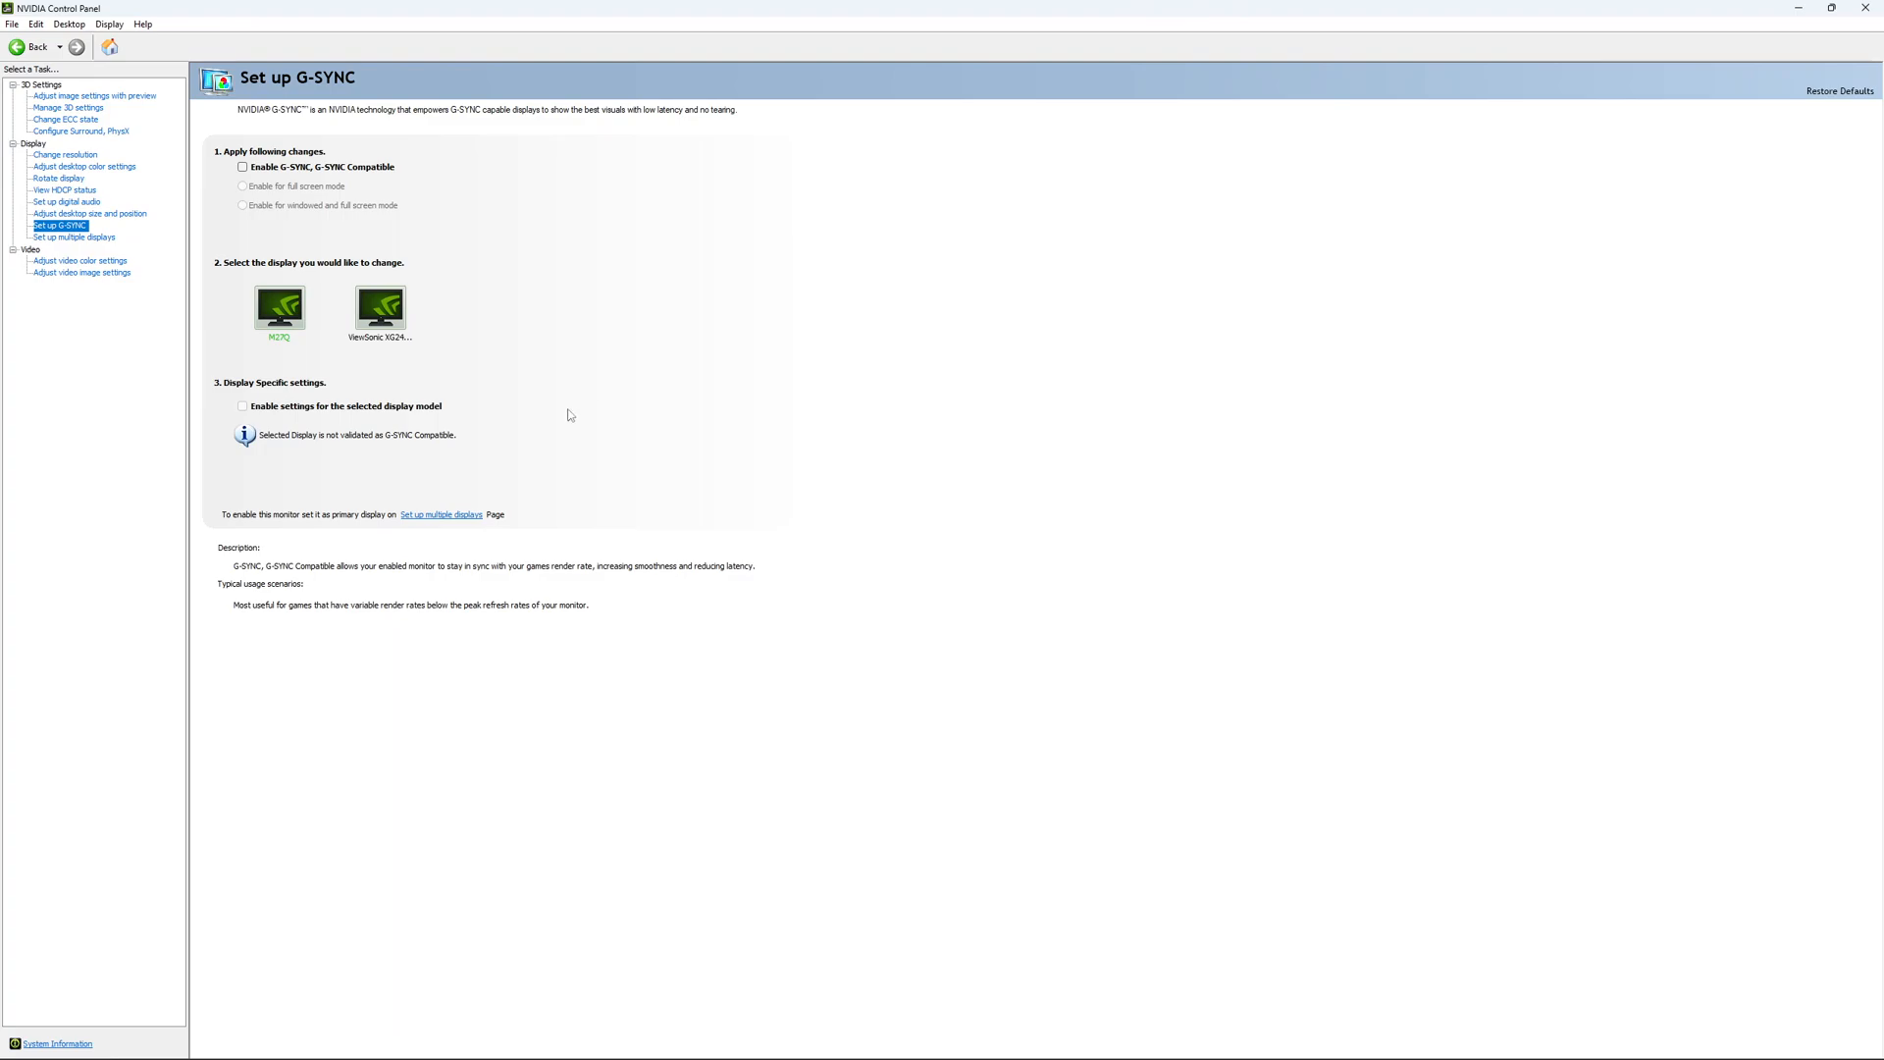
{"action": "mouse_move", "coordinate": [543, 408]}
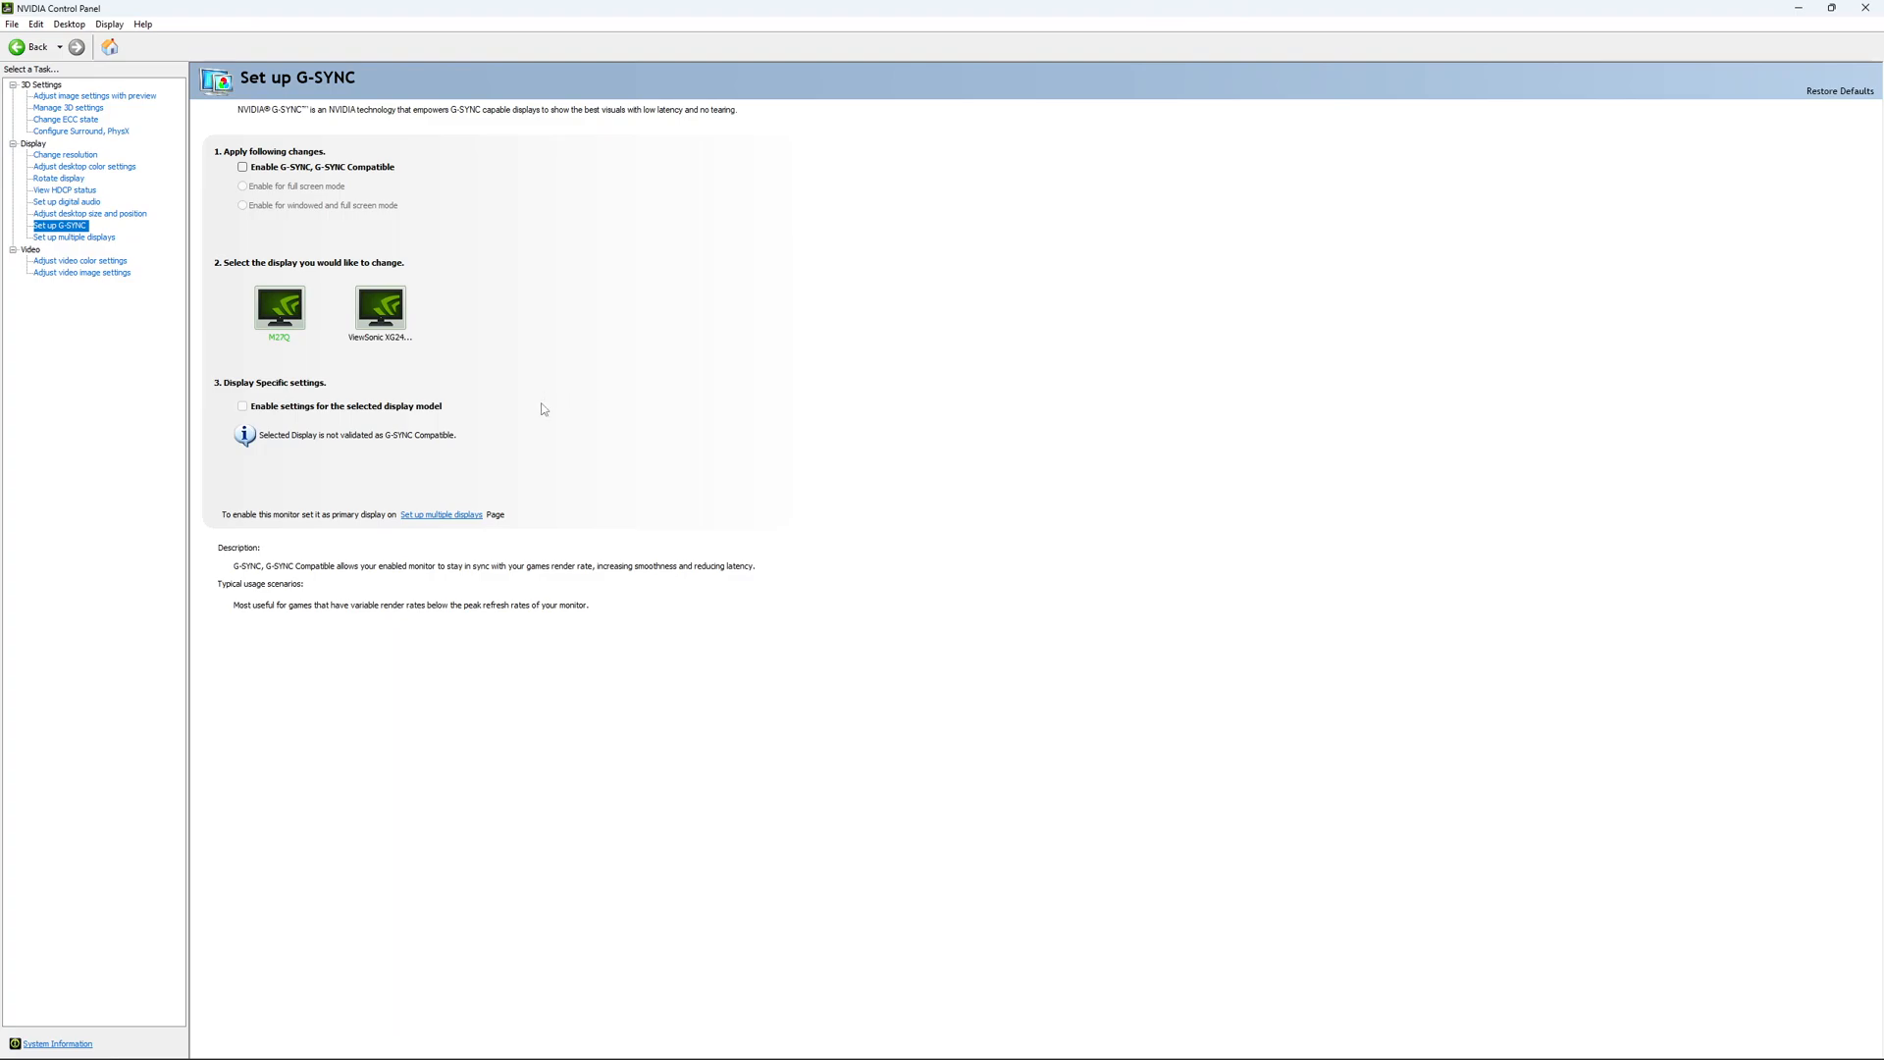
{"action": "mouse_move", "coordinate": [526, 374]}
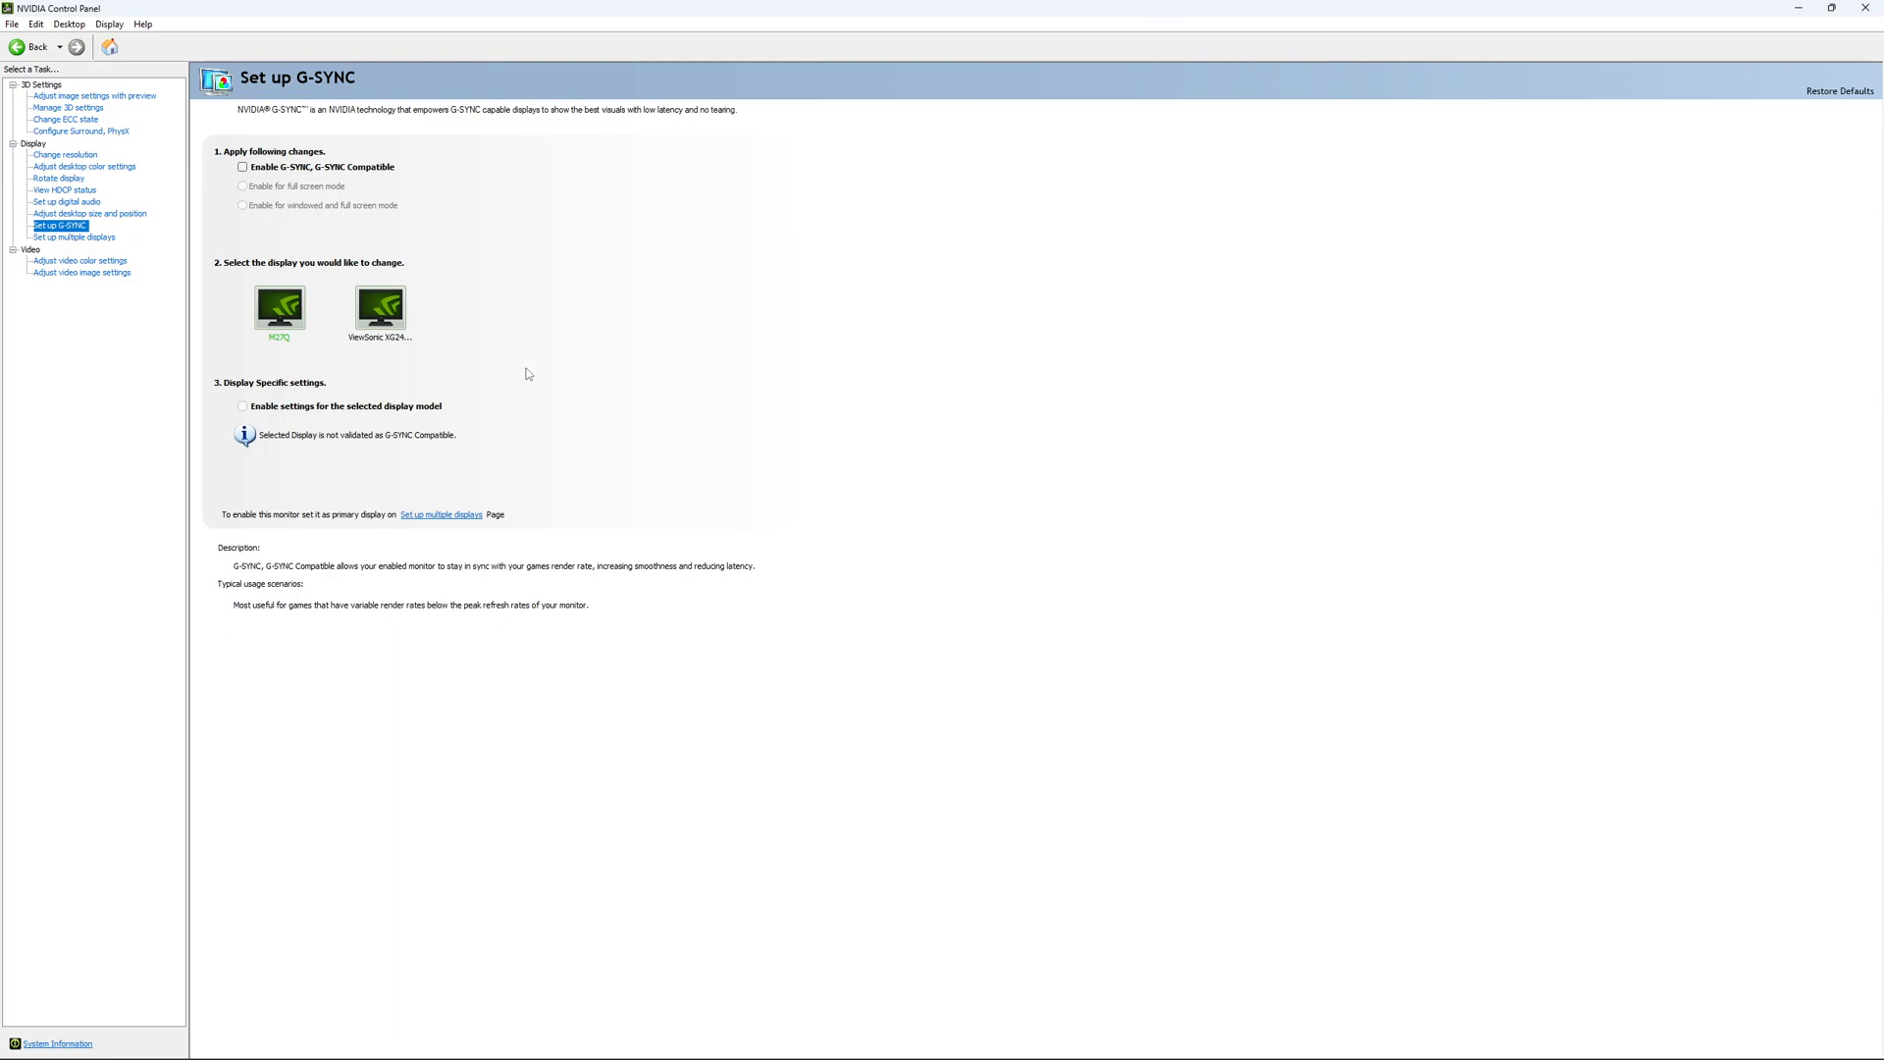
{"action": "mouse_move", "coordinate": [525, 356]}
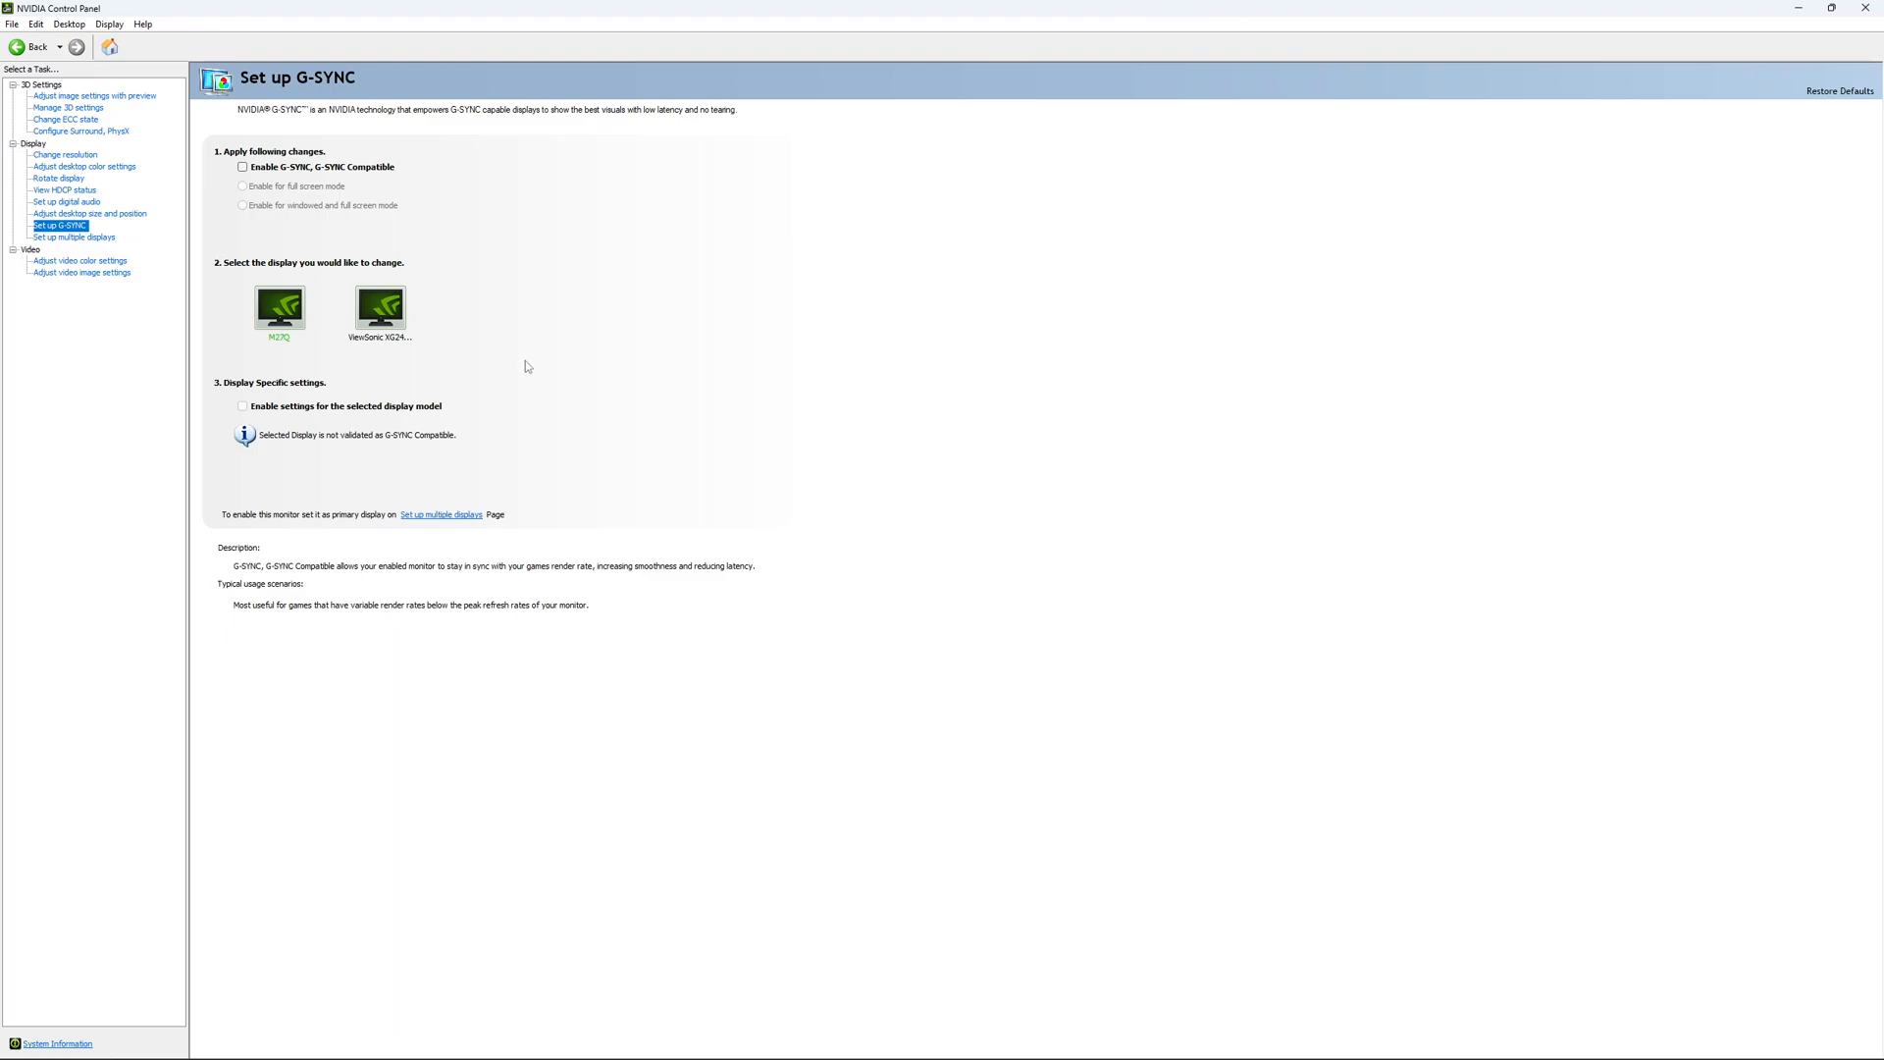
{"action": "mouse_move", "coordinate": [537, 346]}
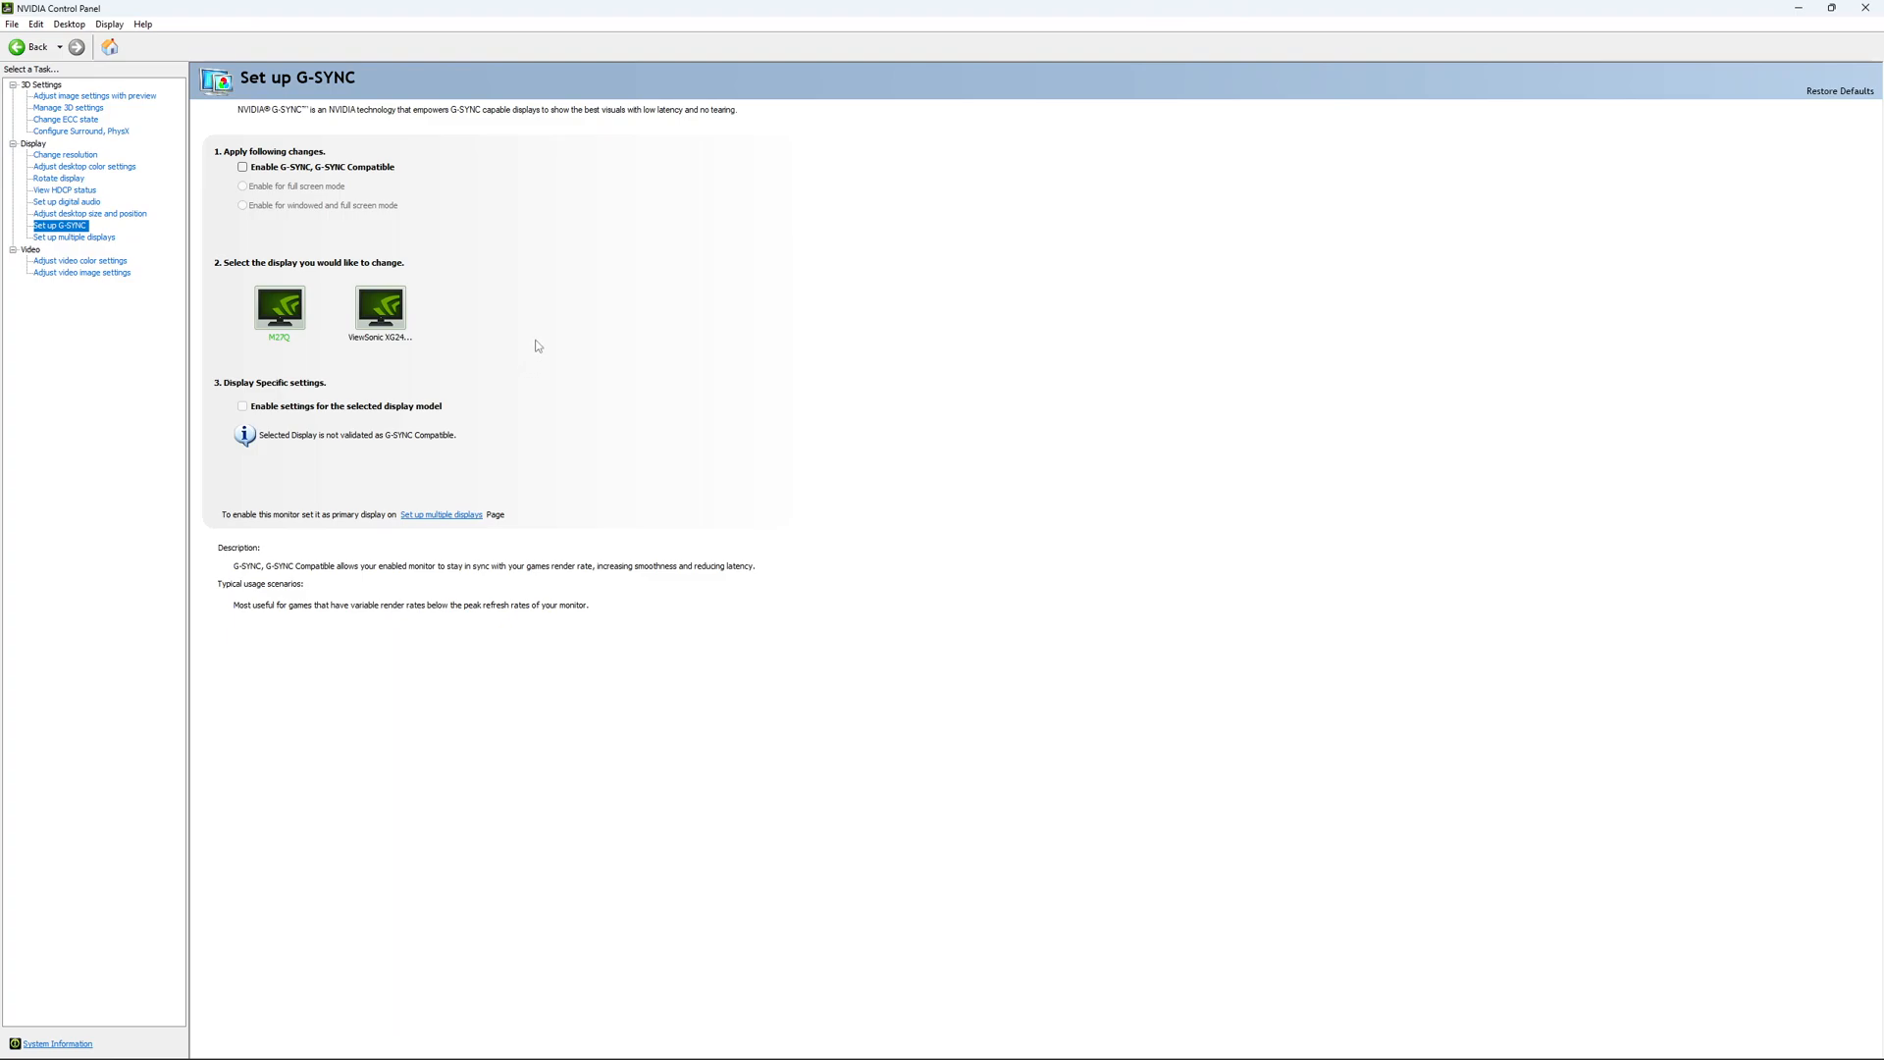
{"action": "mouse_move", "coordinate": [547, 352]}
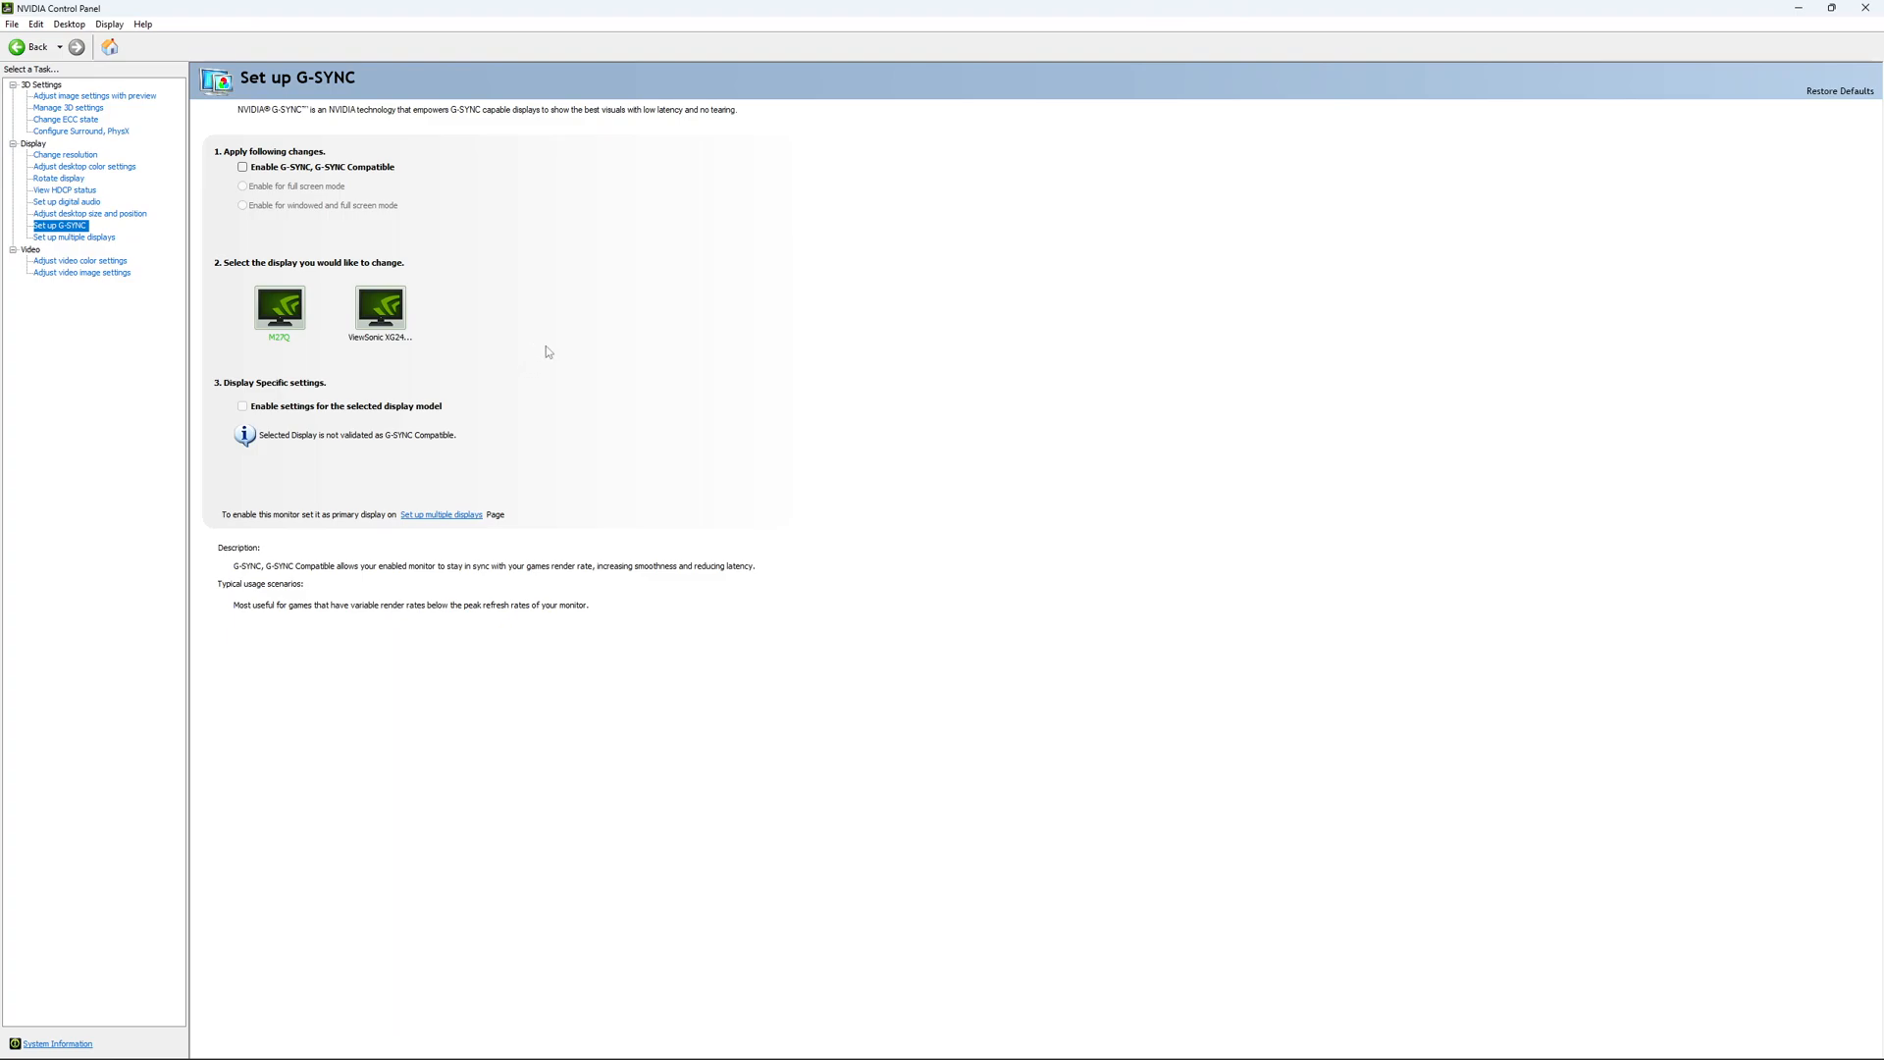
{"action": "mouse_move", "coordinate": [562, 357]}
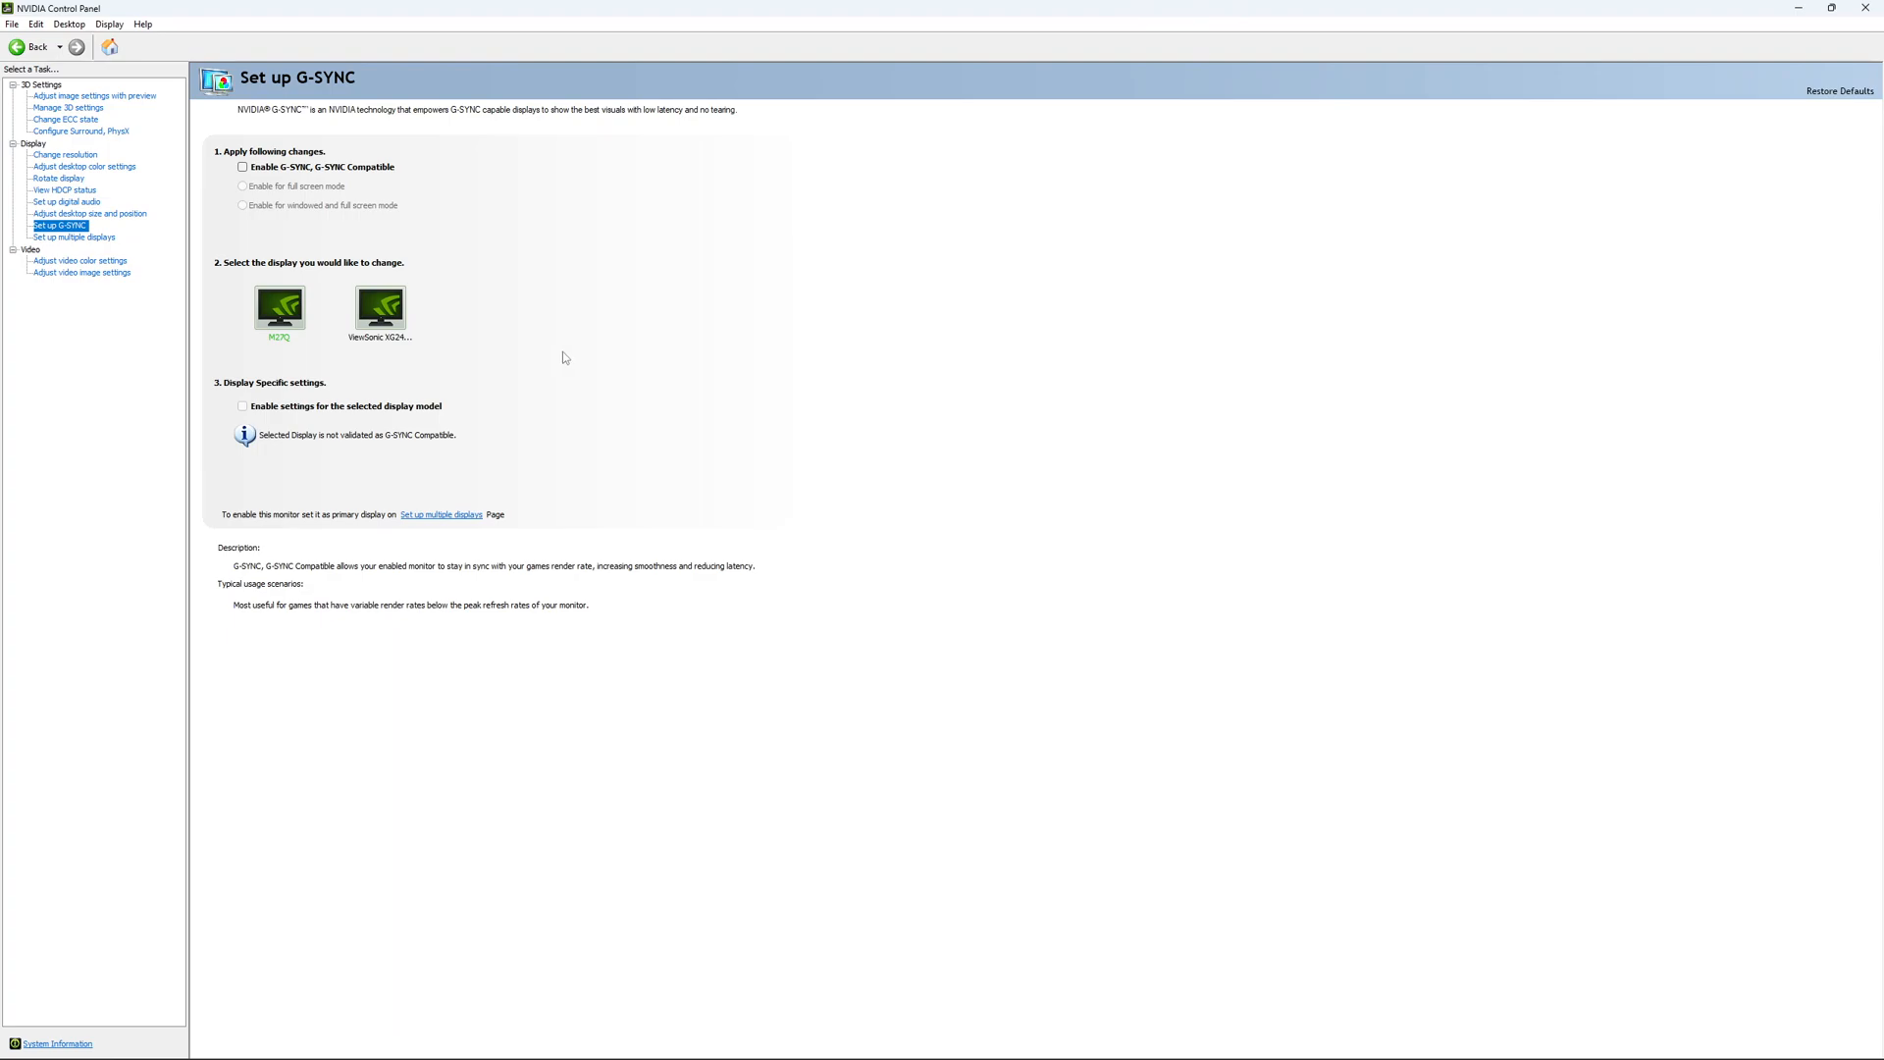
{"action": "mouse_move", "coordinate": [560, 365]}
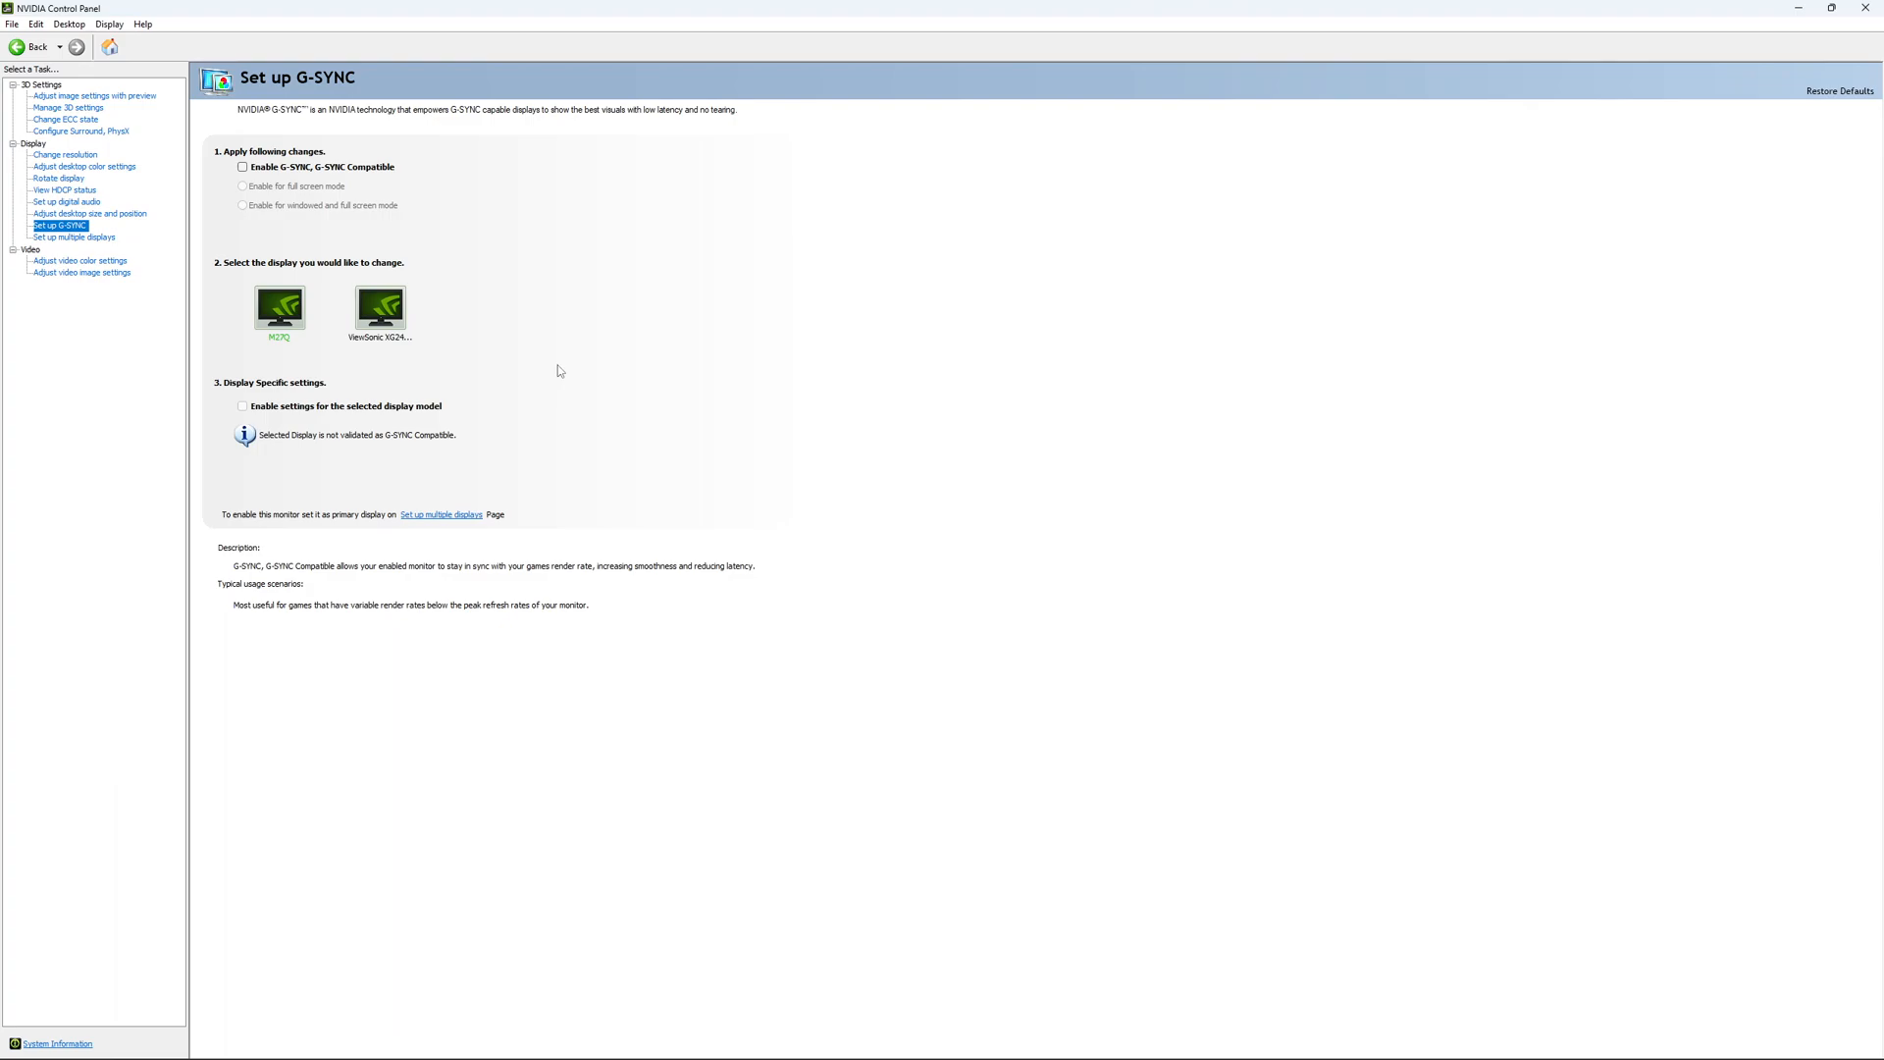
{"action": "mouse_move", "coordinate": [641, 573]}
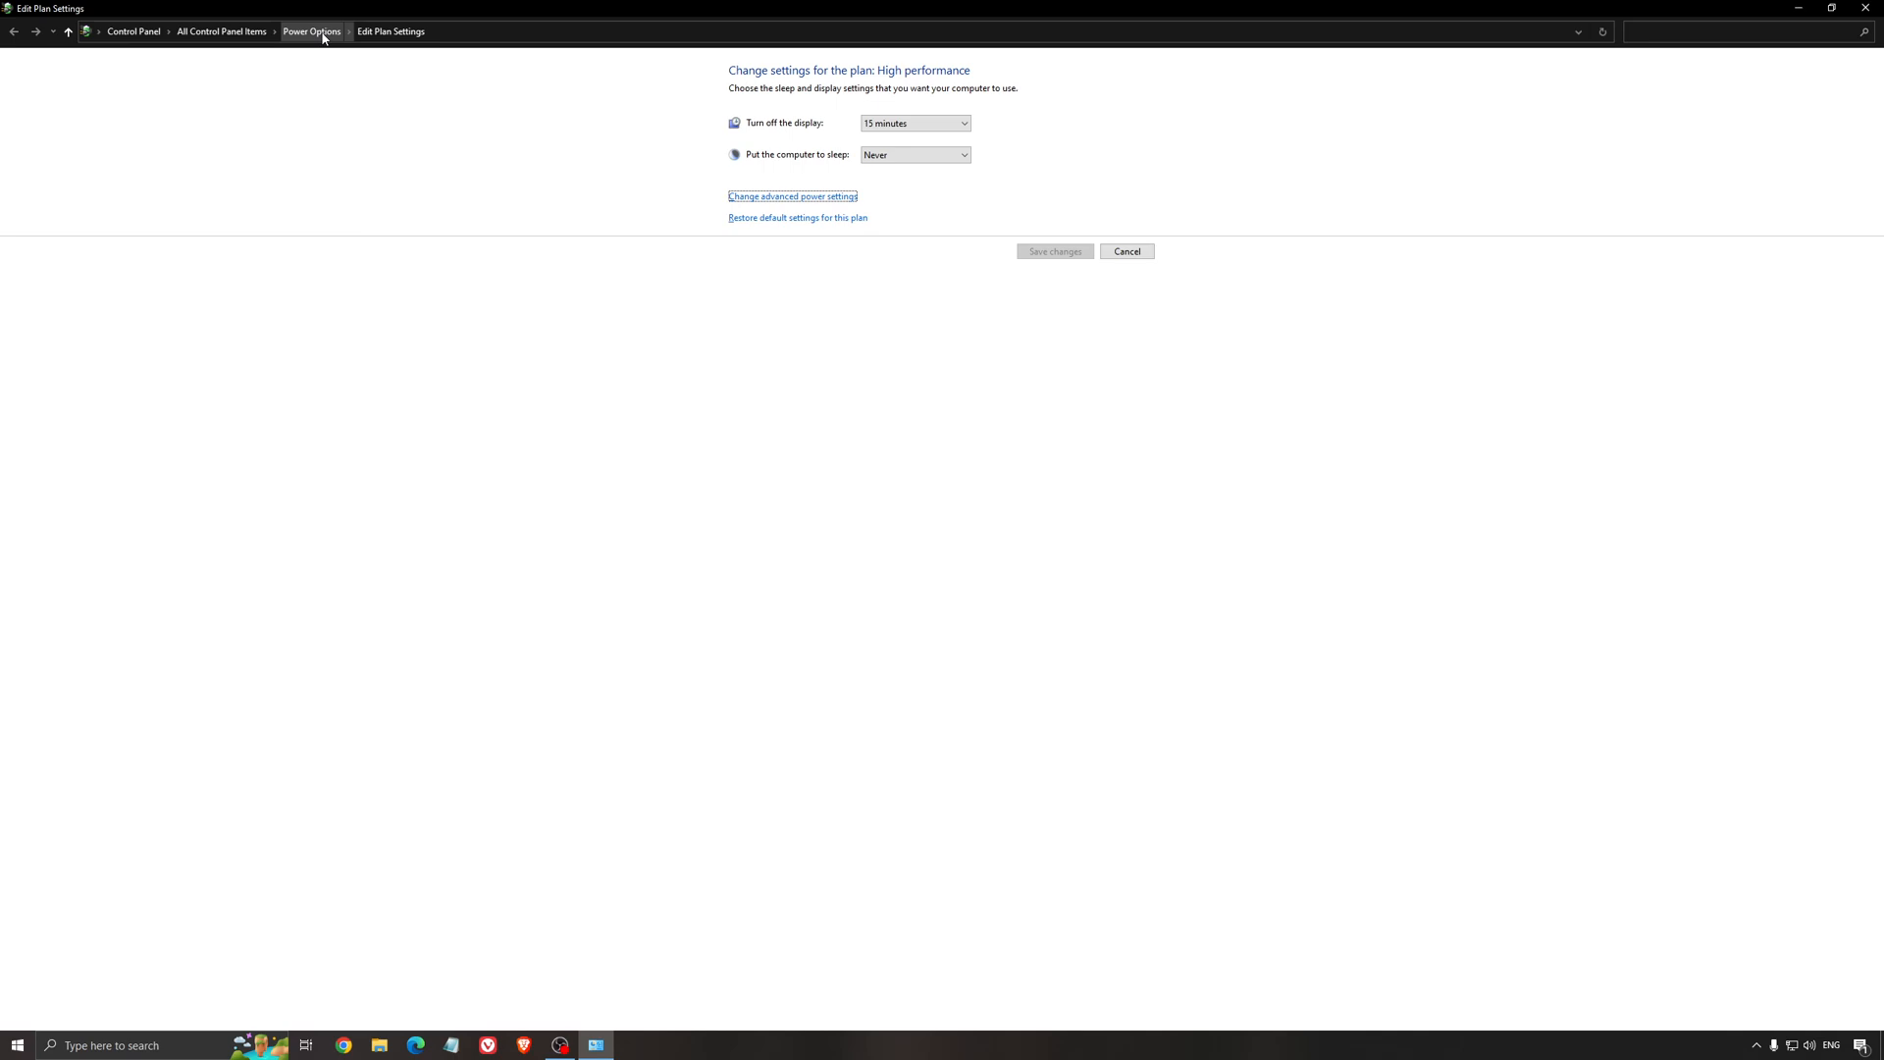
- Return to the Power Options plan list with High performance selected
{"action": "left_click", "coordinate": [311, 32]}
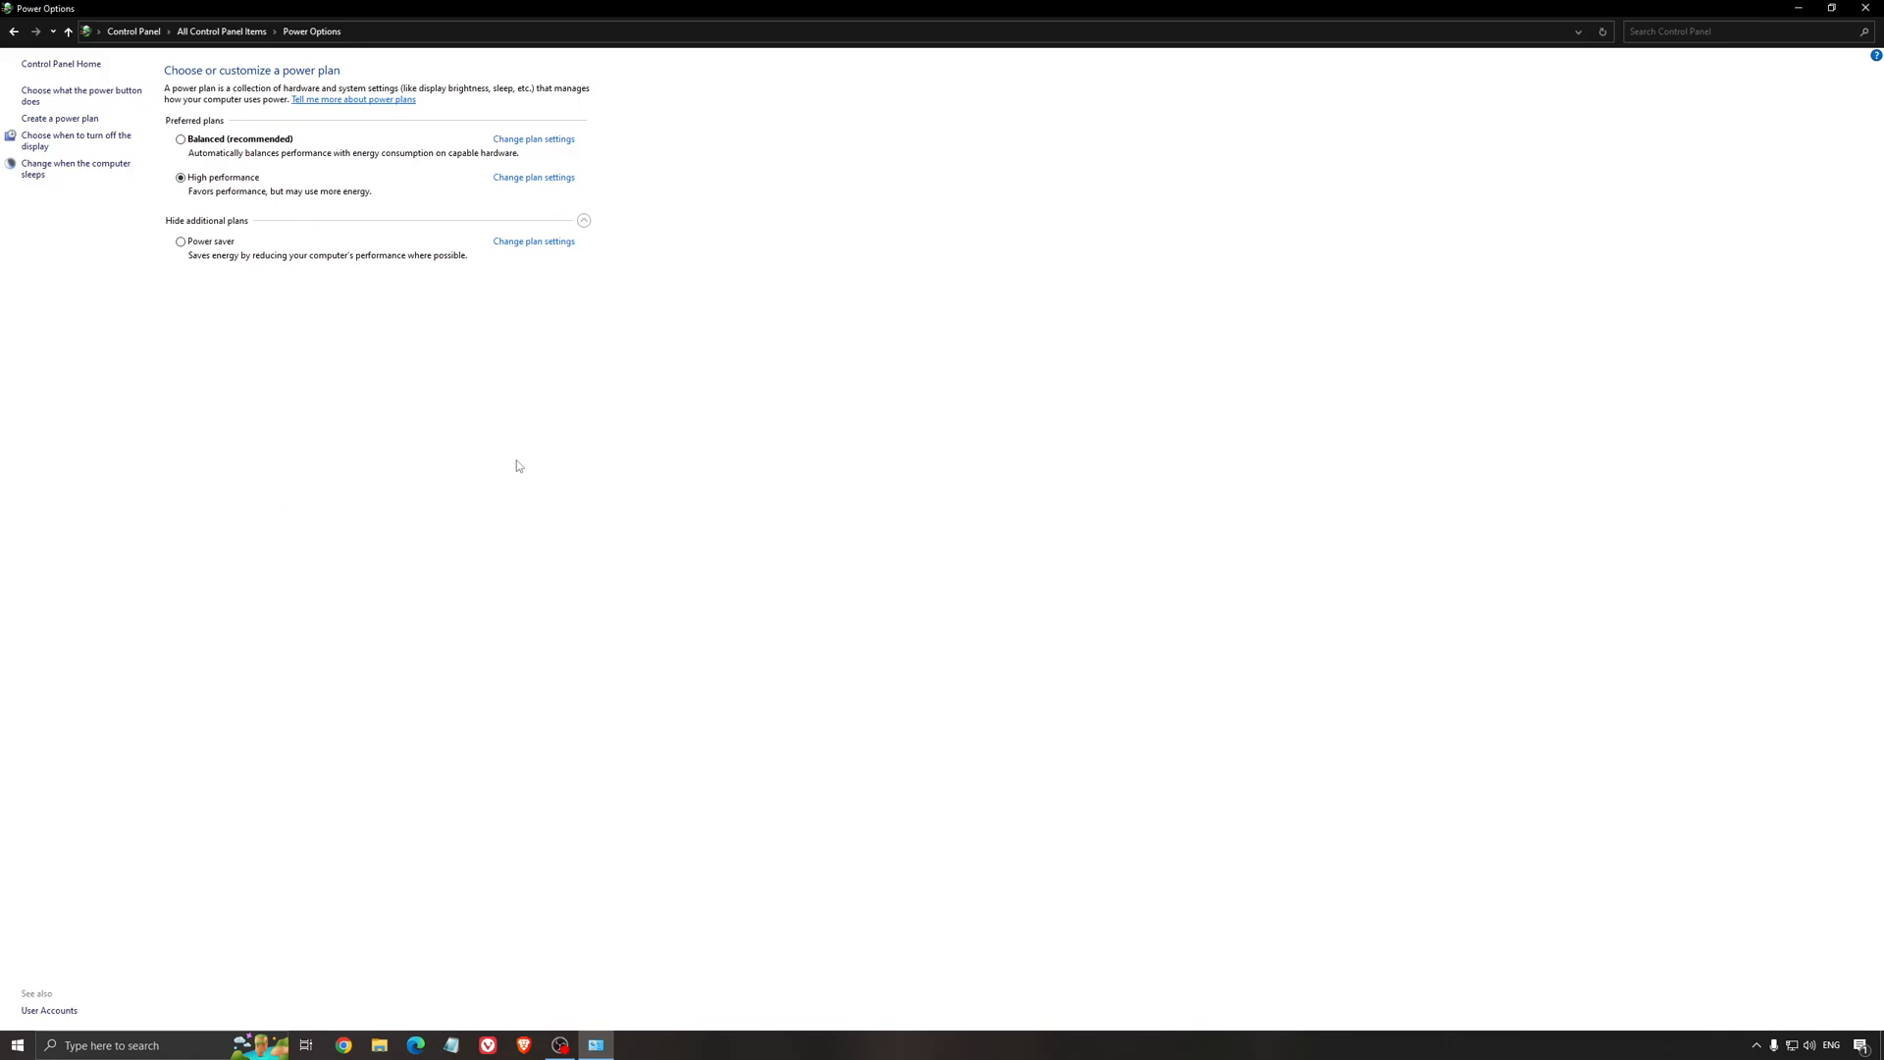
{"action": "mouse_move", "coordinate": [411, 175]}
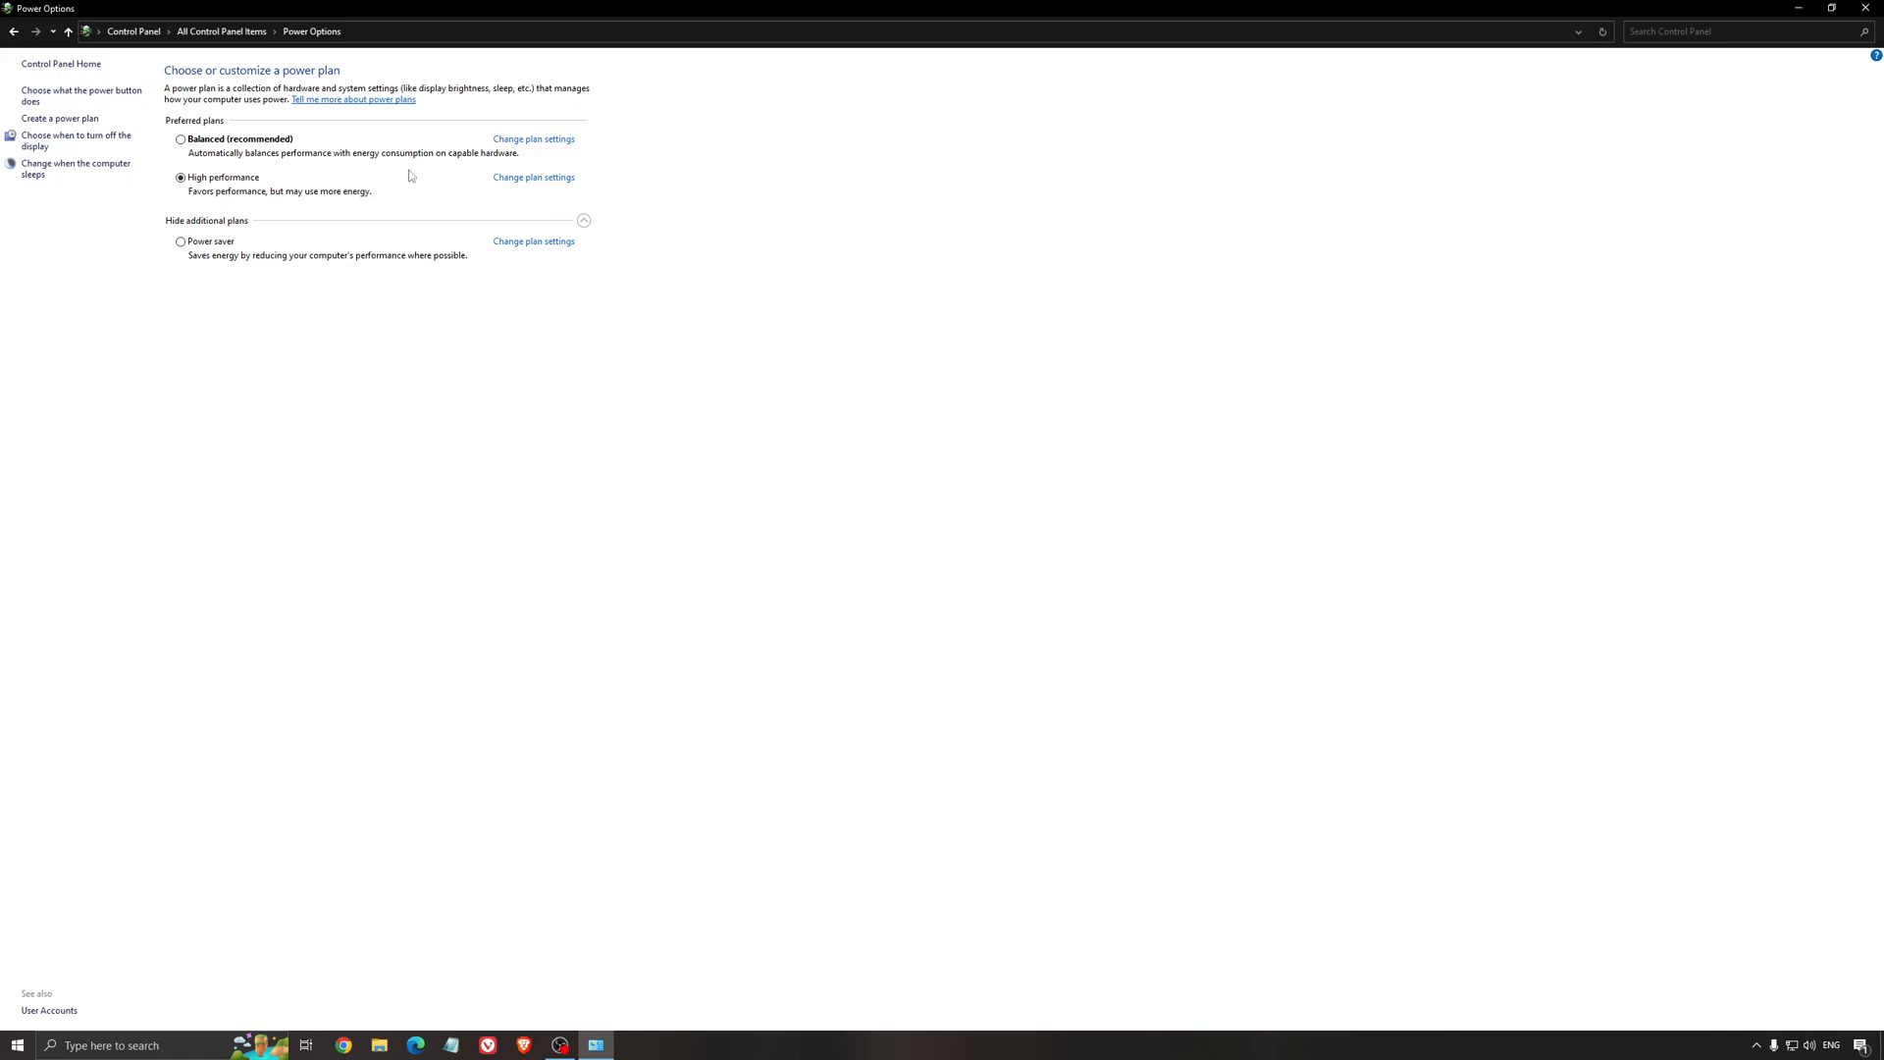
{"action": "mouse_move", "coordinate": [542, 428]}
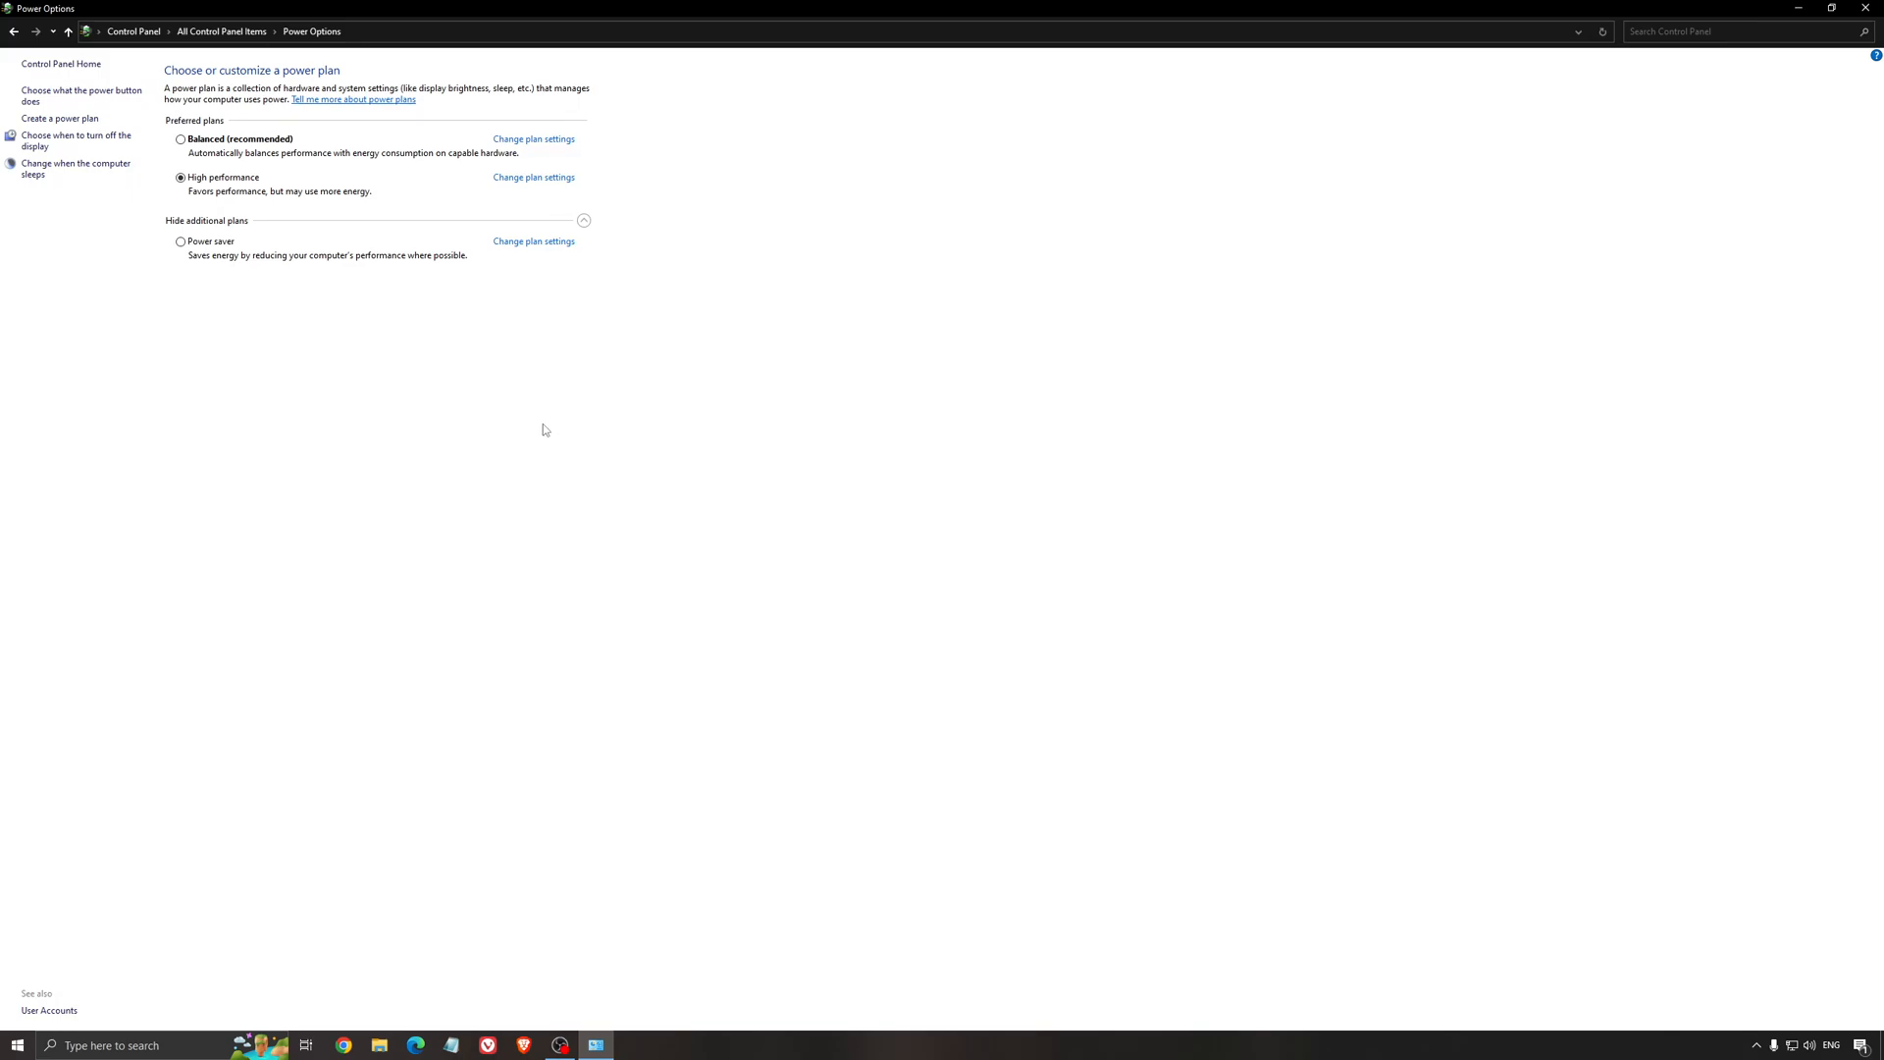
{"action": "mouse_move", "coordinate": [601, 433]}
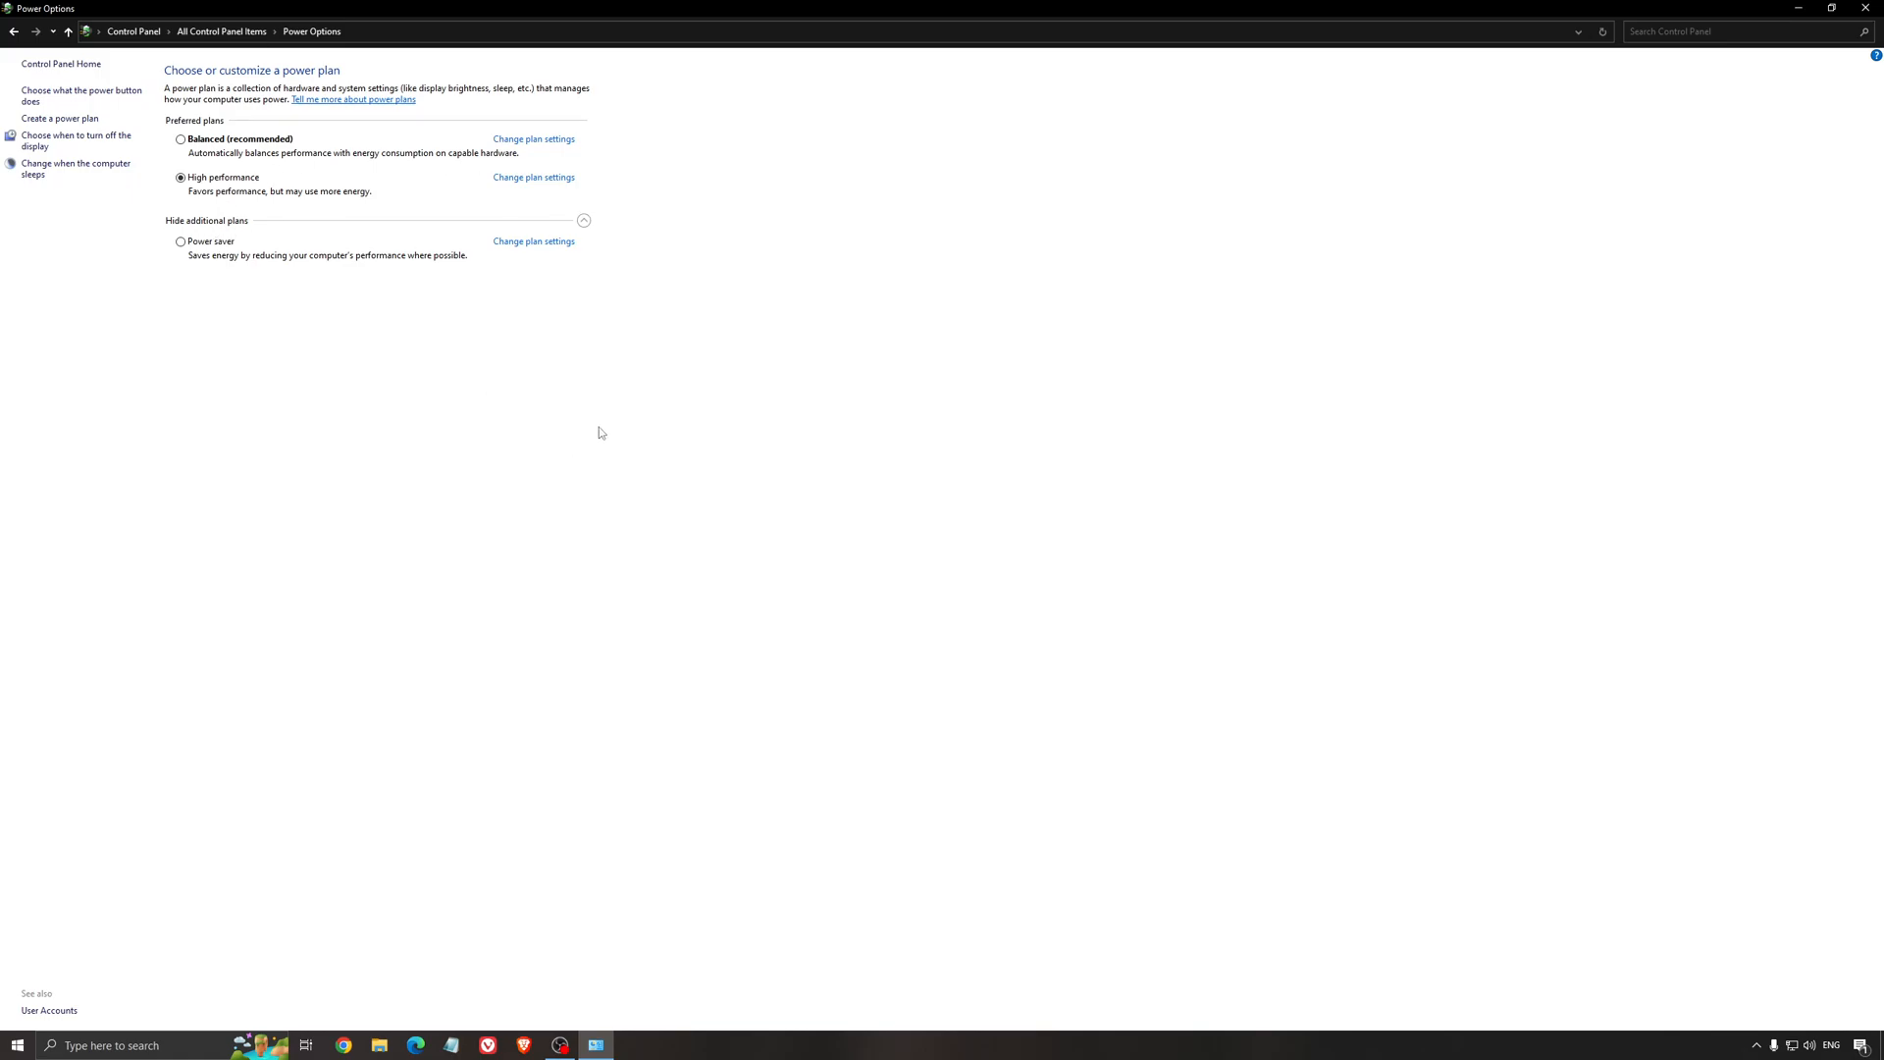
{"action": "mouse_move", "coordinate": [450, 352]}
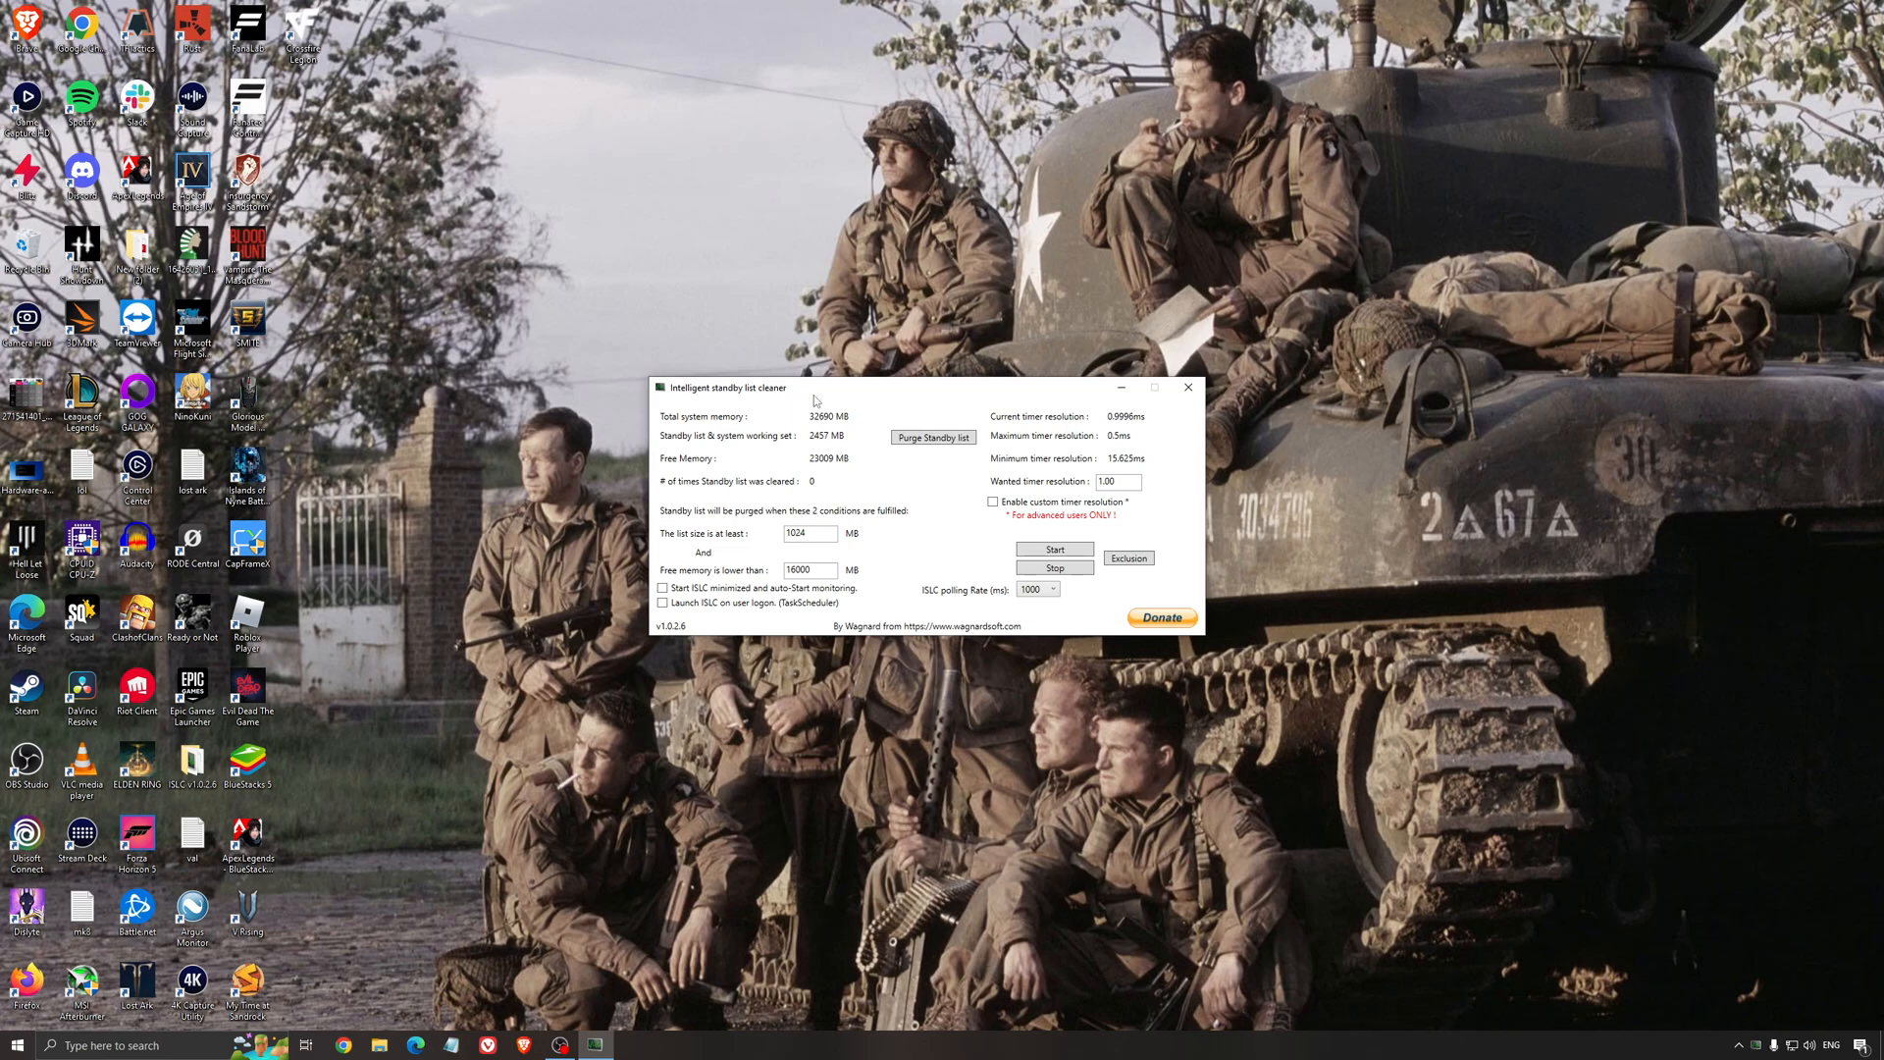
{"action": "mouse_move", "coordinate": [748, 450]}
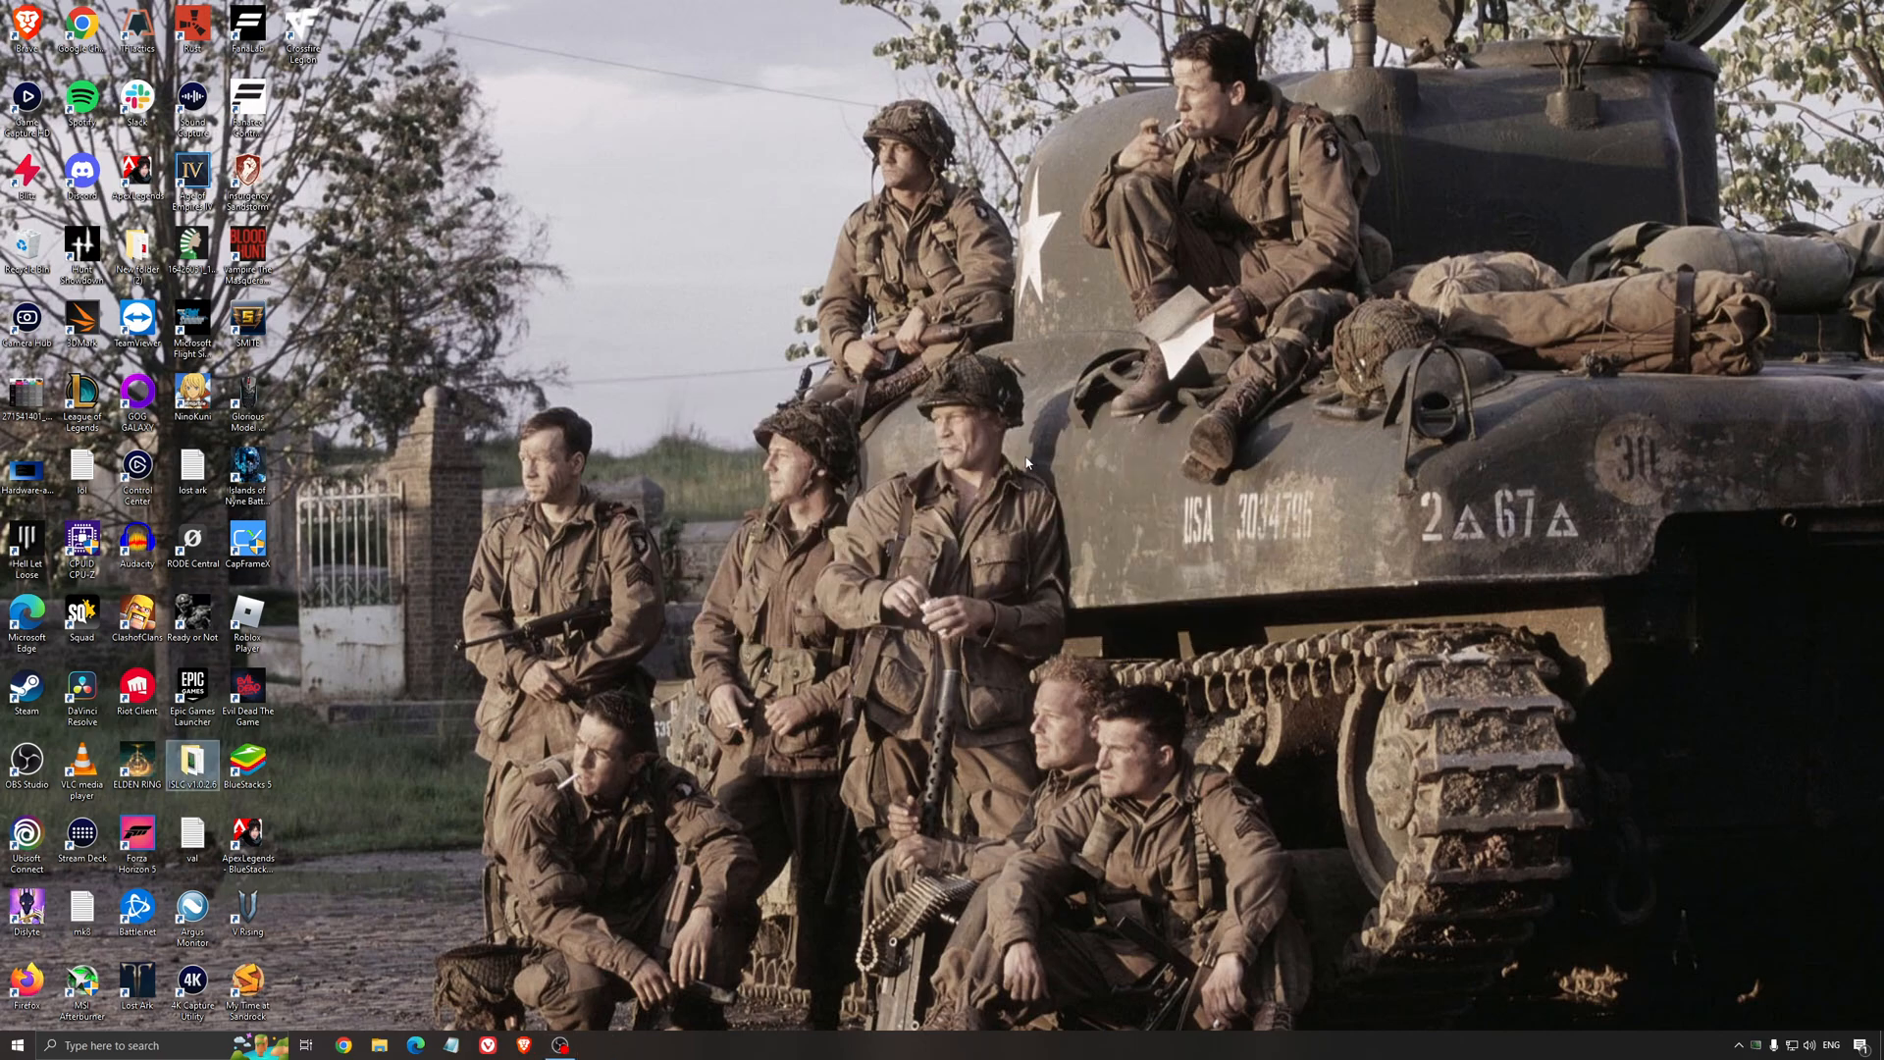
{"action": "mouse_move", "coordinate": [1079, 710]}
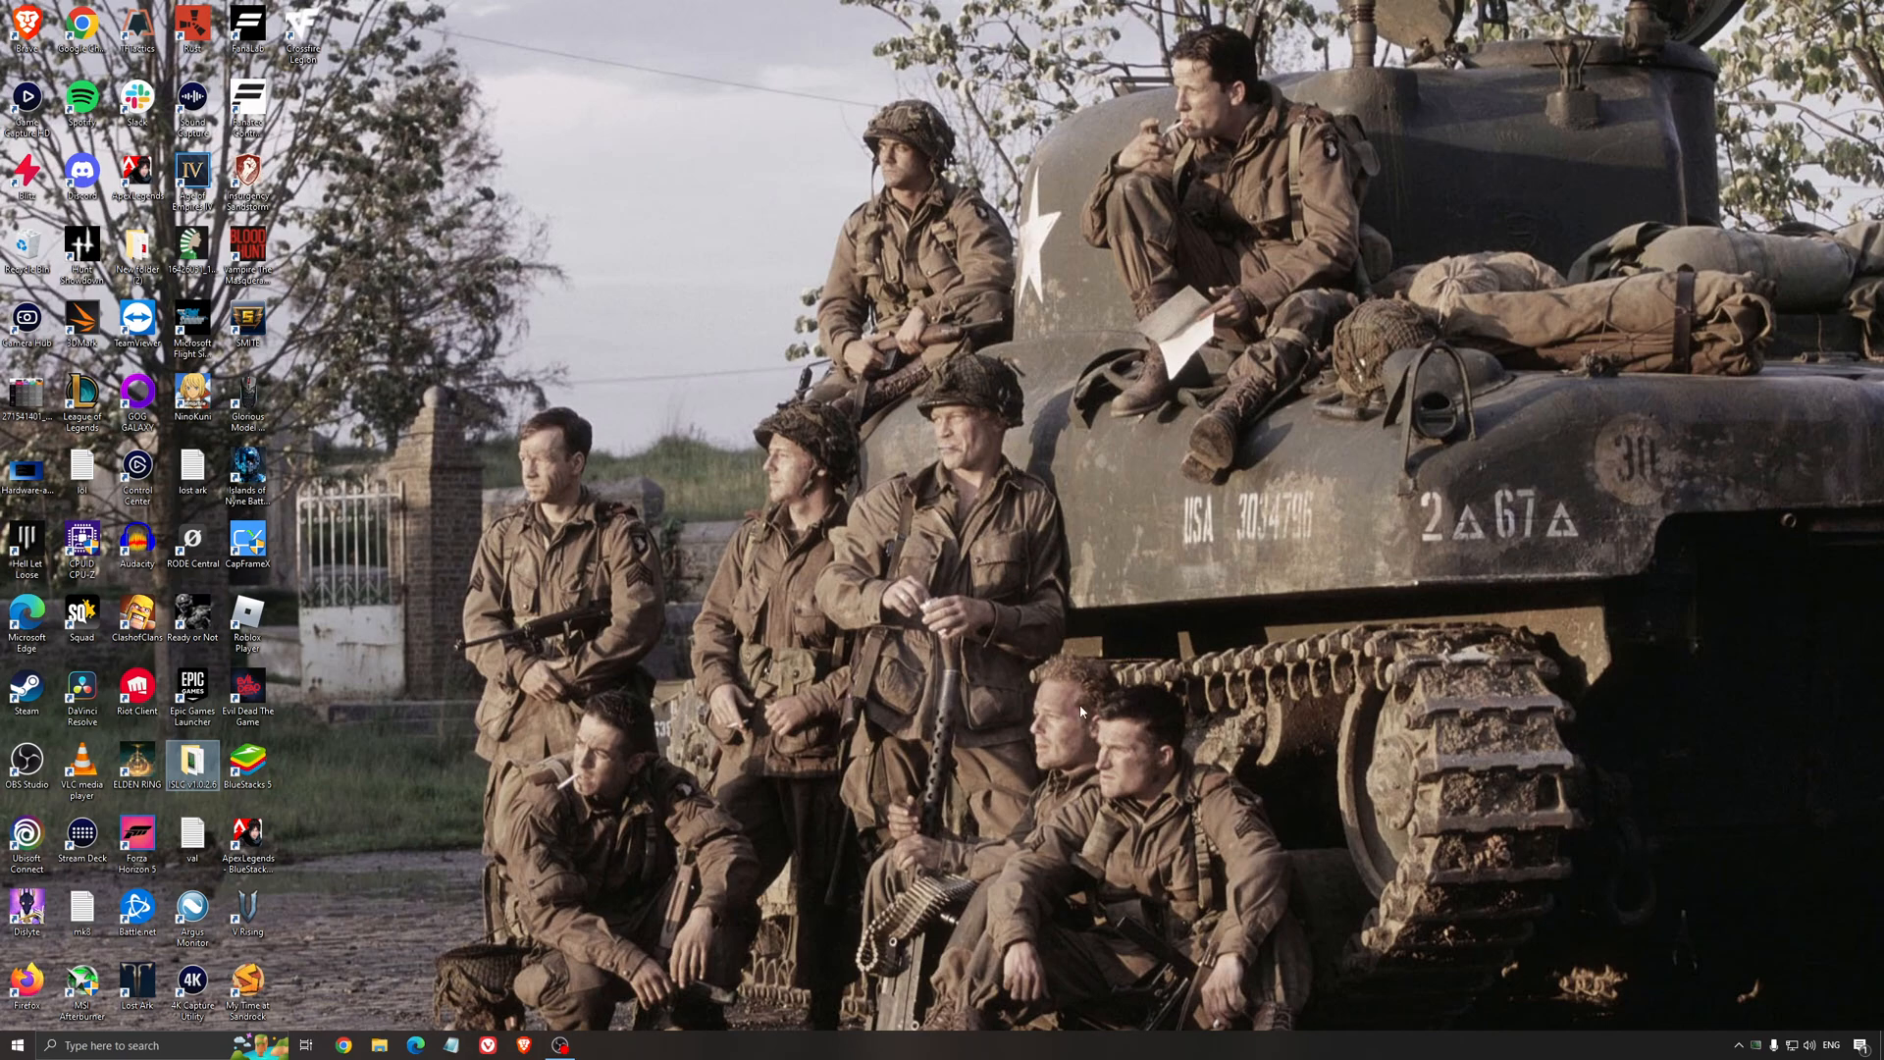
{"action": "mouse_move", "coordinate": [956, 590]}
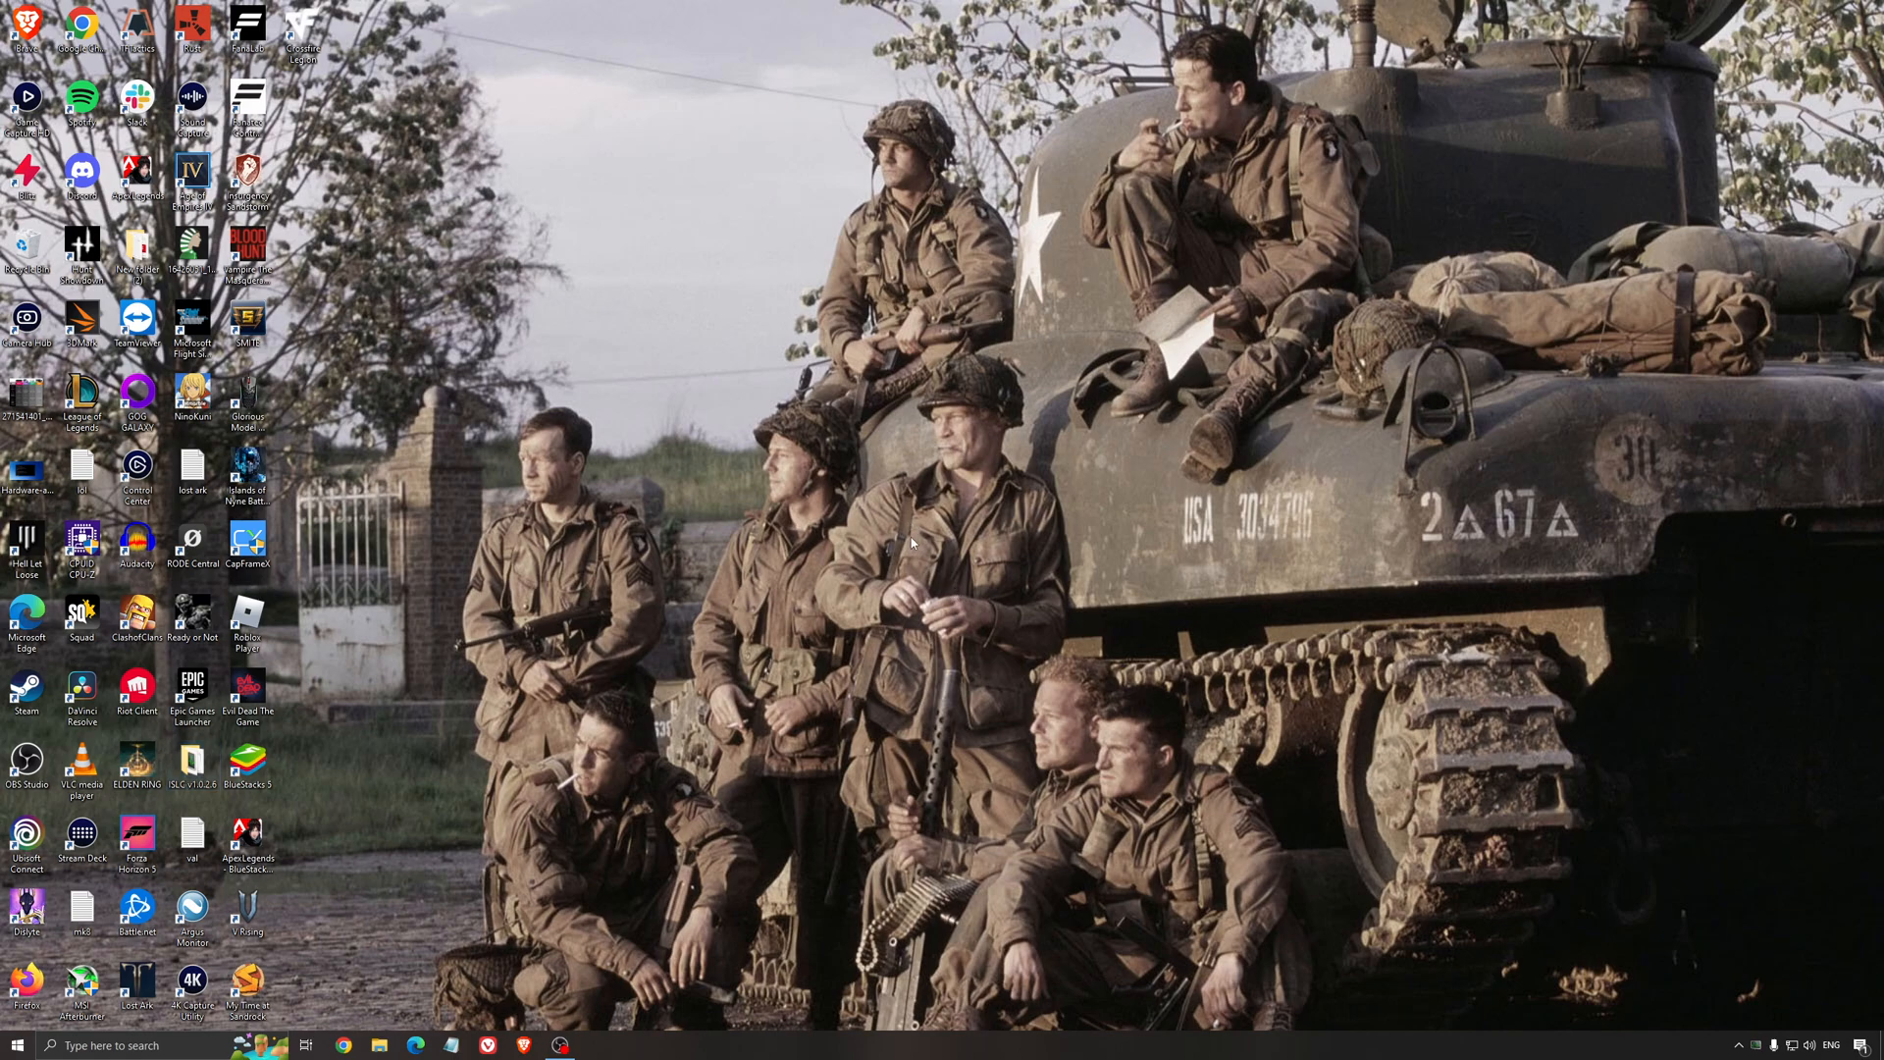
{"action": "mouse_move", "coordinate": [916, 540]}
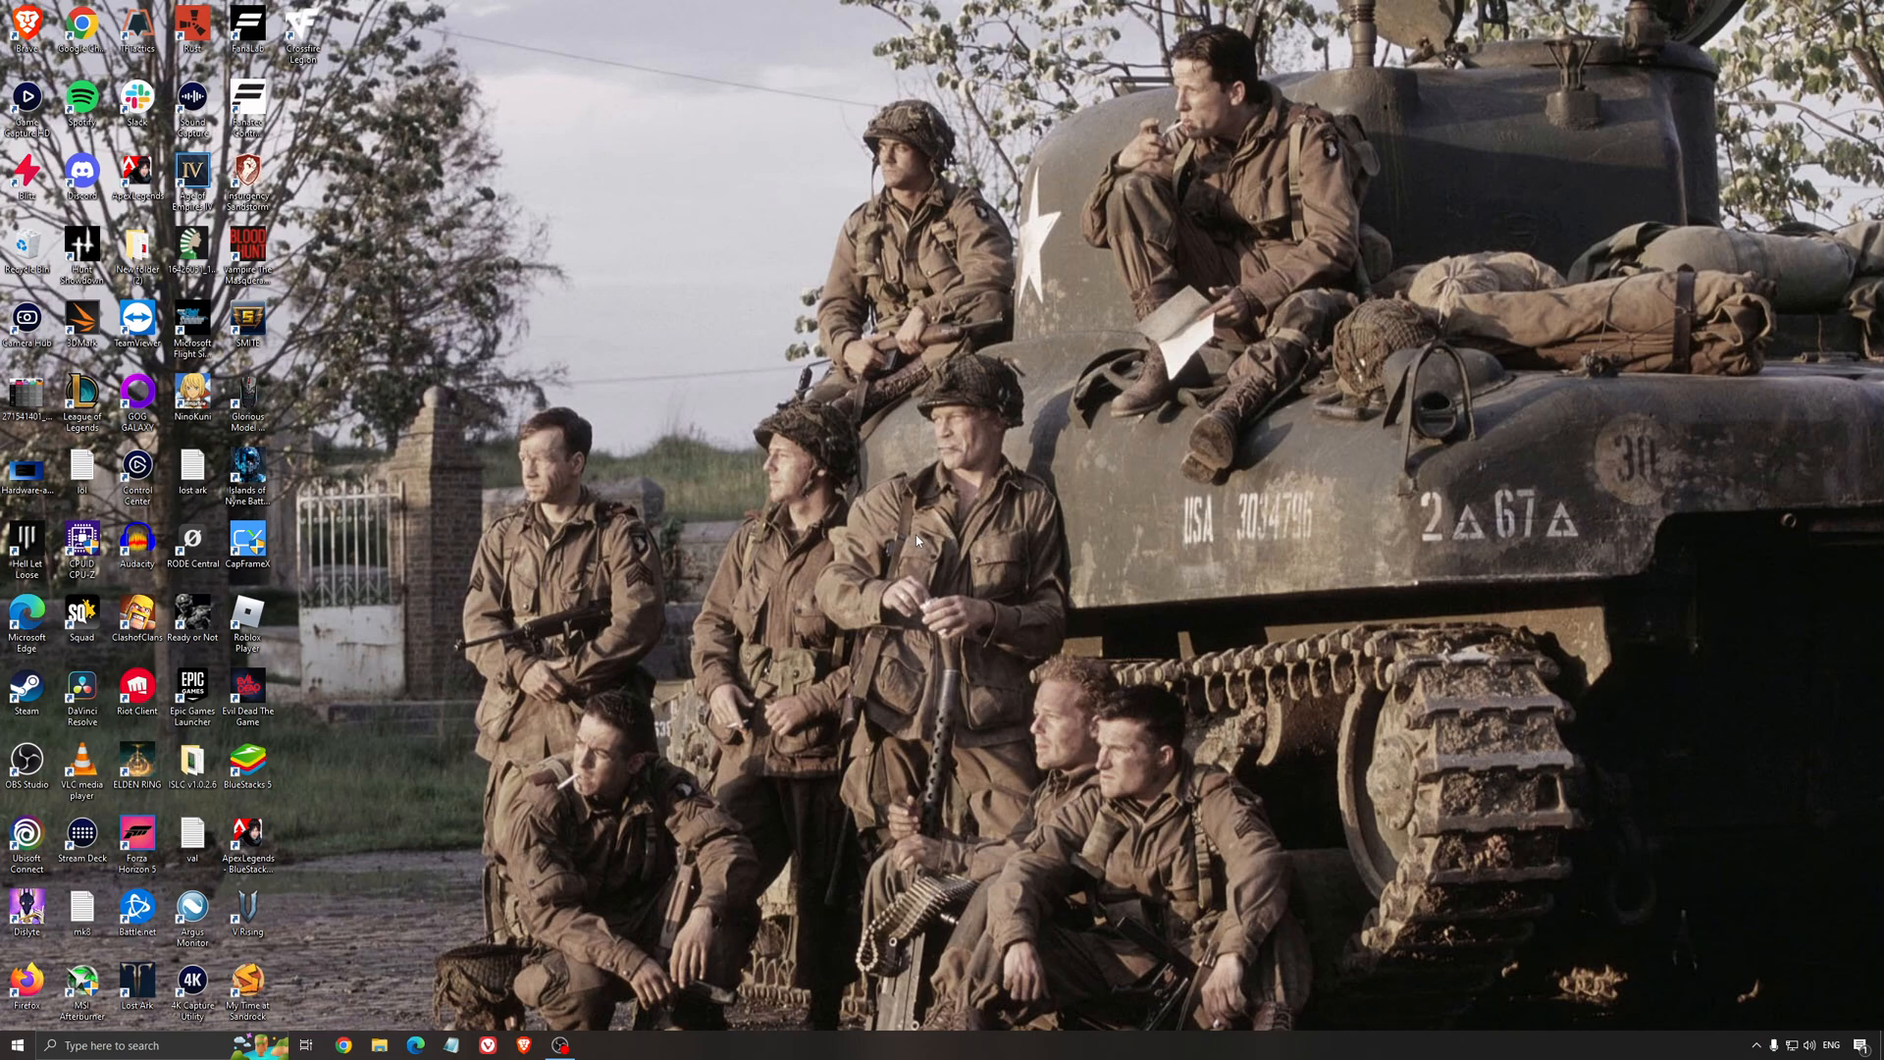
{"action": "mouse_move", "coordinate": [925, 531]}
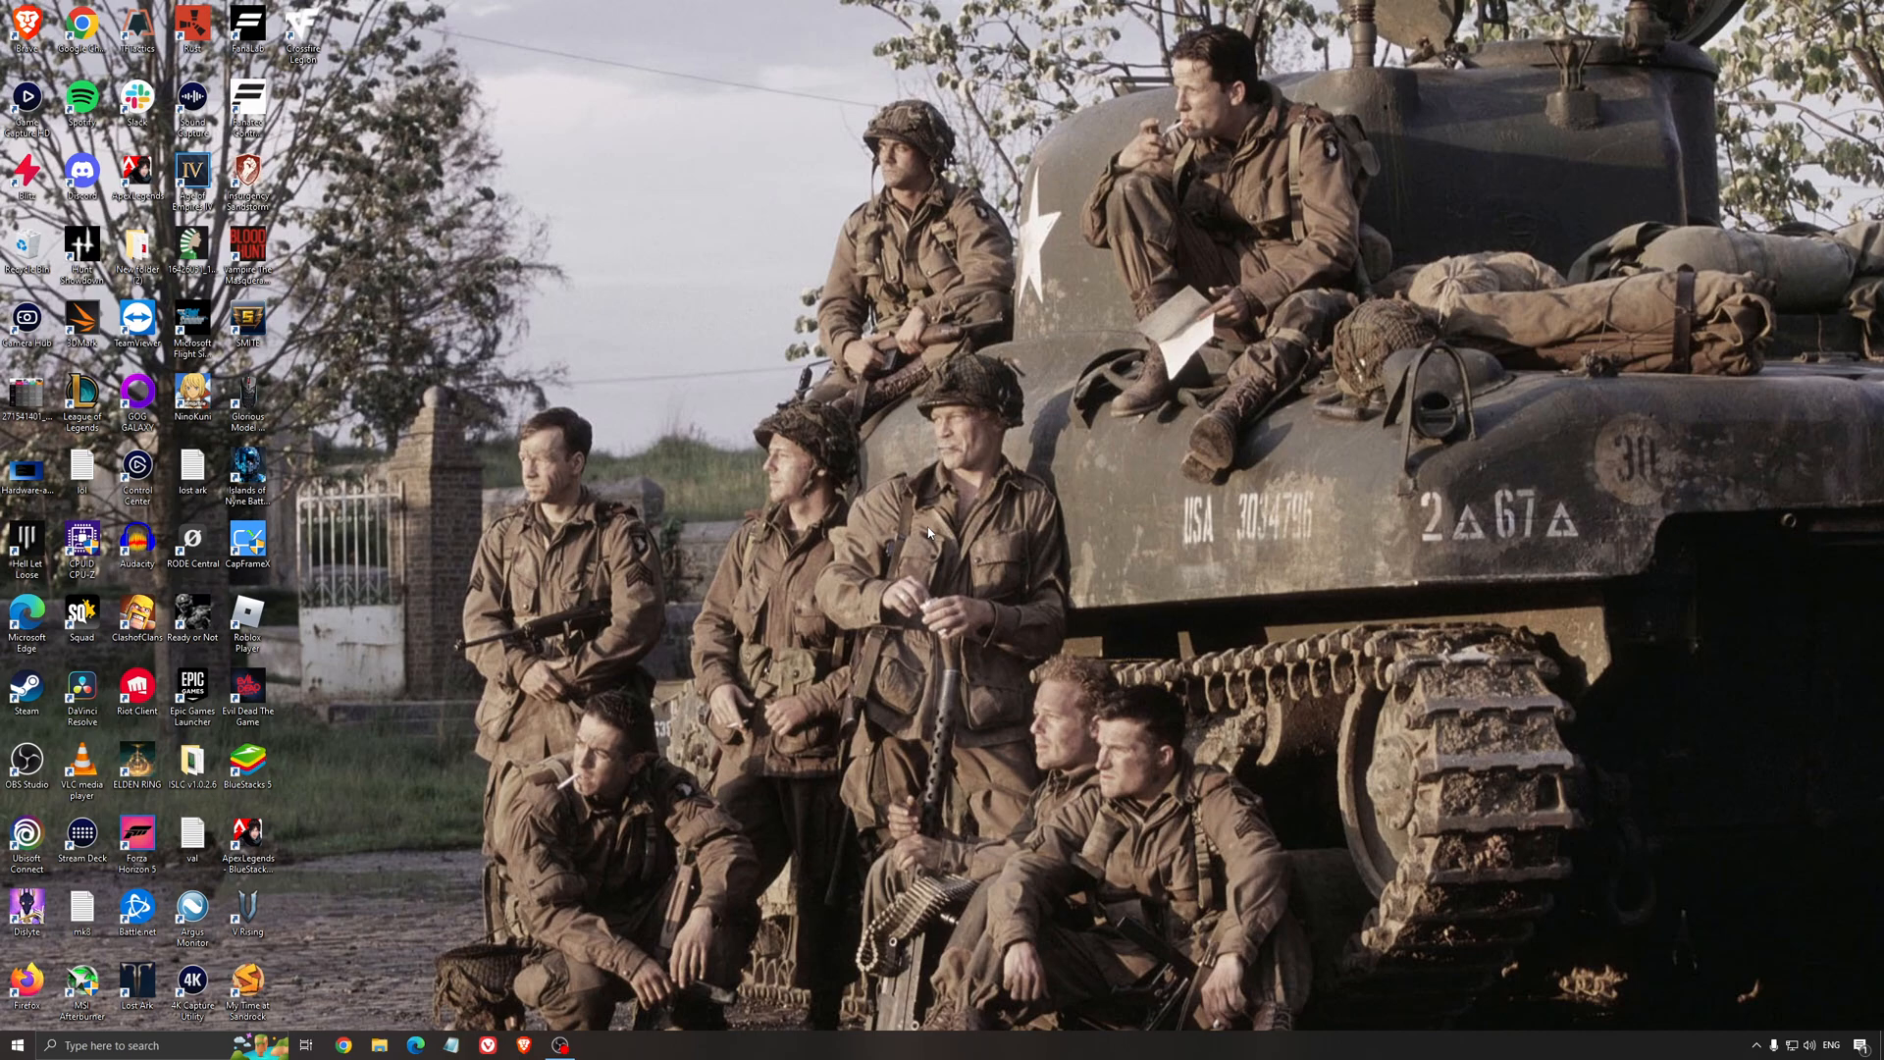
{"action": "mouse_move", "coordinate": [934, 532]}
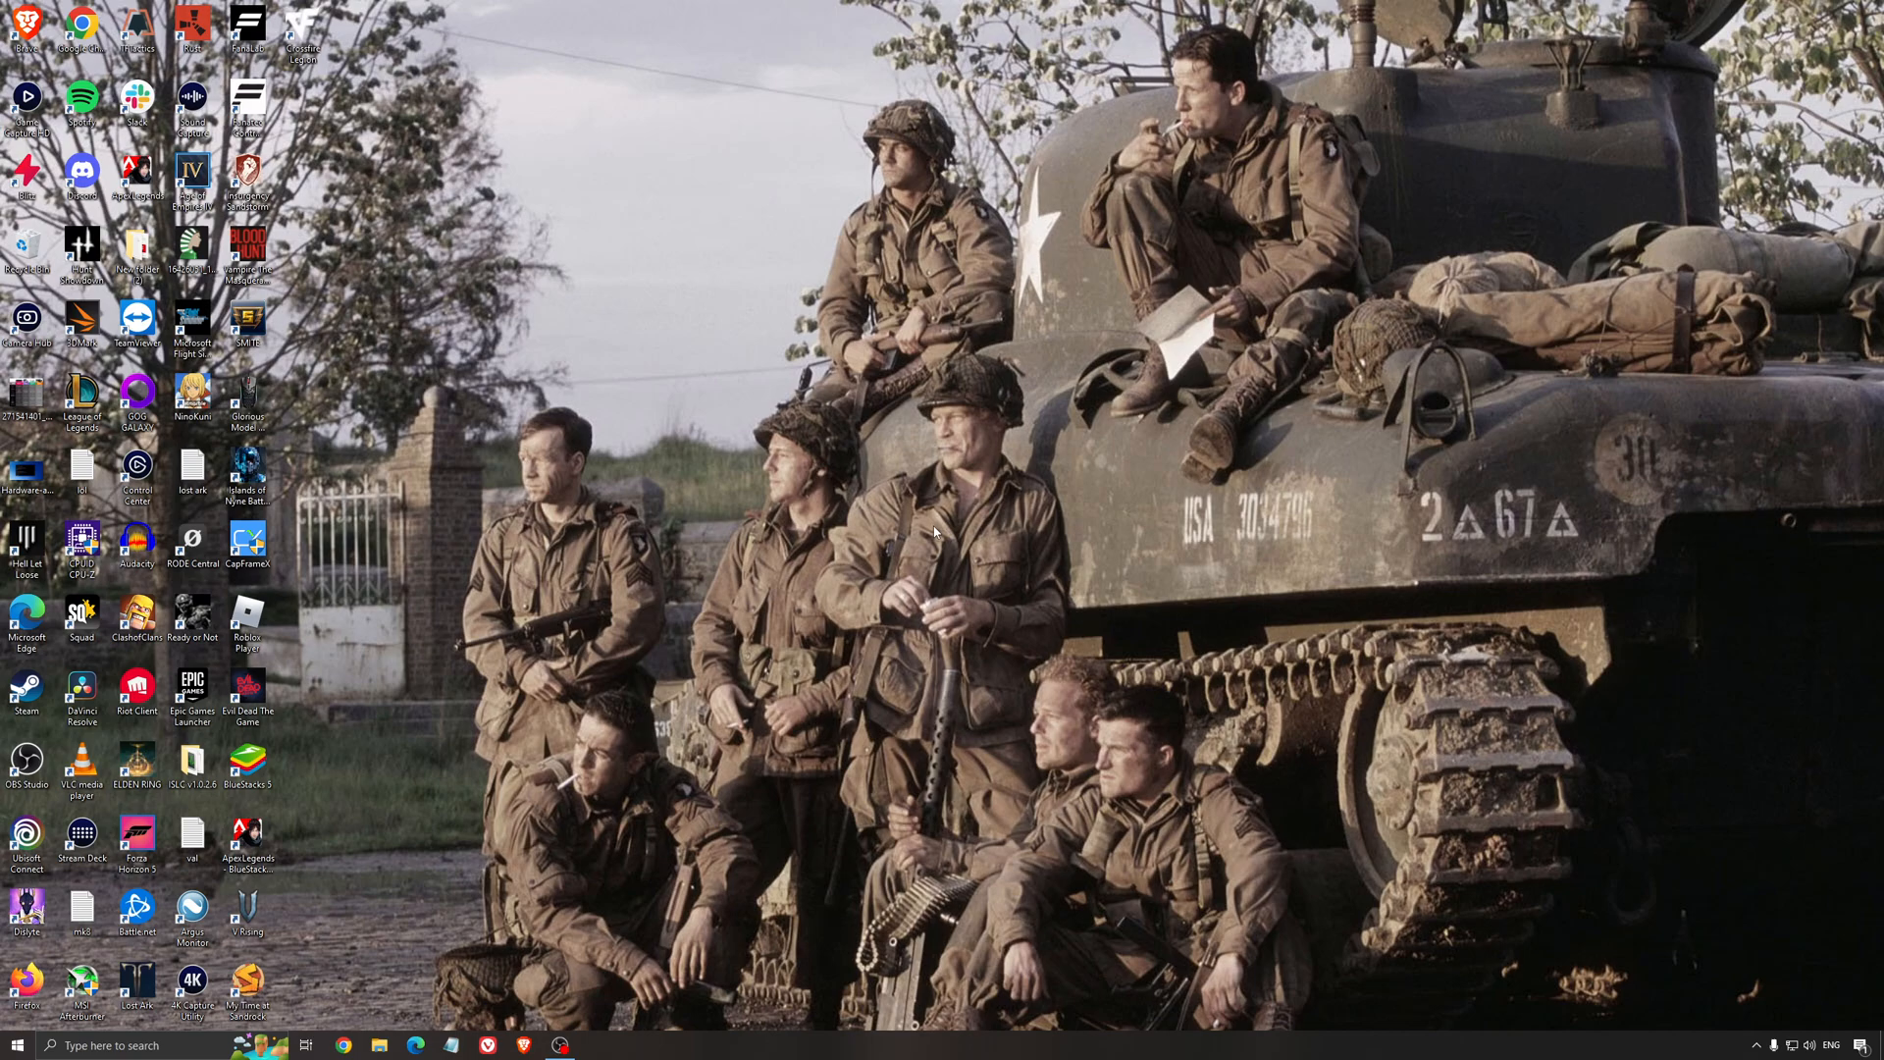
{"action": "mouse_move", "coordinate": [895, 509]}
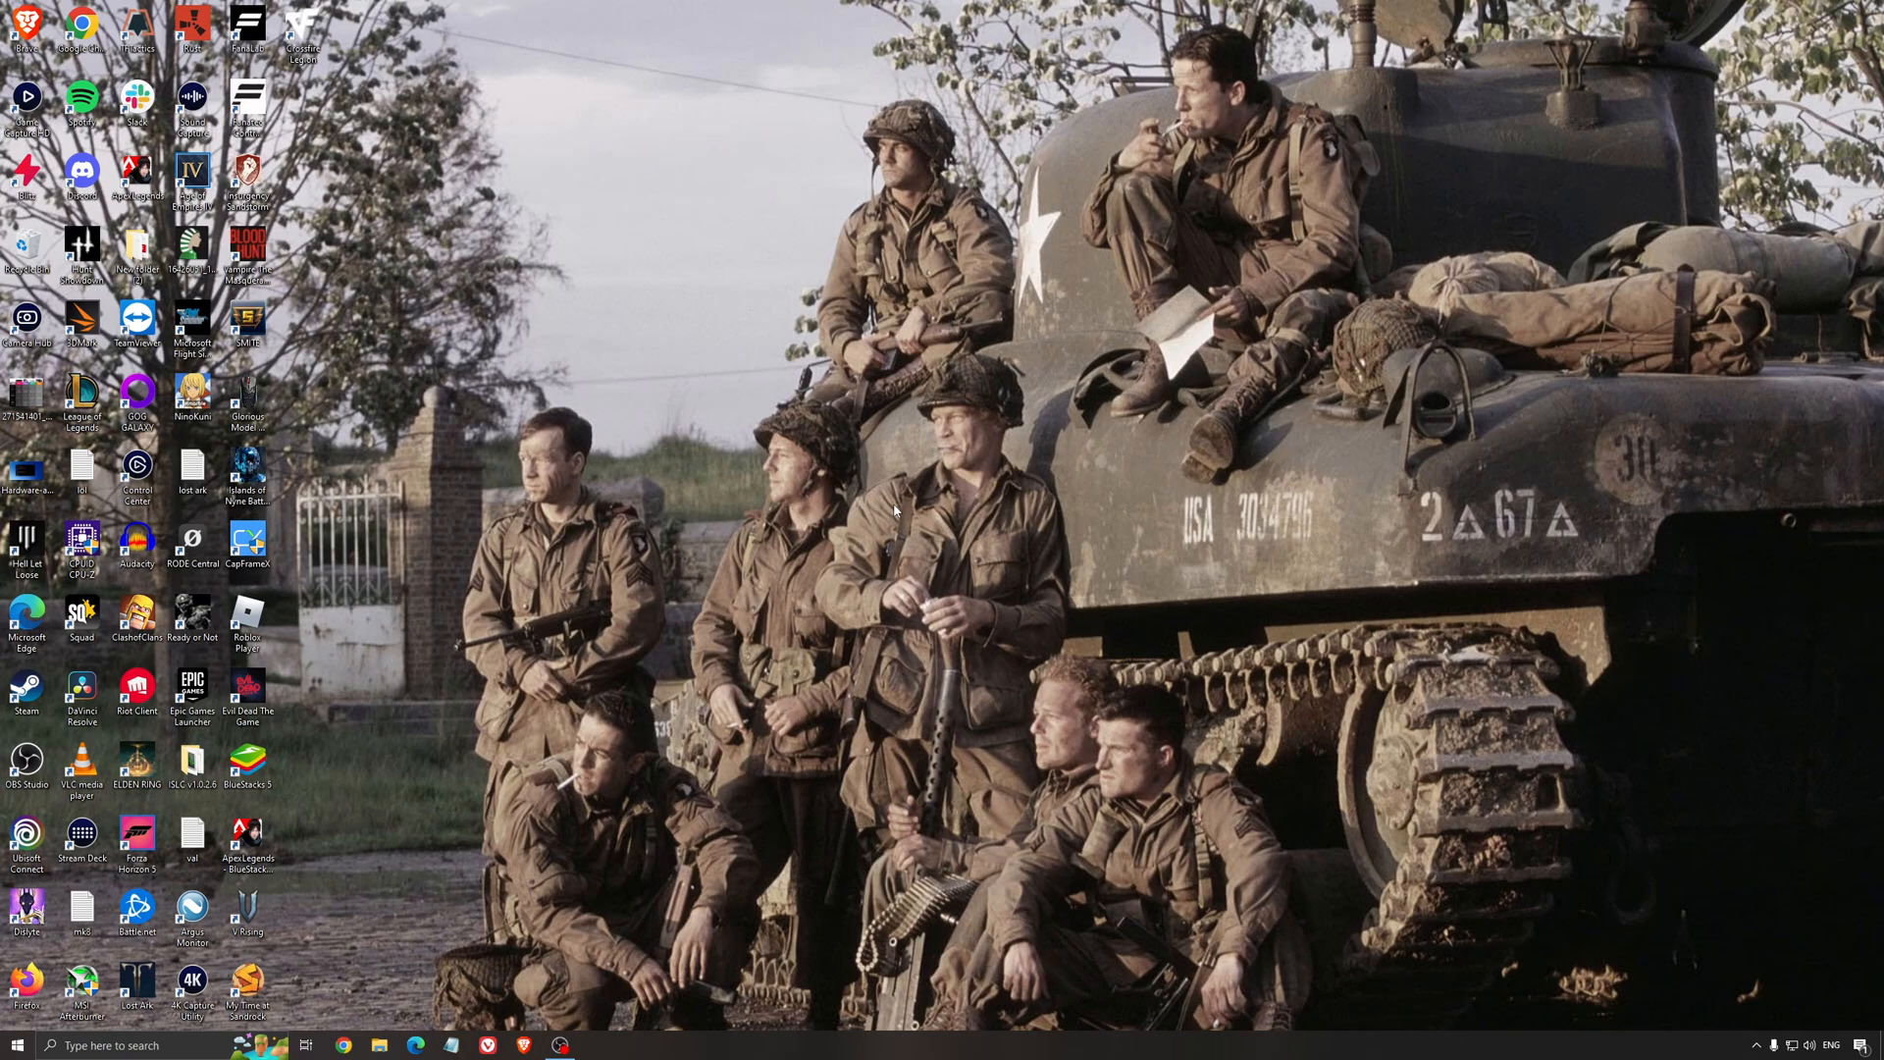
{"action": "mouse_move", "coordinate": [825, 451]}
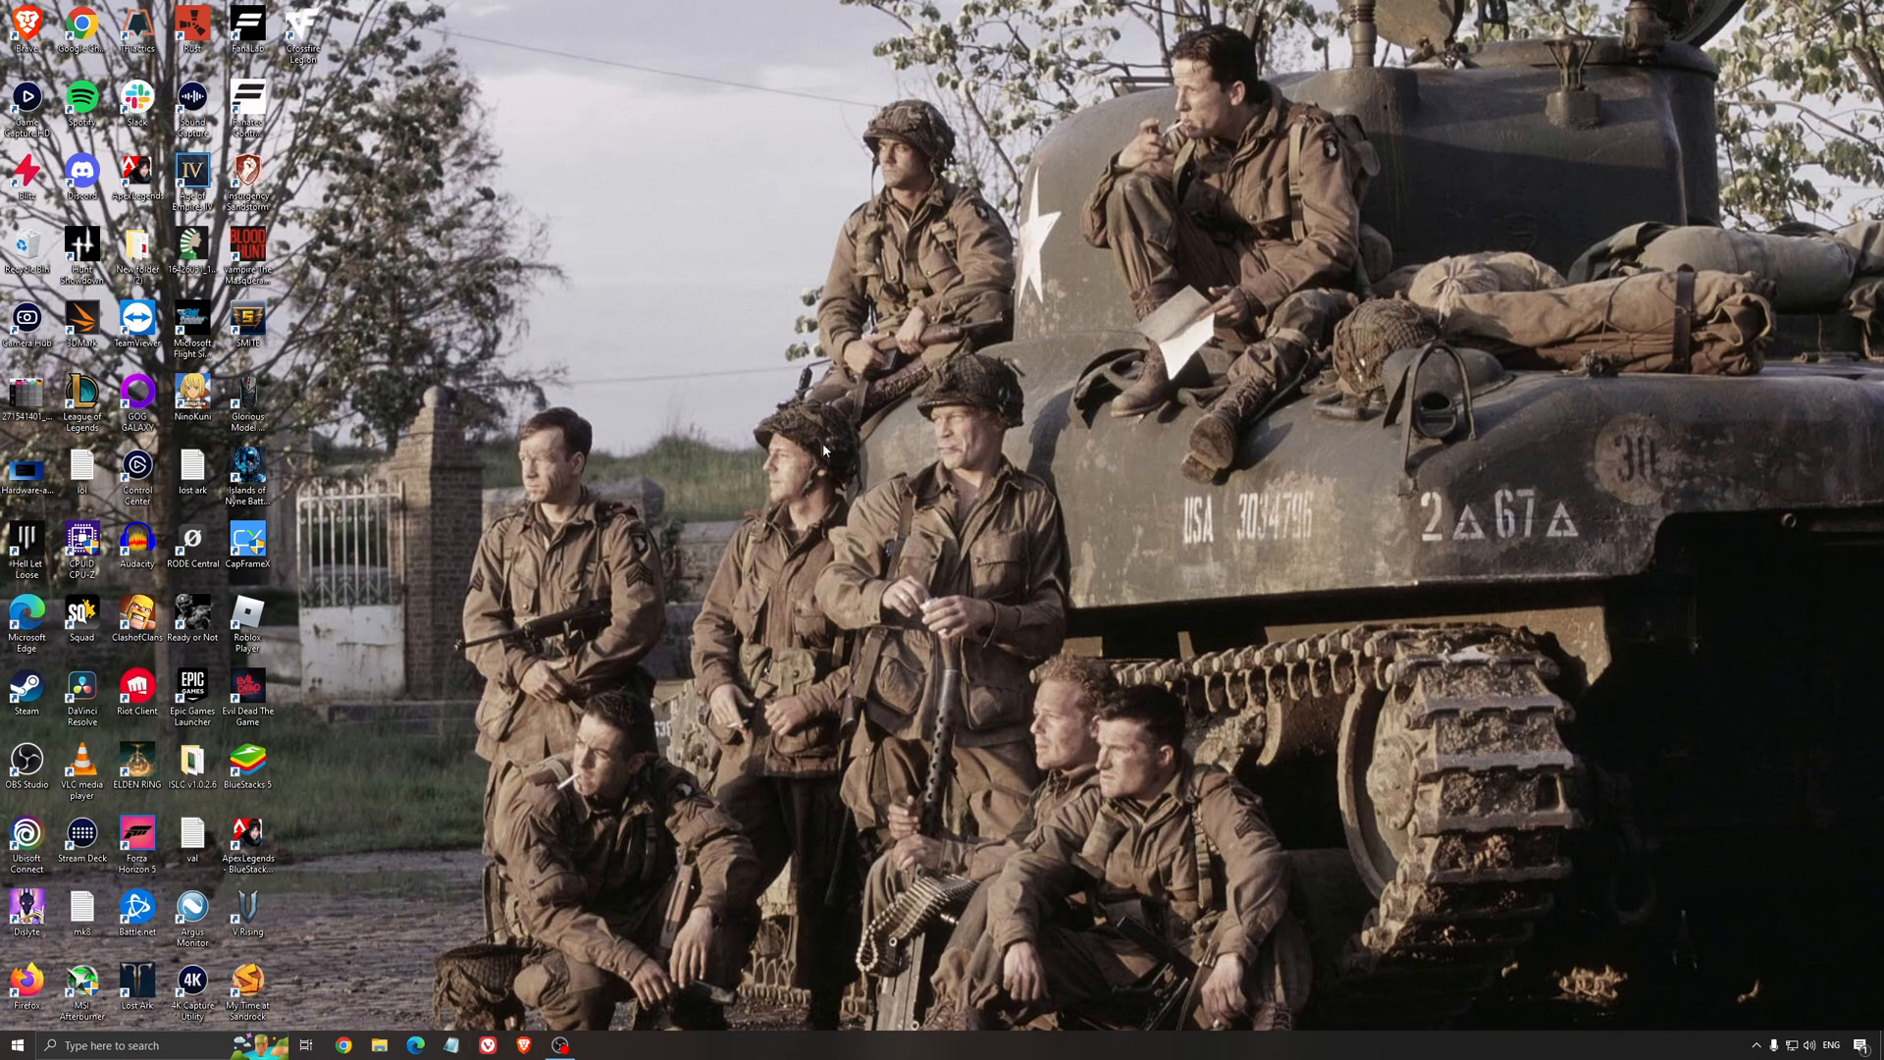
{"action": "mouse_move", "coordinate": [868, 477]}
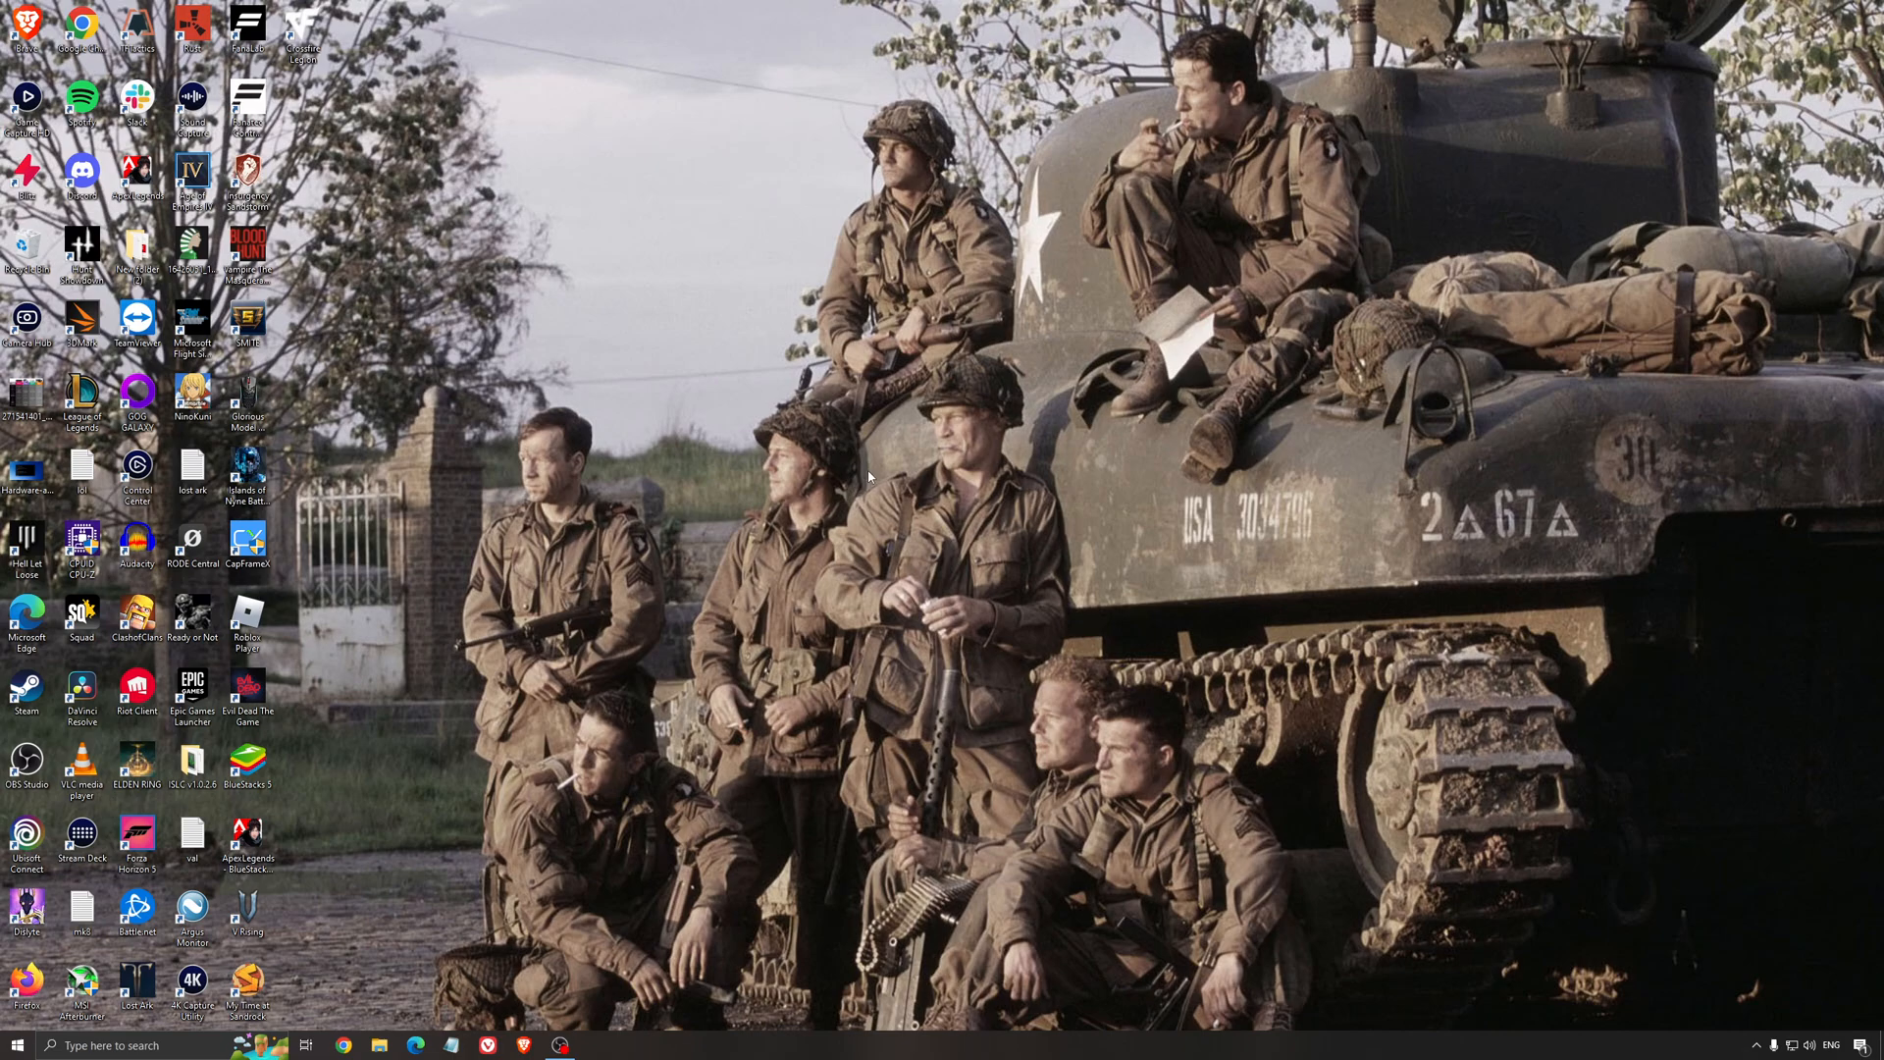
{"action": "mouse_move", "coordinate": [926, 513]}
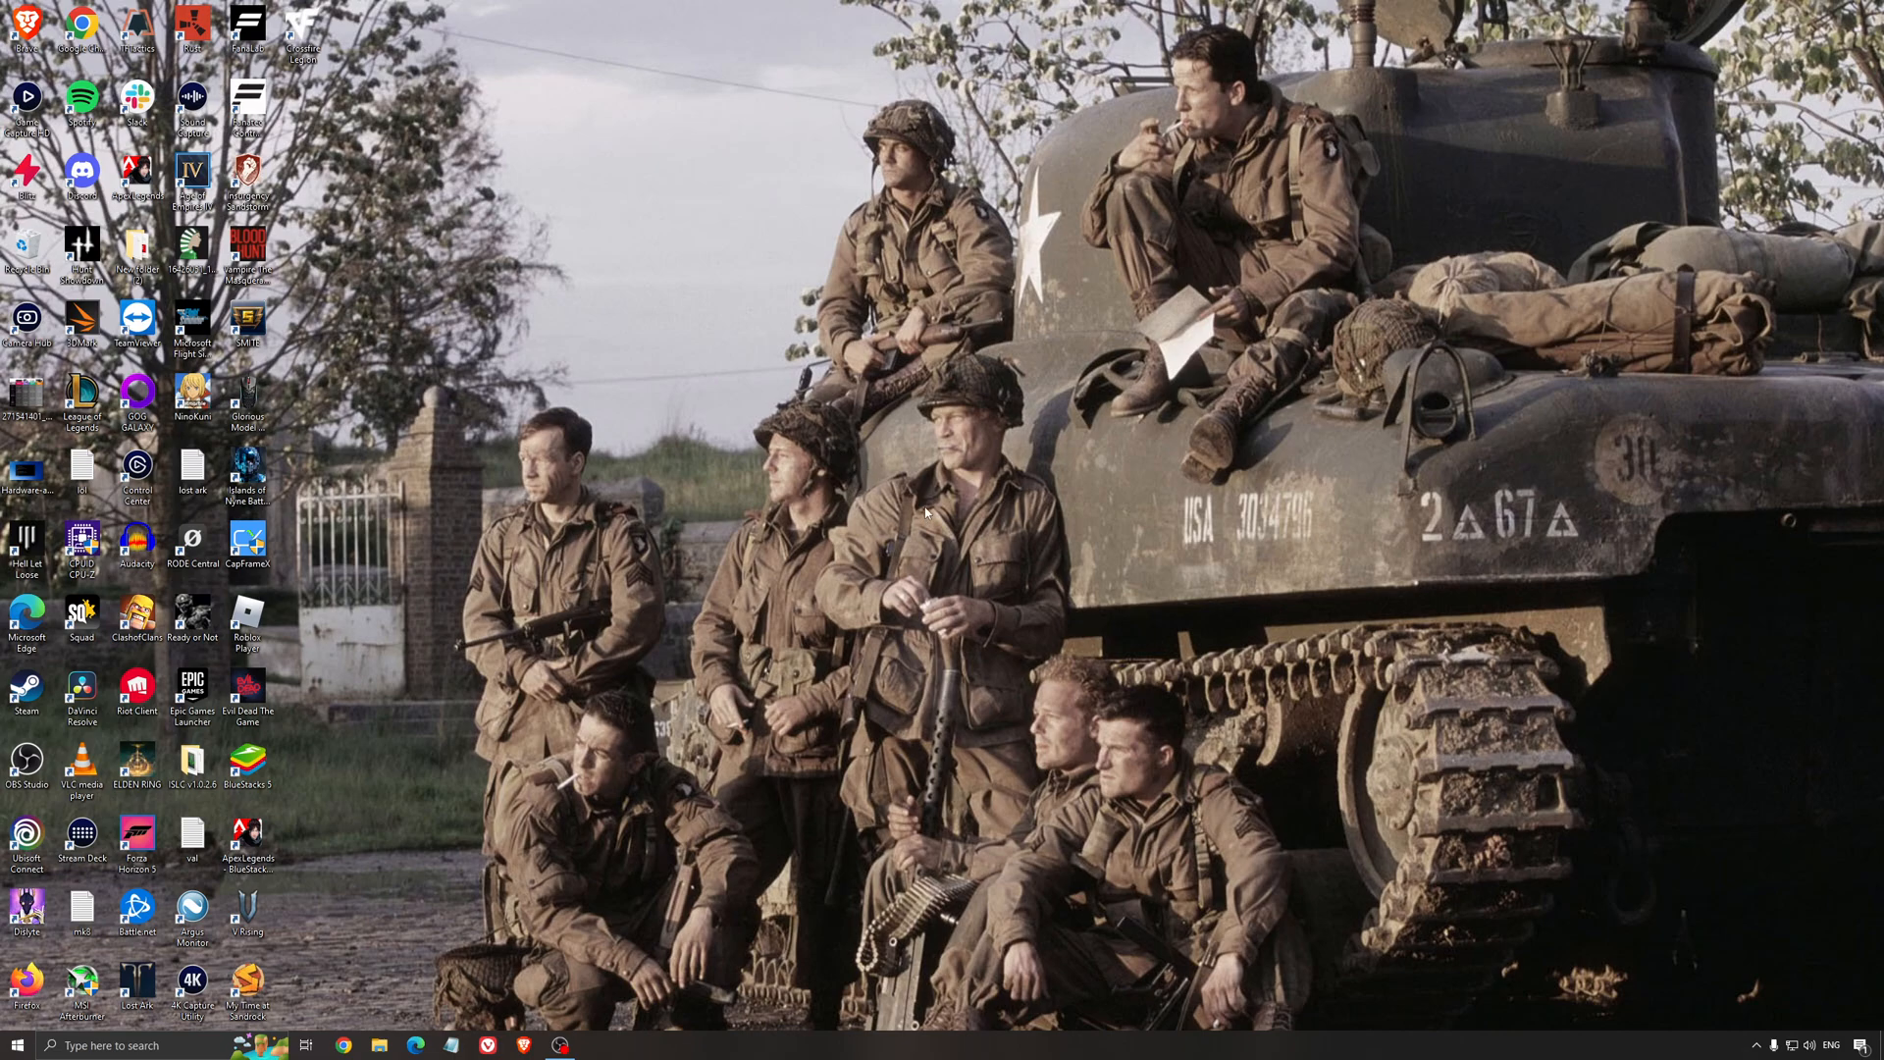
{"action": "mouse_move", "coordinate": [981, 523]}
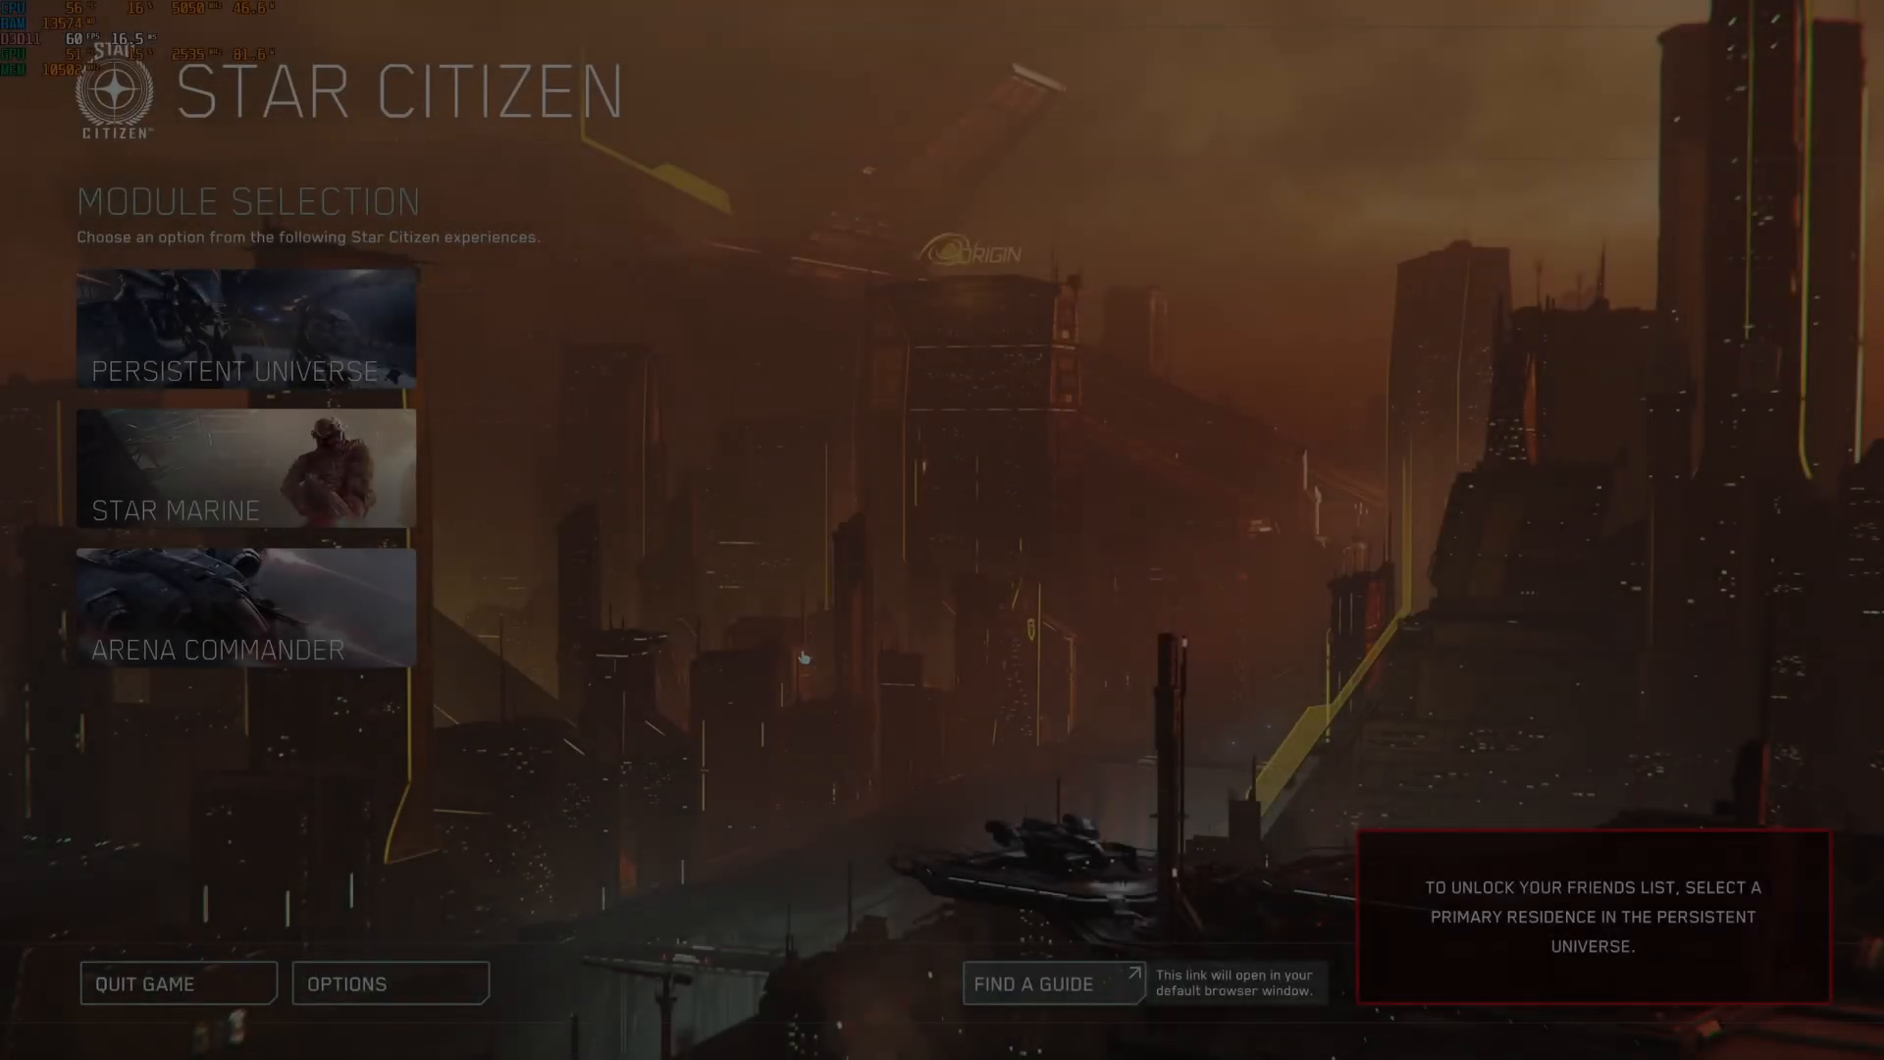
- Open Star Citizen's Graphics options and keep Window Mode at Fullscreen, 2560 × 1440
{"action": "left_click", "coordinate": [387, 983]}
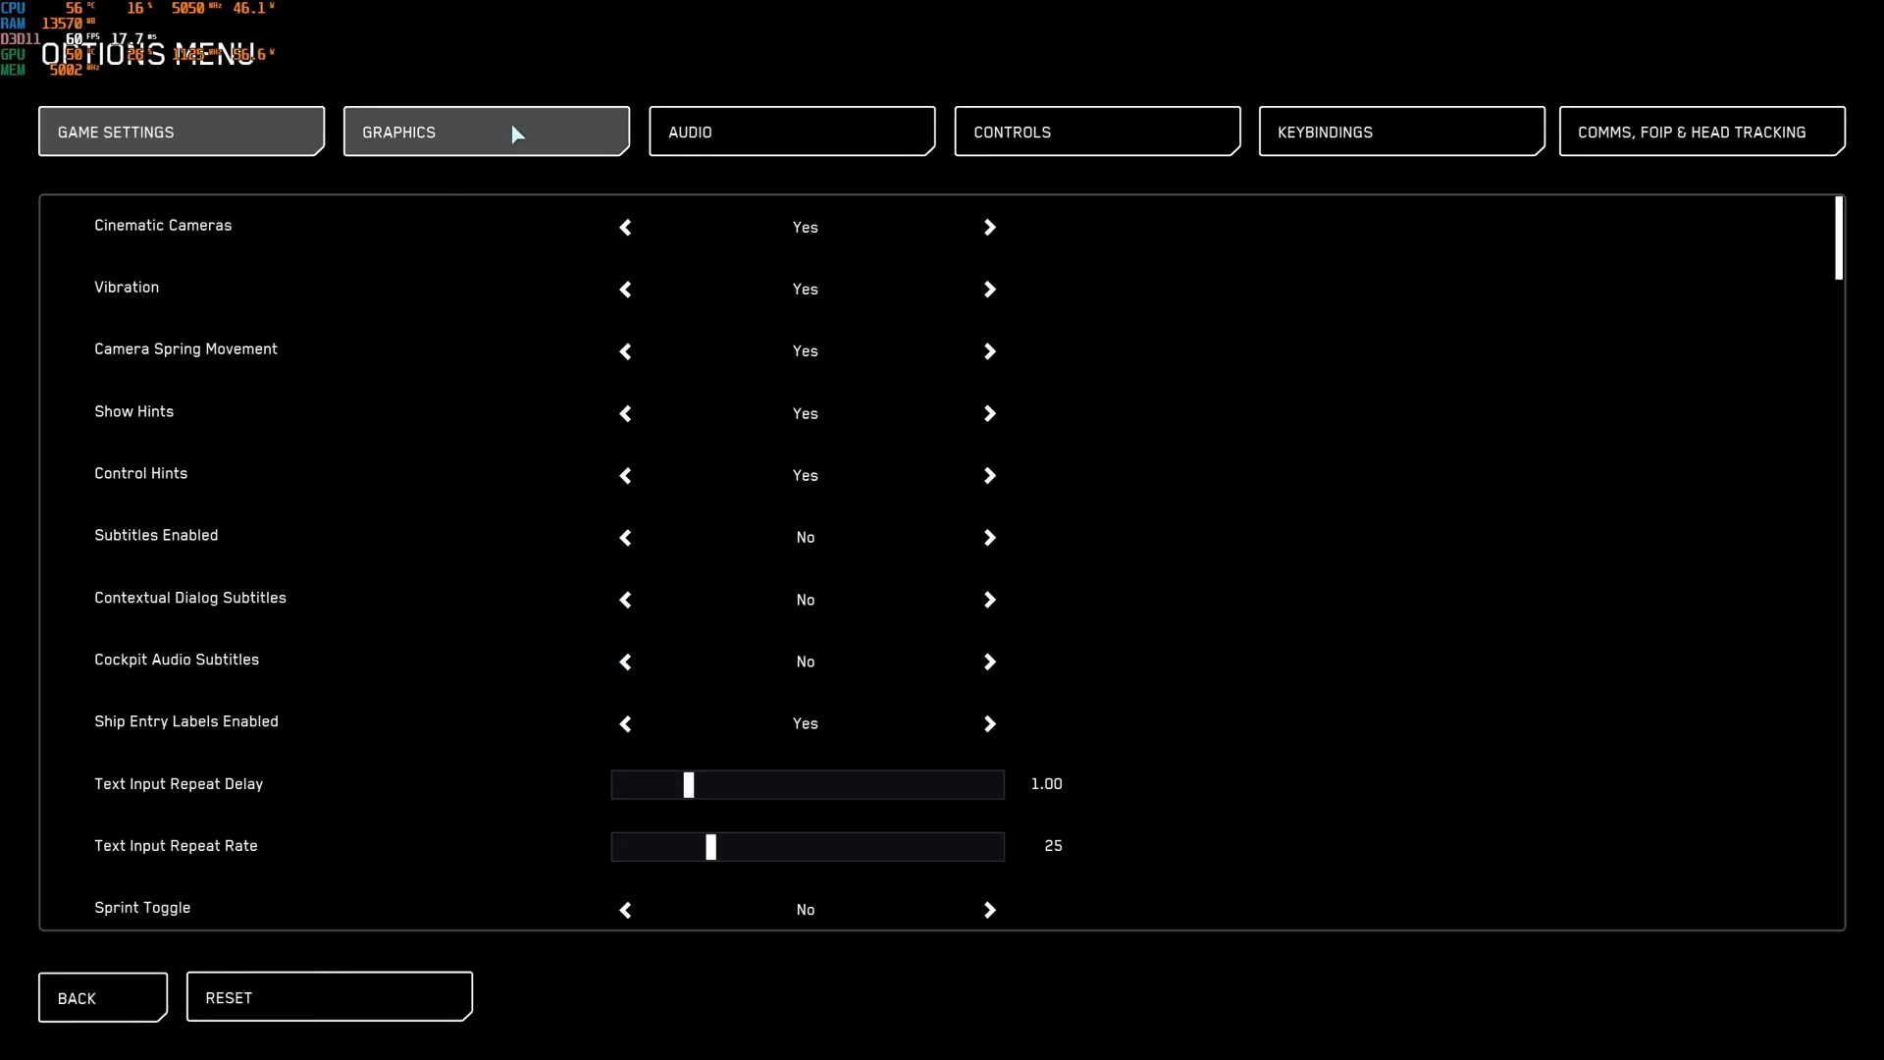
{"action": "left_click", "coordinate": [486, 130]}
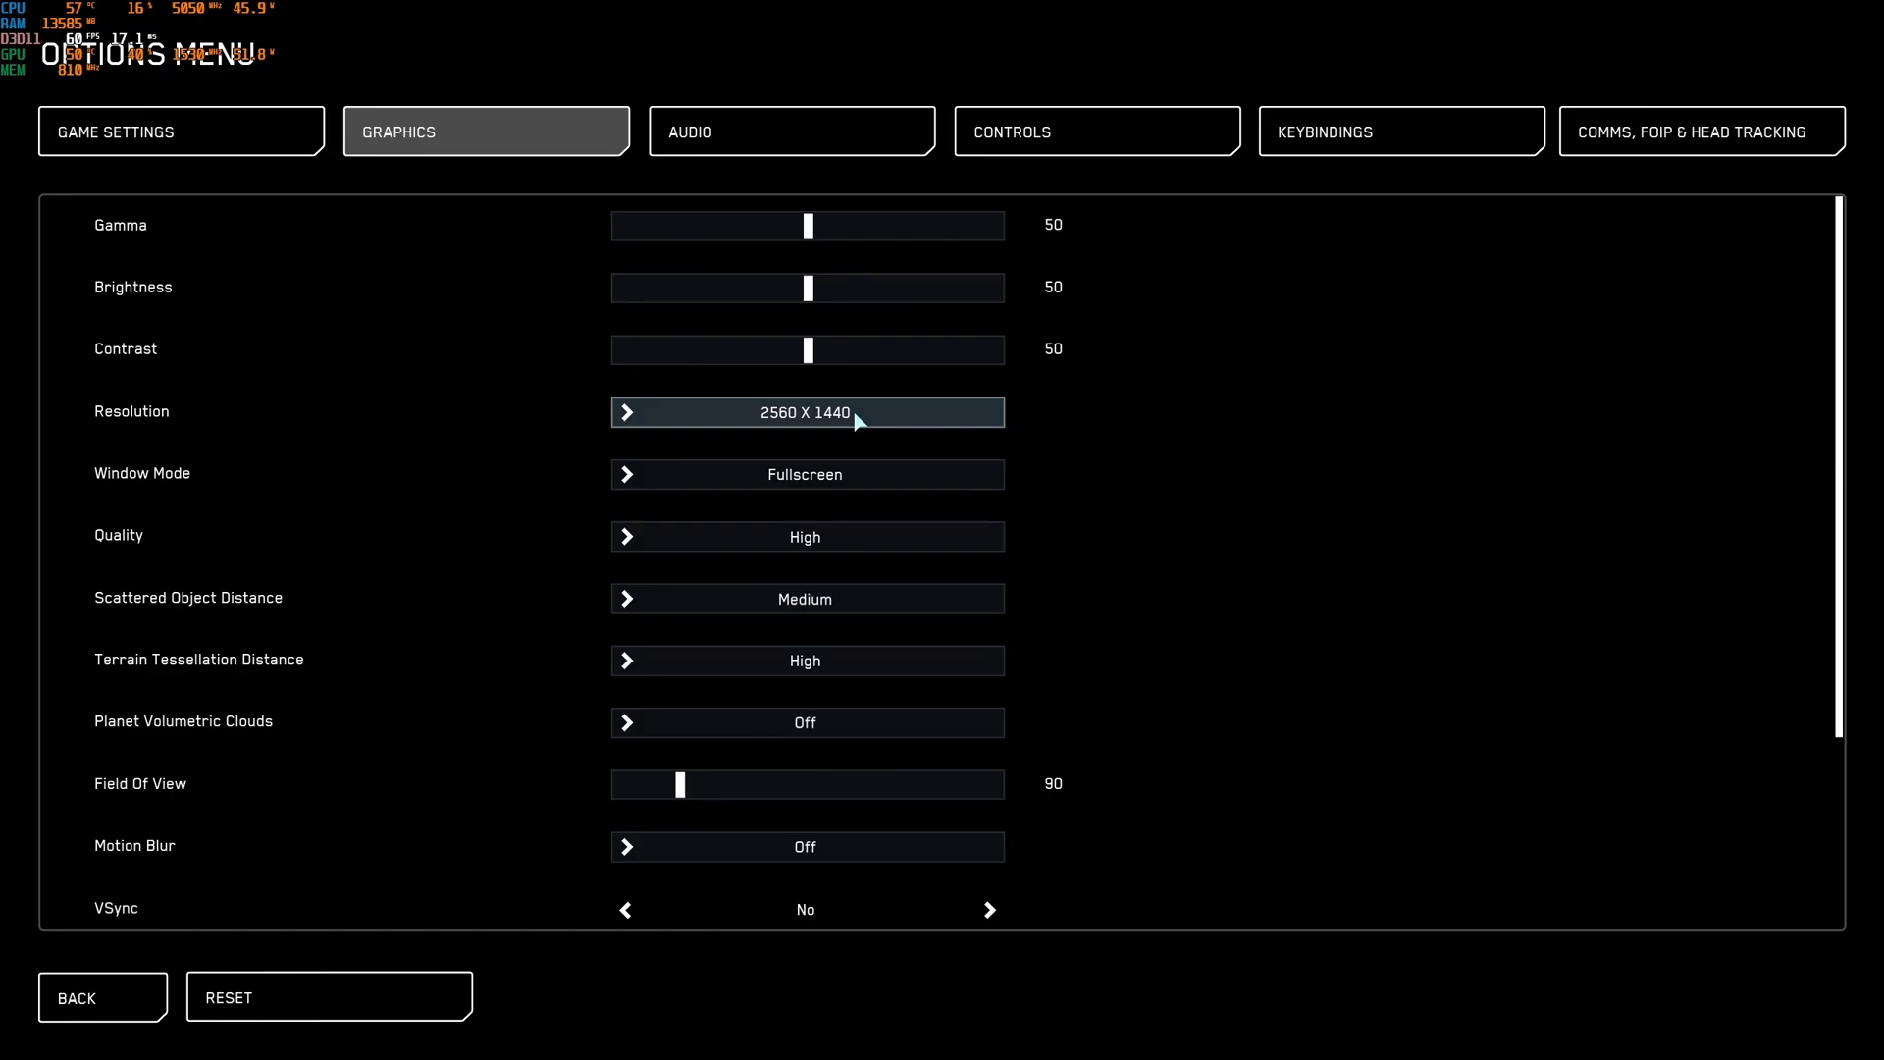
{"action": "mouse_move", "coordinate": [907, 448]}
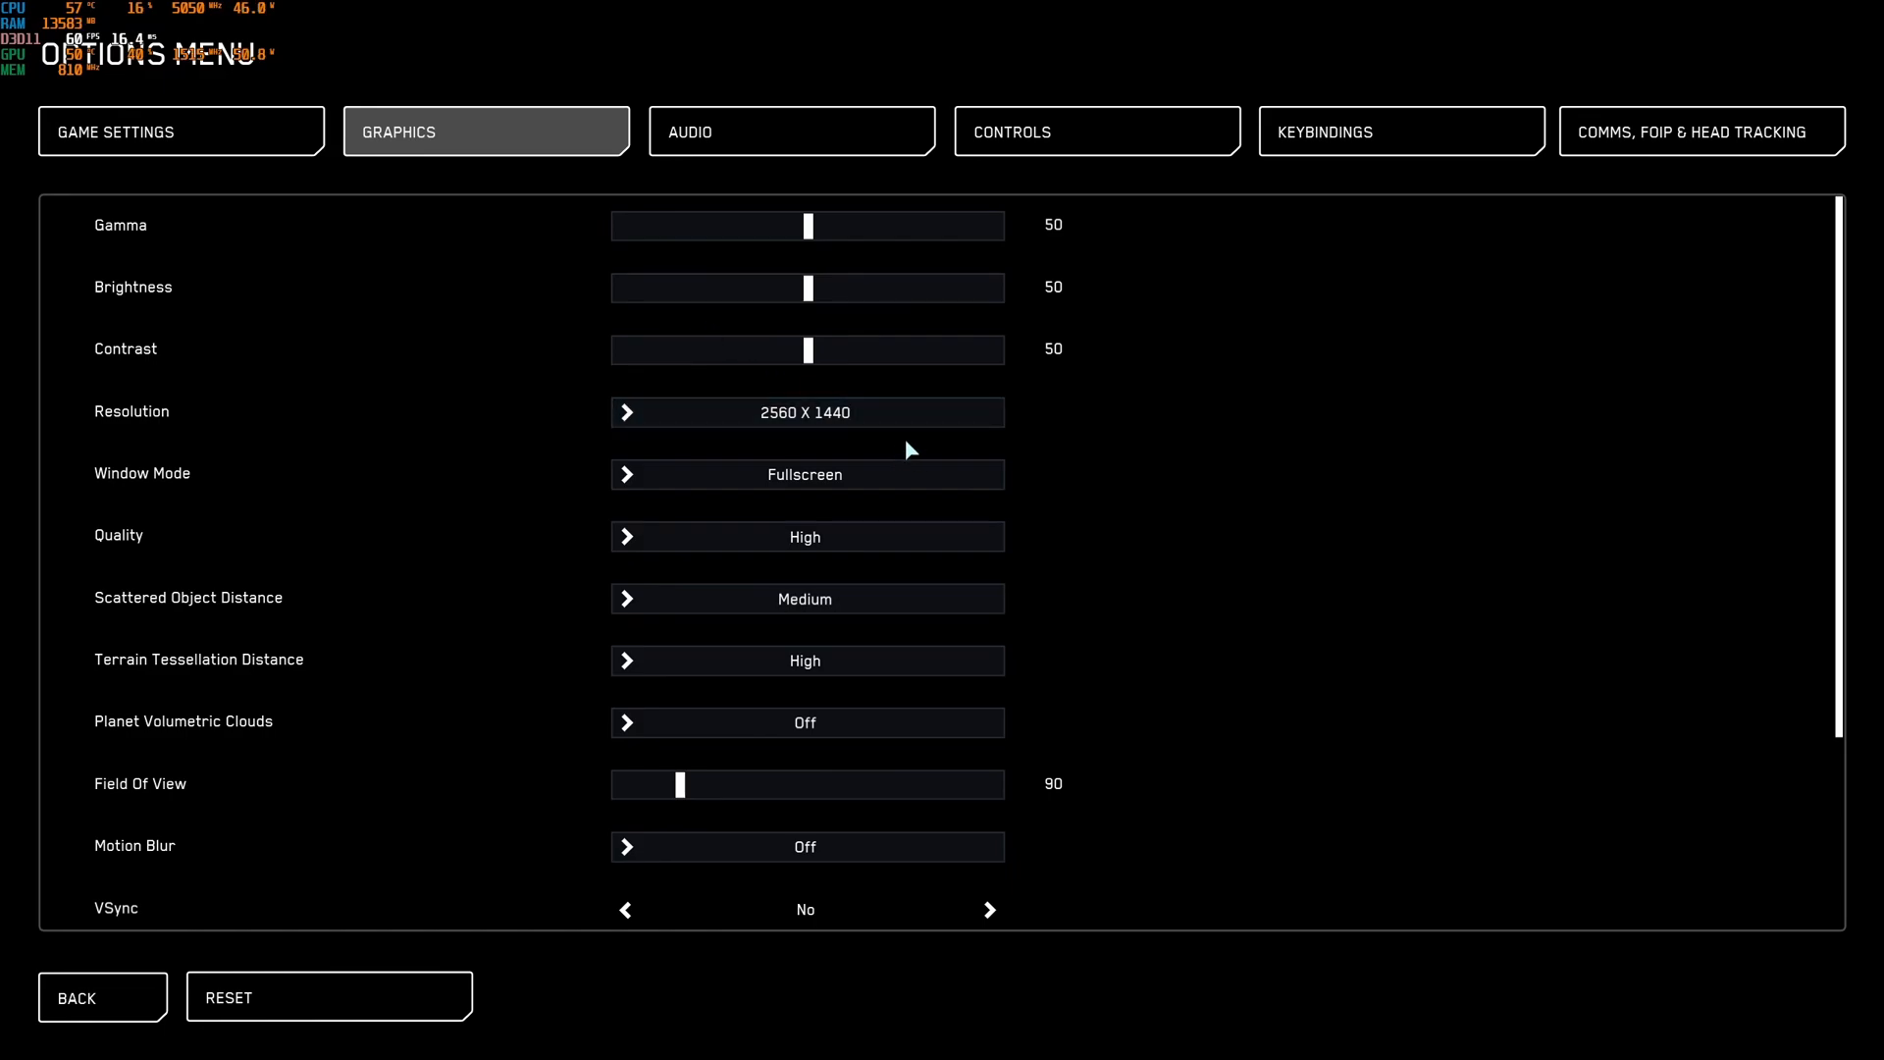
{"action": "scroll", "scroll_direction": "down", "scroll_amount": 3}
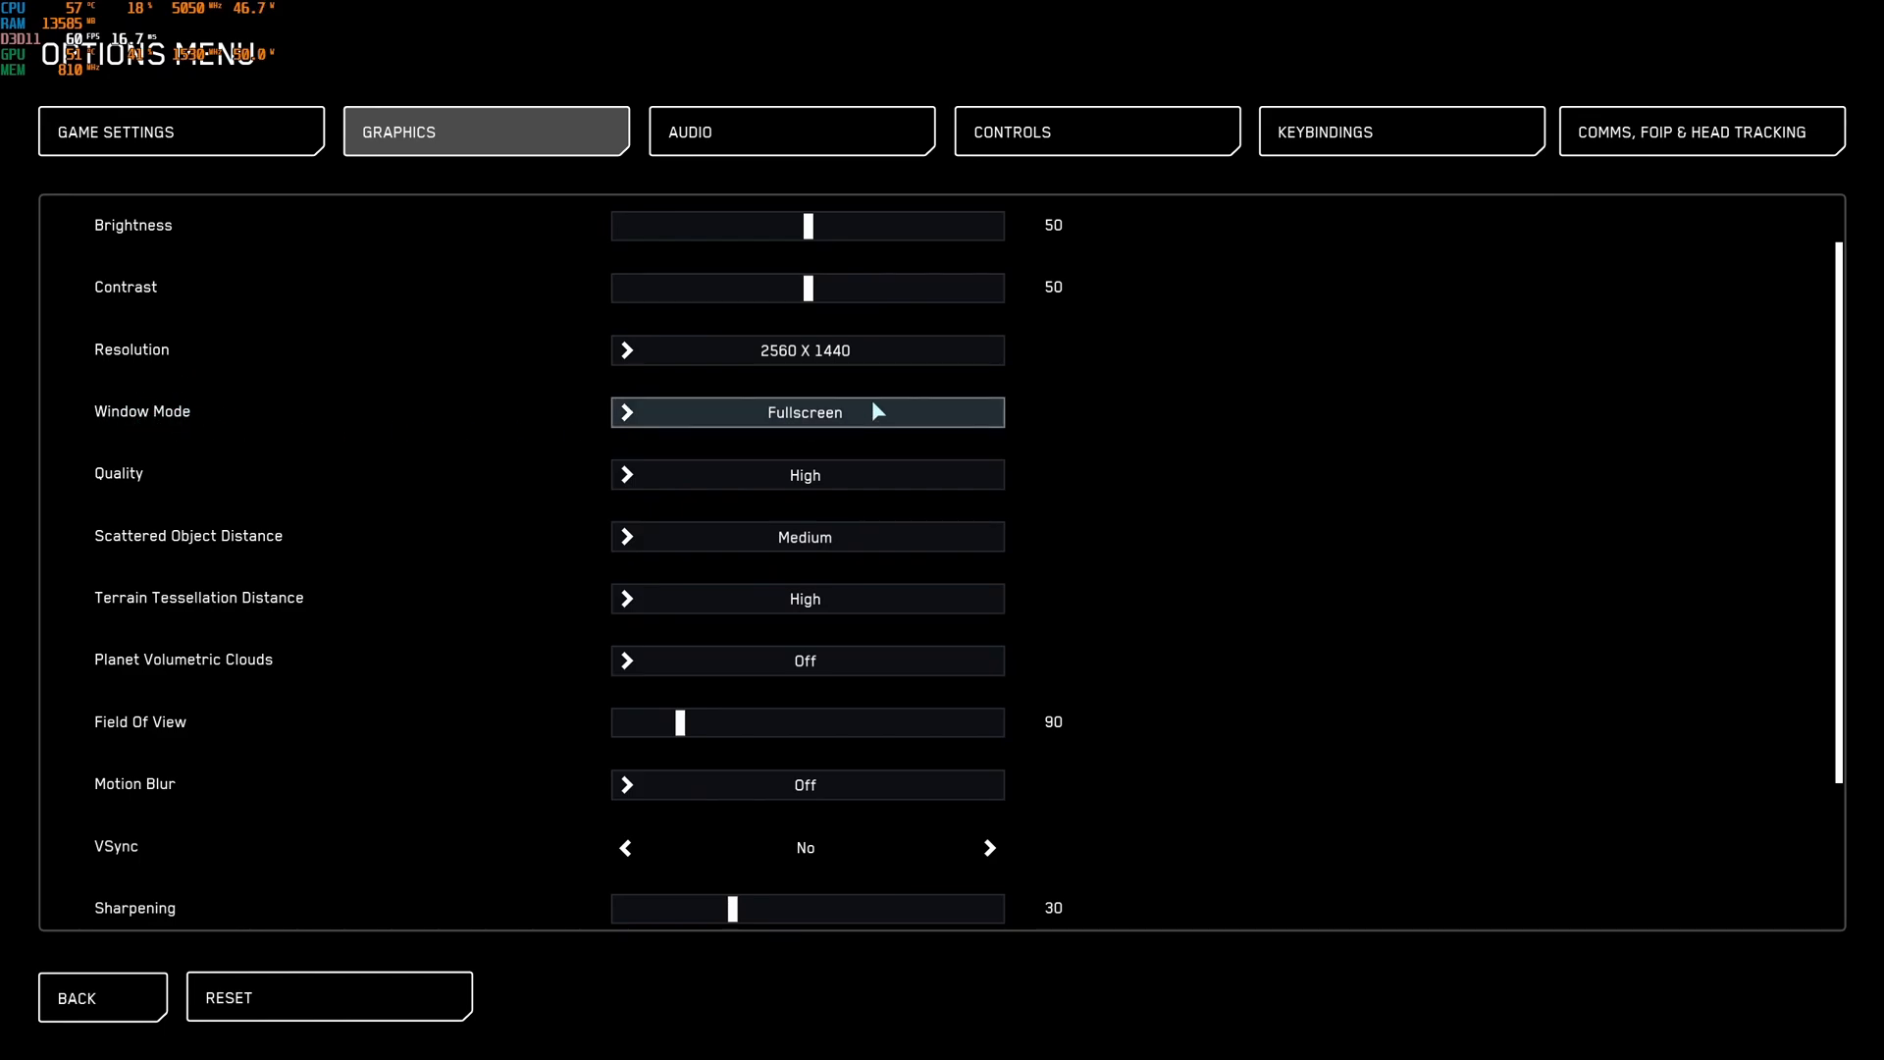
{"action": "left_click", "coordinate": [804, 411]}
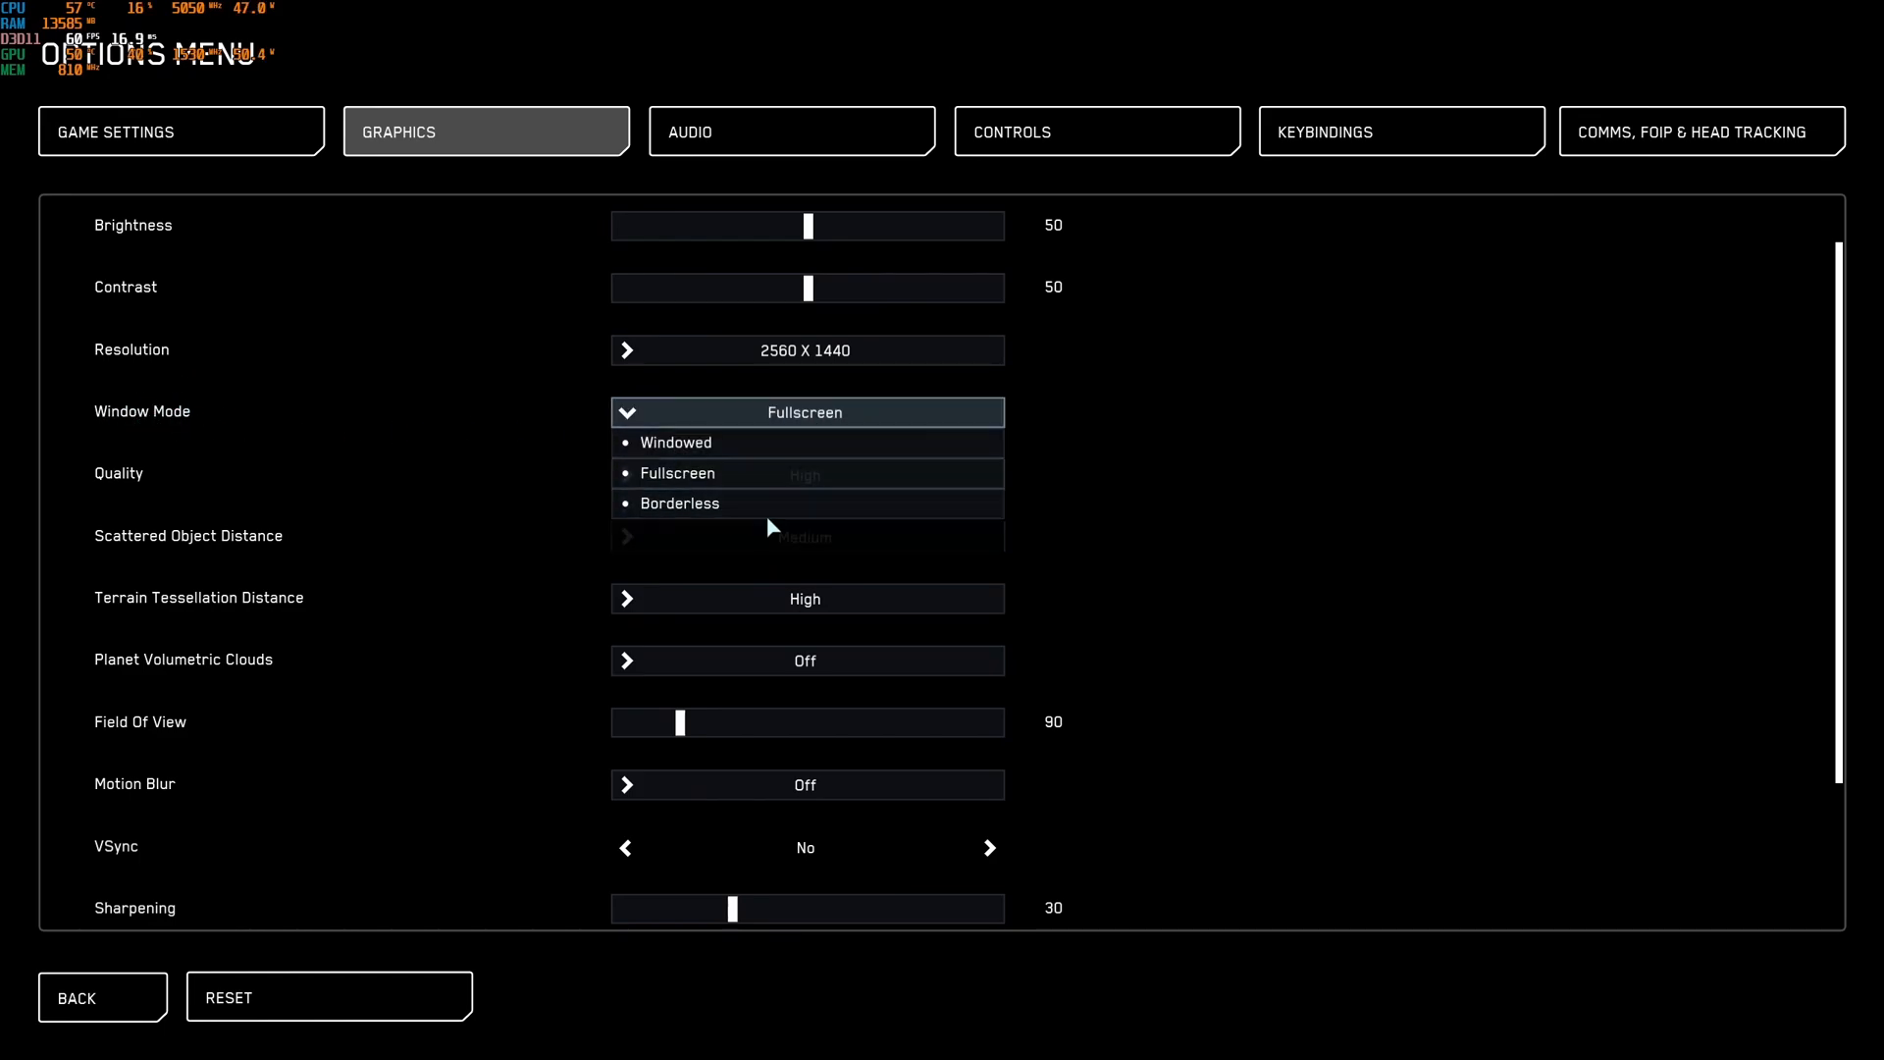
{"action": "left_click", "coordinate": [676, 472]}
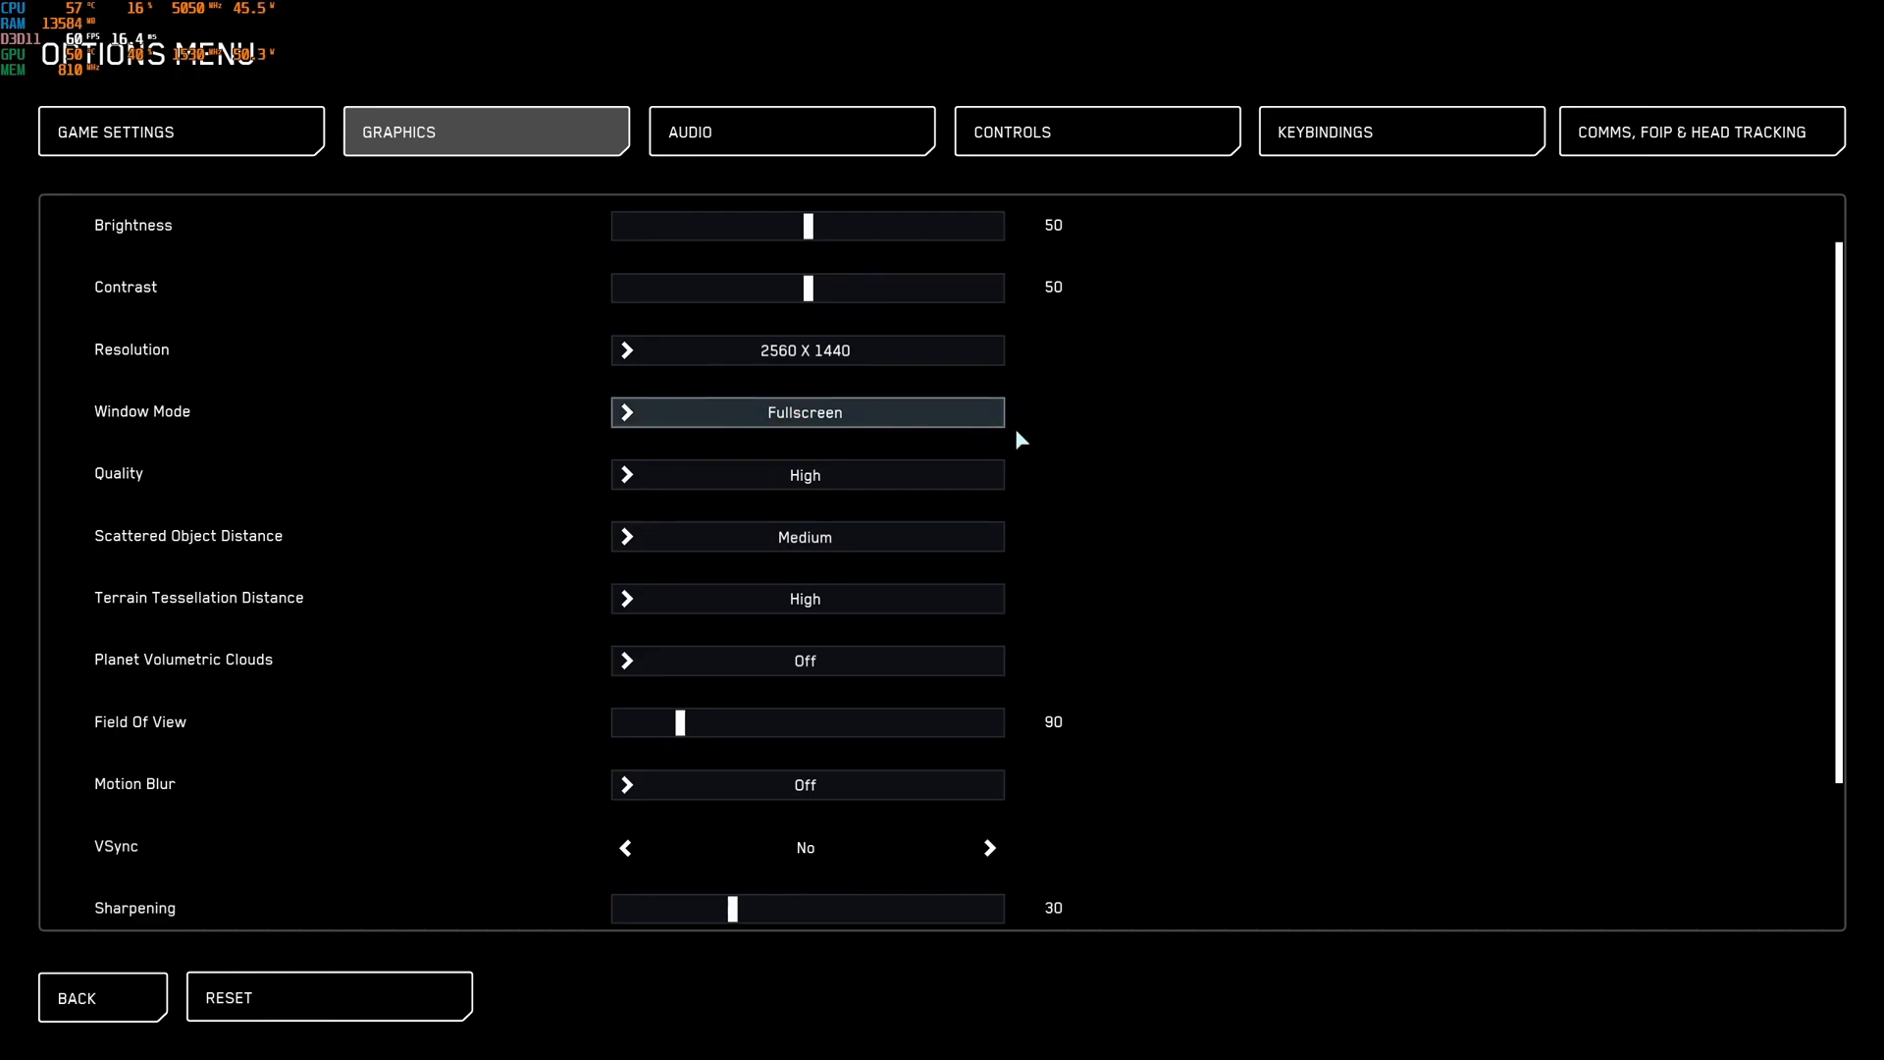
{"action": "scroll", "scroll_direction": "down", "scroll_amount": 3}
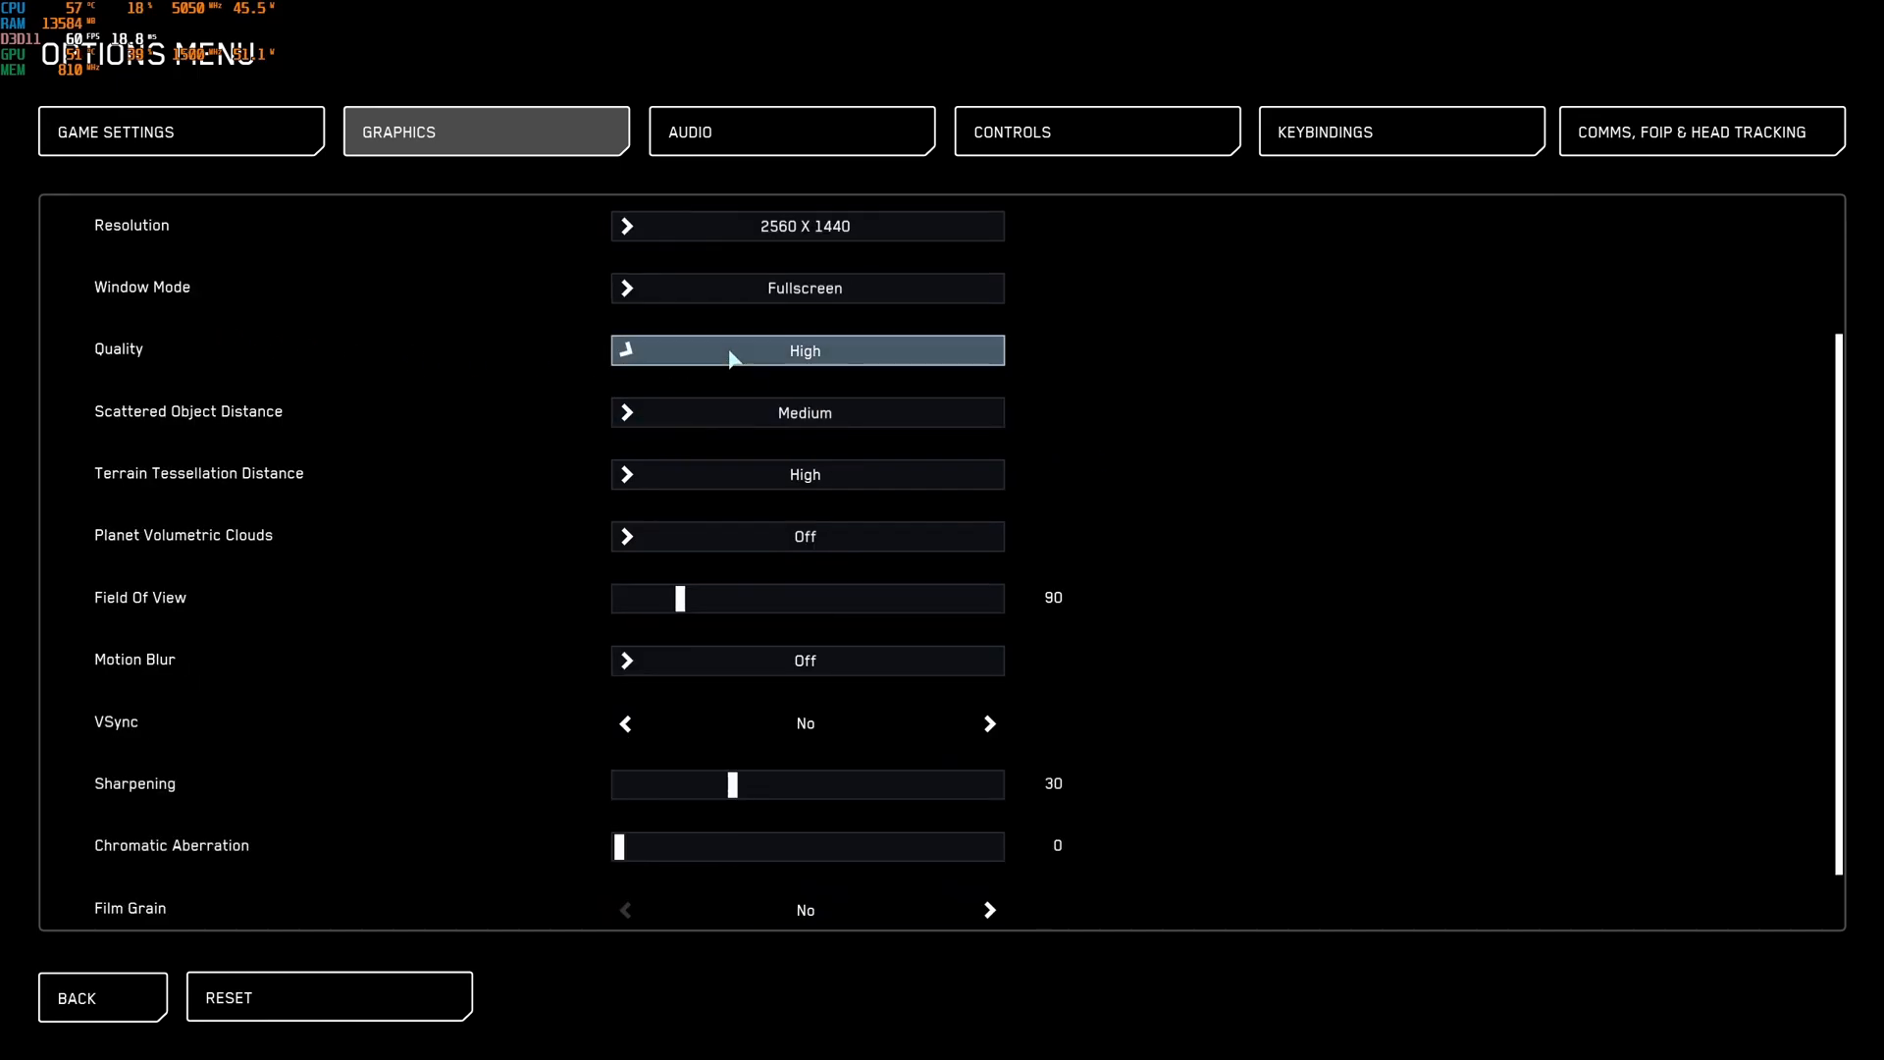
{"action": "left_click", "coordinate": [804, 349]}
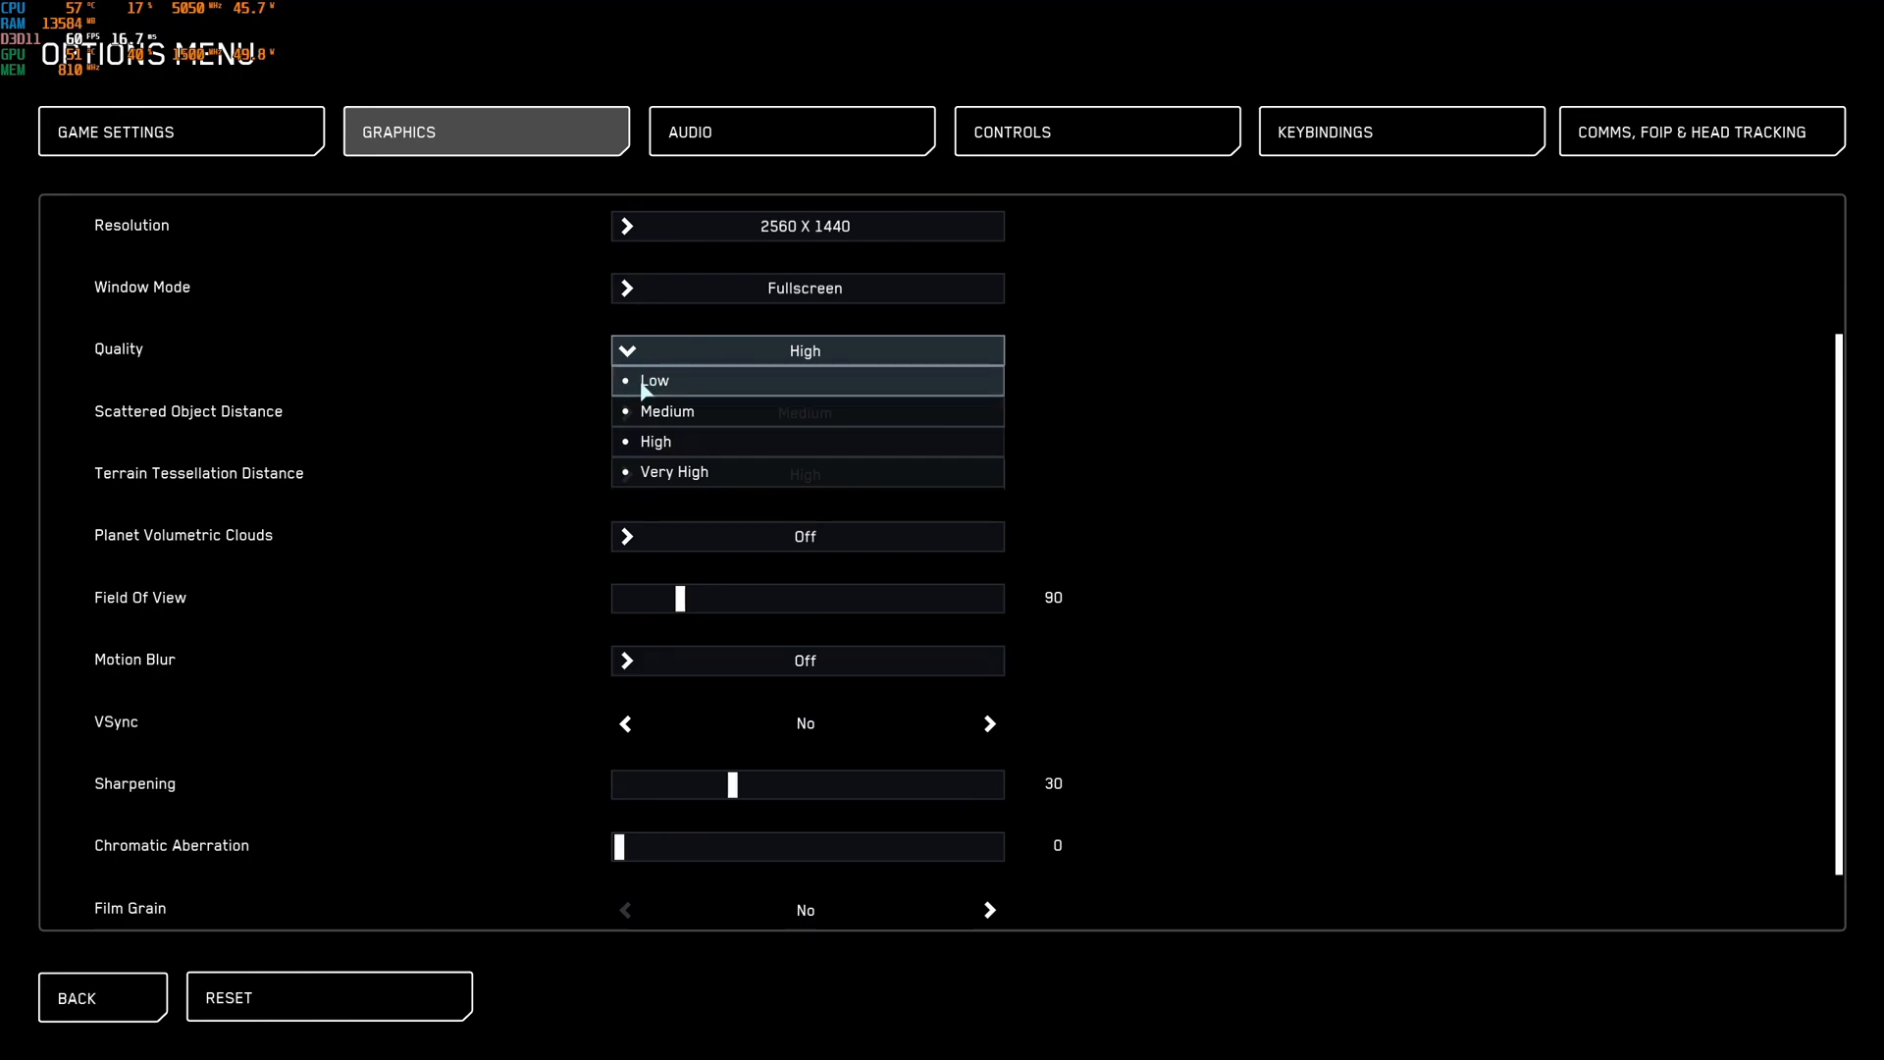
{"action": "mouse_move", "coordinate": [654, 441]}
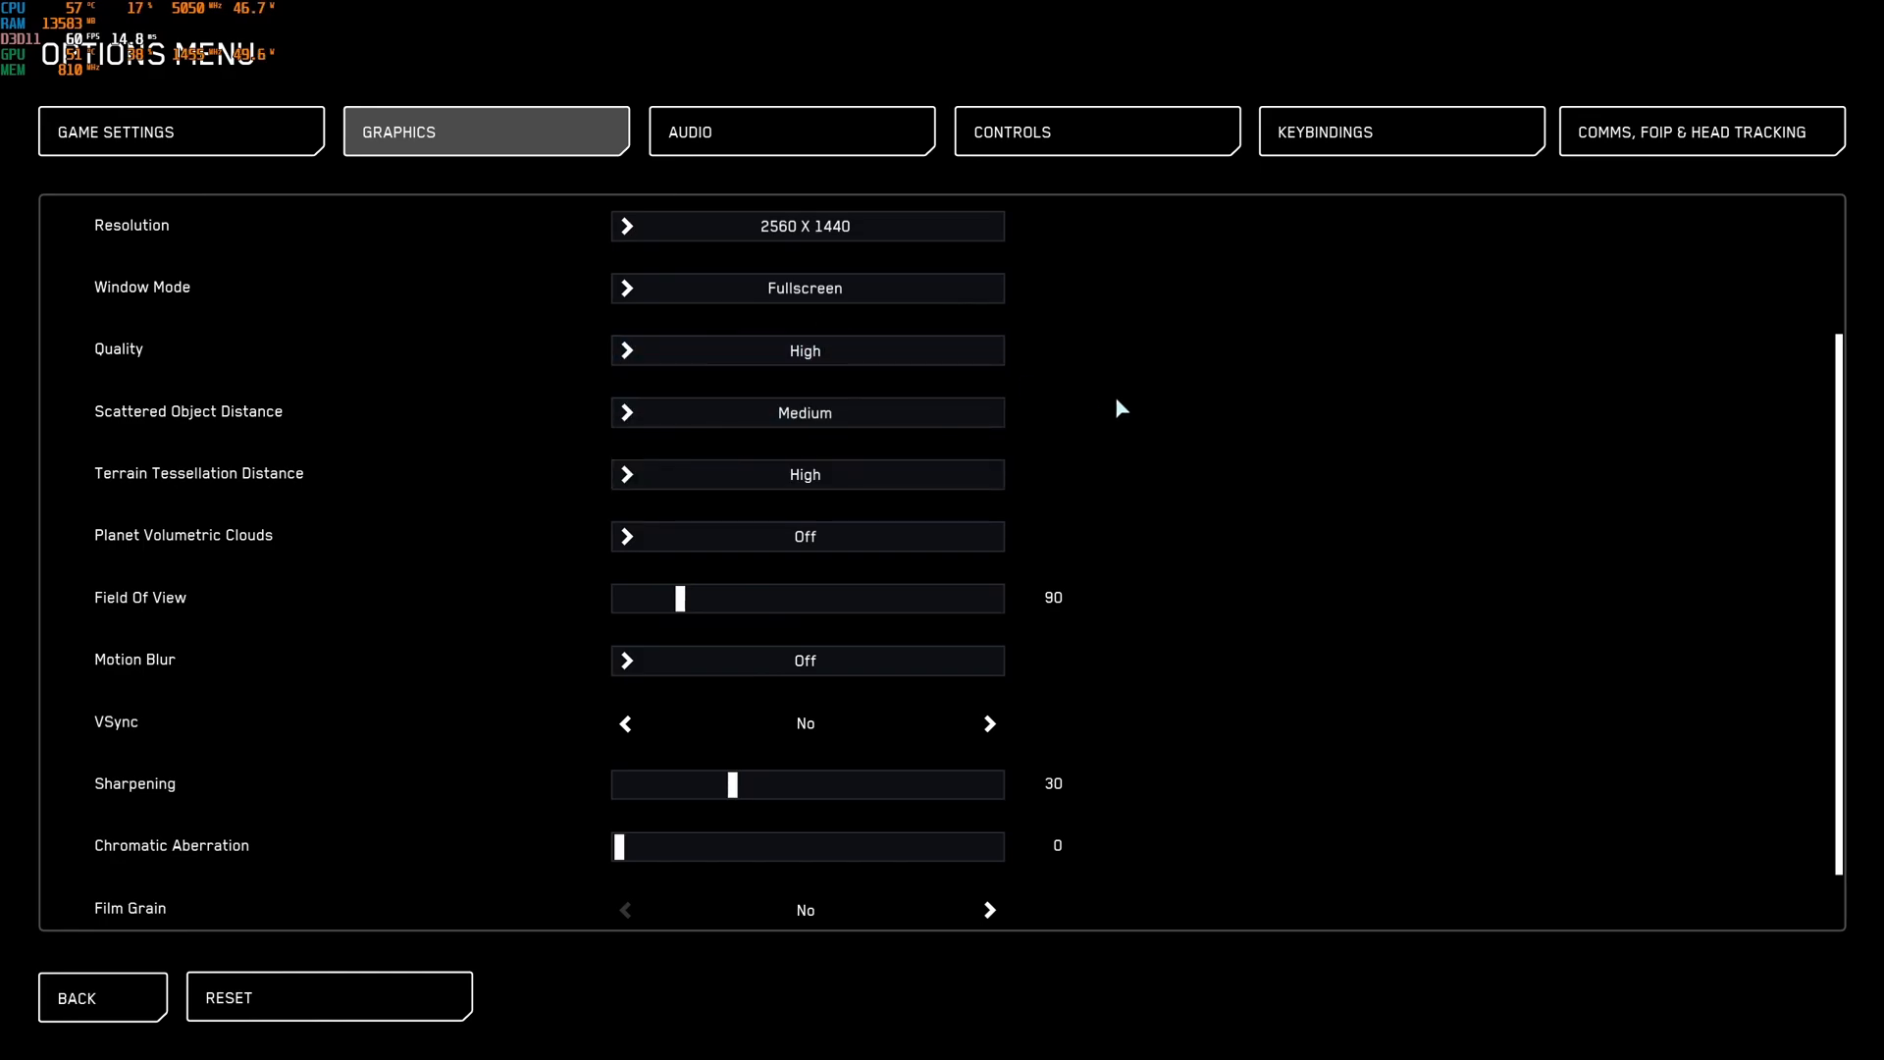
{"action": "left_click", "coordinate": [805, 349]}
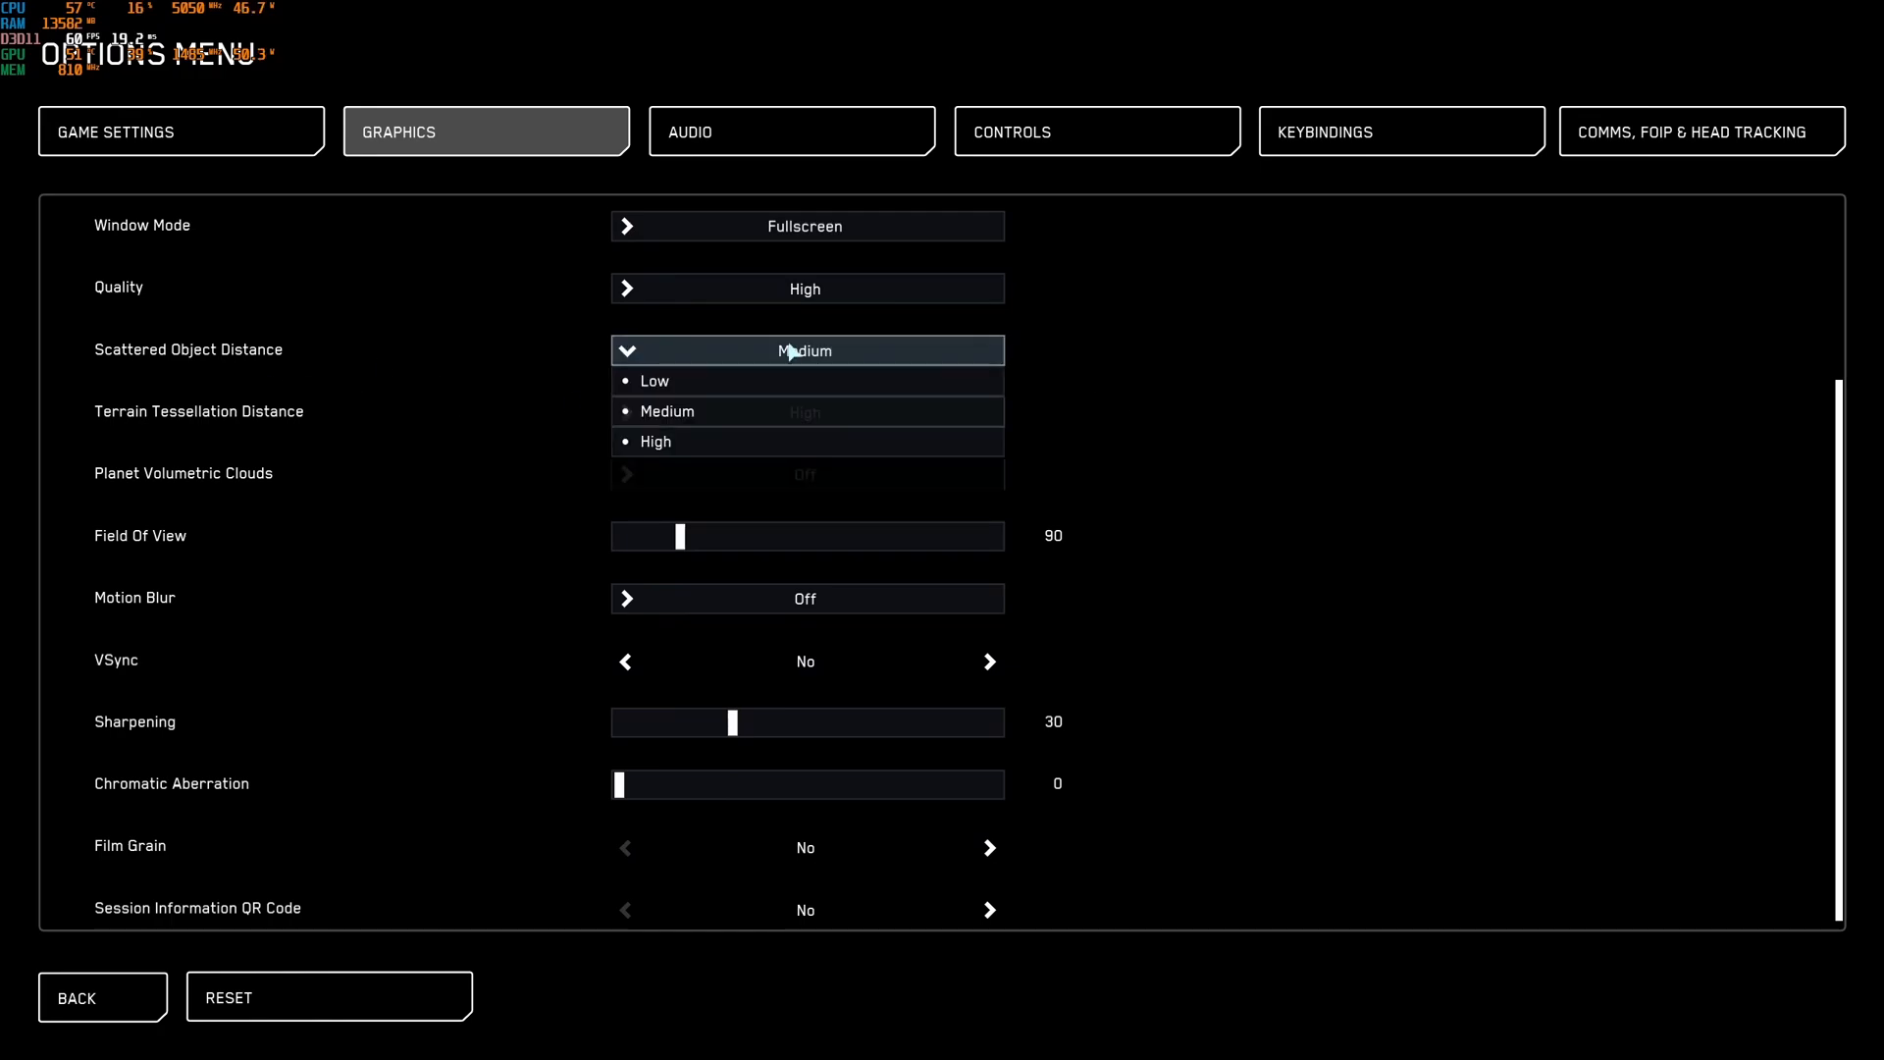
{"action": "mouse_move", "coordinate": [685, 410]}
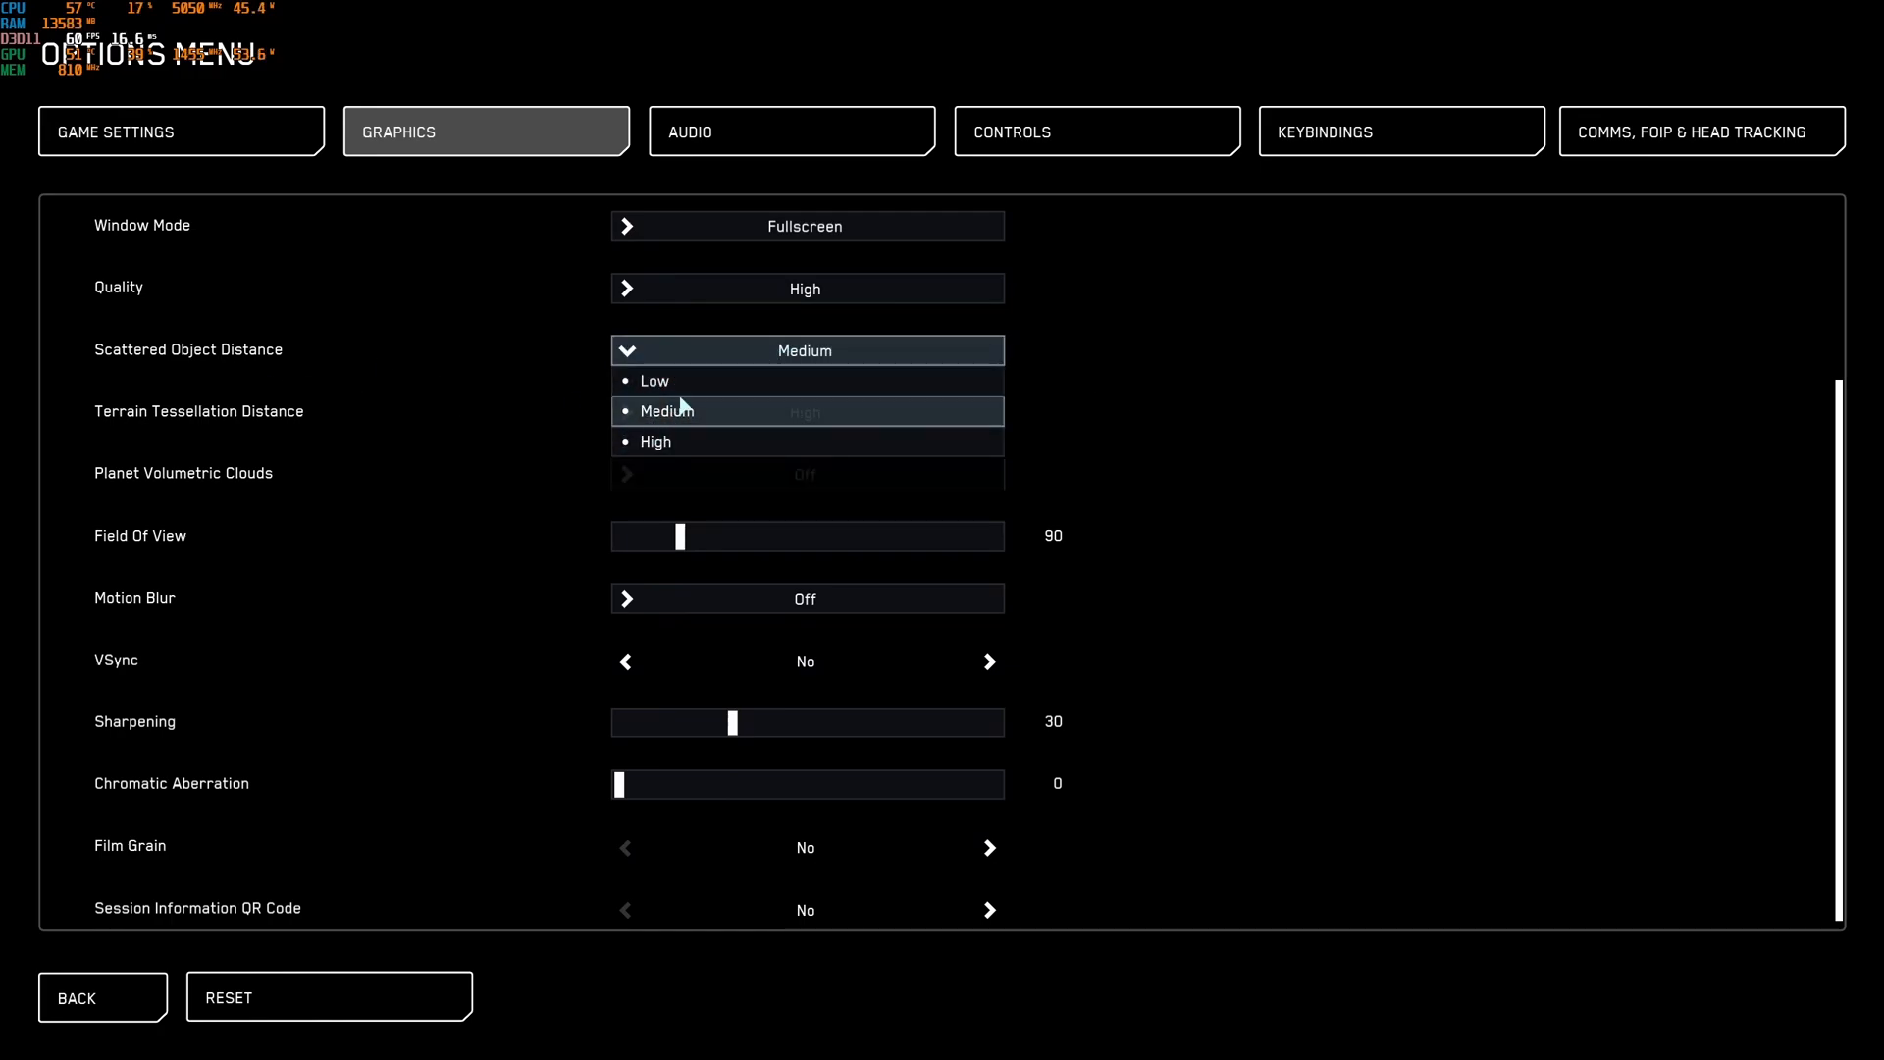
{"action": "mouse_move", "coordinate": [689, 435]}
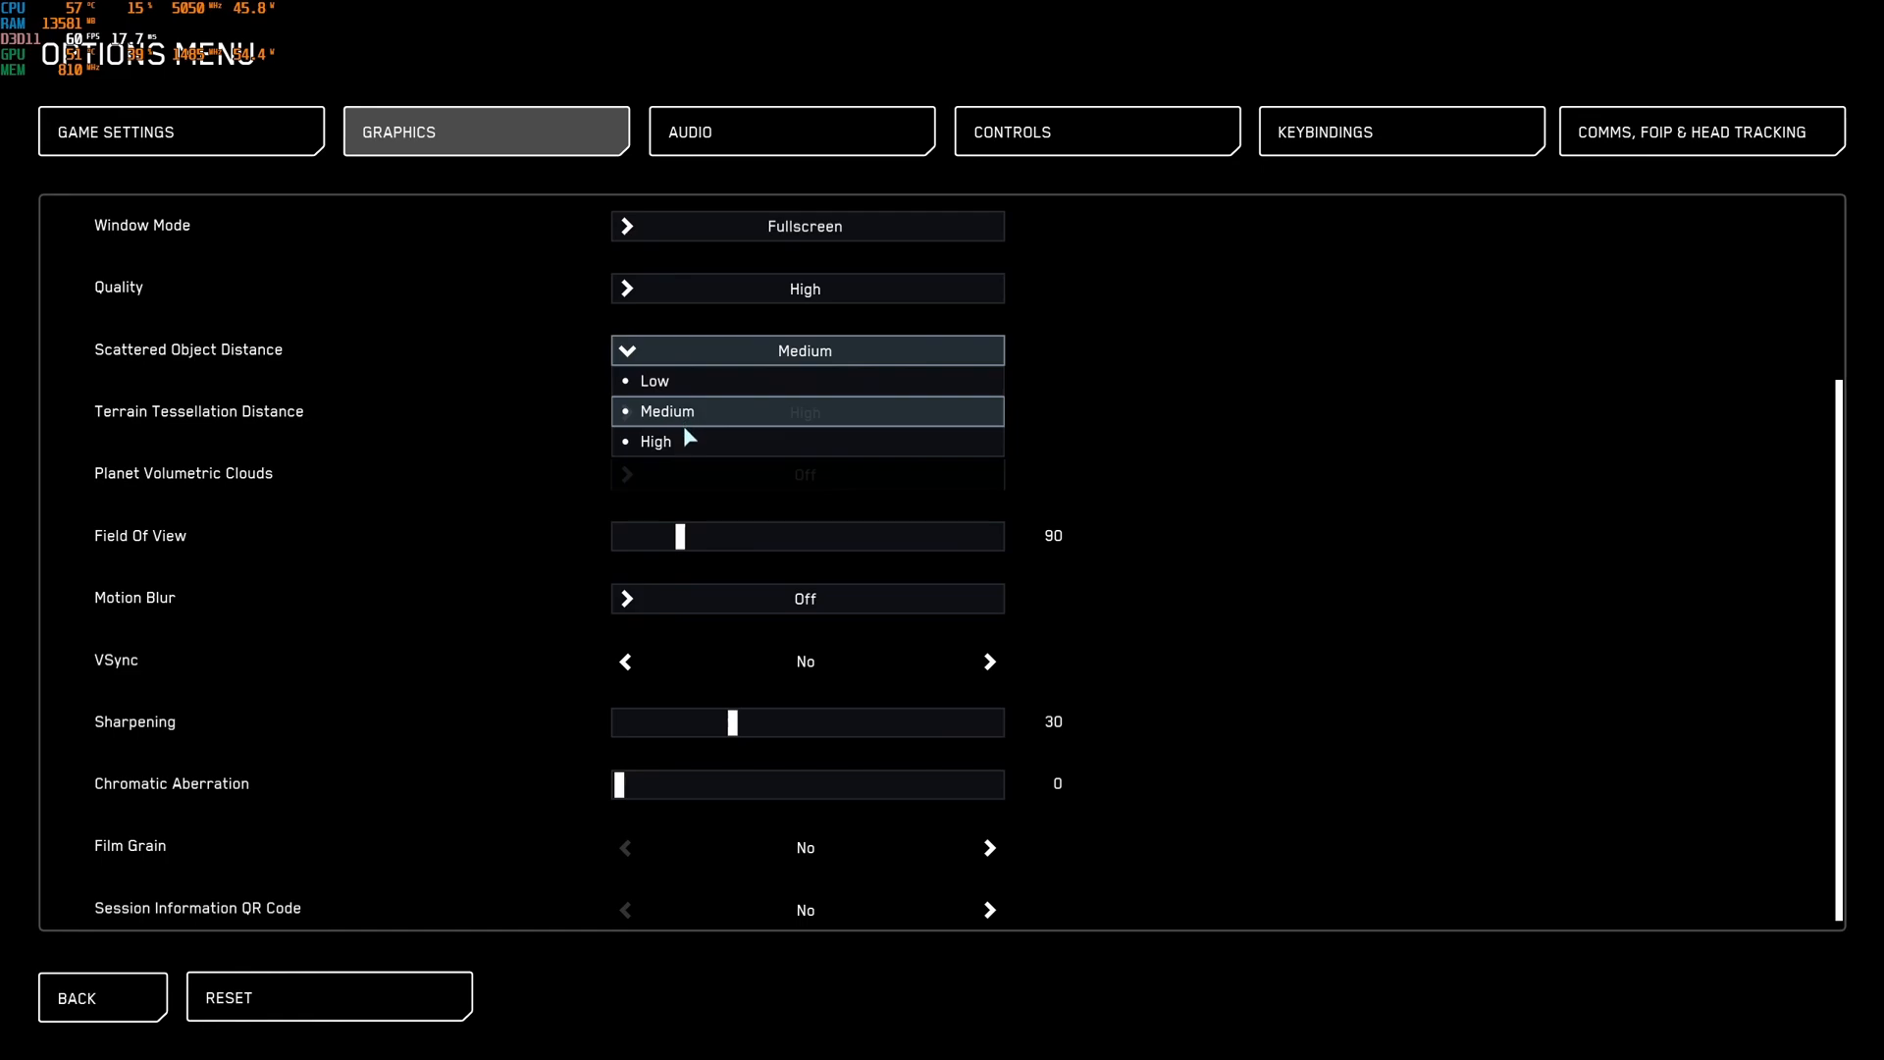
{"action": "mouse_move", "coordinate": [686, 455]}
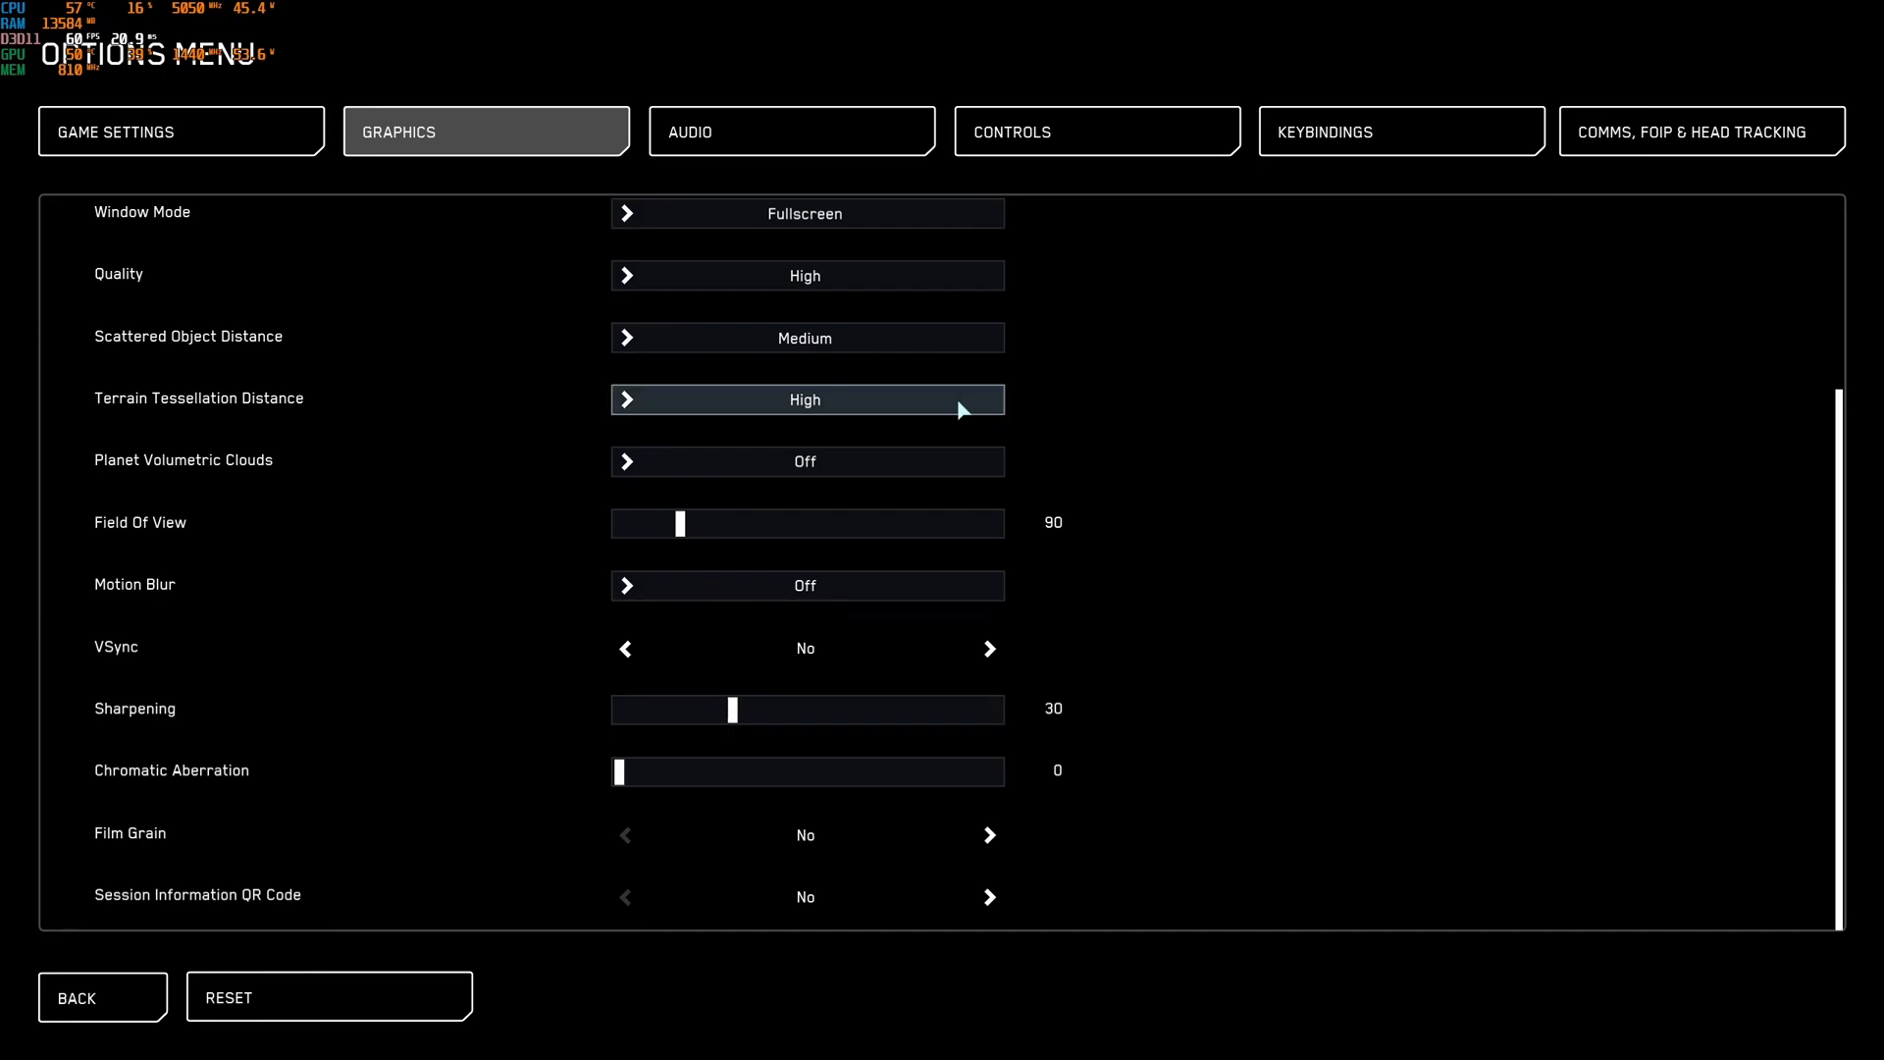
{"action": "left_click", "coordinate": [806, 399]}
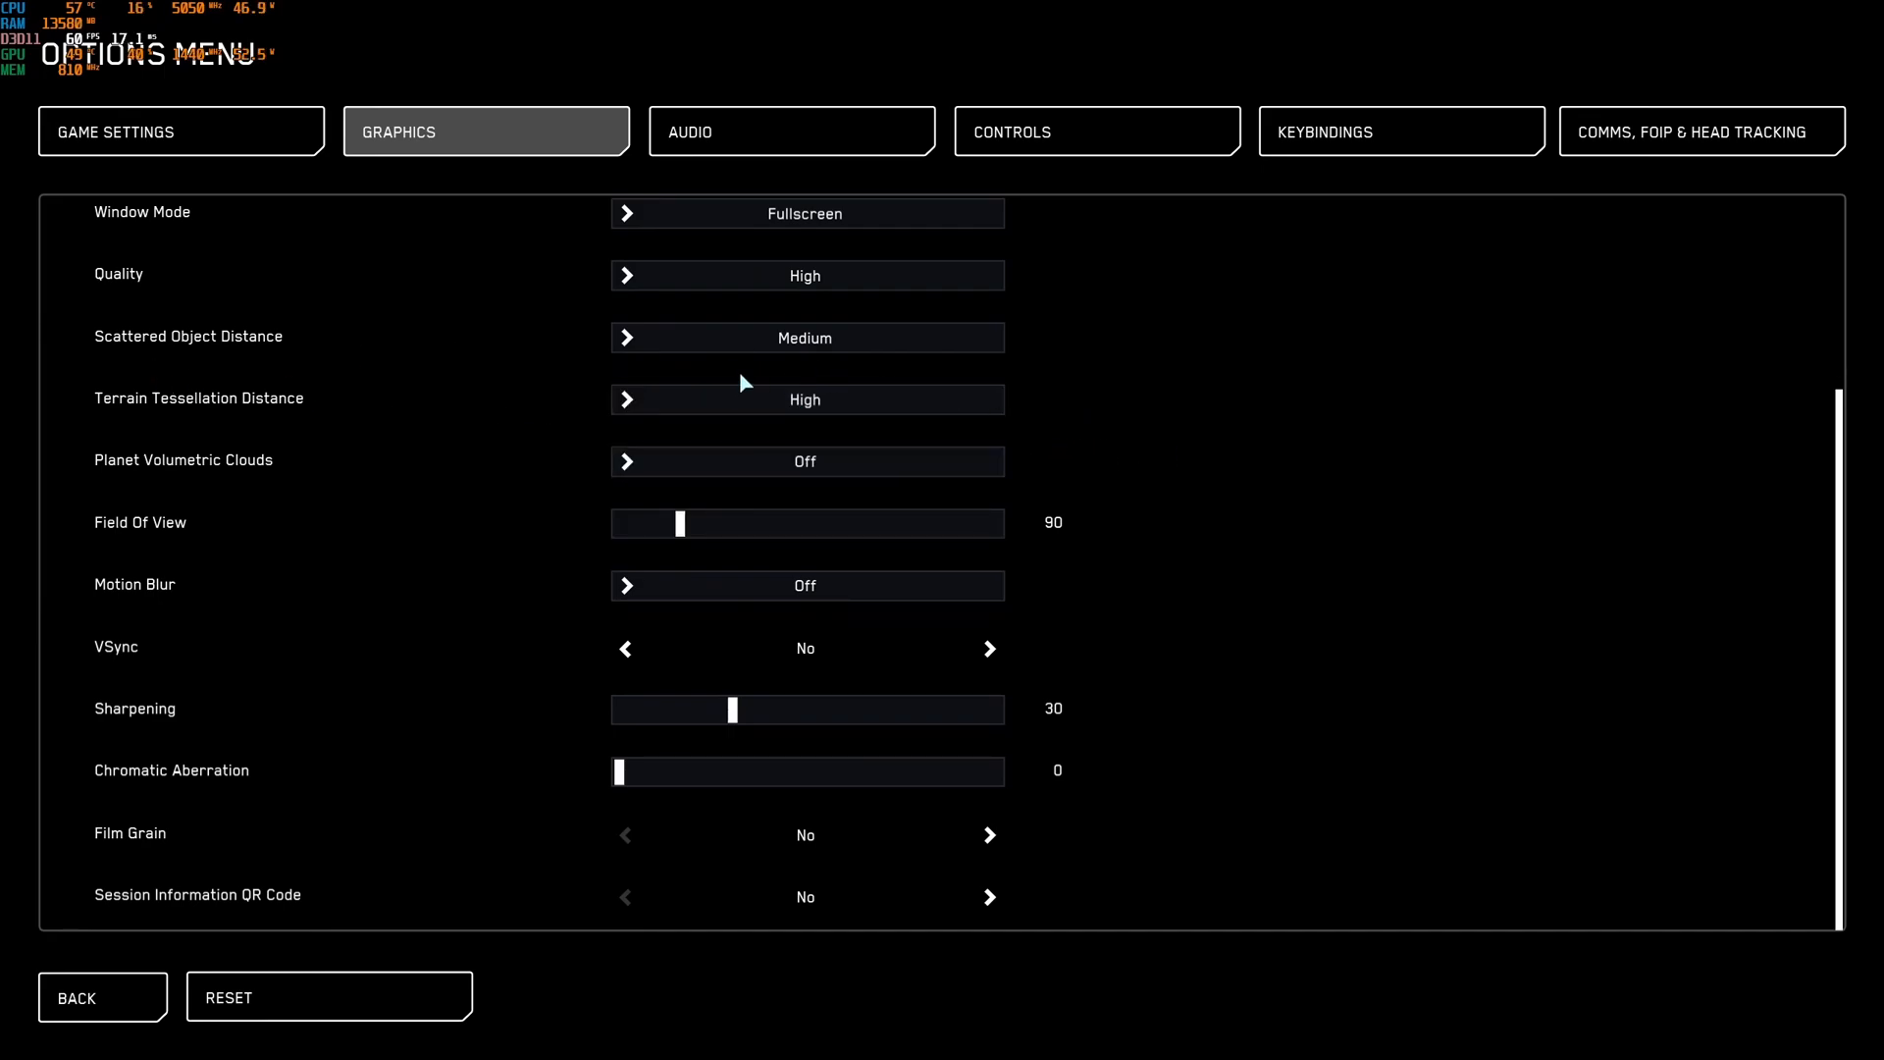
{"action": "mouse_move", "coordinate": [1053, 414]}
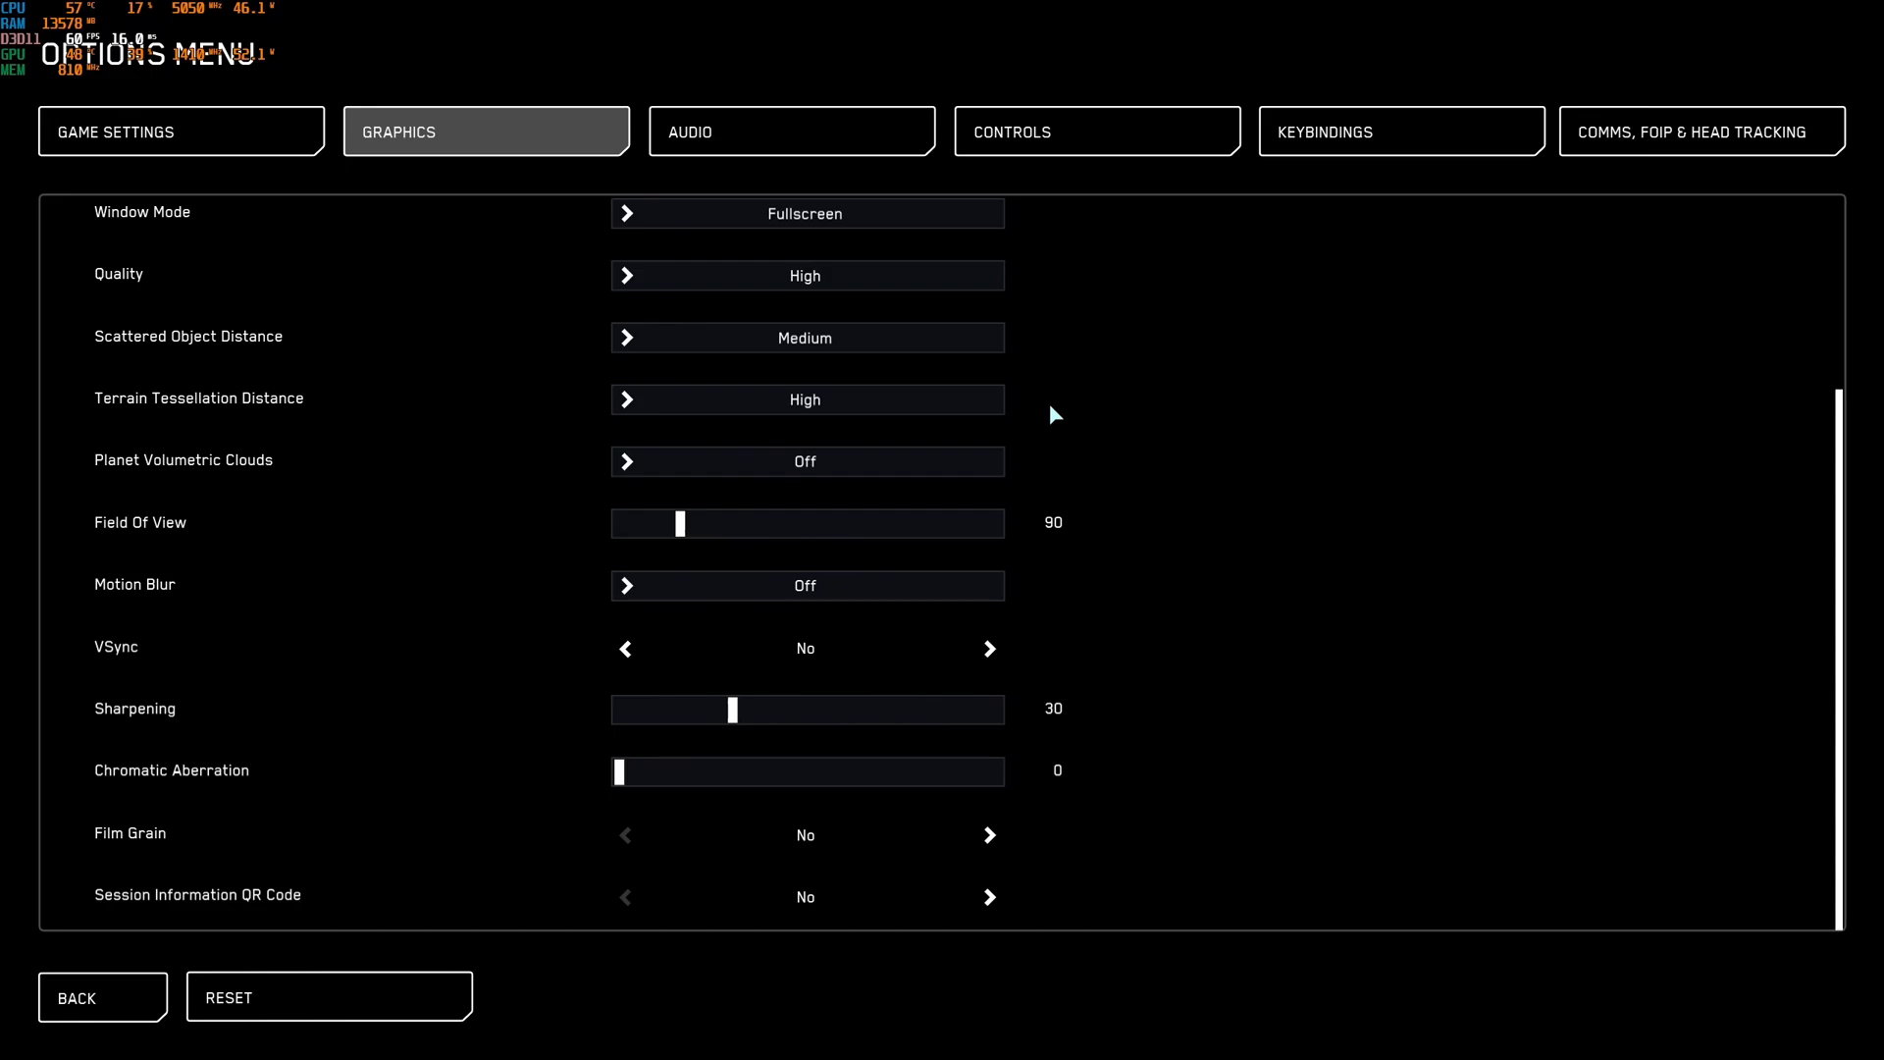
{"action": "mouse_move", "coordinate": [882, 423]}
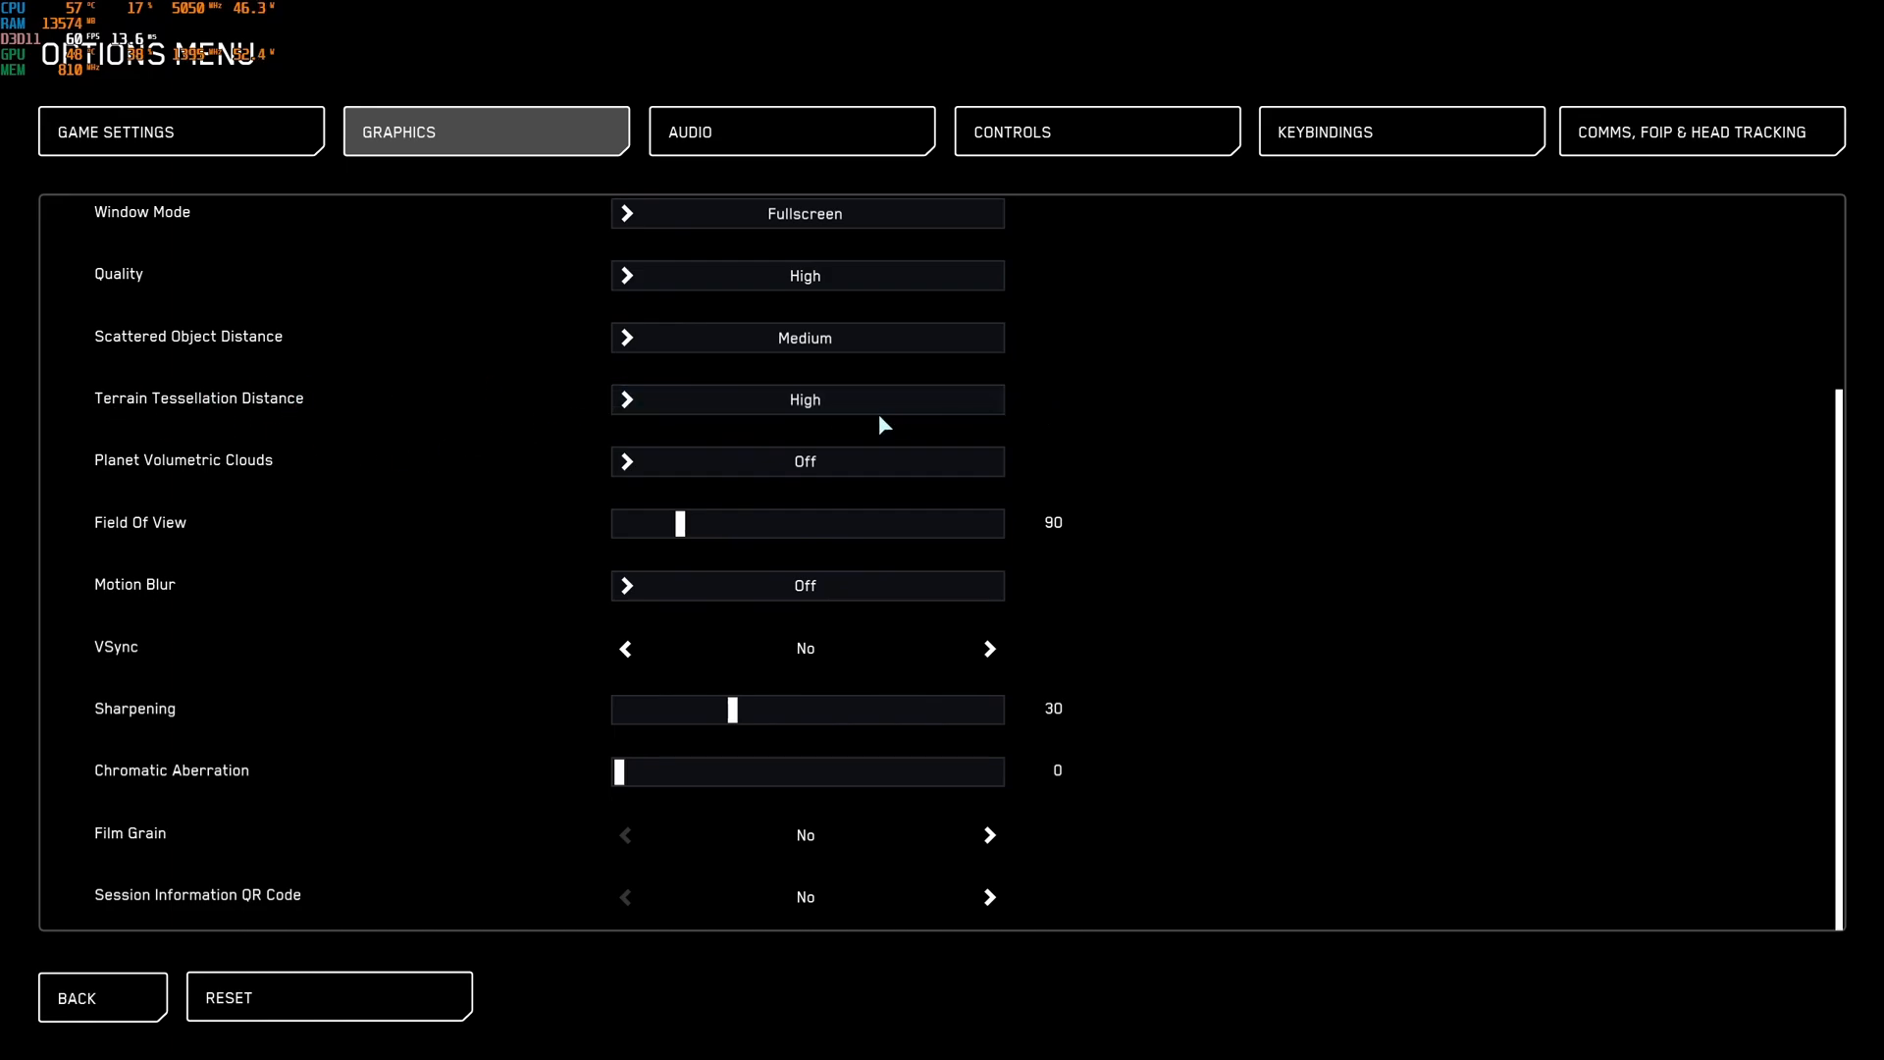
{"action": "mouse_move", "coordinate": [237, 477]}
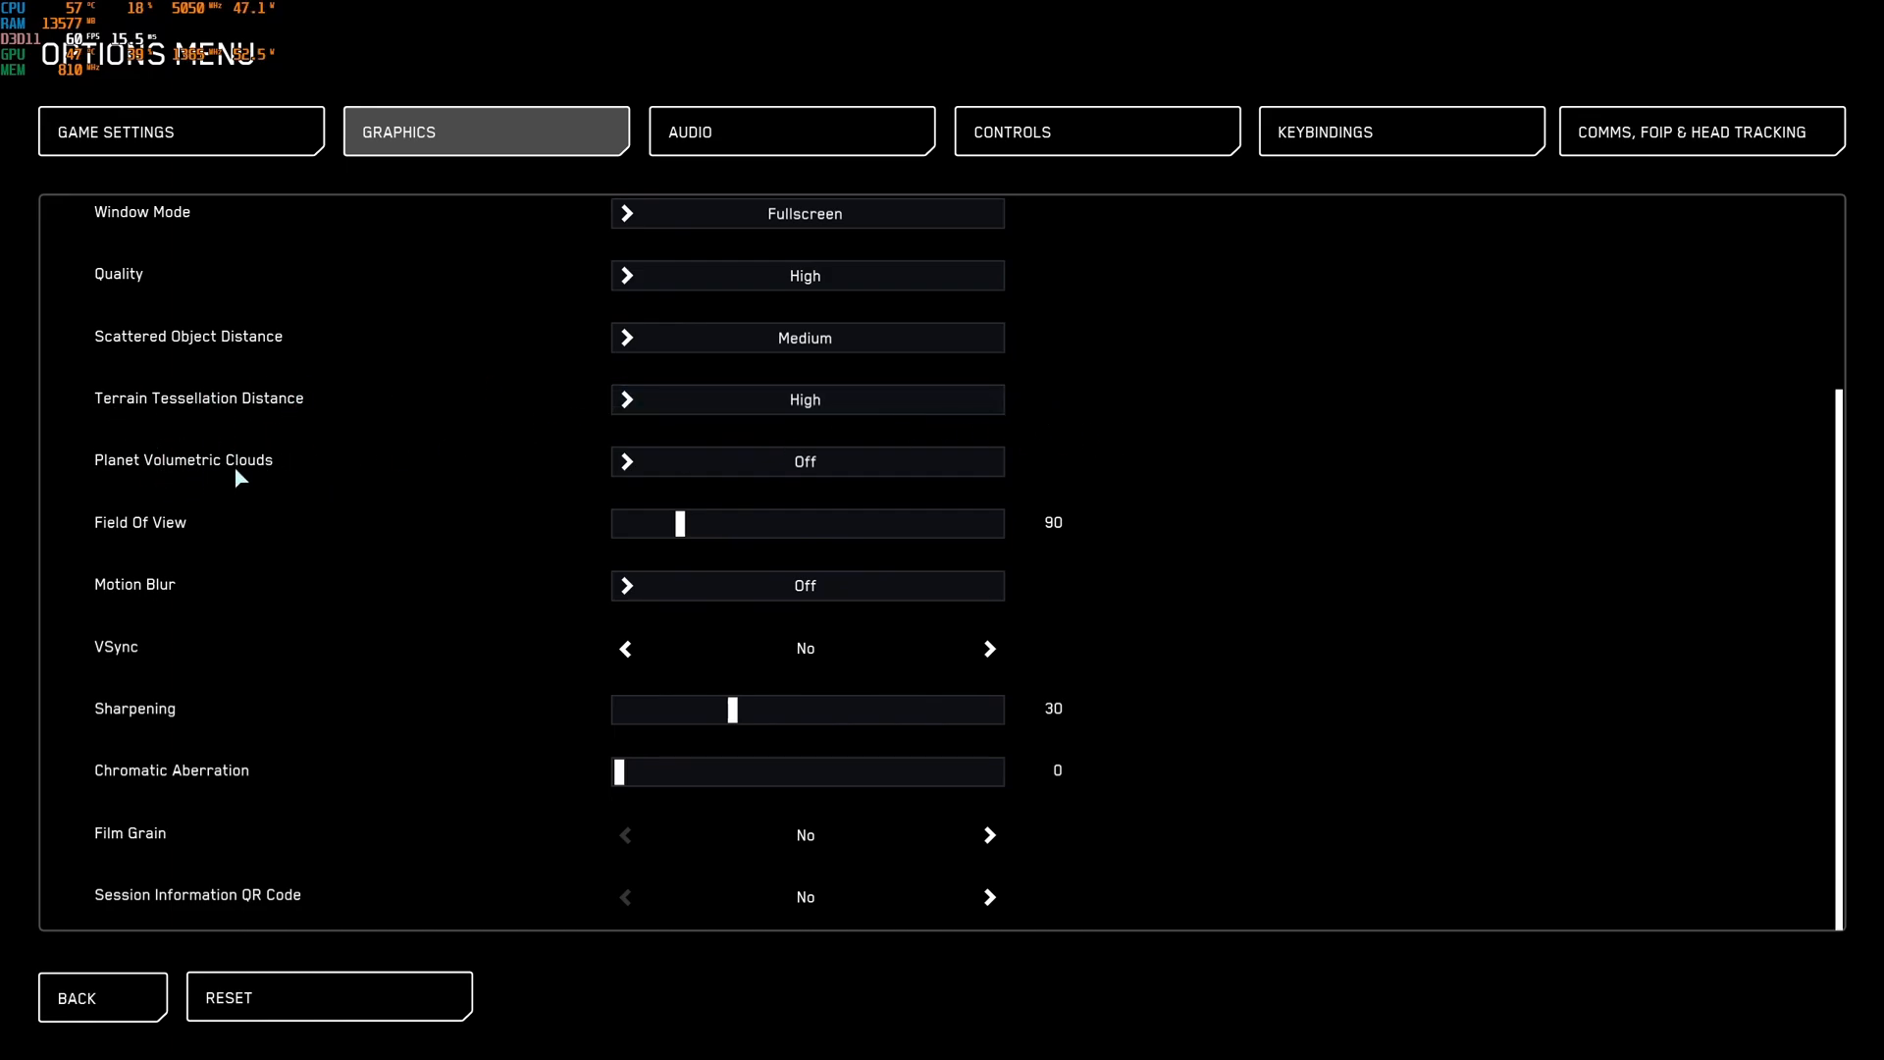
{"action": "left_click", "coordinate": [805, 460]}
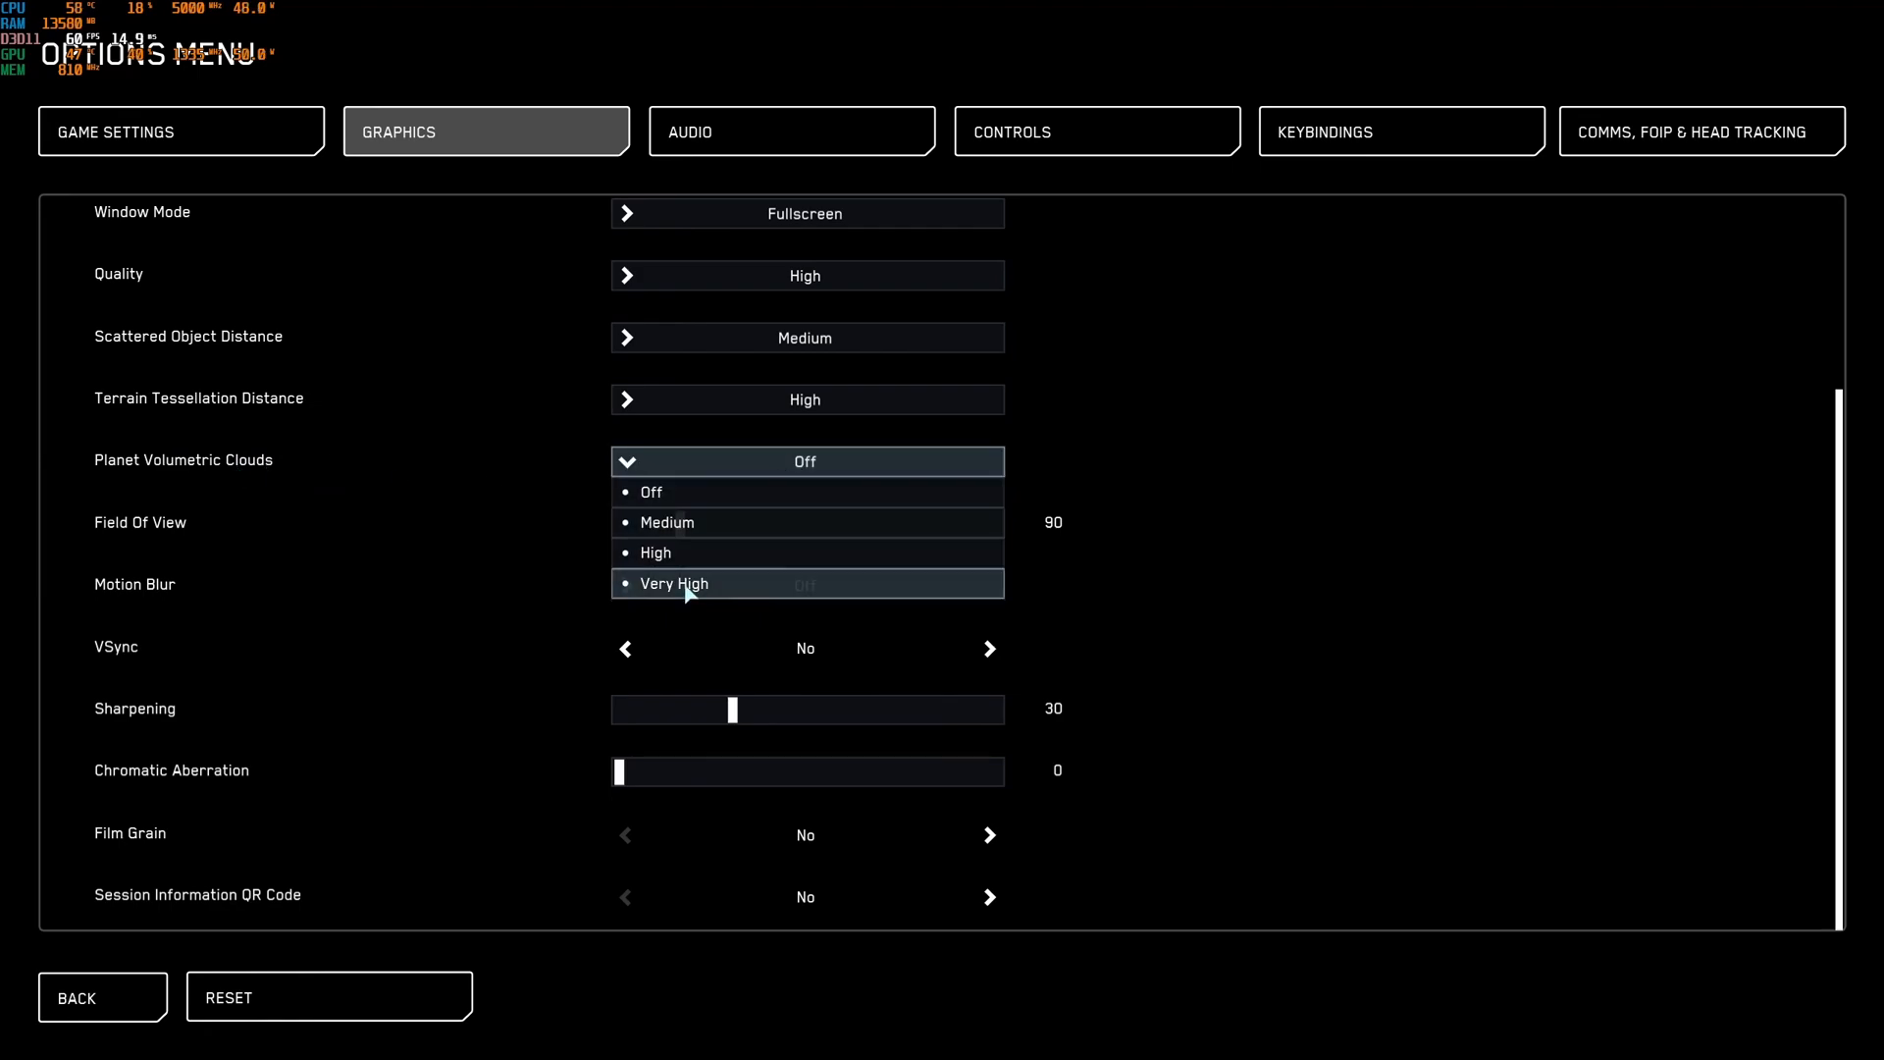
{"action": "left_click", "coordinate": [804, 460]}
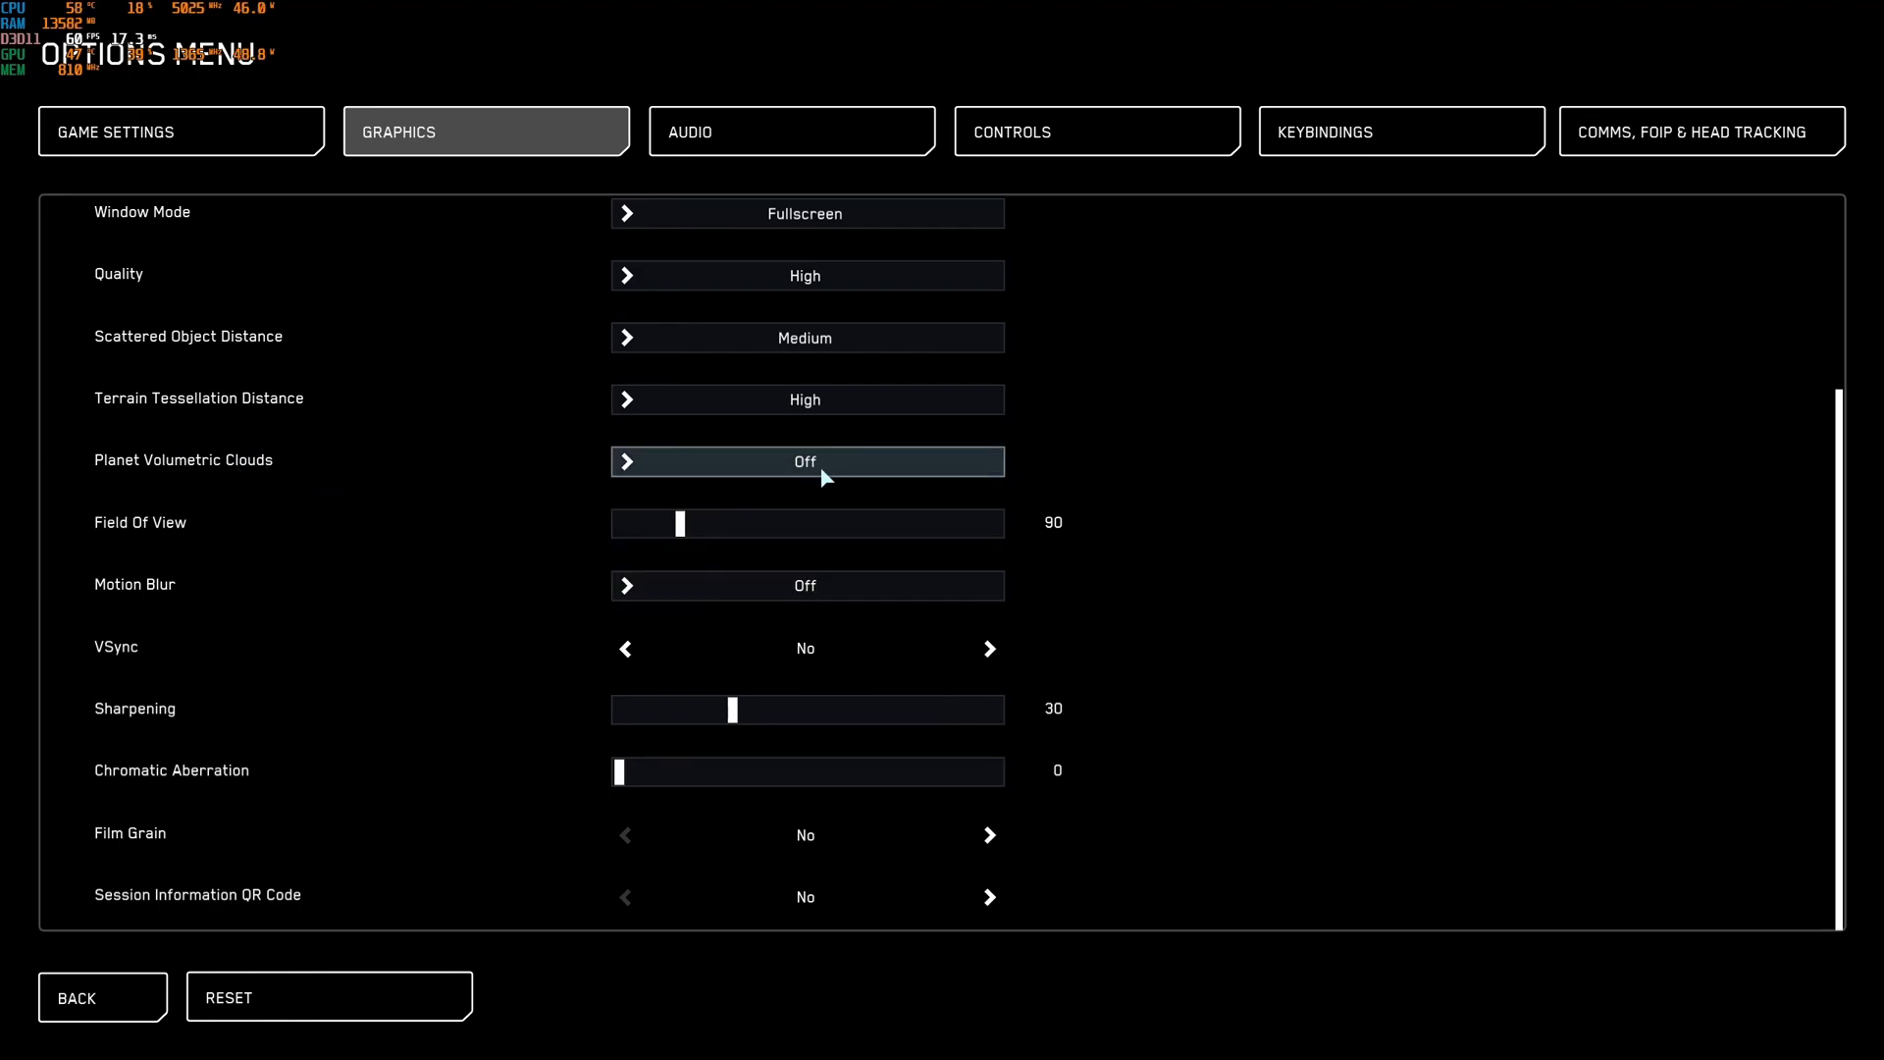
{"action": "mouse_move", "coordinate": [817, 477]}
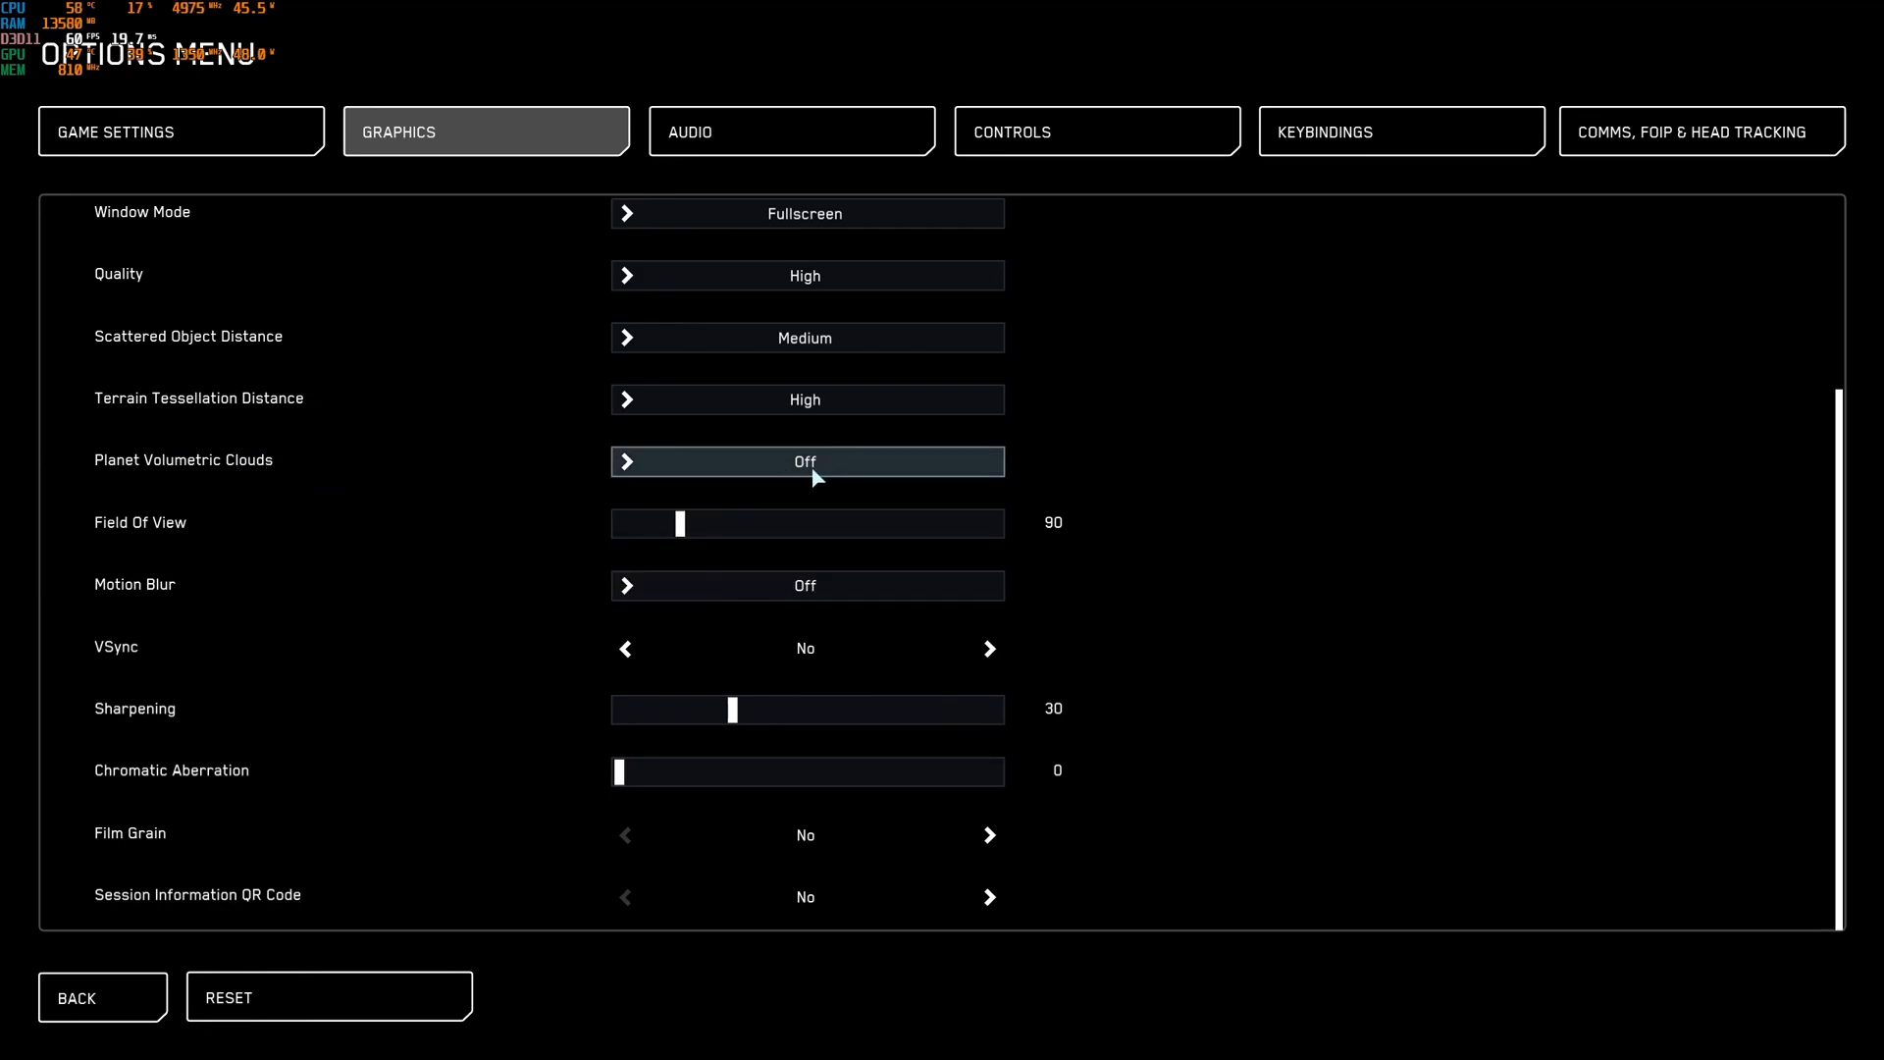
{"action": "mouse_move", "coordinate": [844, 469]}
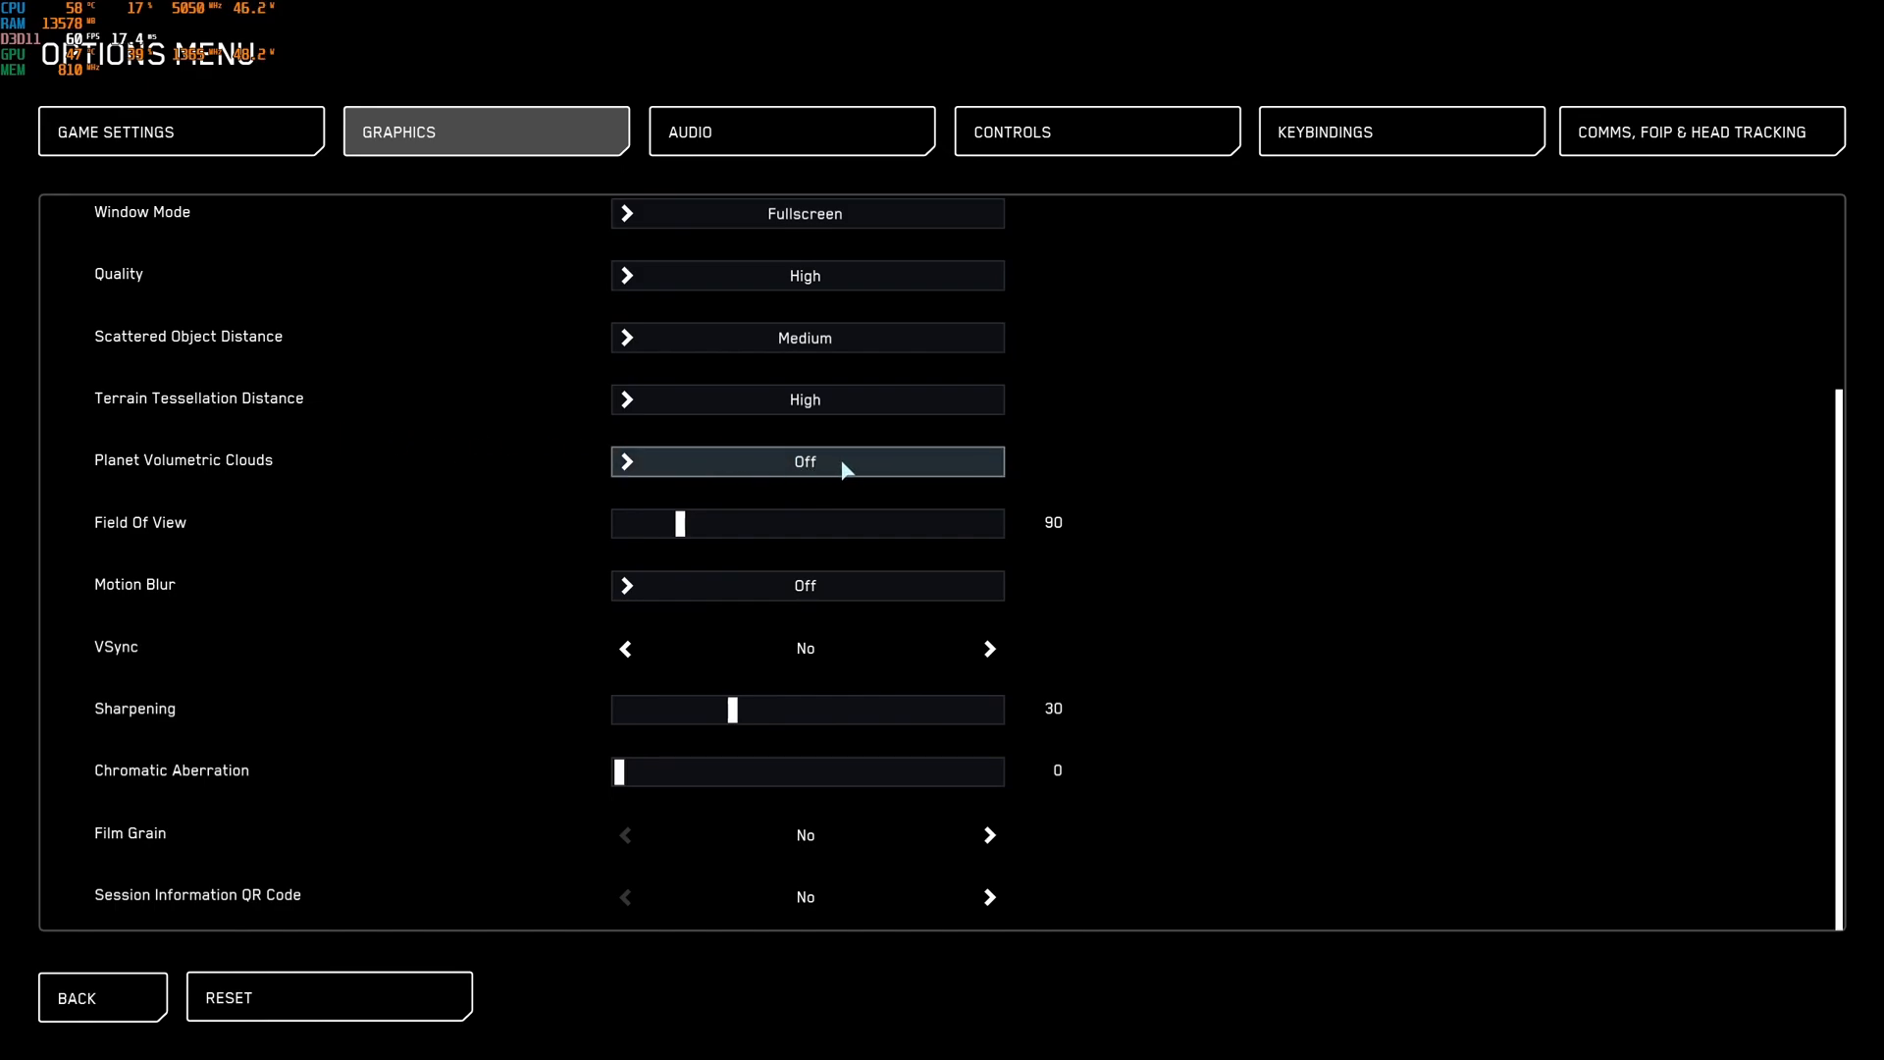
{"action": "left_click", "coordinate": [804, 460]}
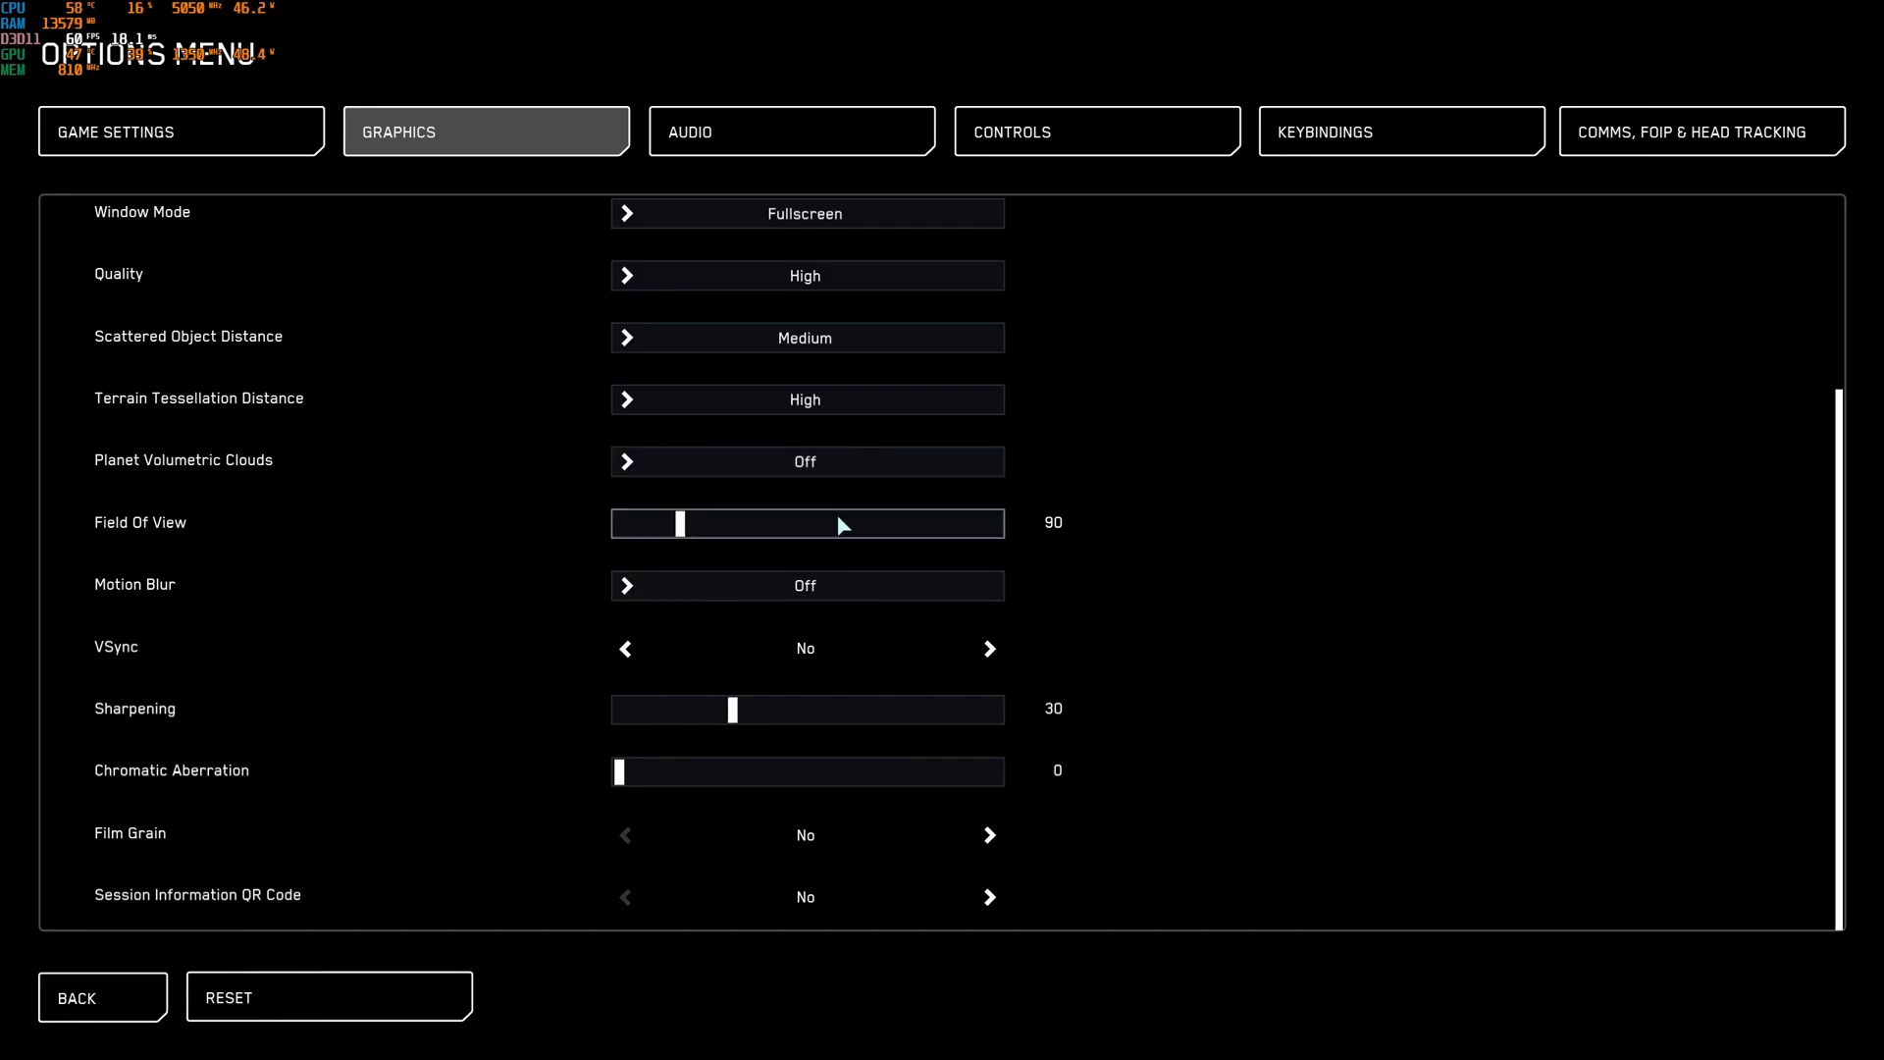
{"action": "left_click_drag", "start_coordinate": [683, 523], "coordinate": [766, 524]}
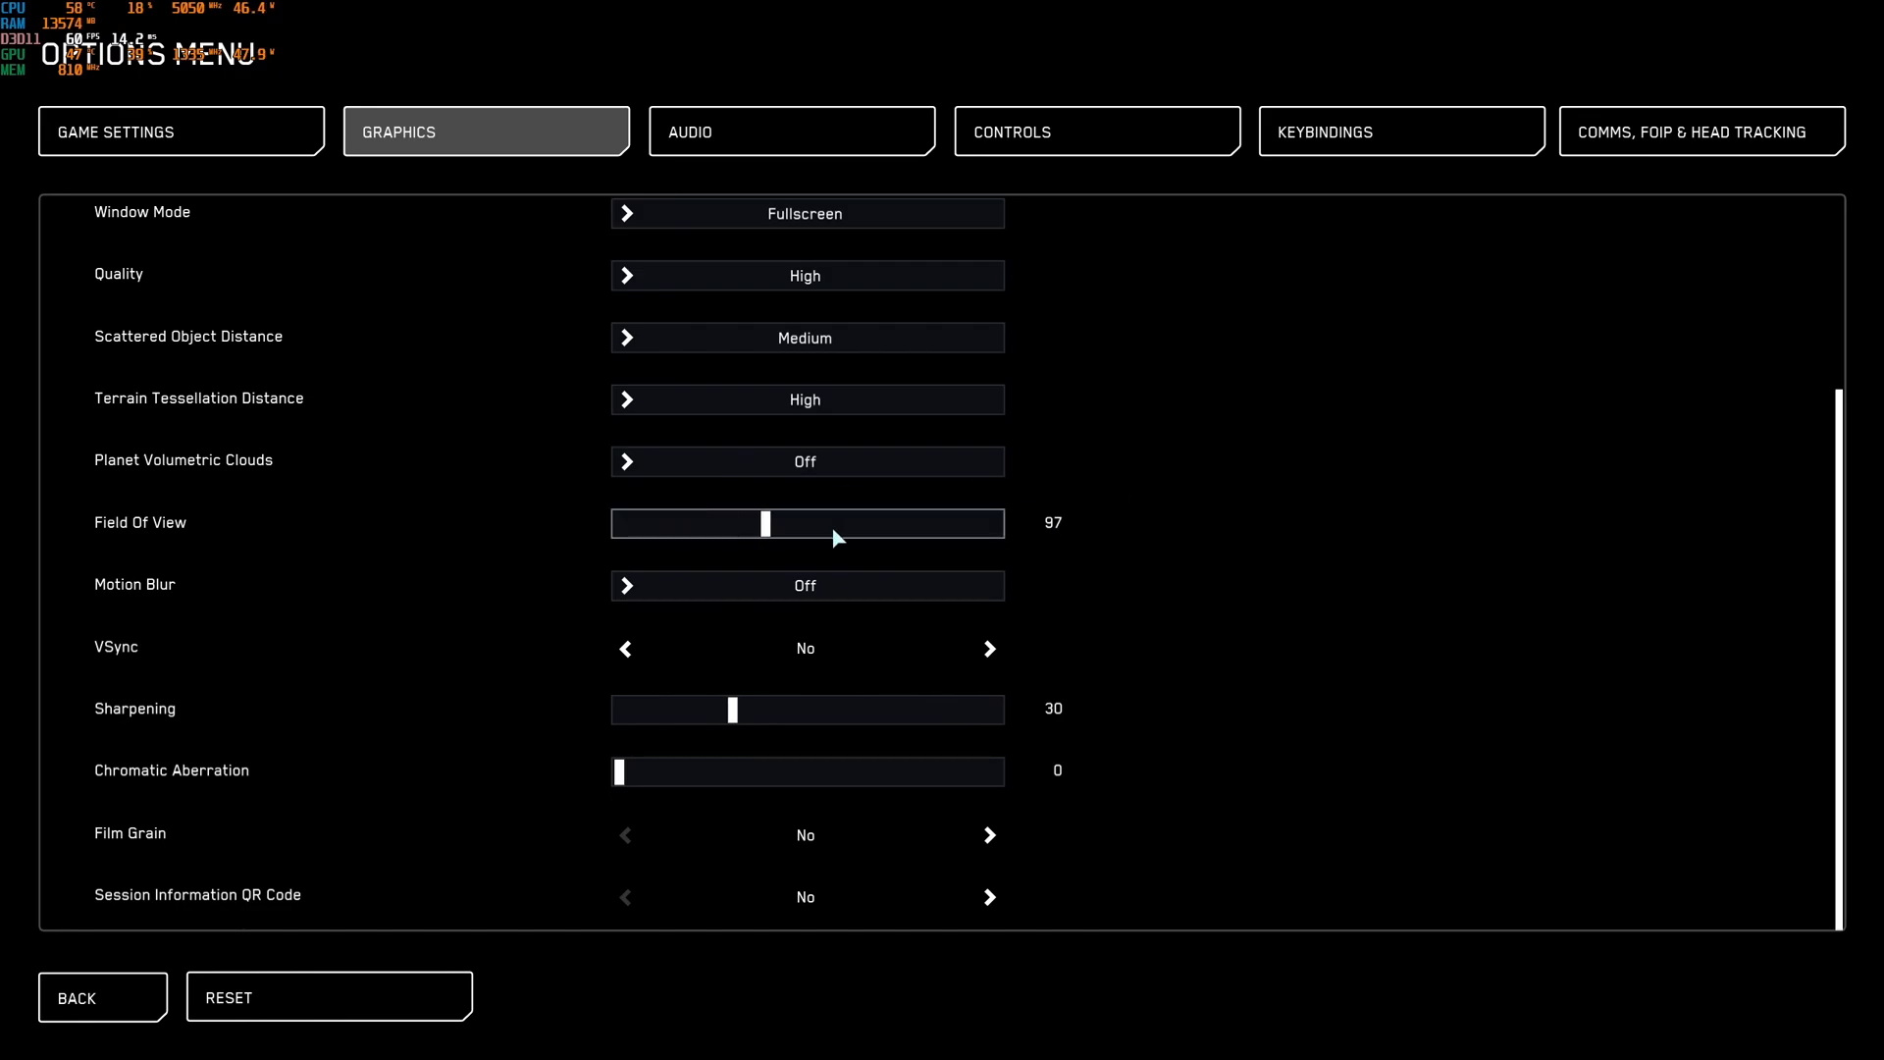
{"action": "left_click_drag", "start_coordinate": [766, 523], "coordinate": [991, 523]}
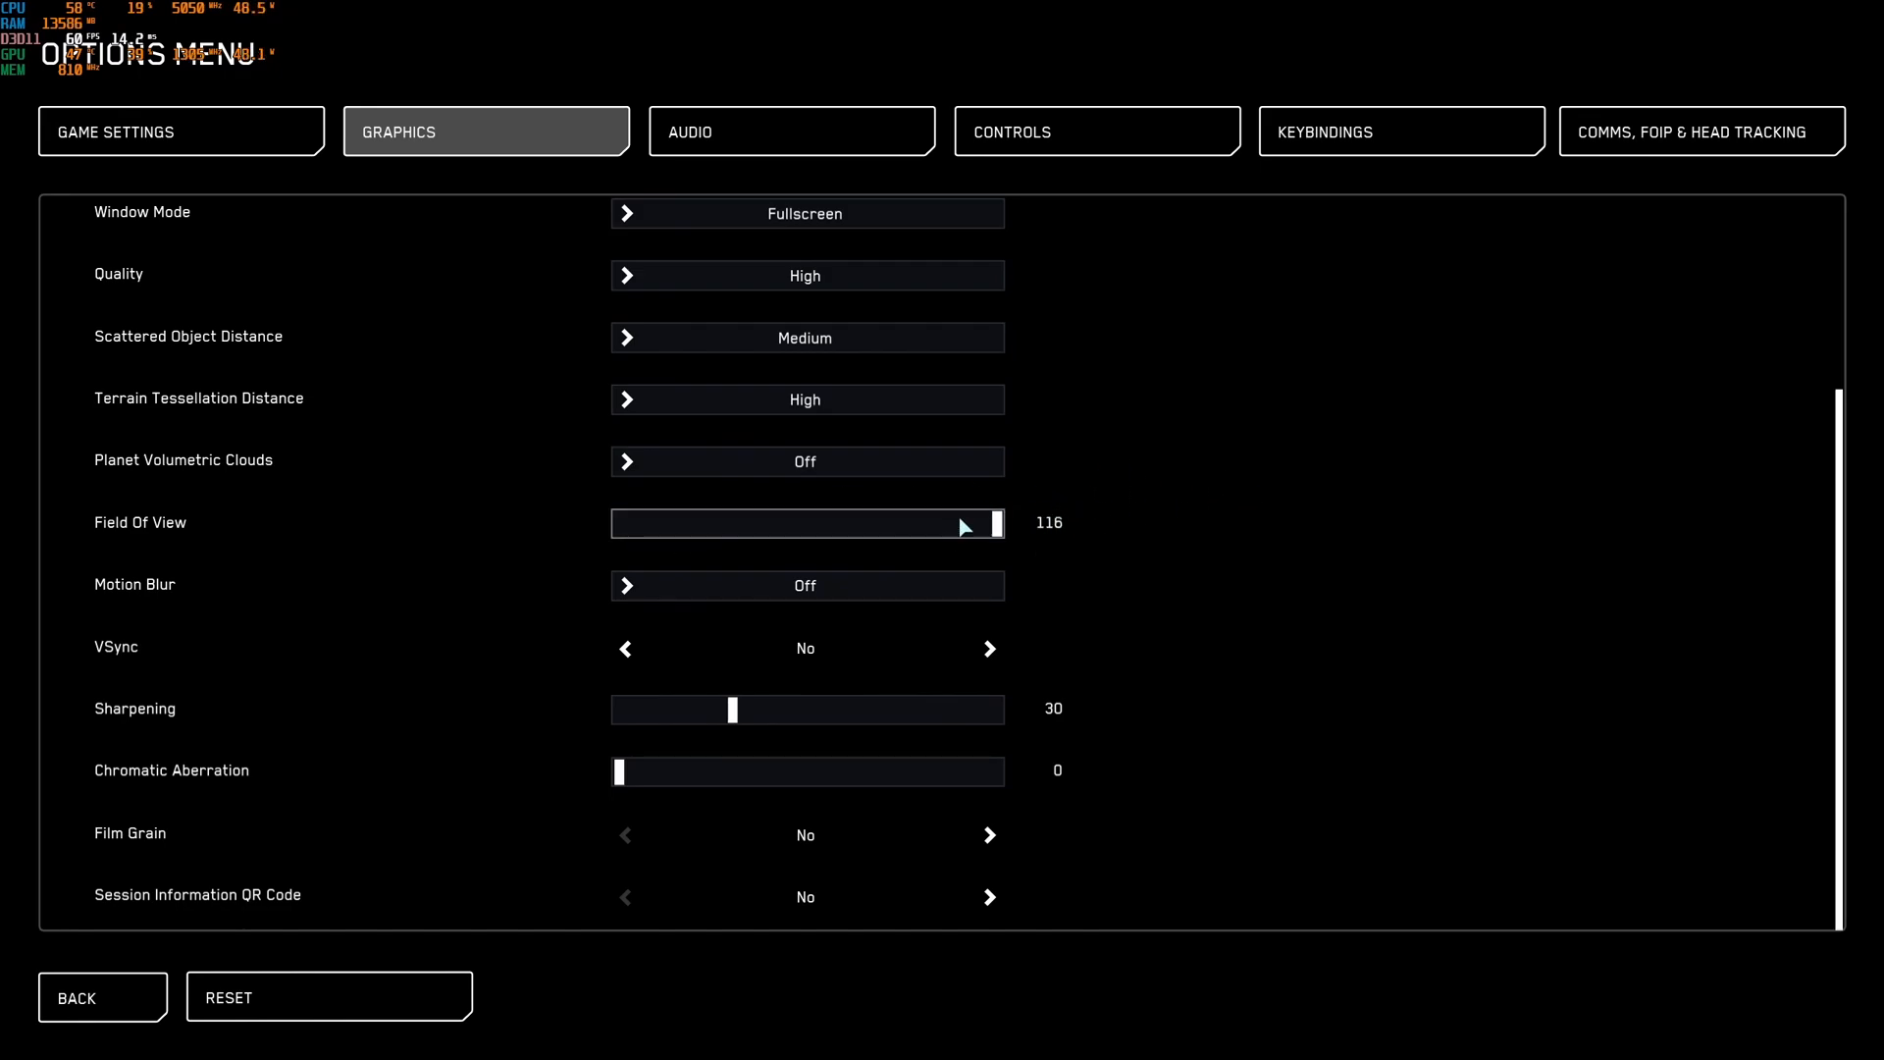
{"action": "left_click_drag", "start_coordinate": [980, 523], "coordinate": [681, 523]}
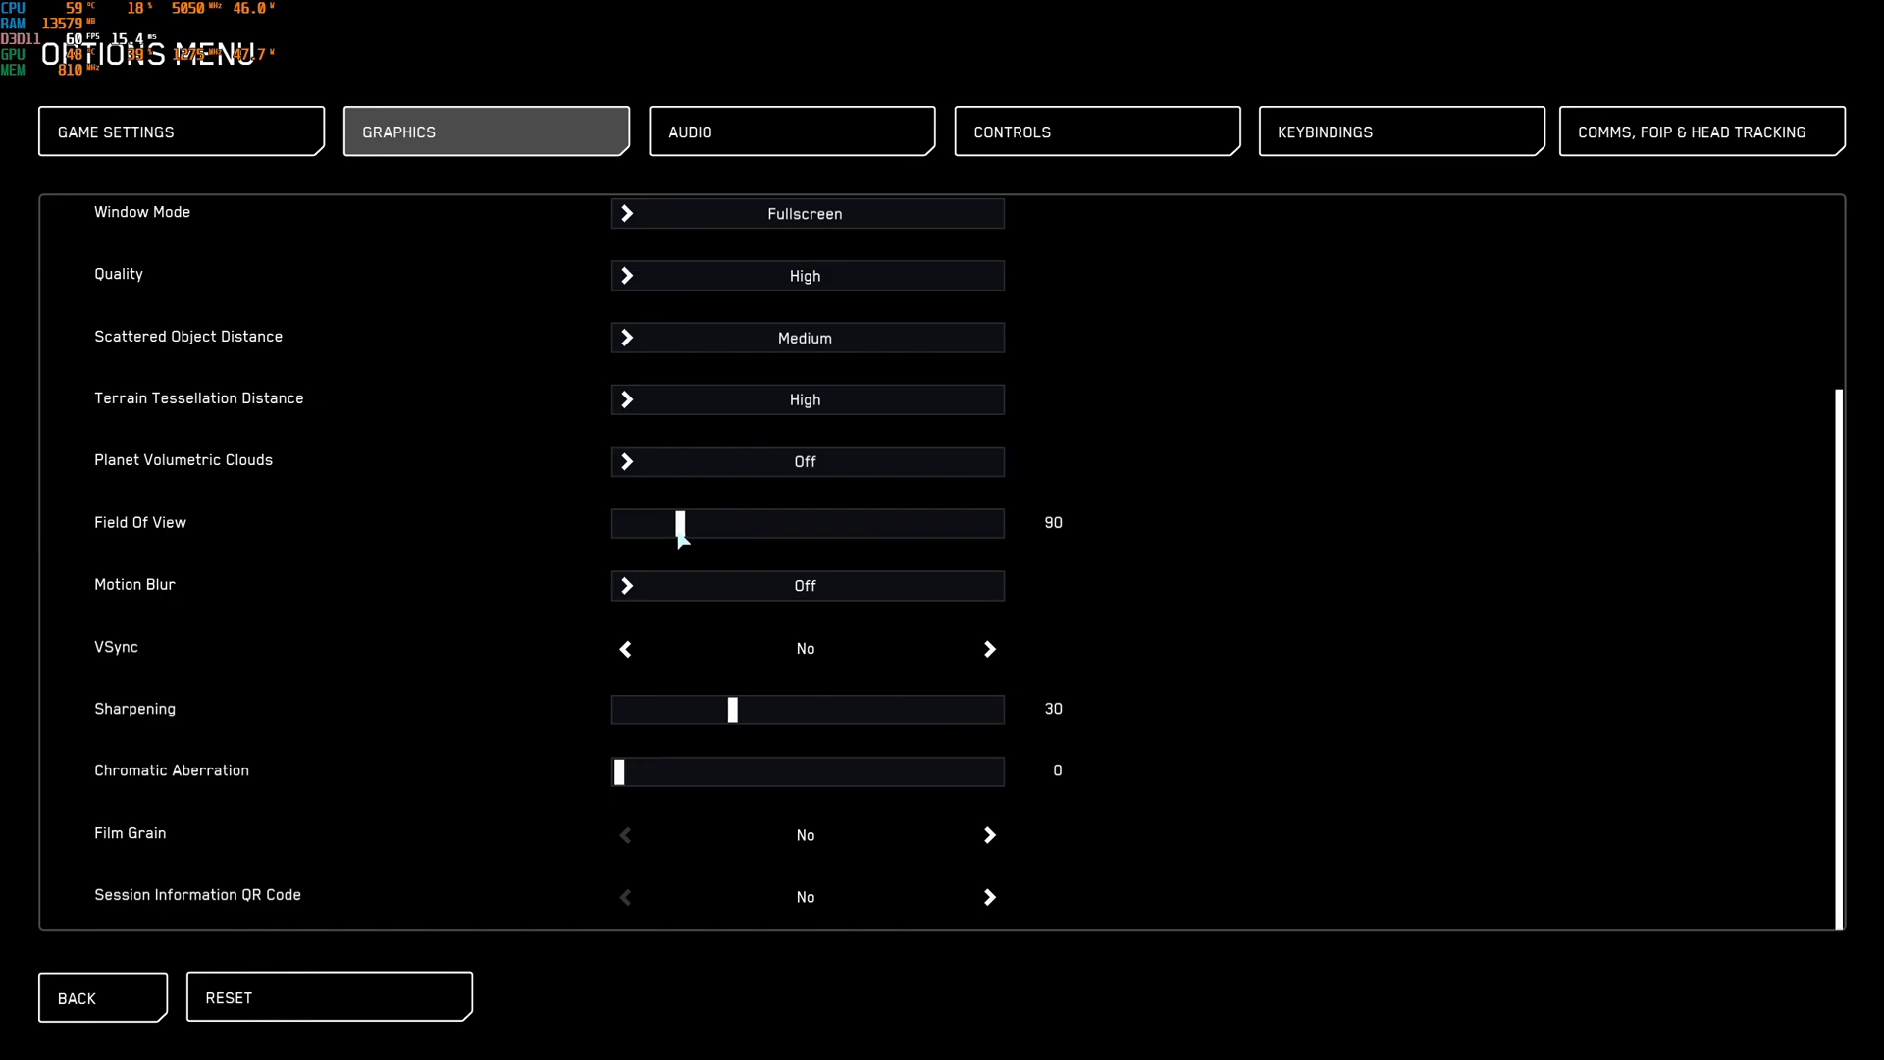
{"action": "left_click_drag", "start_coordinate": [683, 523], "coordinate": [631, 523]}
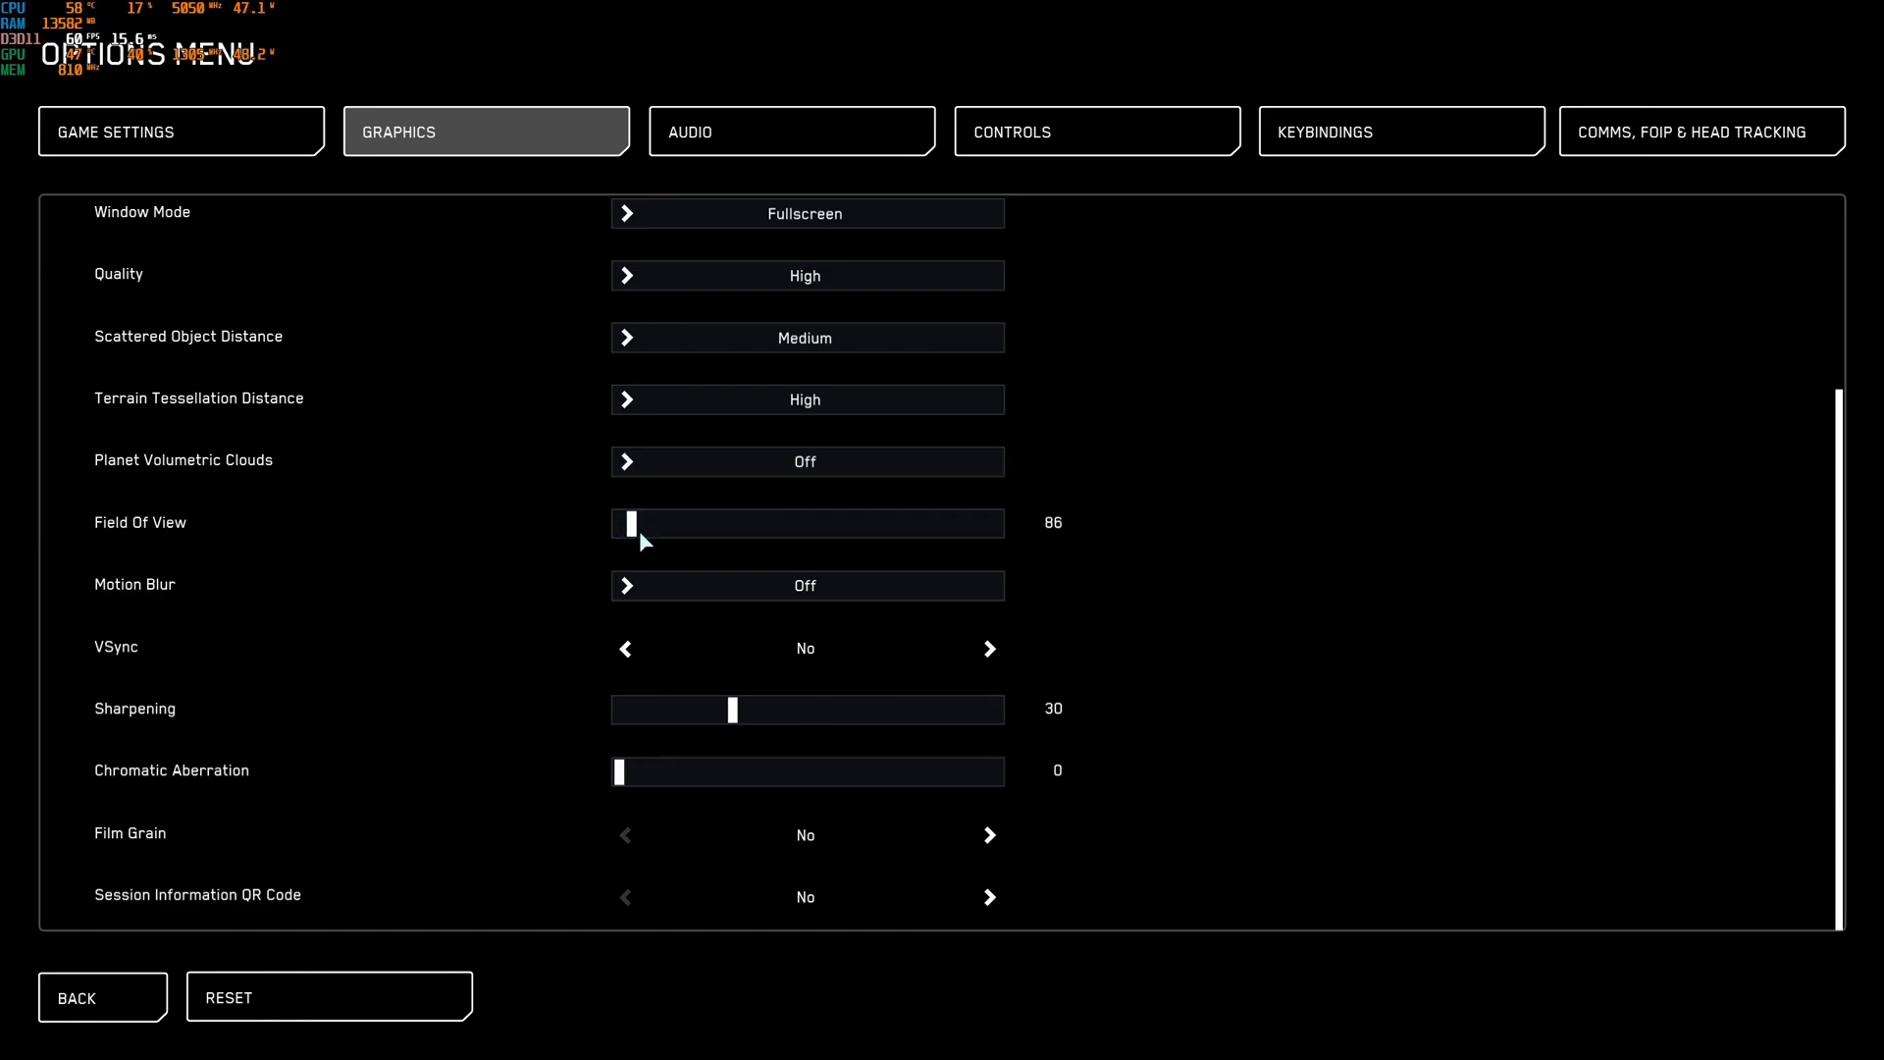
{"action": "left_click_drag", "start_coordinate": [627, 521], "coordinate": [683, 521]}
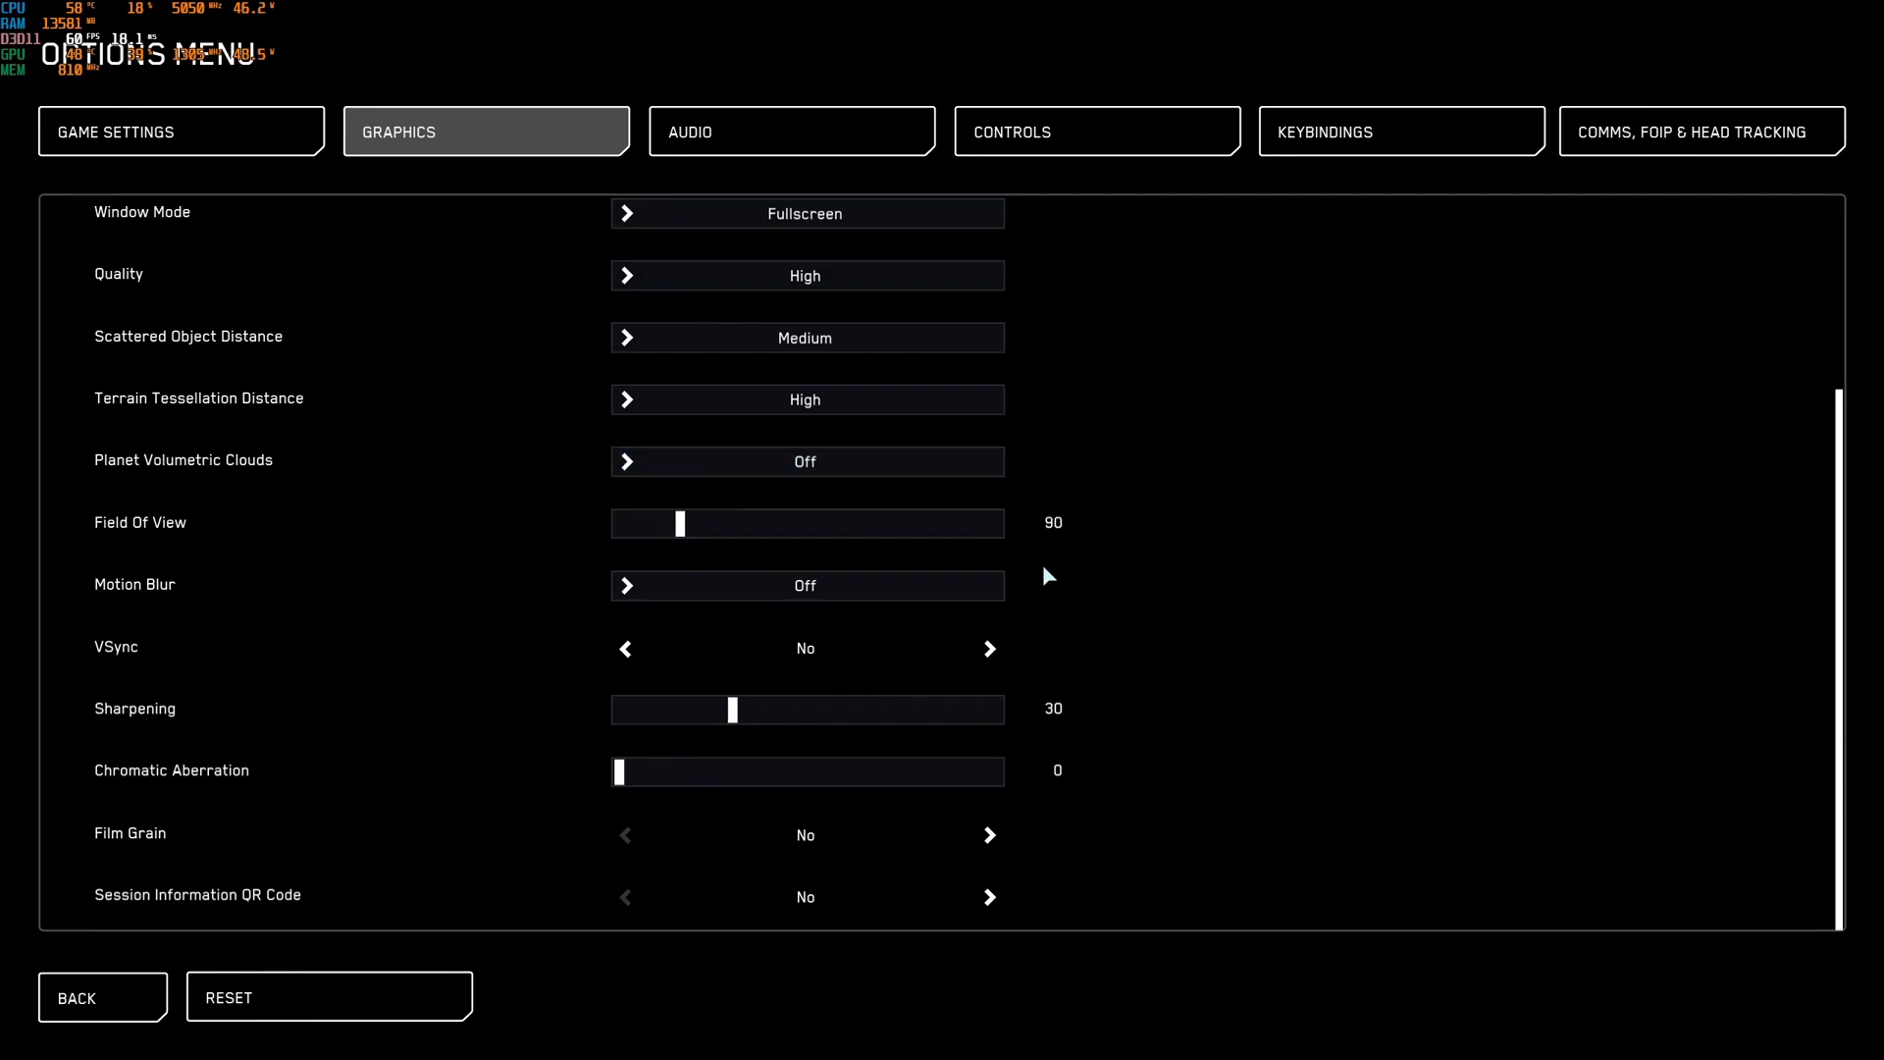
{"action": "mouse_move", "coordinate": [1343, 540]}
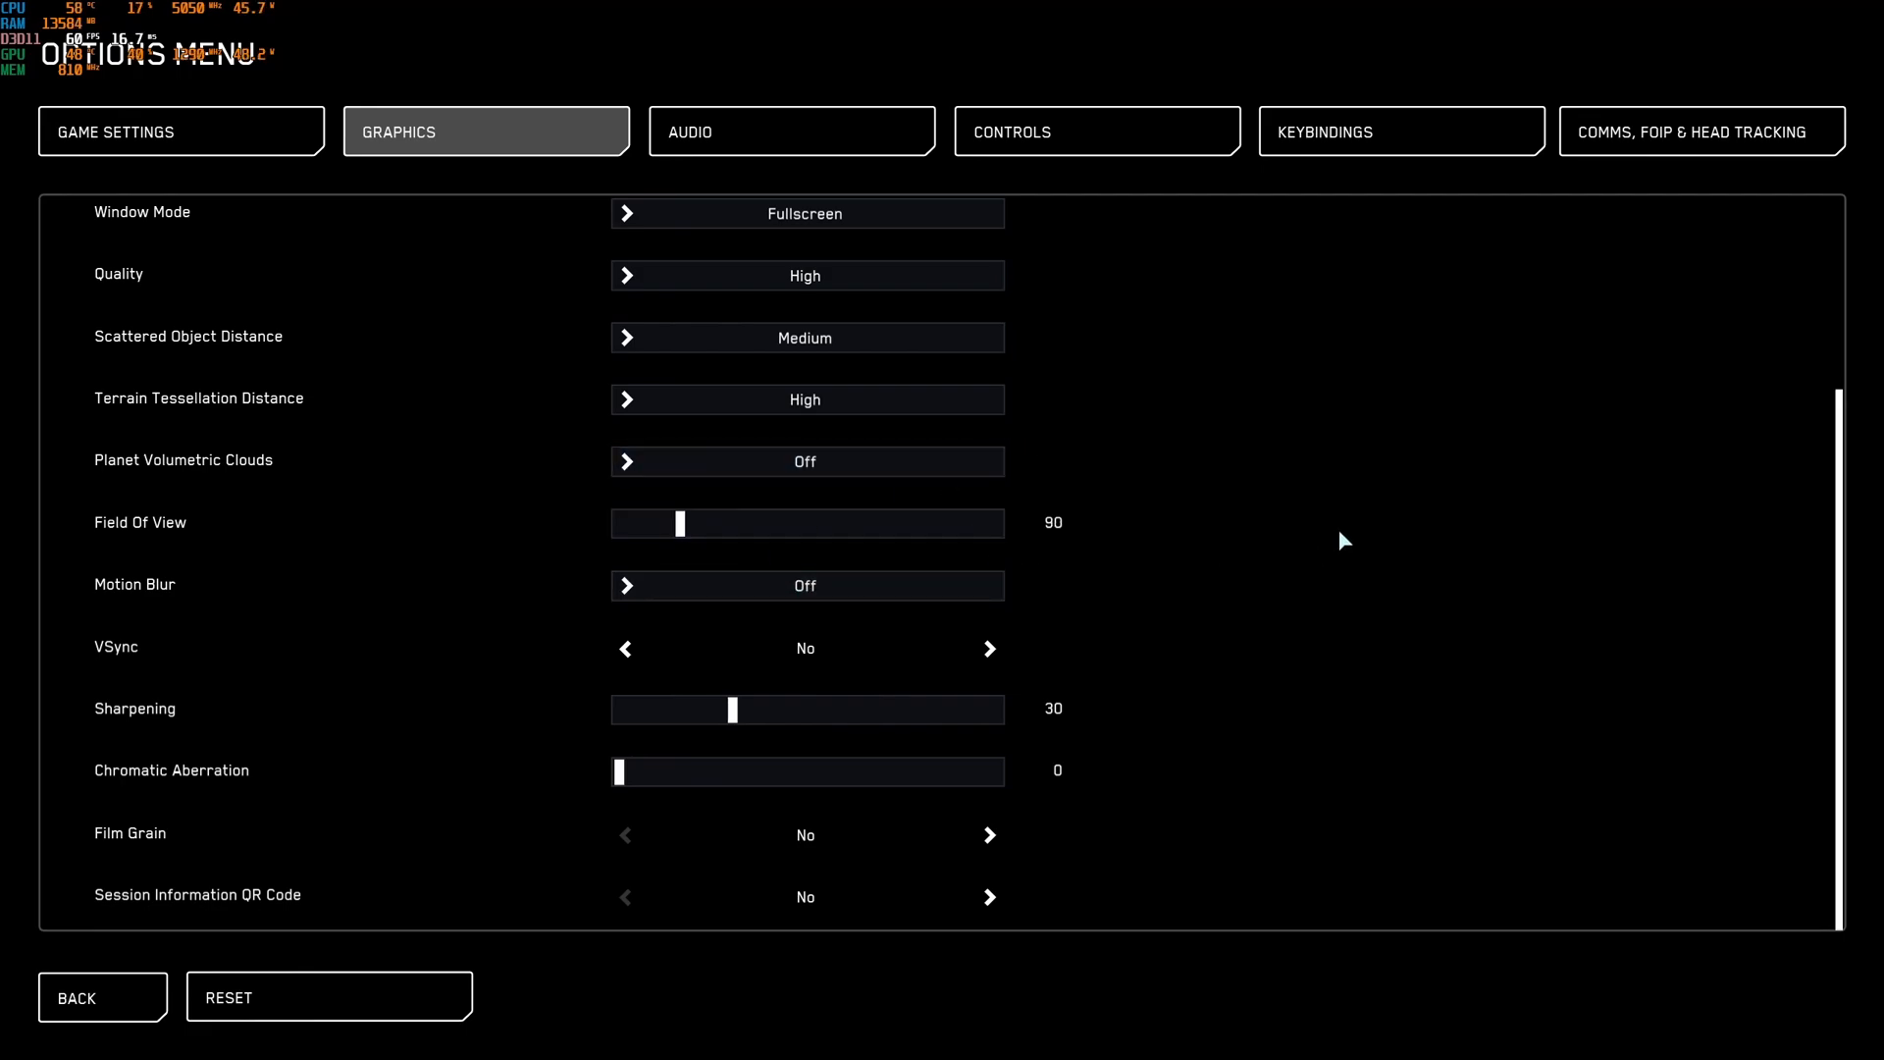
{"action": "mouse_move", "coordinate": [106, 567]}
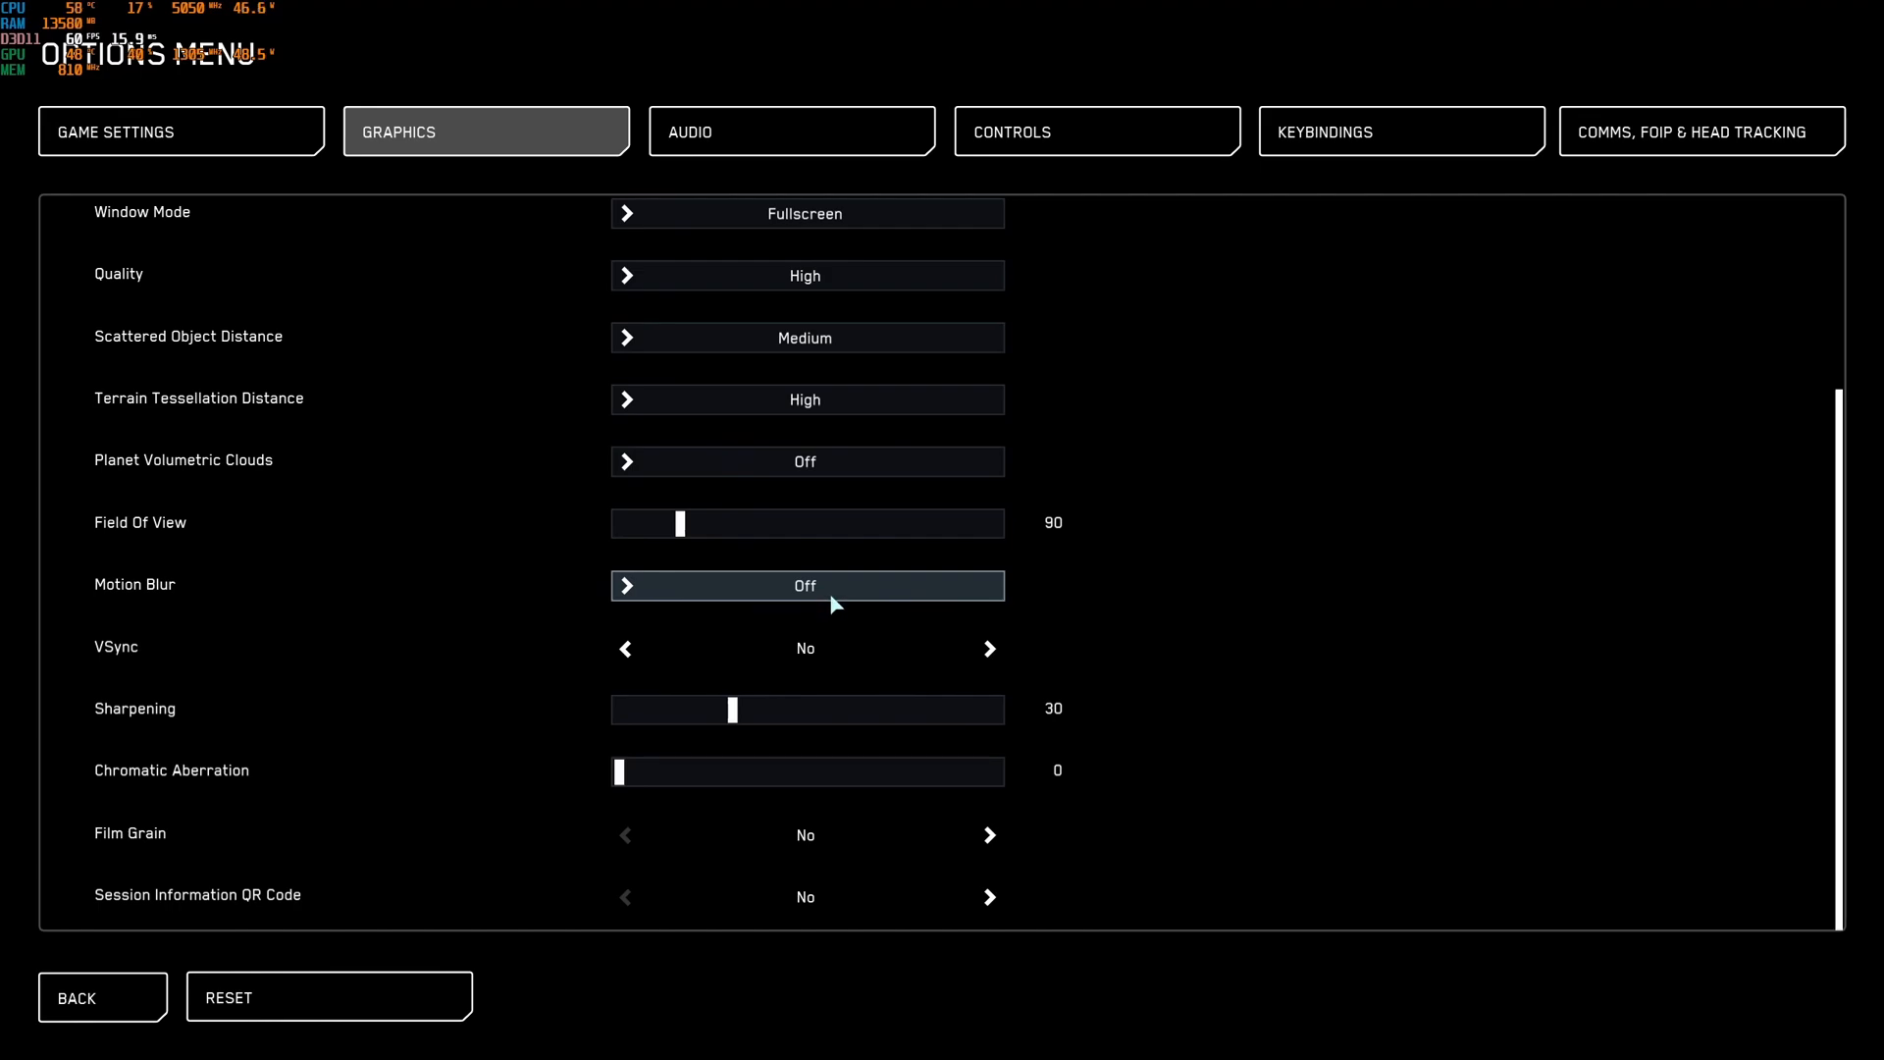
{"action": "mouse_move", "coordinate": [835, 651]}
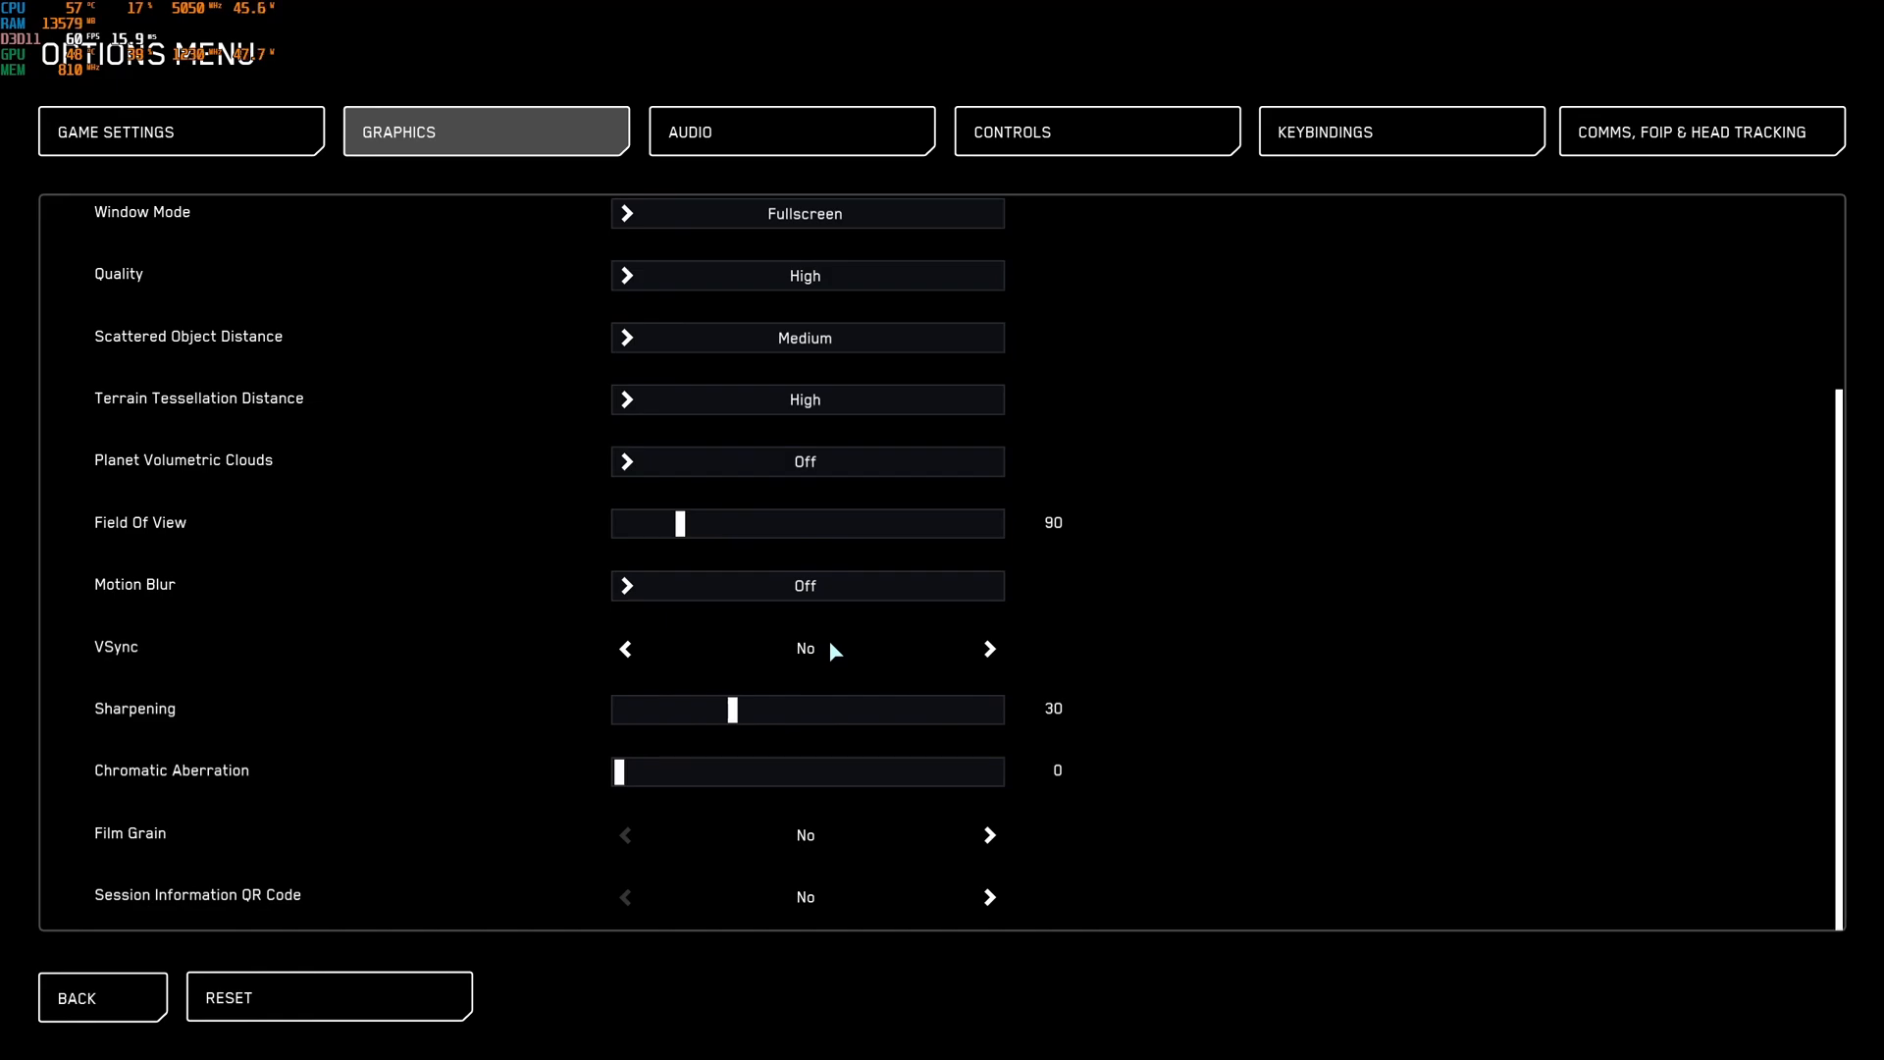
{"action": "mouse_move", "coordinate": [733, 737]}
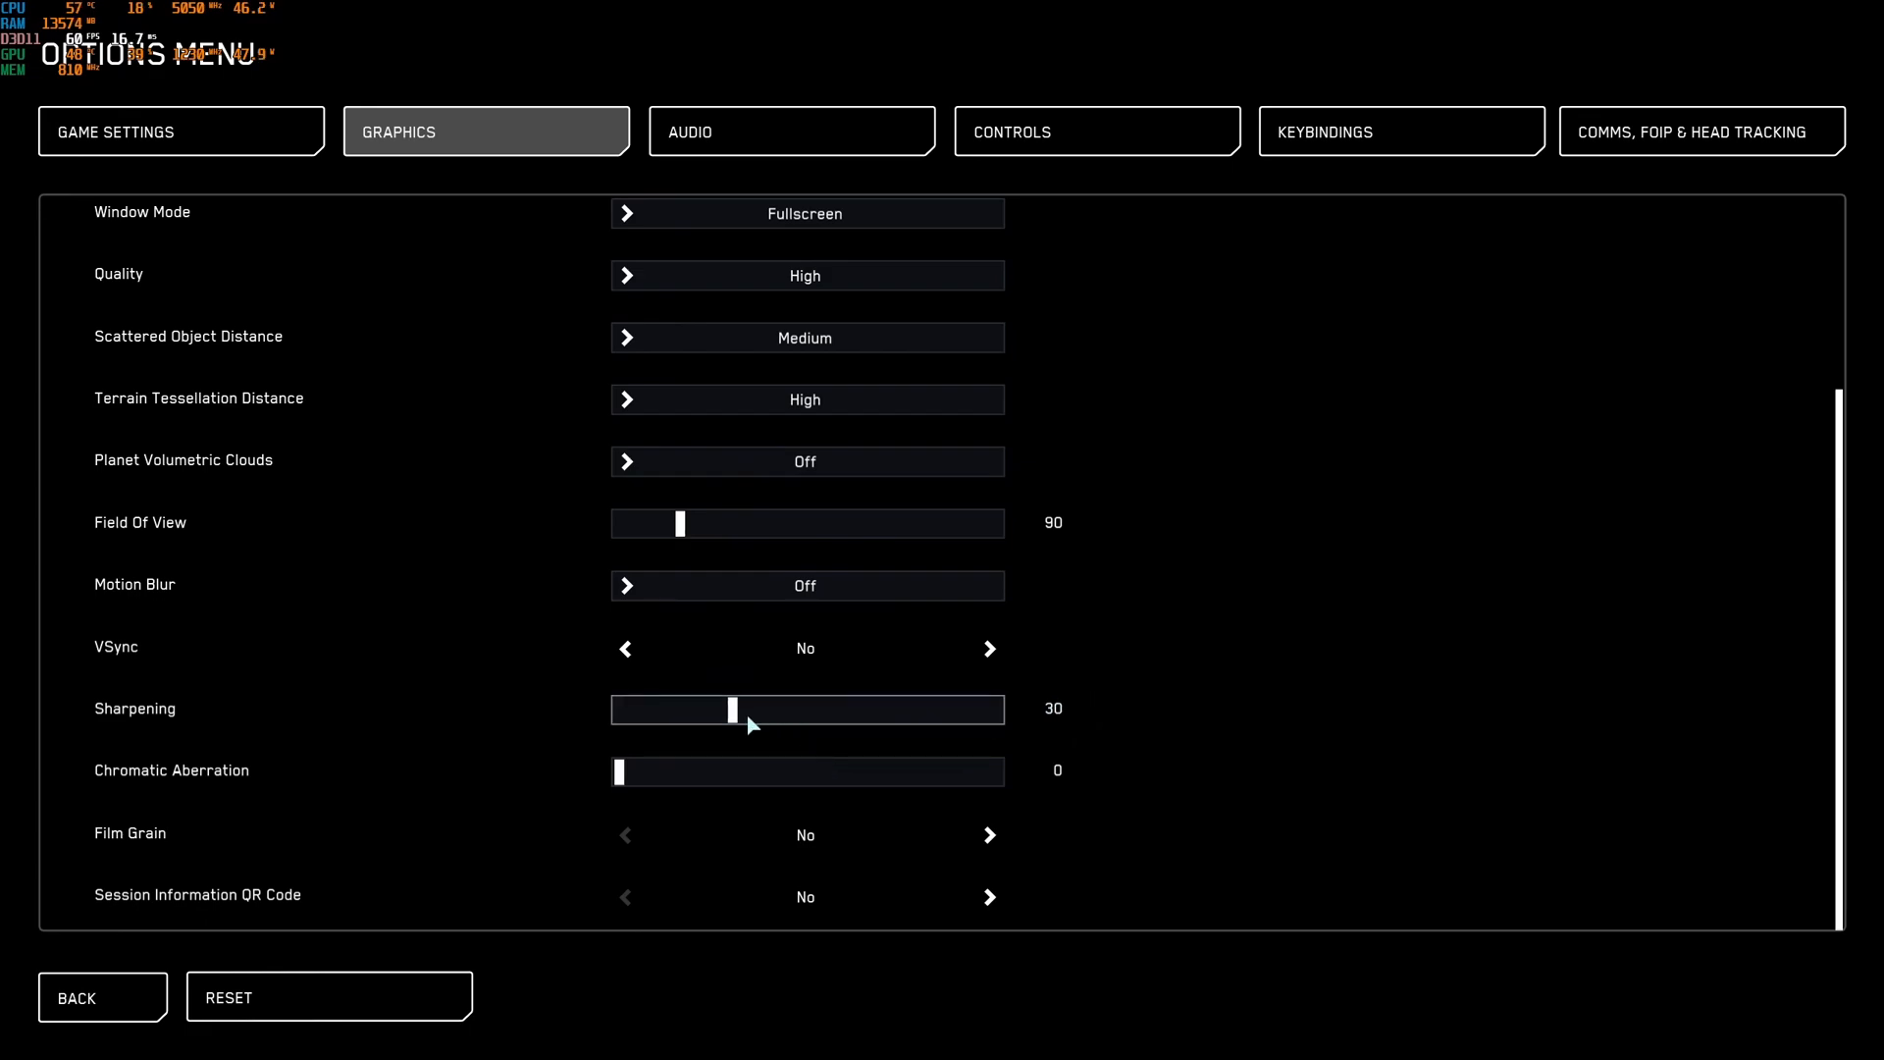
- Drag the Sharpening slider through 100, 34 and 84, settling at 41
{"action": "left_click_drag", "start_coordinate": [735, 709], "coordinate": [995, 708]}
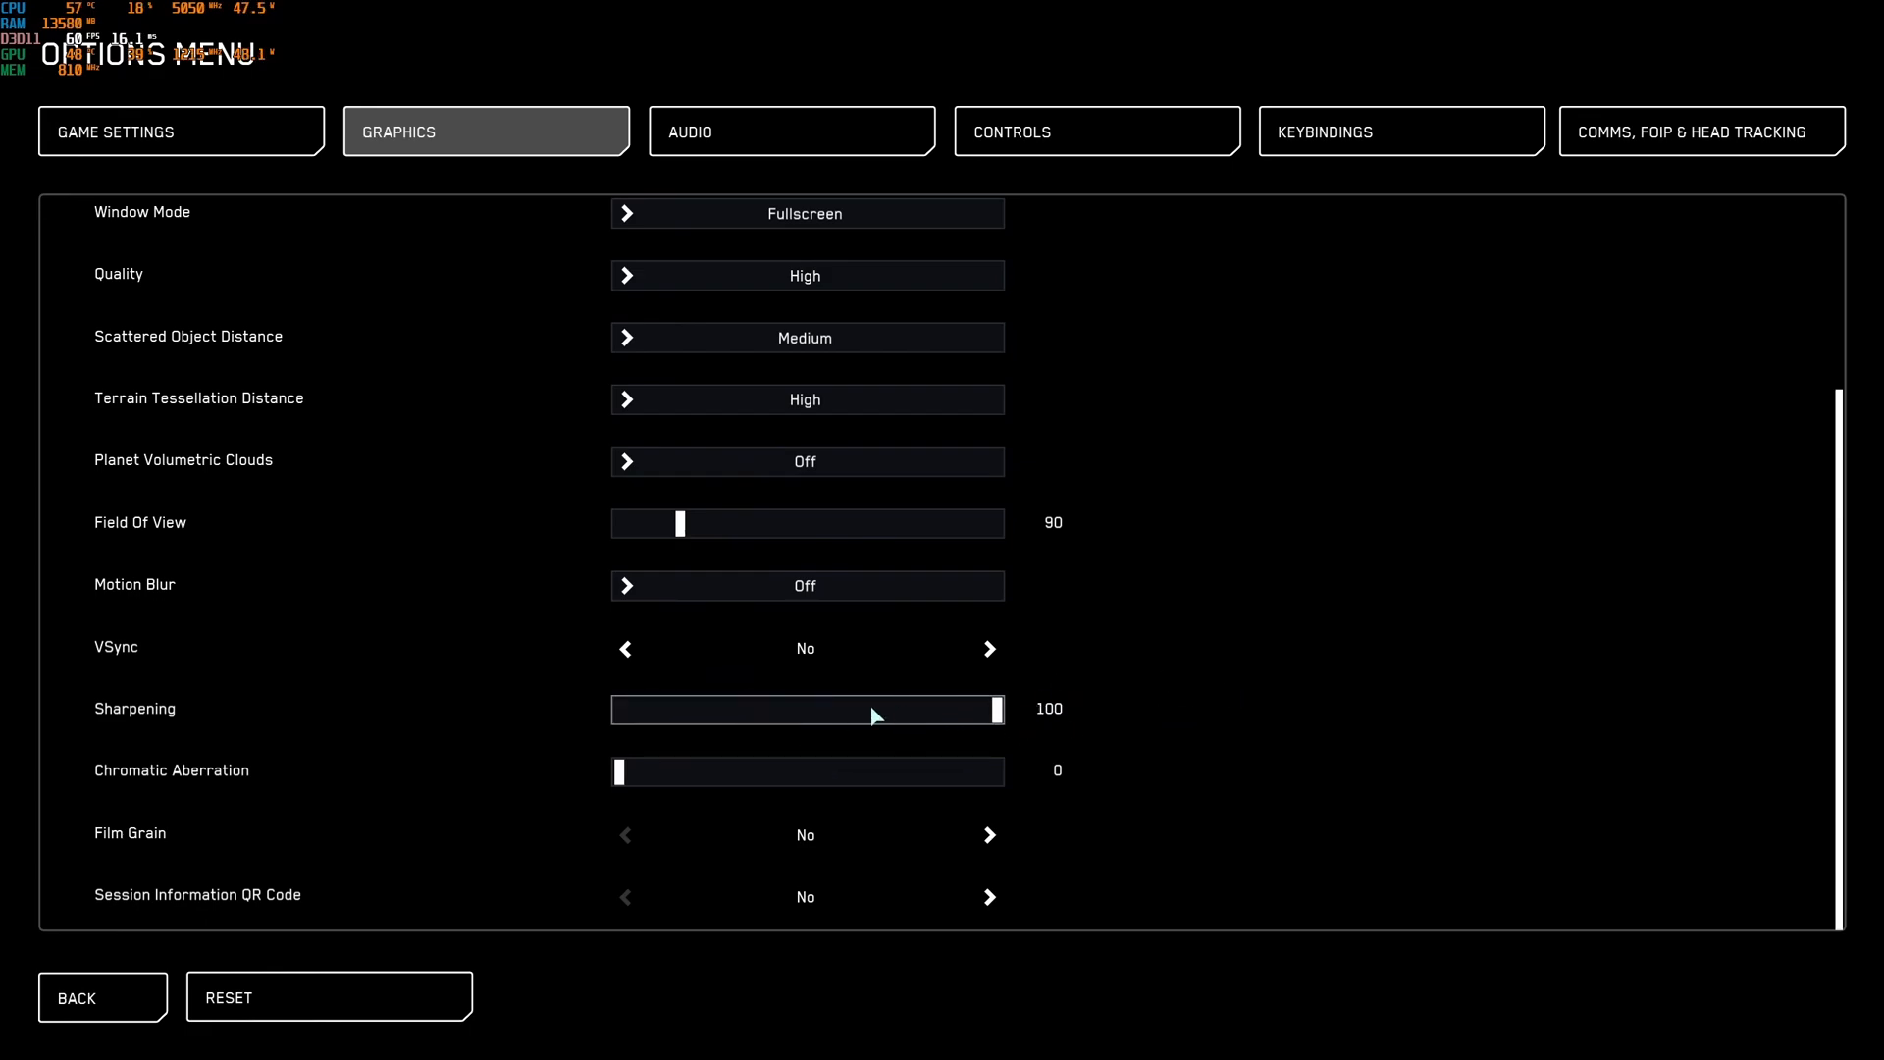
{"action": "mouse_move", "coordinate": [983, 724]}
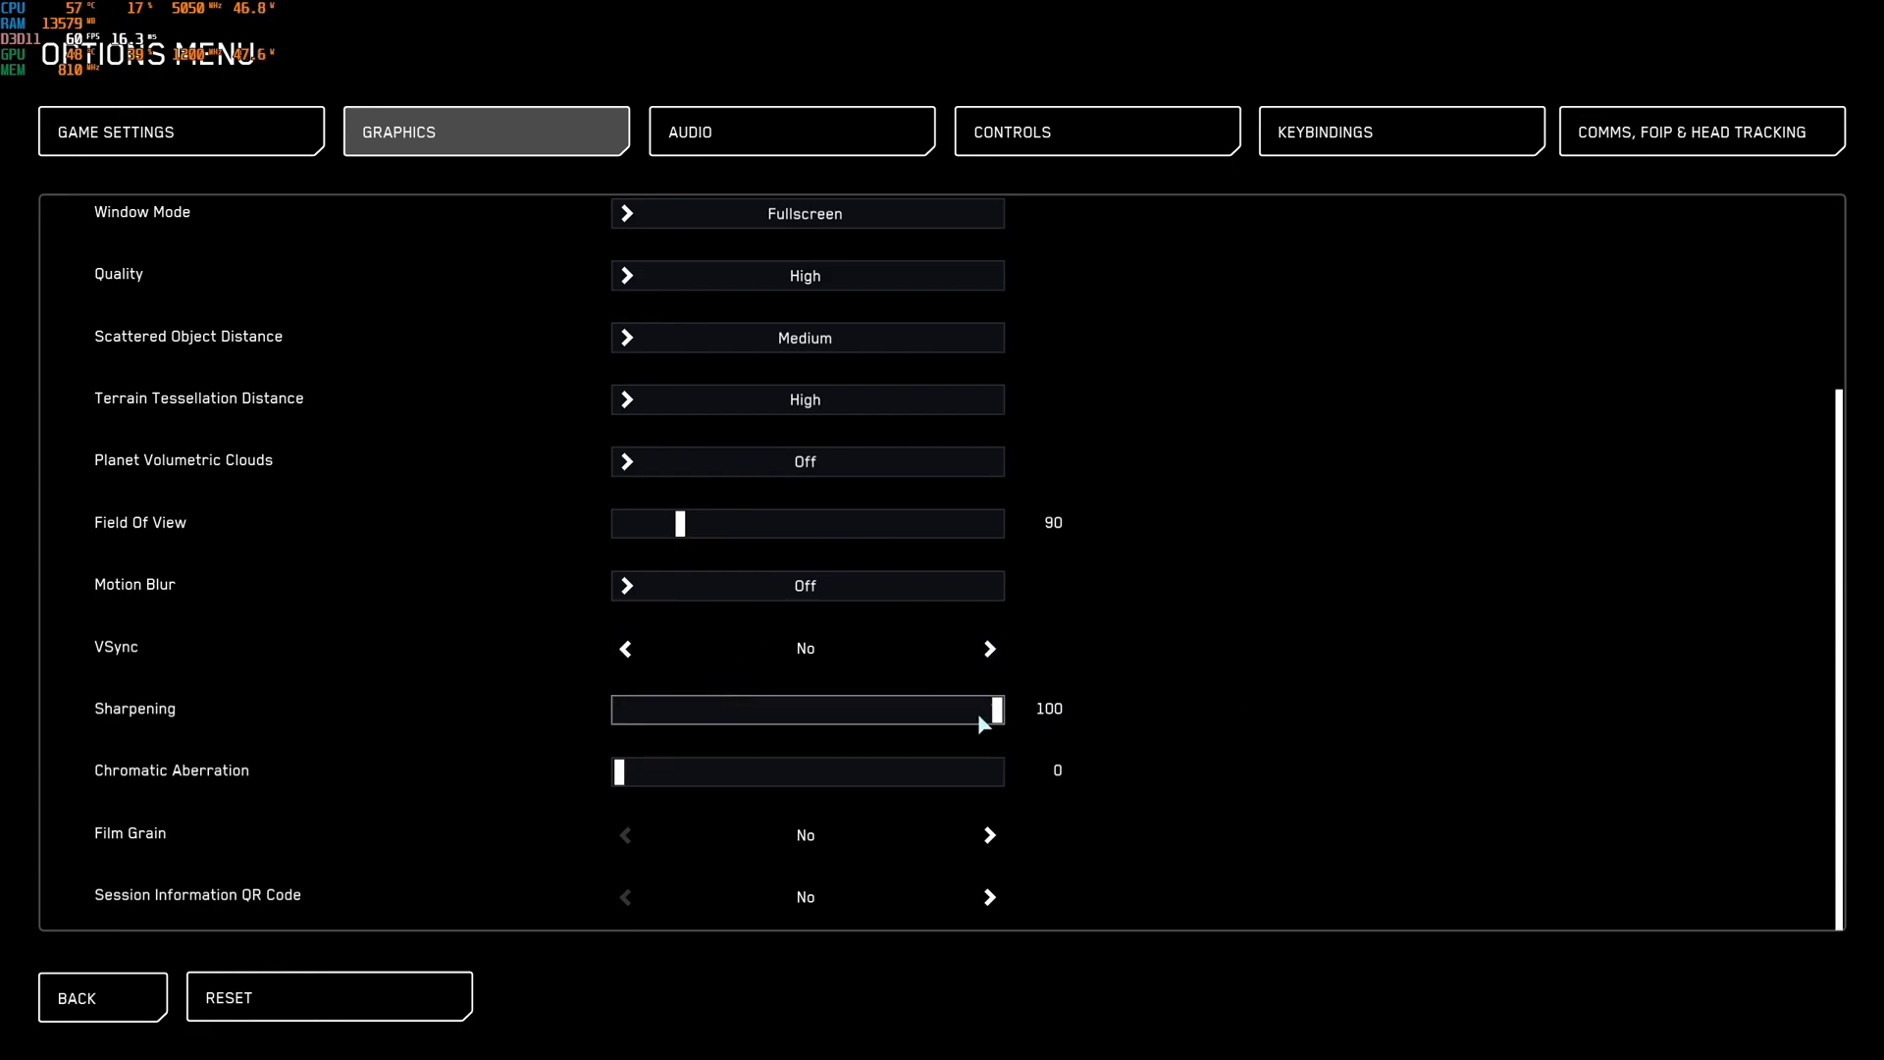
{"action": "left_click_drag", "start_coordinate": [989, 709], "coordinate": [737, 709]}
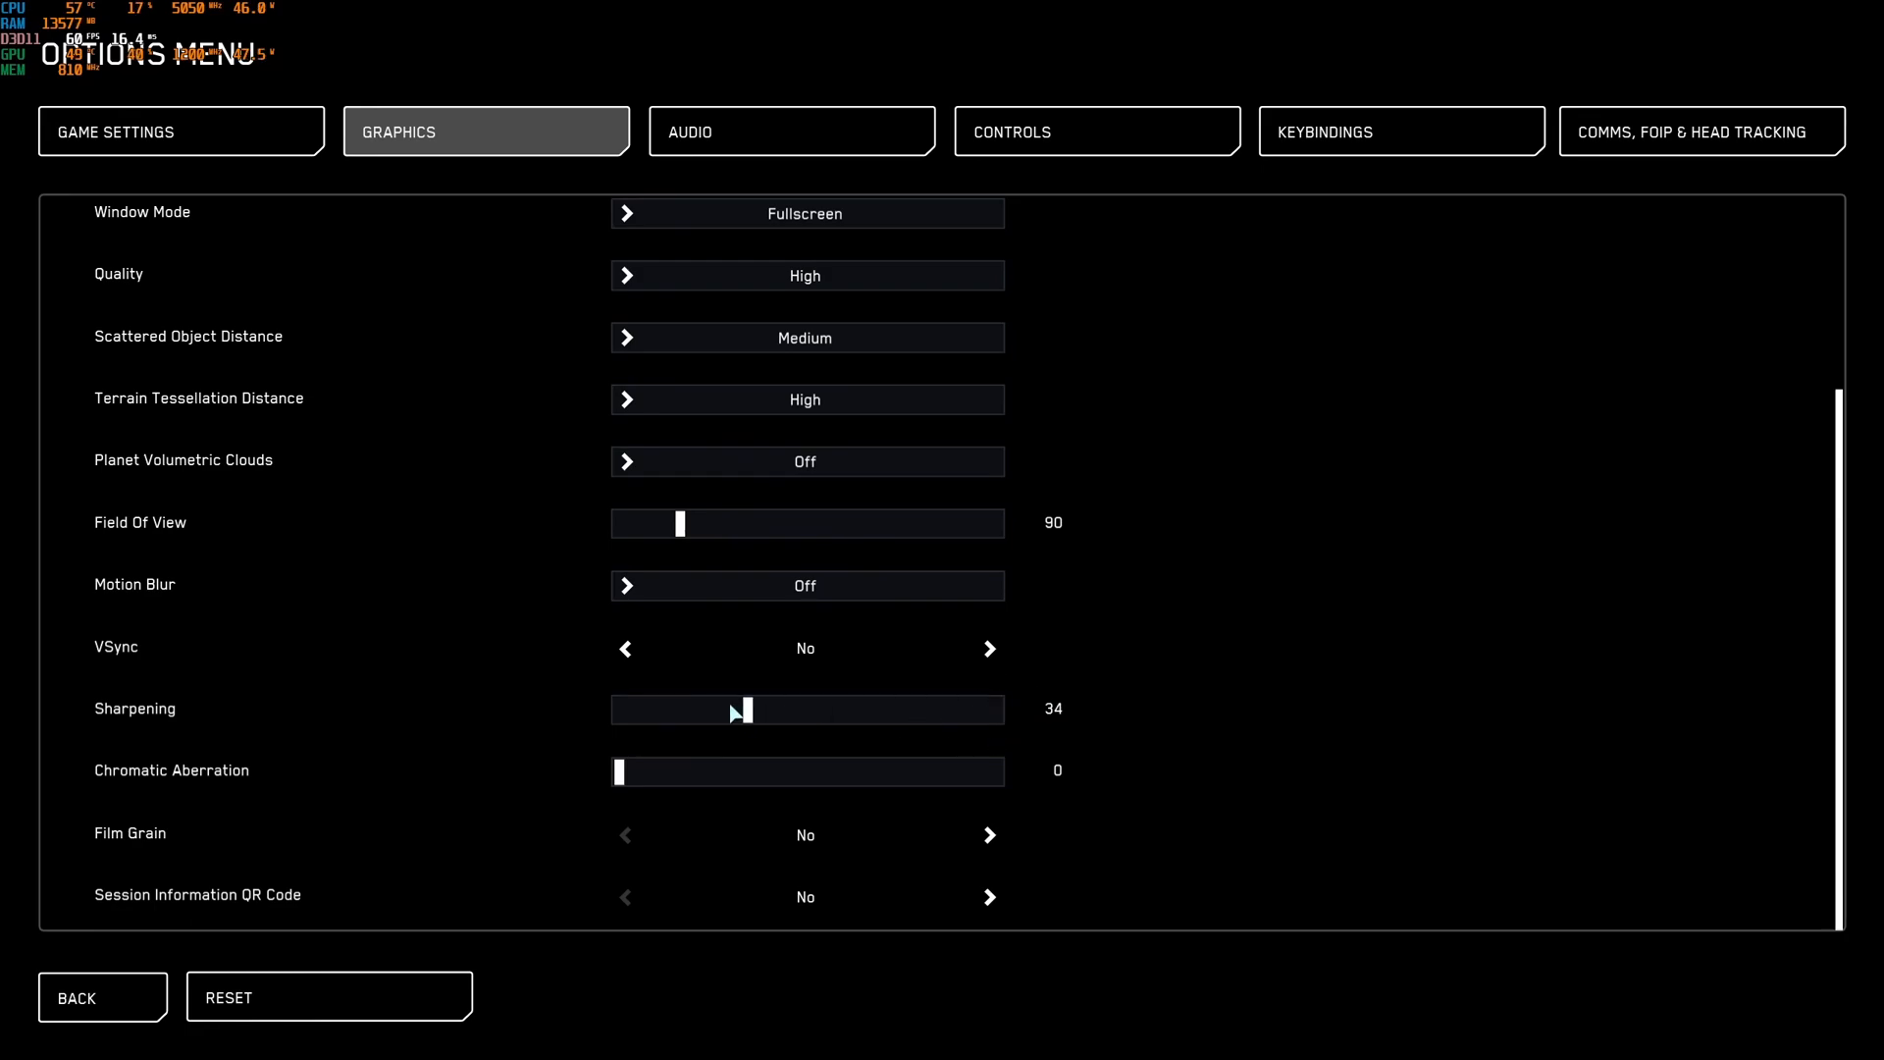
{"action": "left_click_drag", "start_coordinate": [739, 709], "coordinate": [936, 709]}
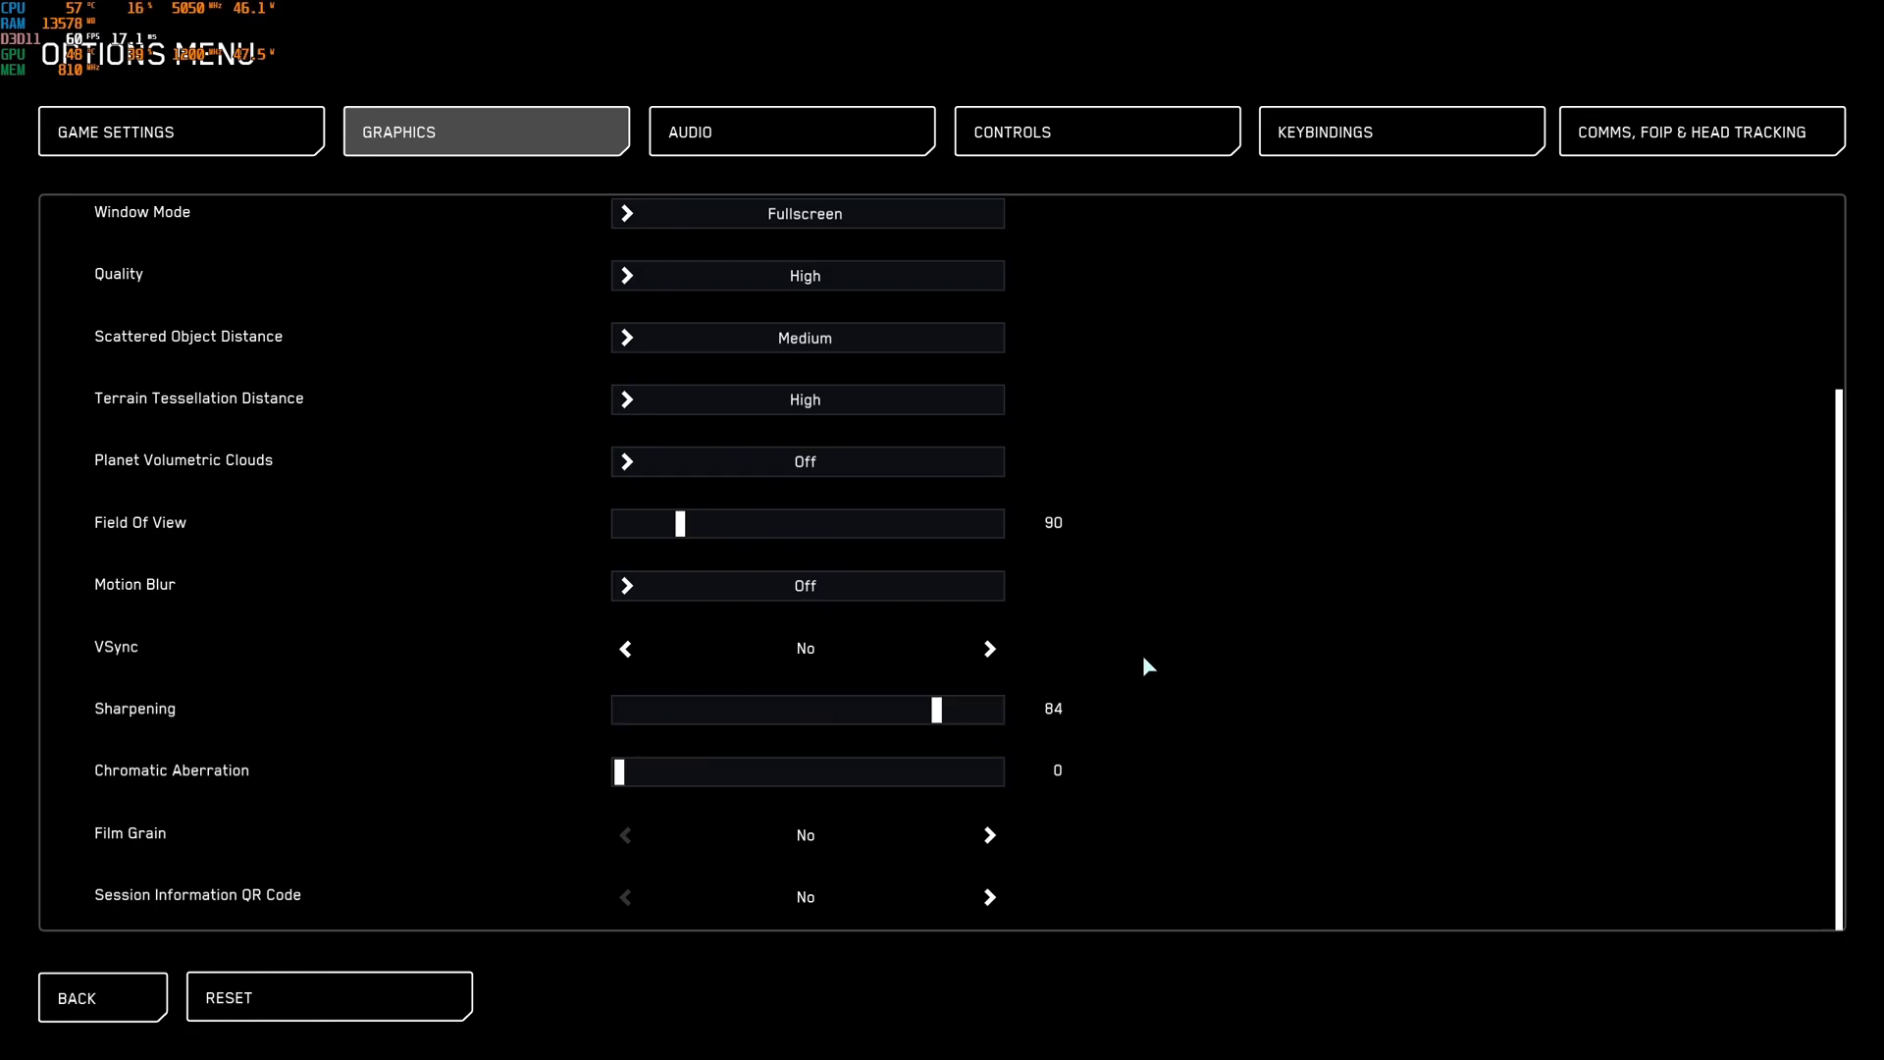
{"action": "mouse_move", "coordinate": [949, 734]}
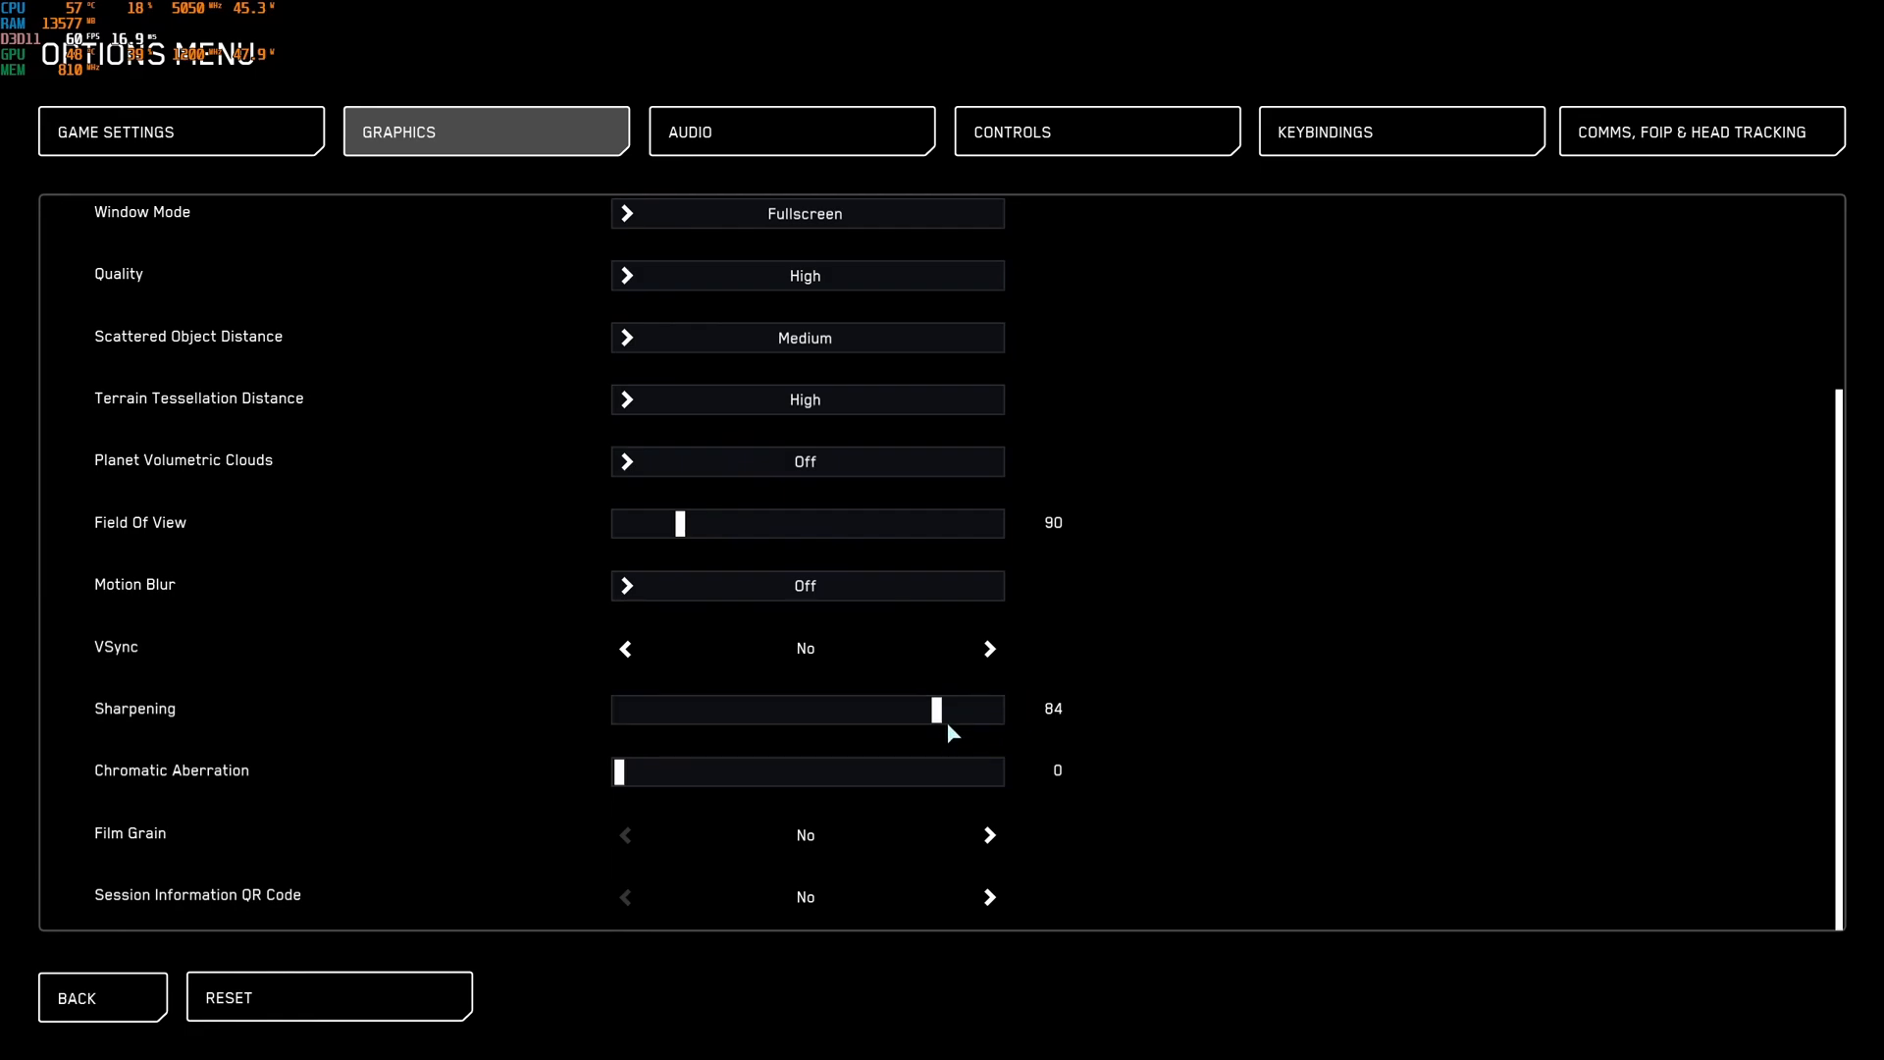
{"action": "left_click_drag", "start_coordinate": [937, 707], "coordinate": [776, 707]}
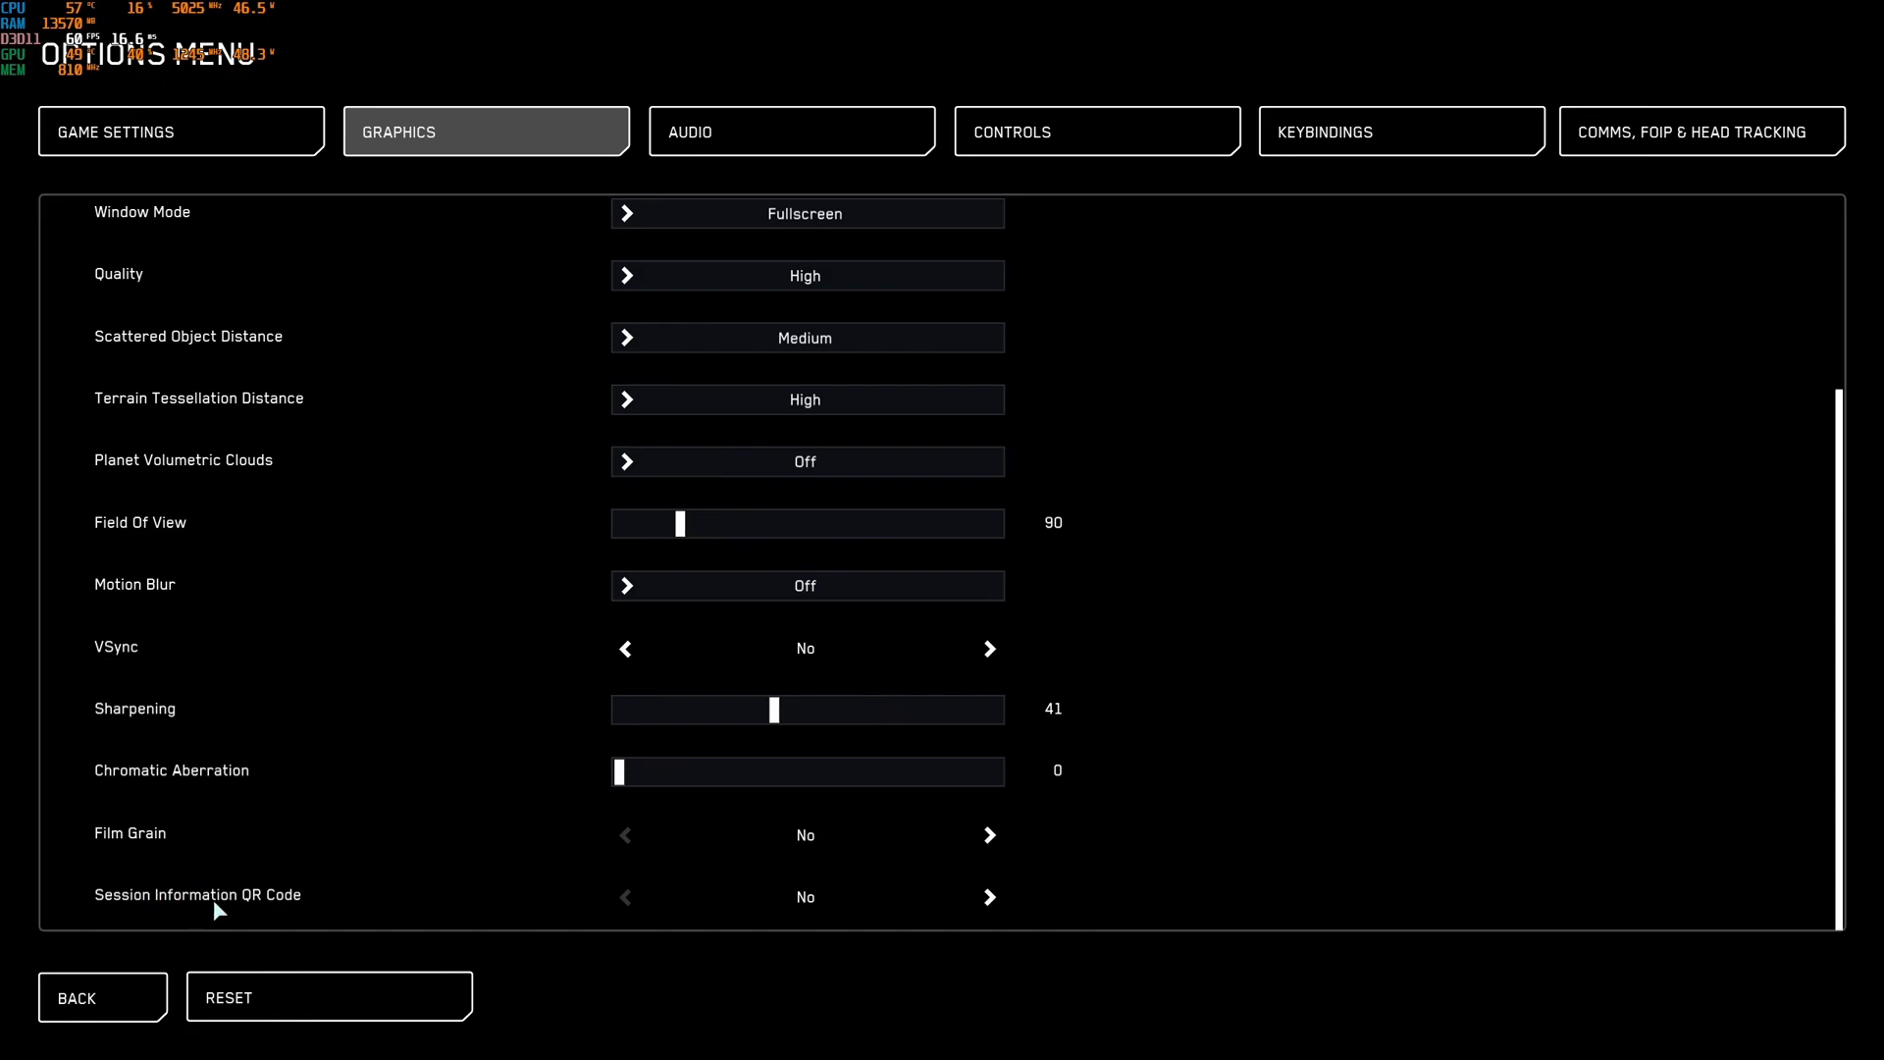
{"action": "mouse_move", "coordinate": [1262, 732]}
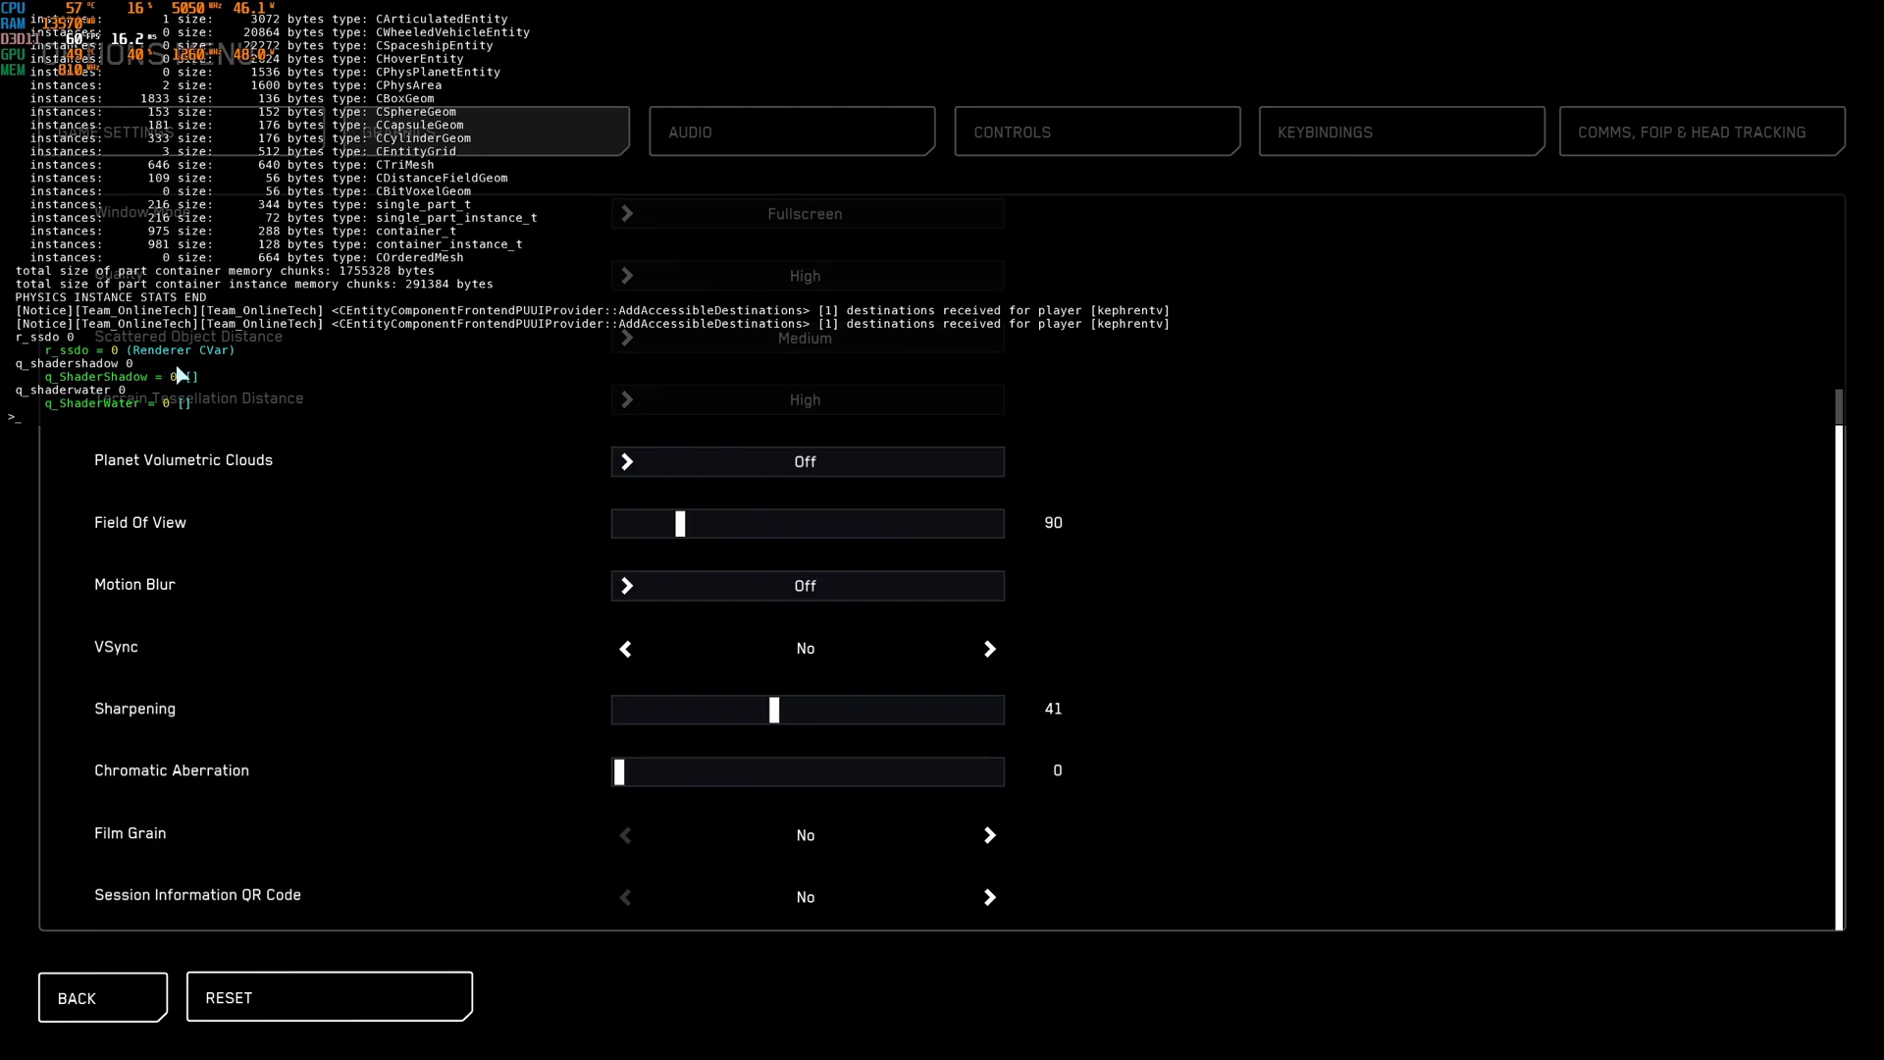
{"action": "mouse_move", "coordinate": [99, 344]}
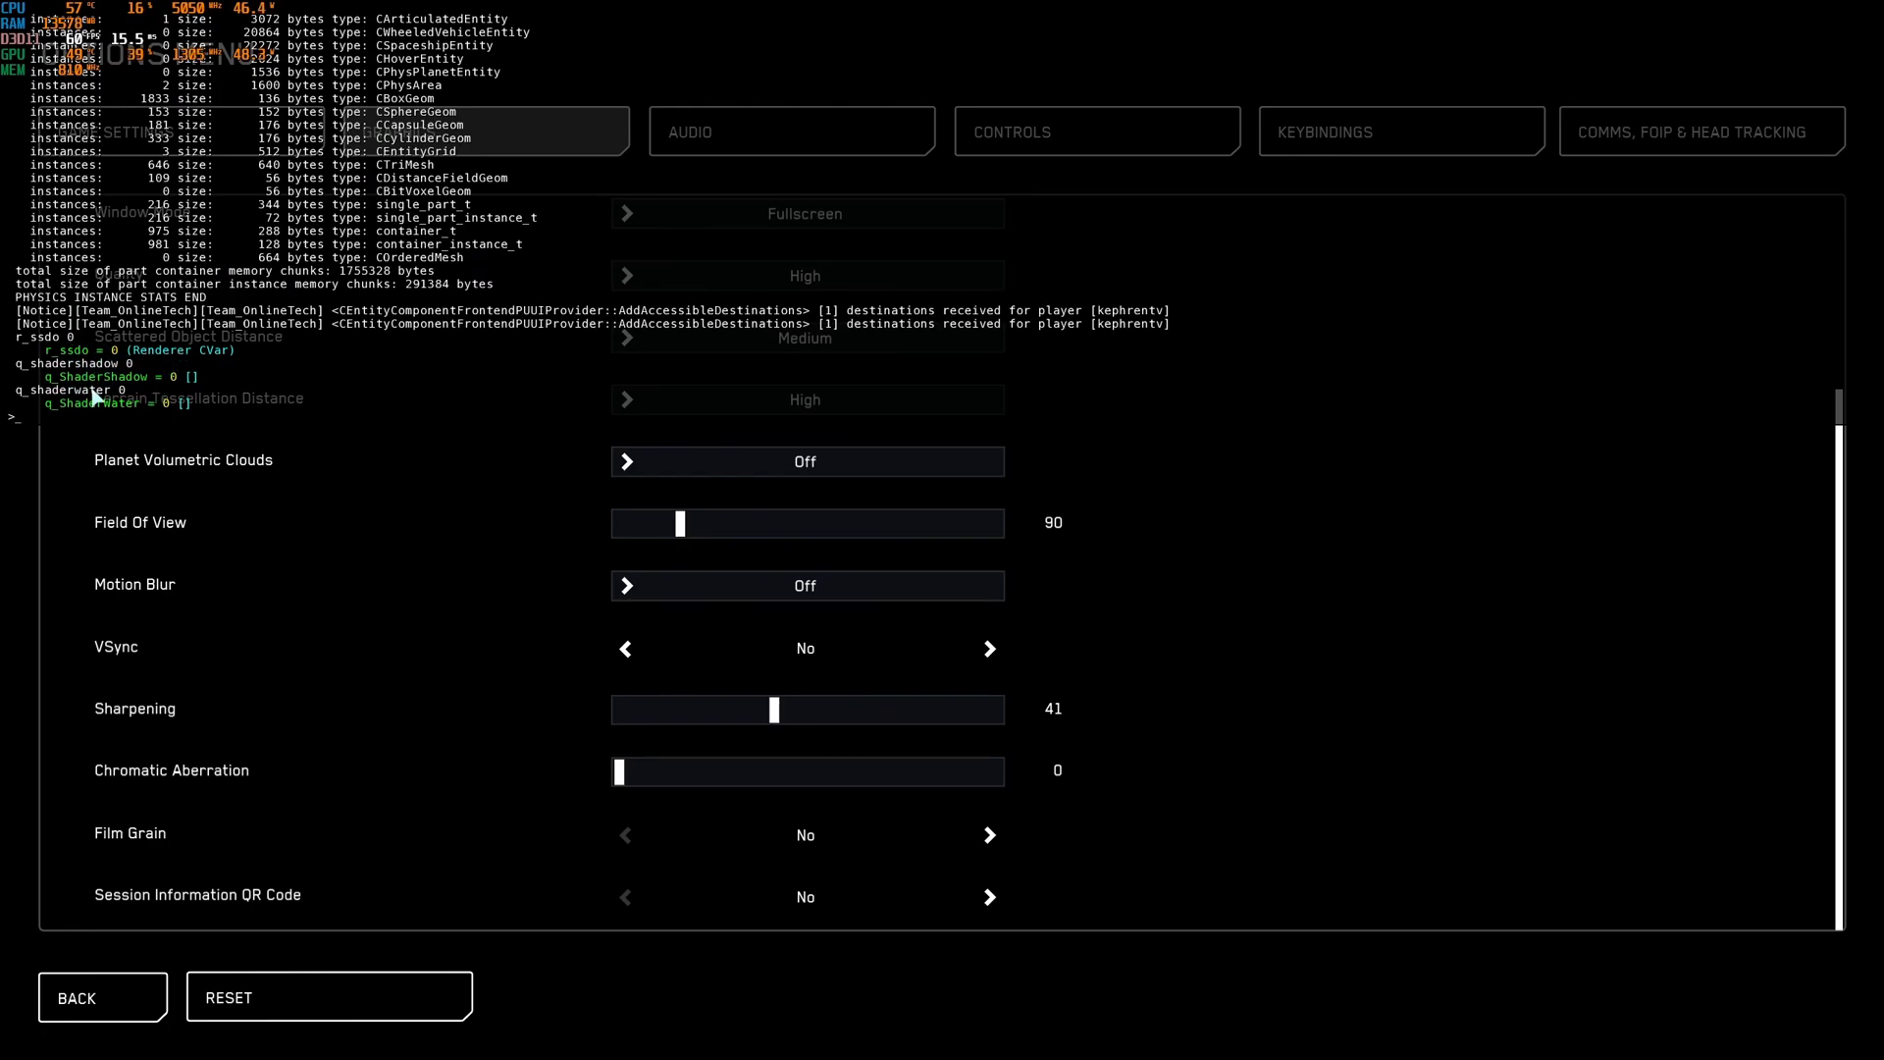
{"action": "mouse_move", "coordinate": [207, 396]}
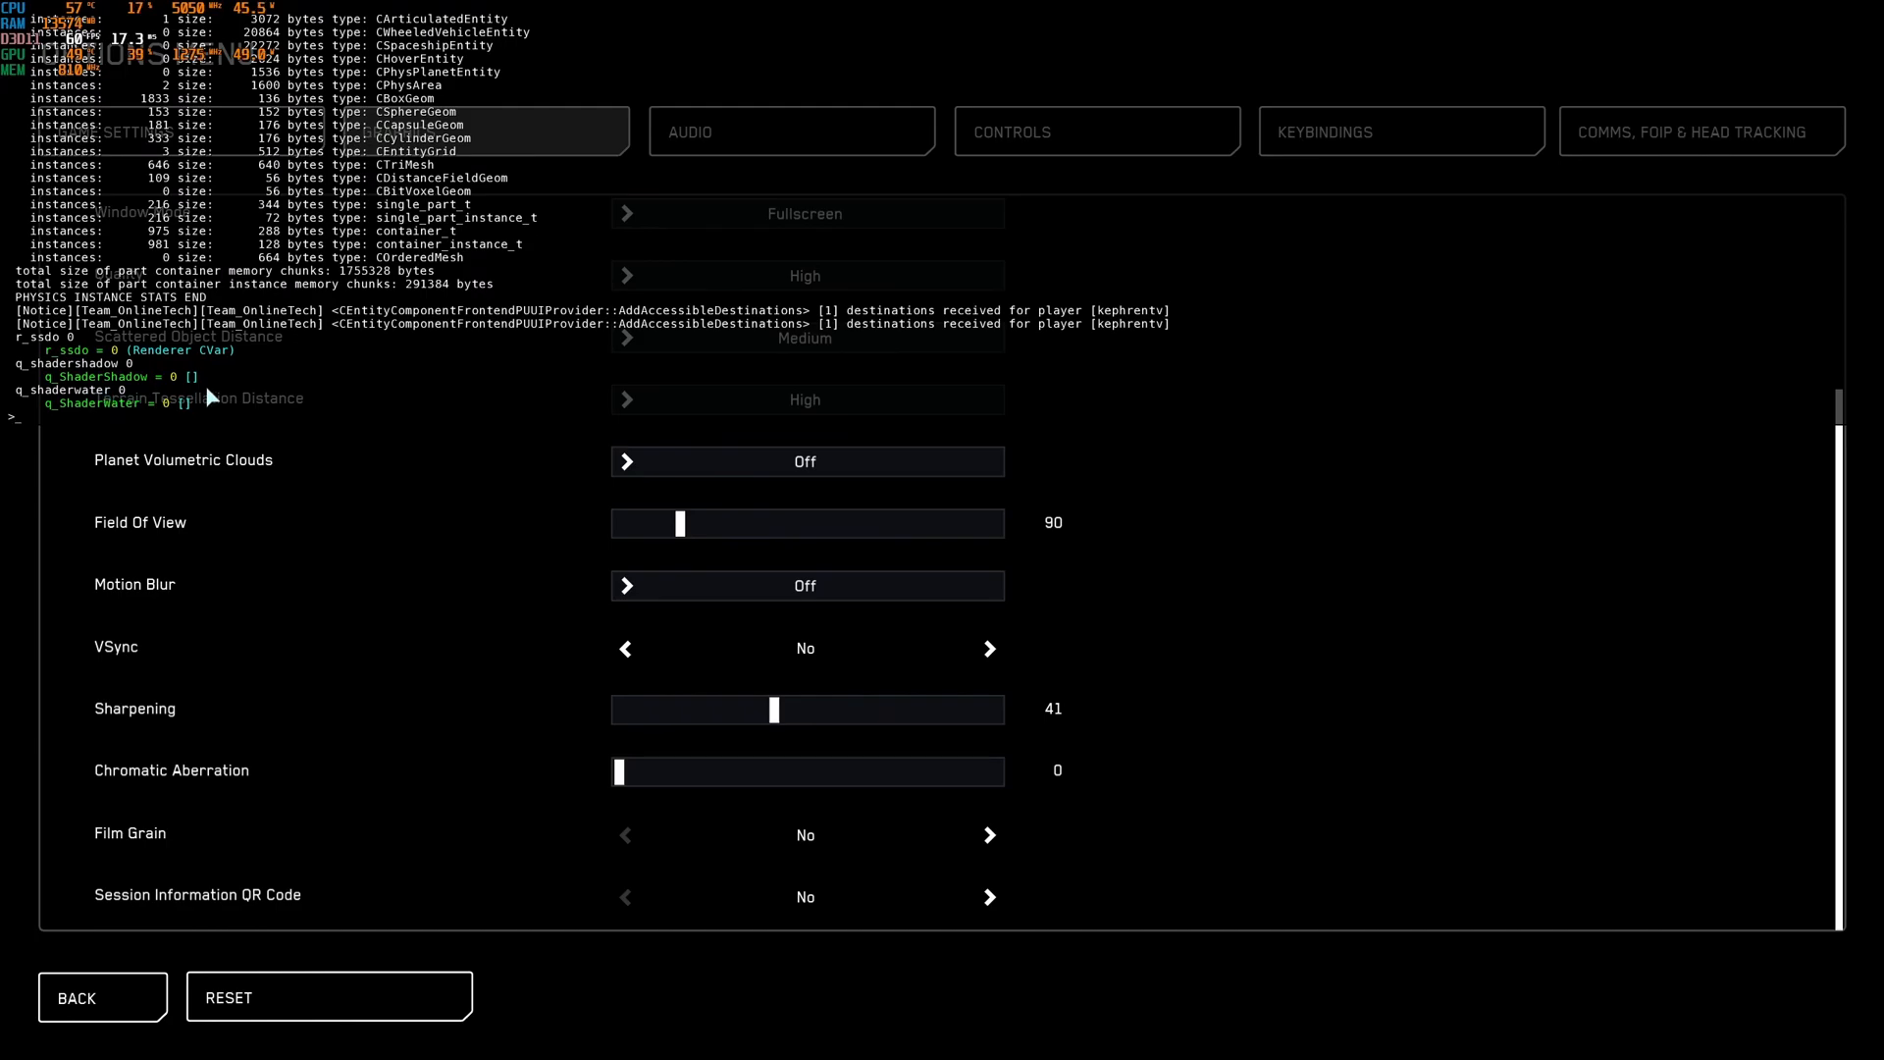